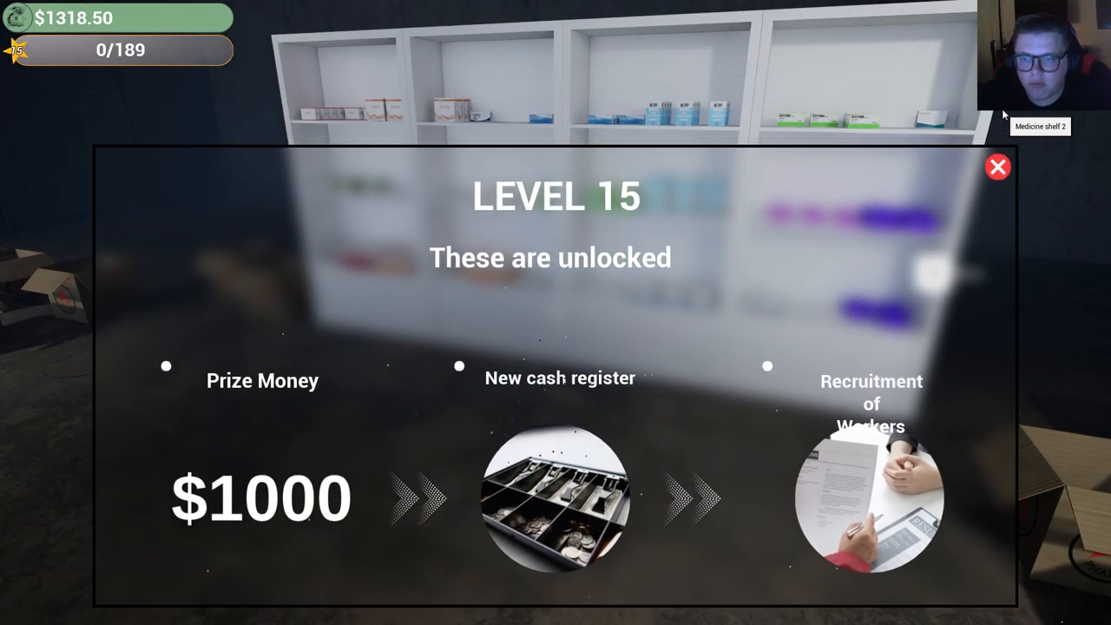
Dismiss the Level 15 notice announcing the new cash register and worker hiring.
left_click(996, 166)
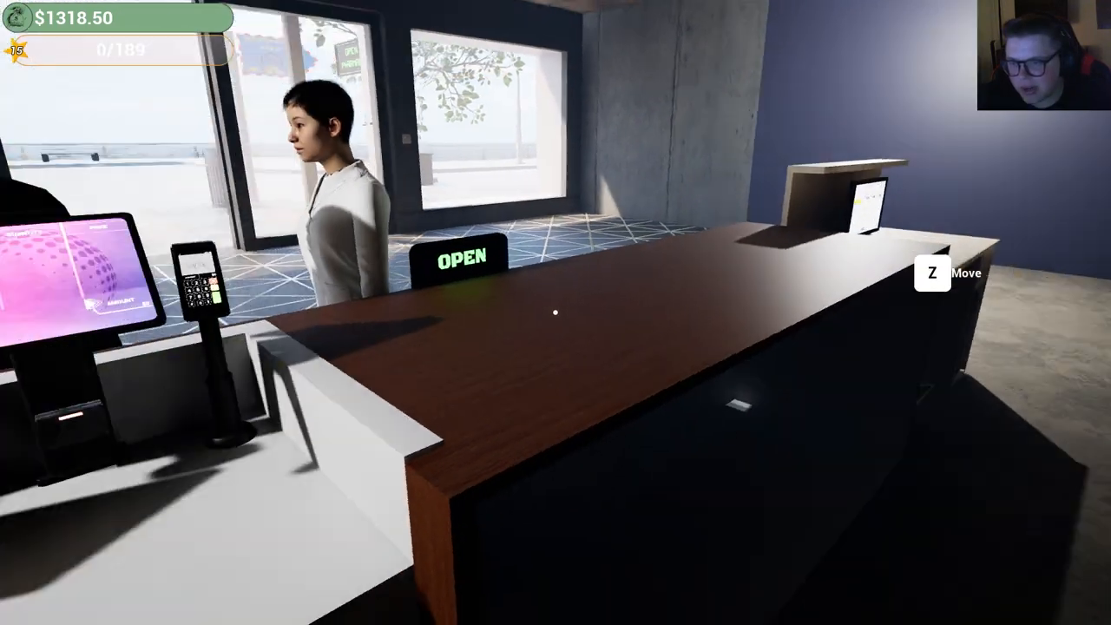
mouse_move(555, 312)
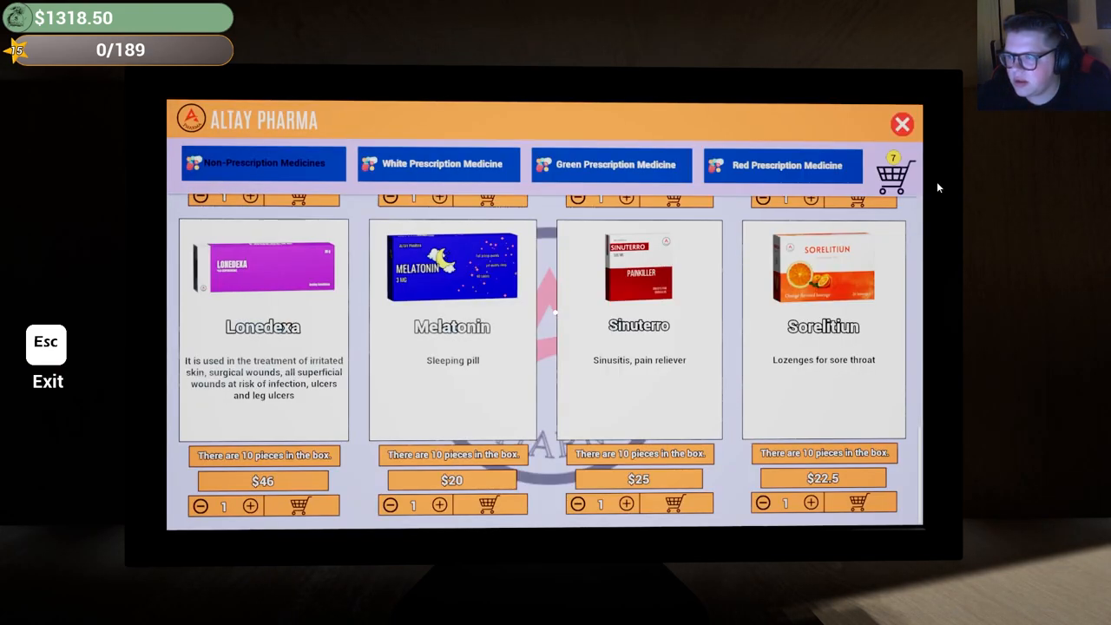
Close Altay Pharma and browse Bros Store's Electronic, Supplements and Furniture categories.
left_click(902, 124)
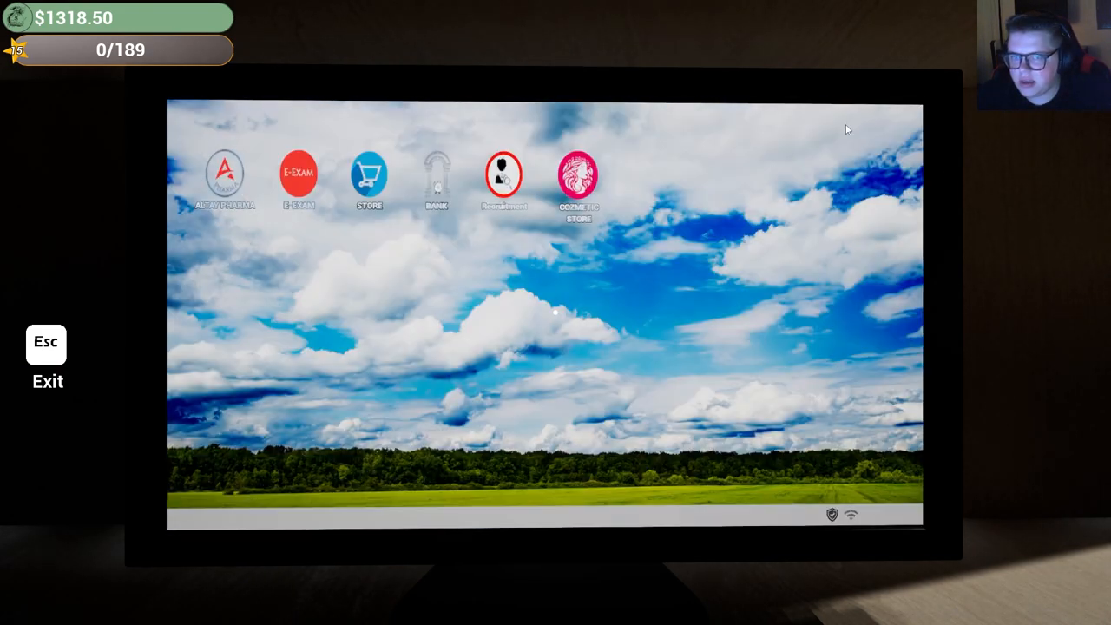
left_click(368, 171)
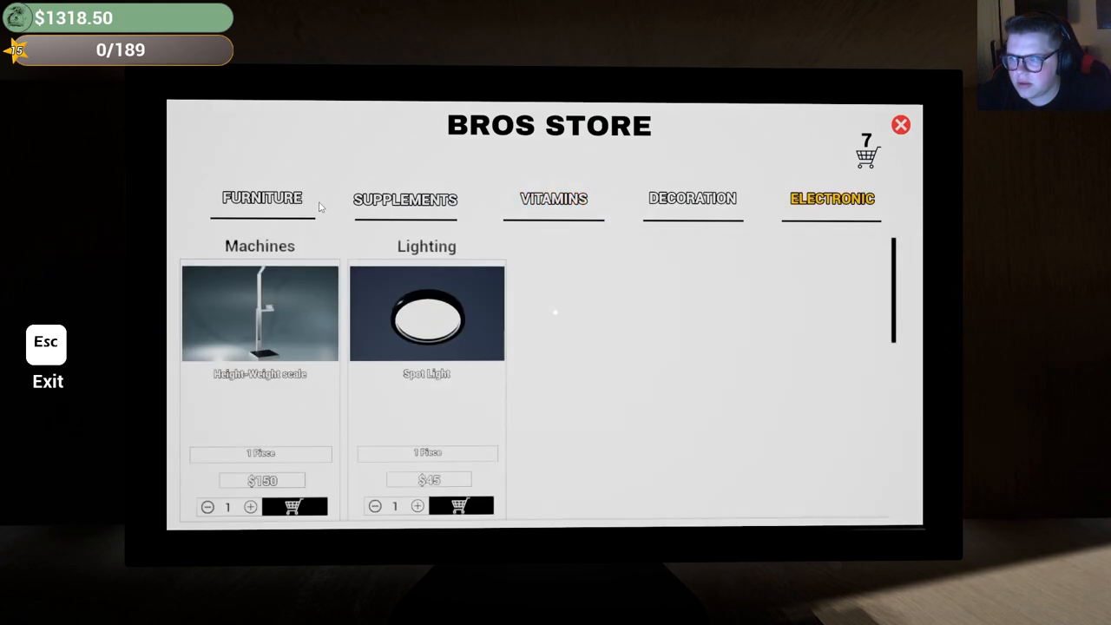
scroll("down", 3)
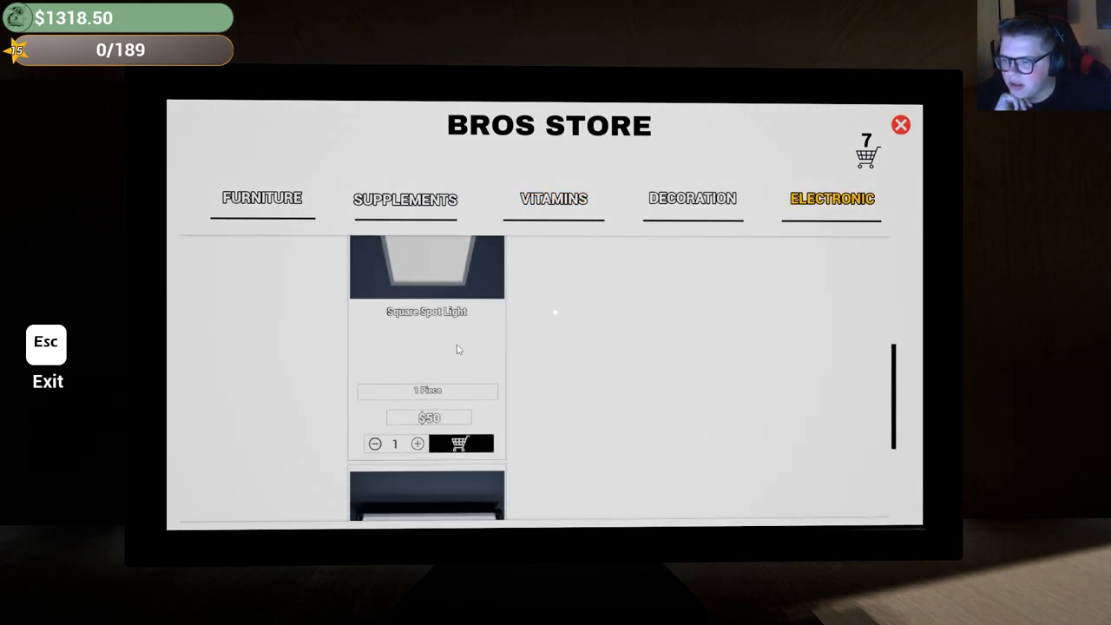
left_click(404, 199)
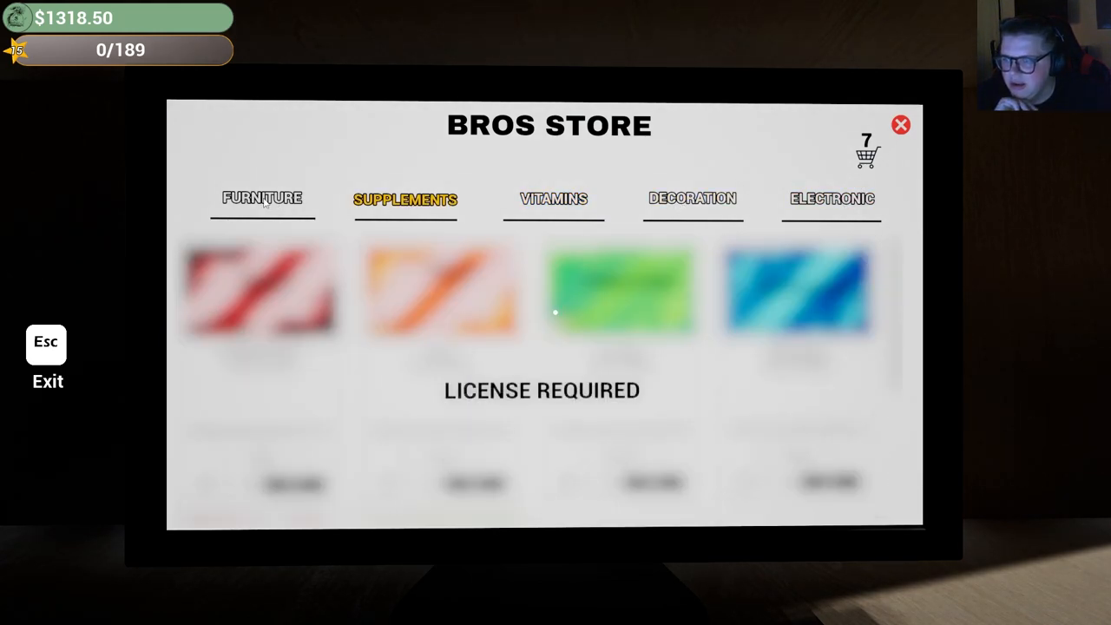
left_click(263, 198)
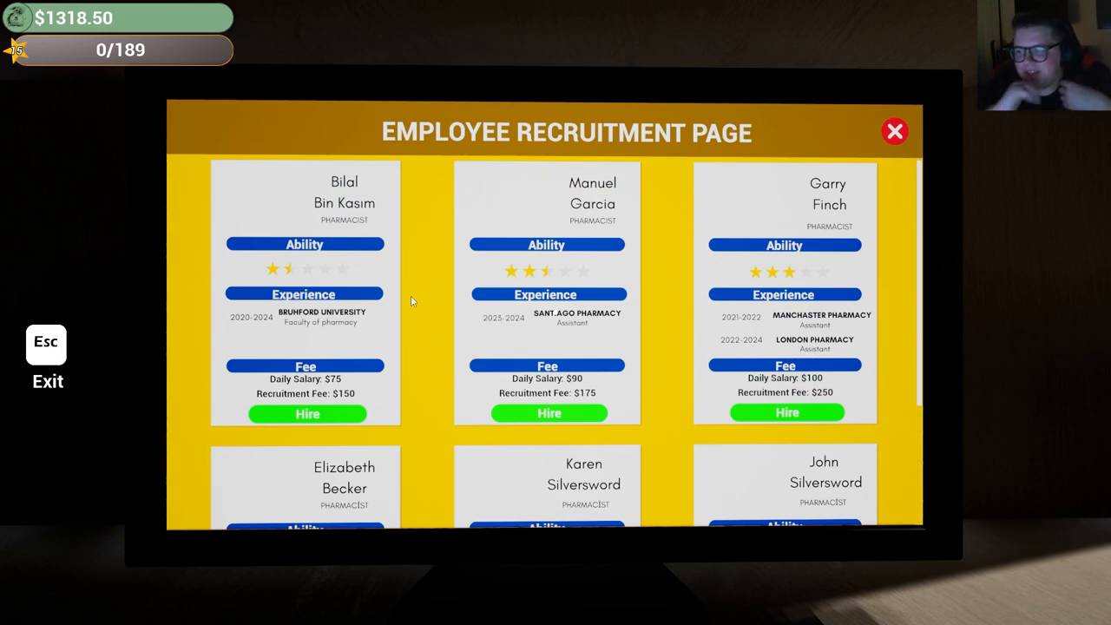
mouse_move(610, 222)
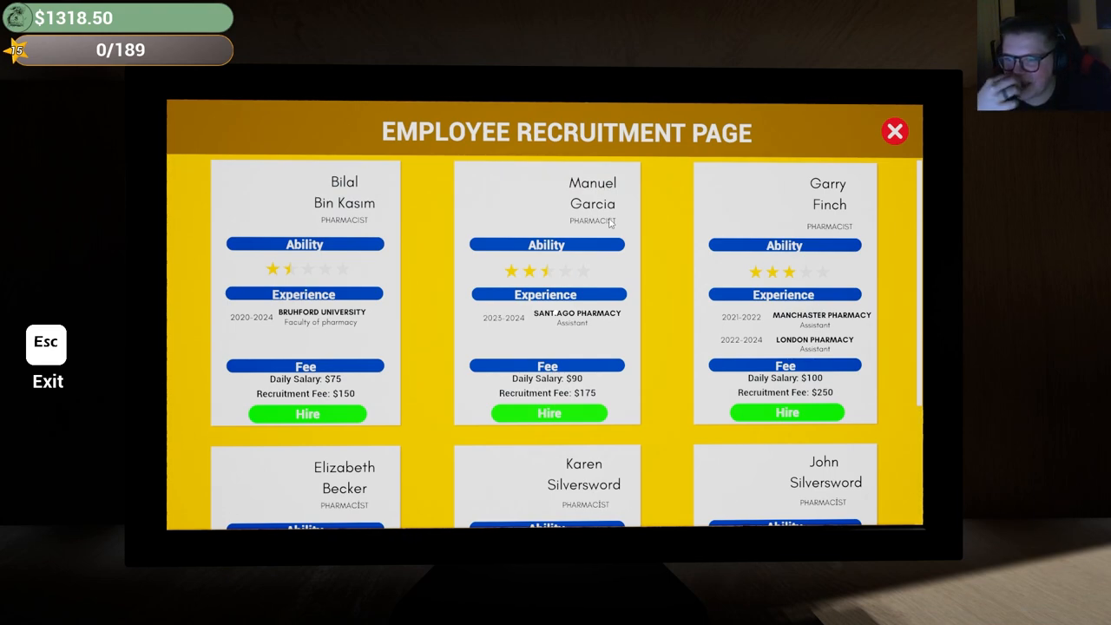
scroll("down", 3)
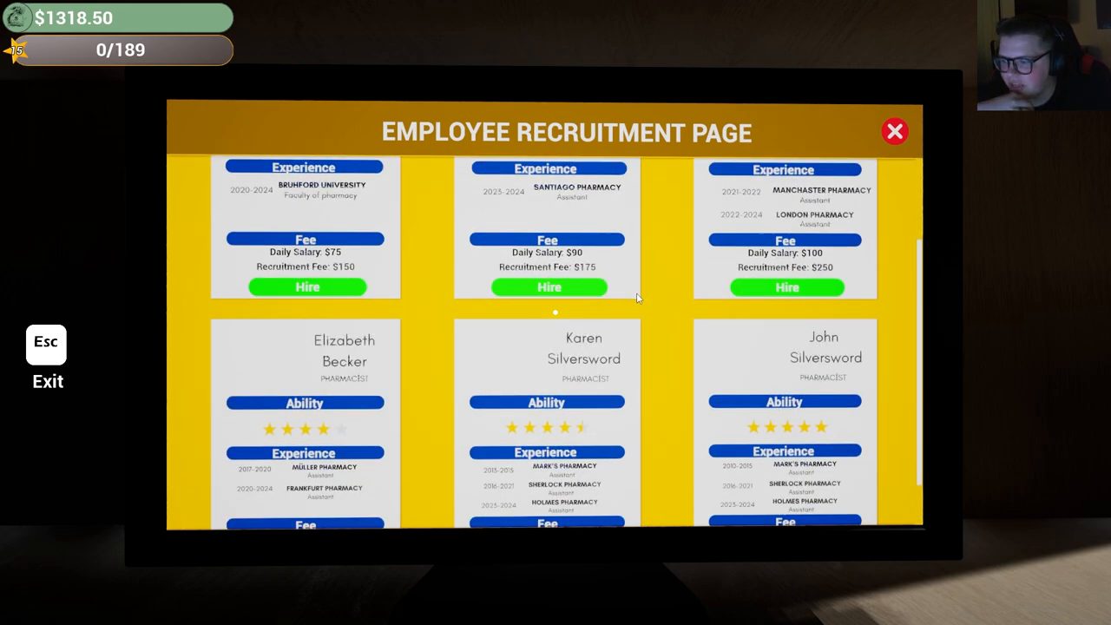
scroll("down", 3)
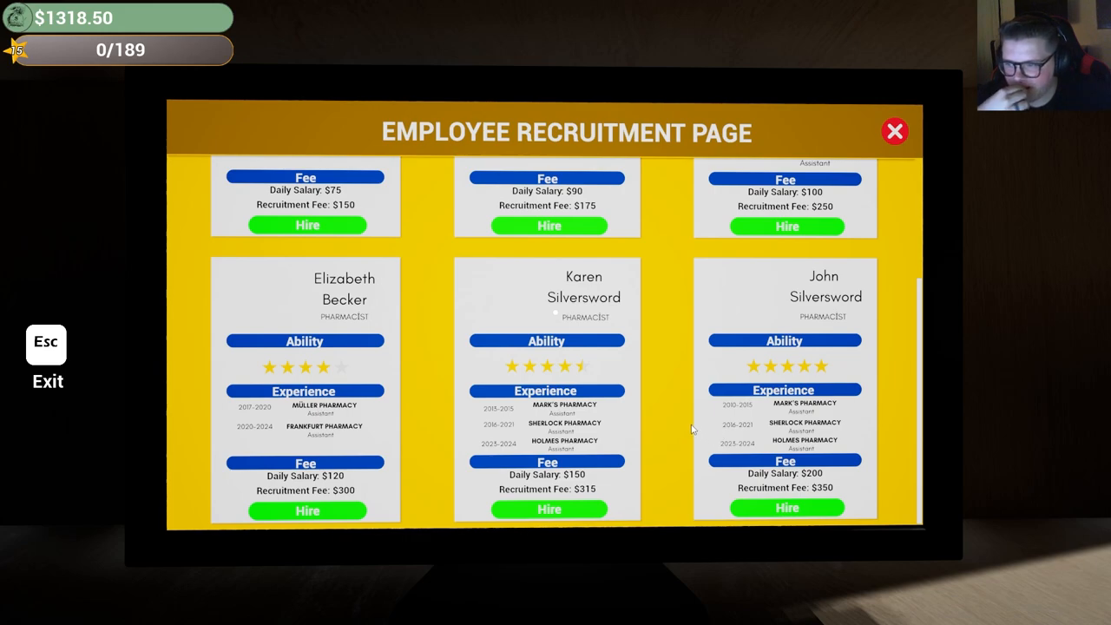
mouse_move(635, 425)
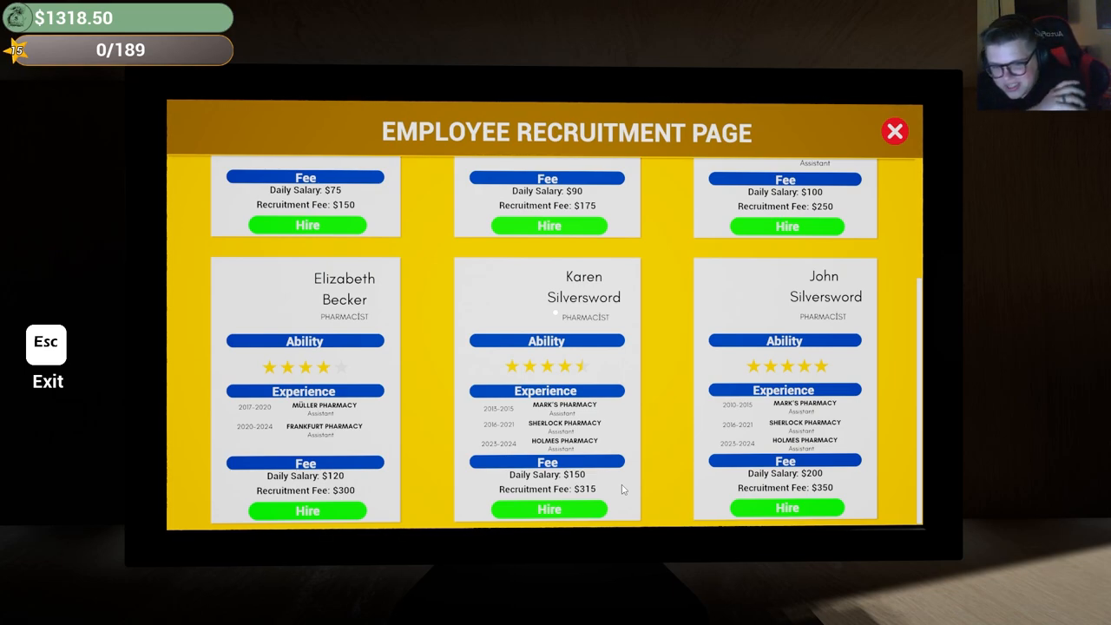
scroll("up", 3)
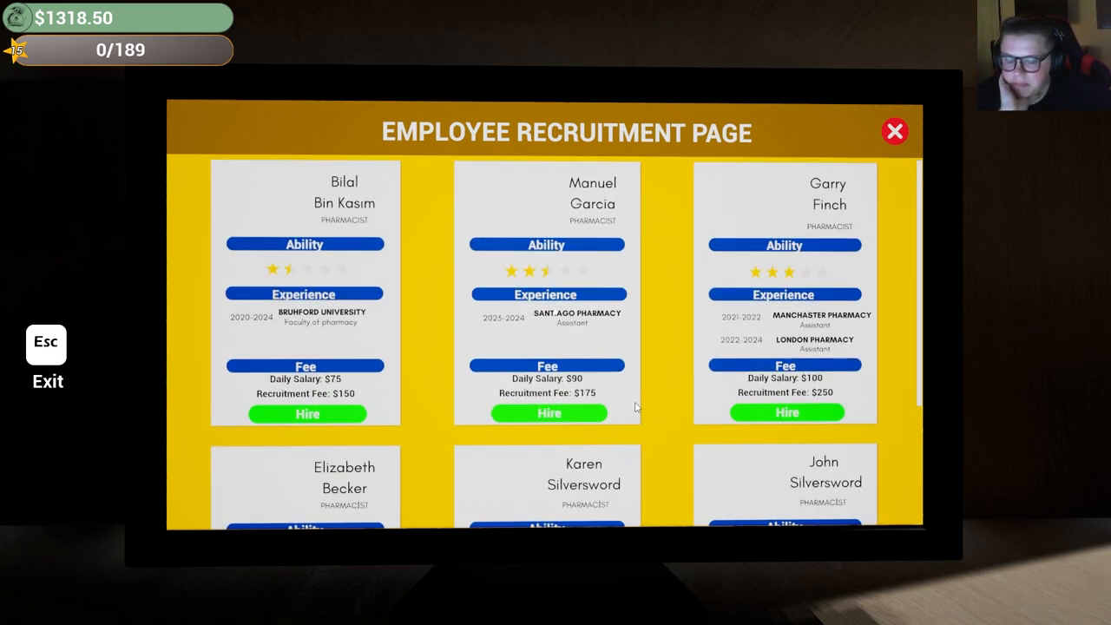
mouse_move(664, 412)
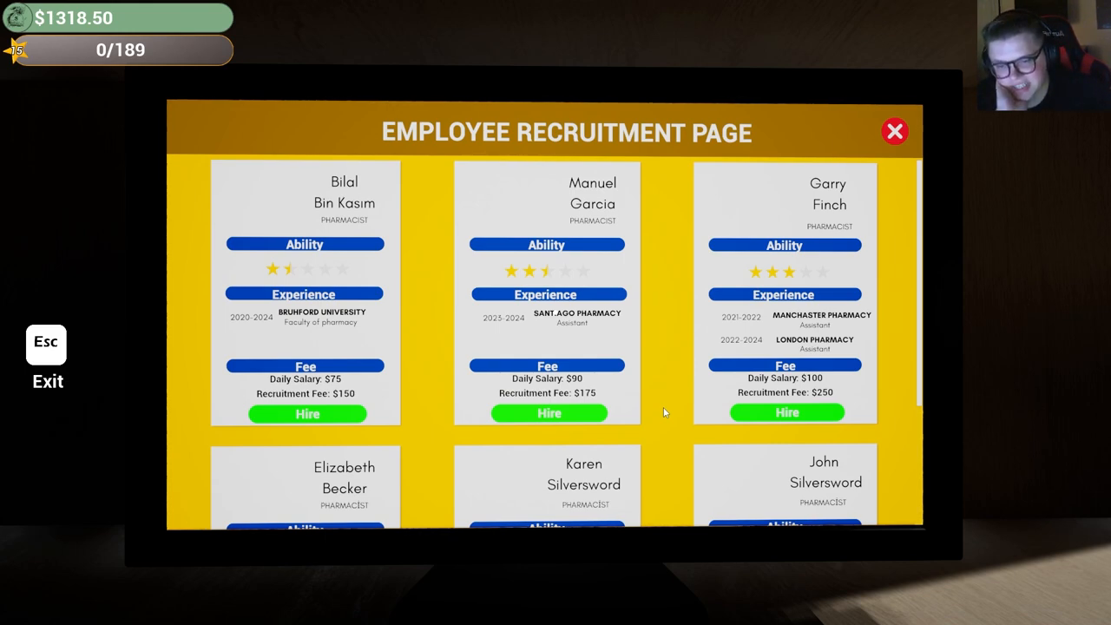
mouse_move(417, 266)
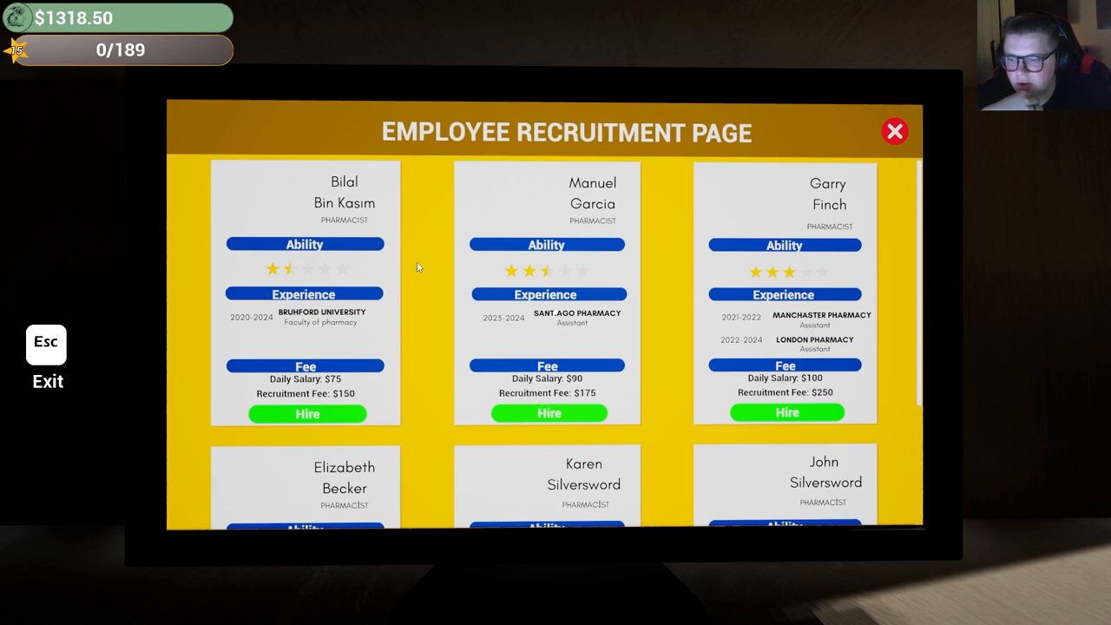
mouse_move(556, 380)
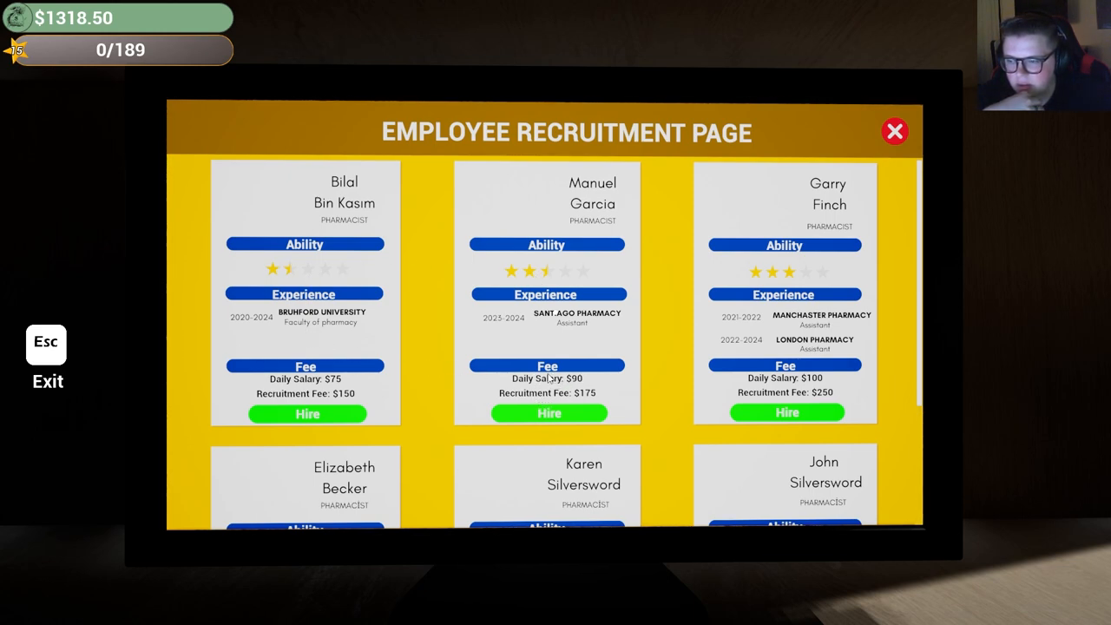
mouse_move(326, 330)
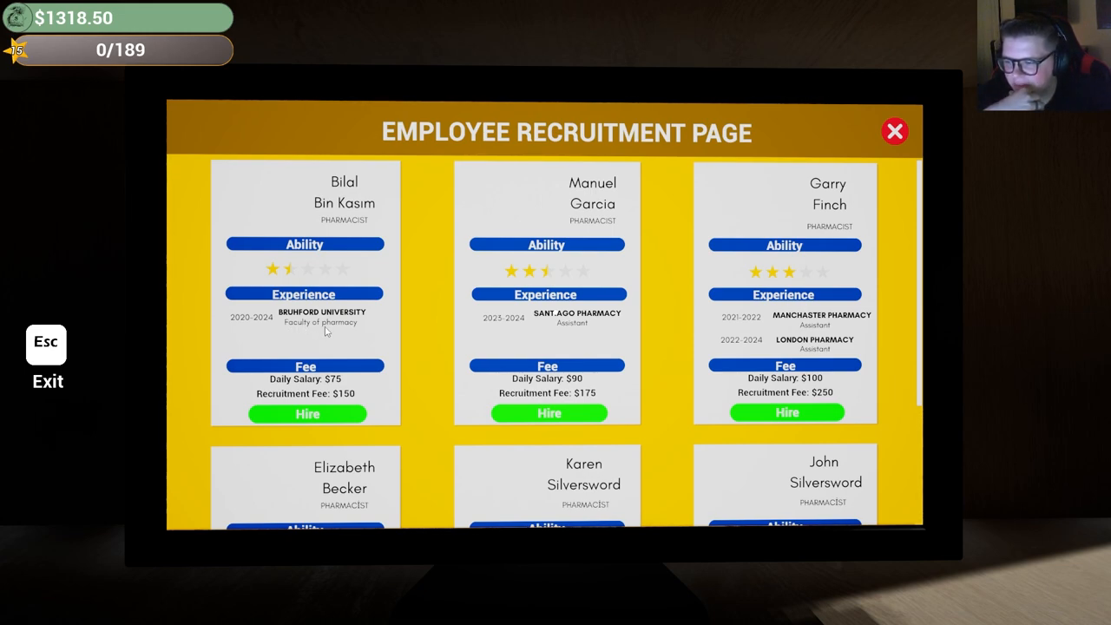
mouse_move(638, 361)
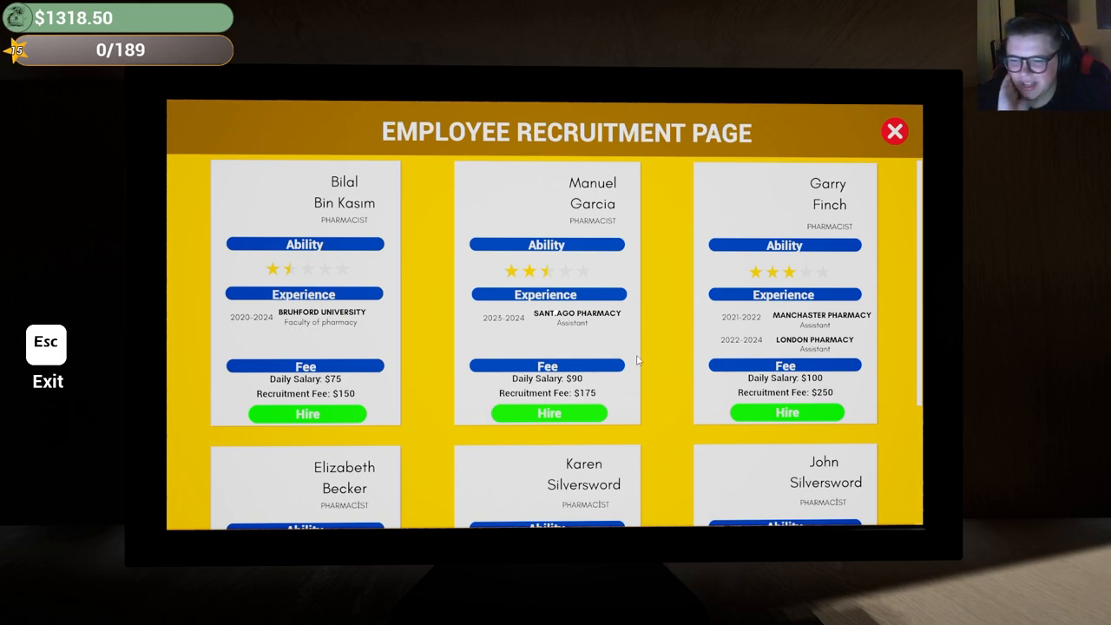
mouse_move(694, 393)
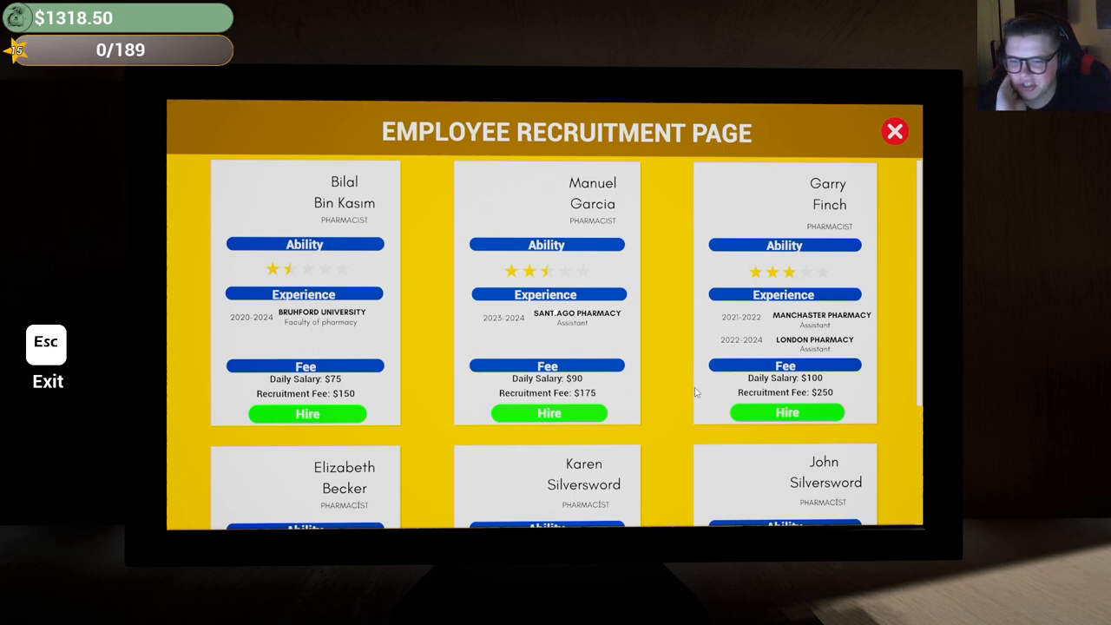
mouse_move(798, 349)
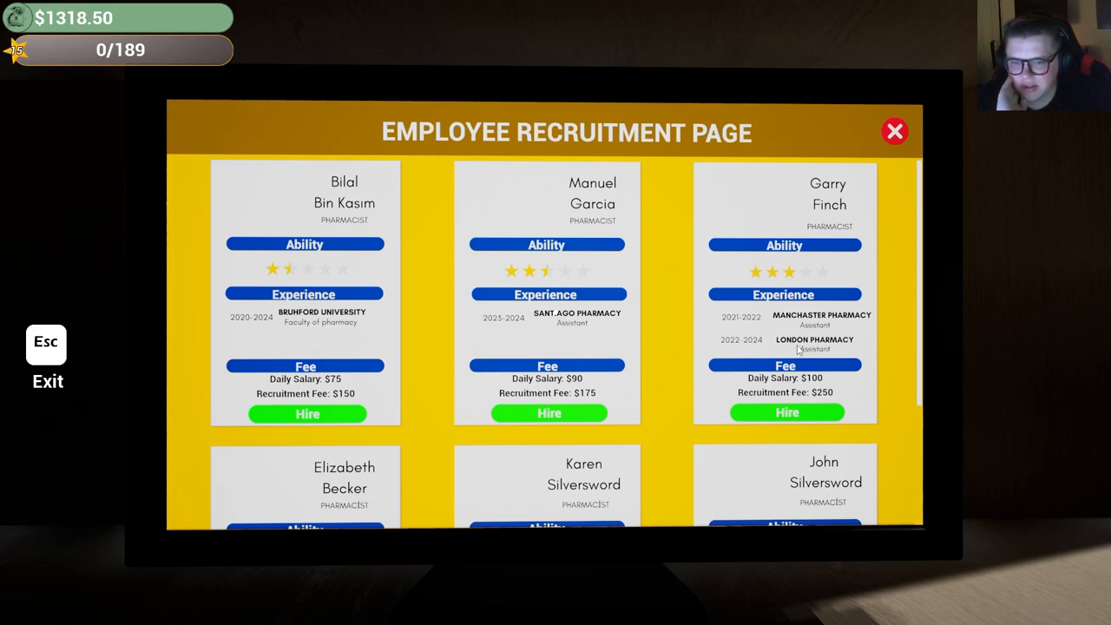
mouse_move(777, 348)
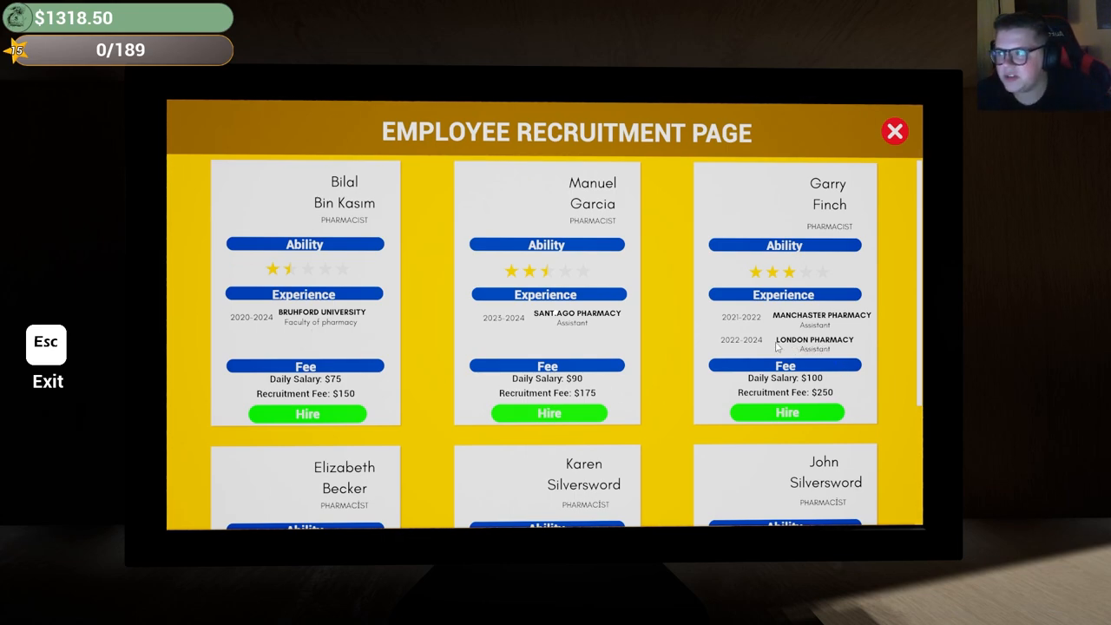
mouse_move(642, 329)
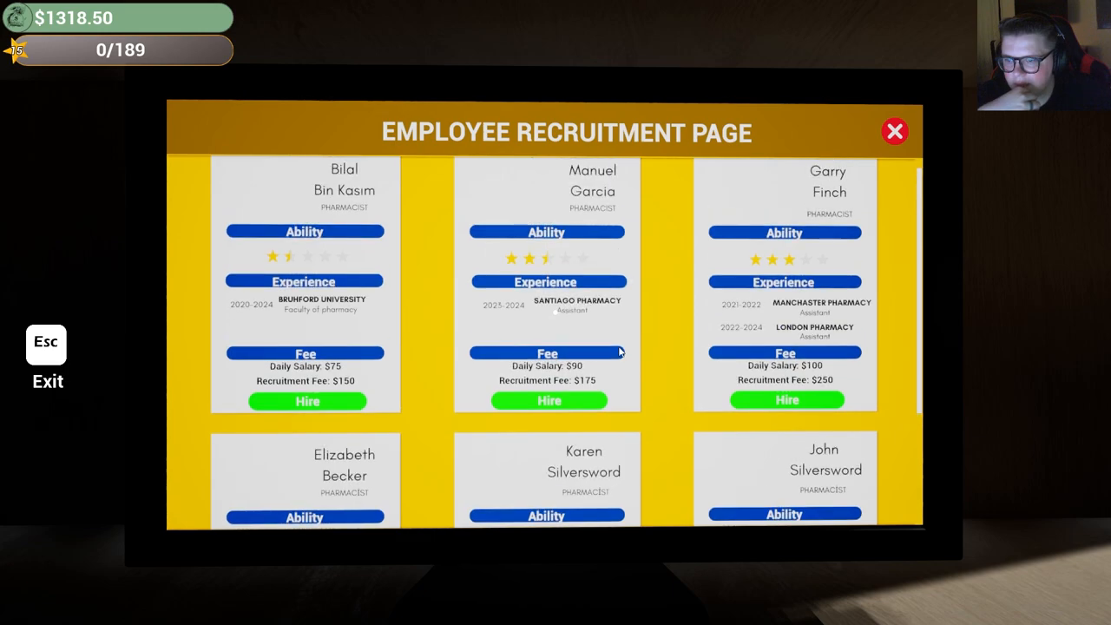
mouse_move(290, 240)
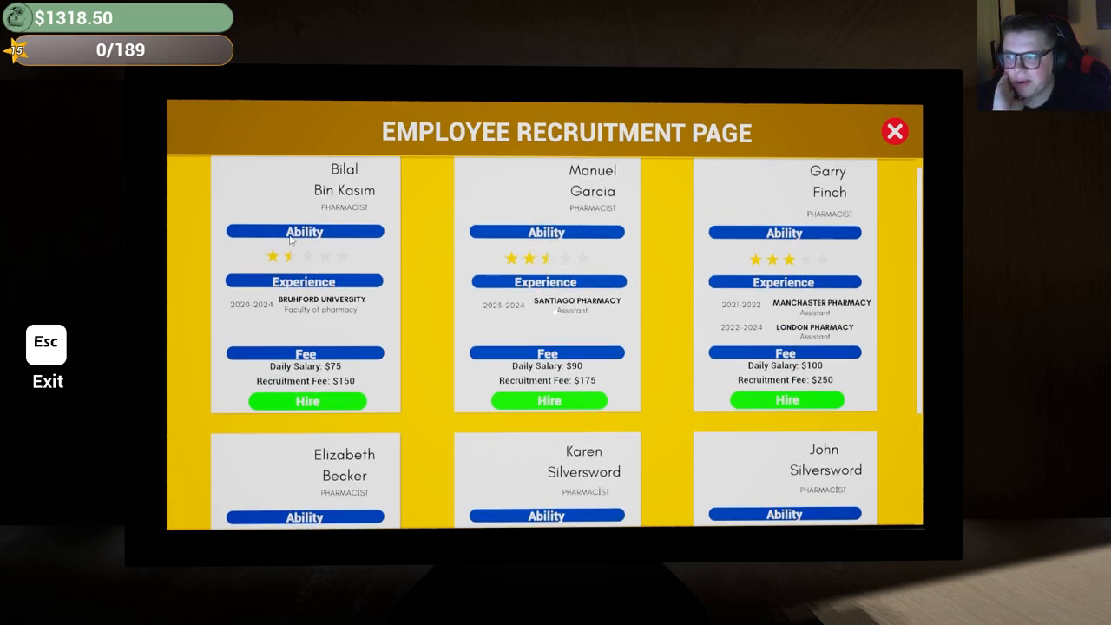
mouse_move(612, 319)
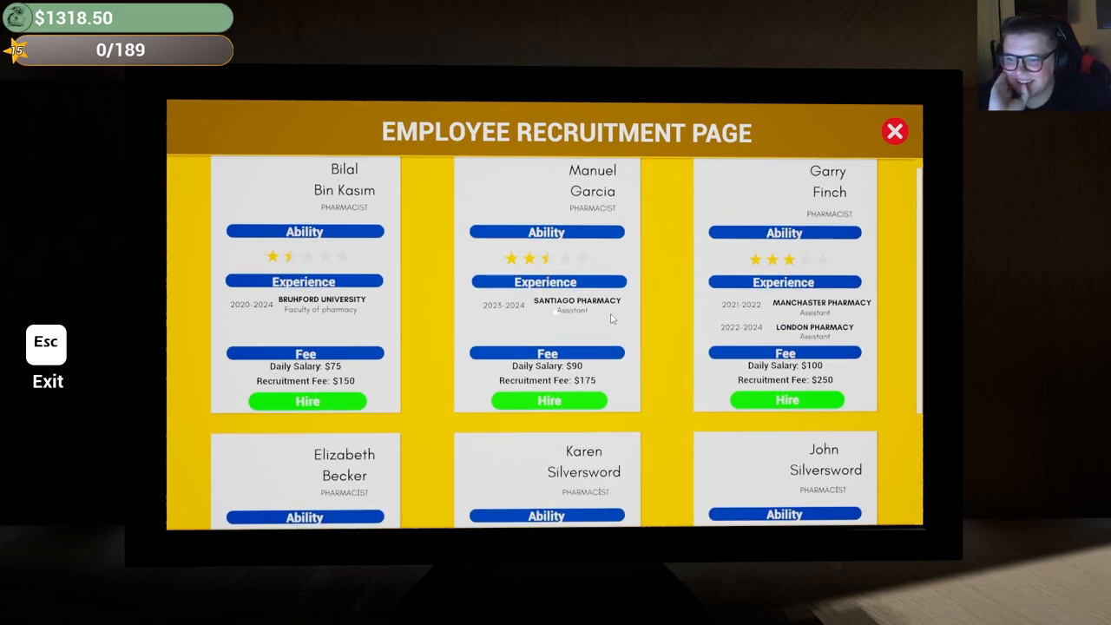
Close the recruitment page and review the bank's personal loan offers.
left_click(548, 401)
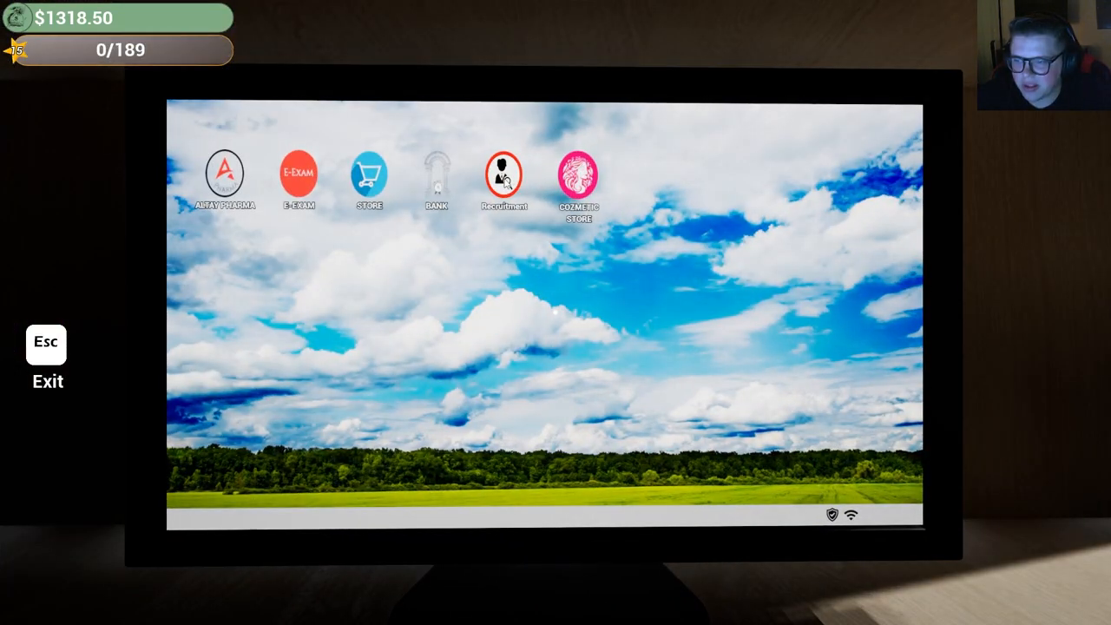
left_click(435, 173)
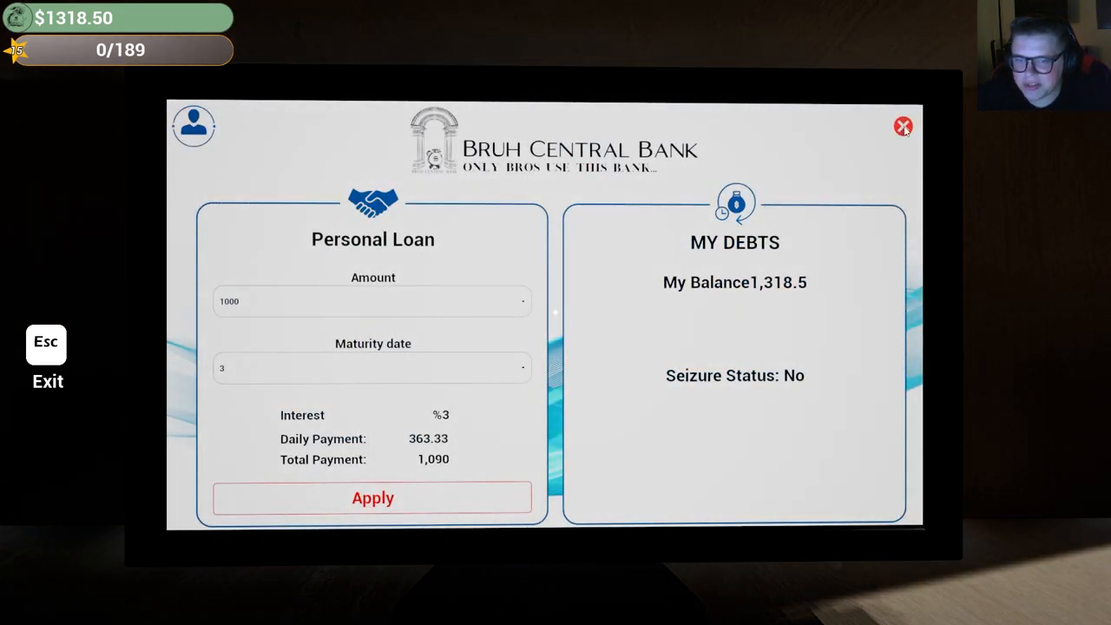
left_click(903, 126)
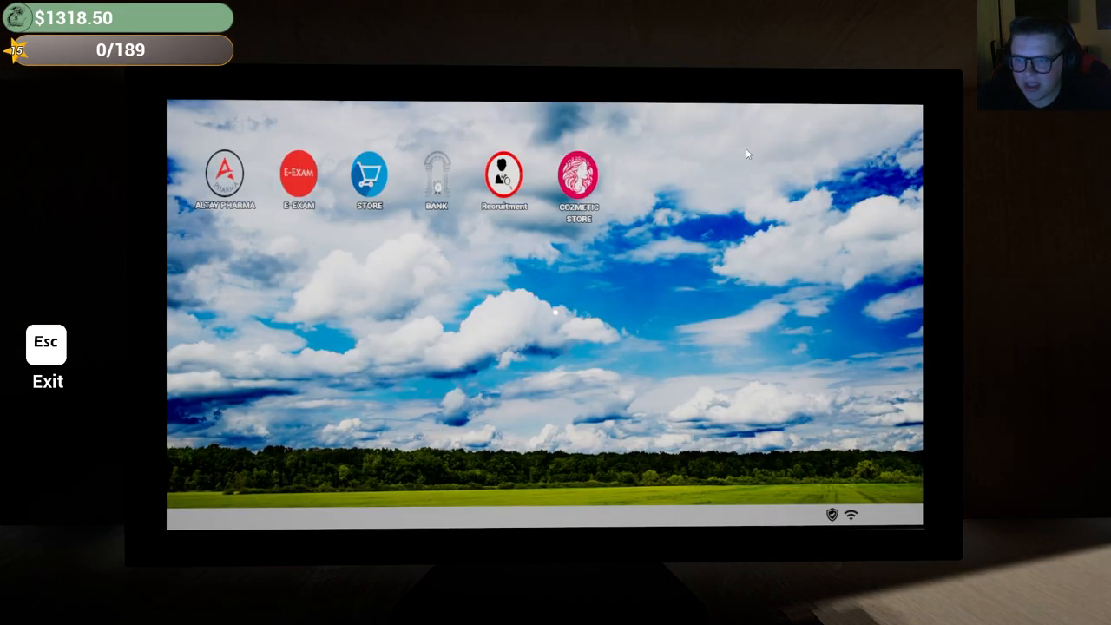
Check Bros Store furniture, including the $2,500 cash register, then return to the desktop.
left_click(504, 170)
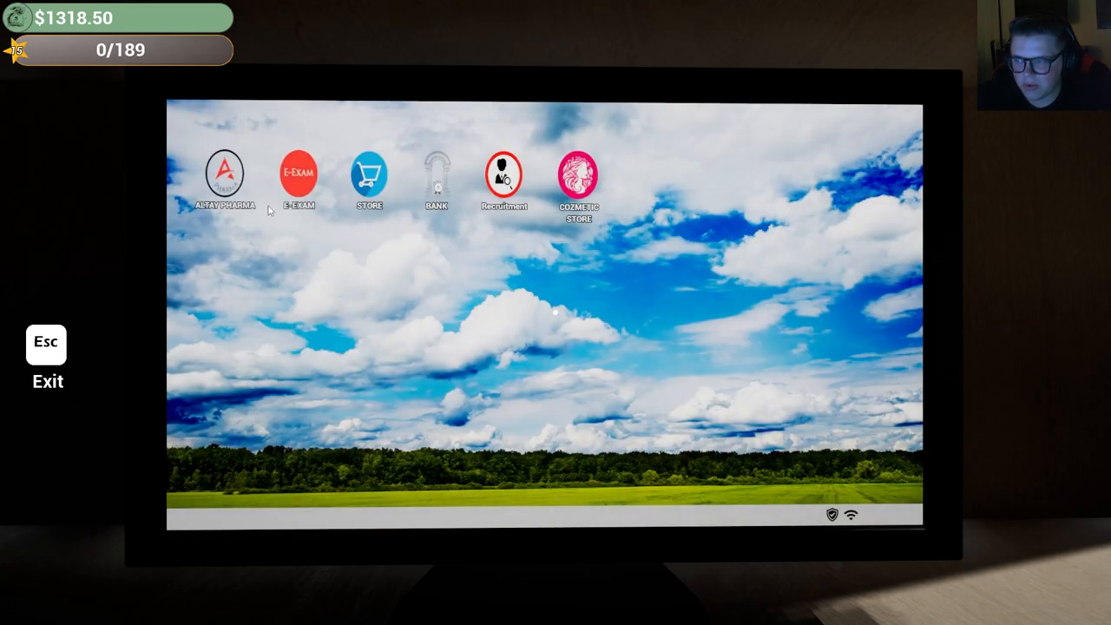
left_click(368, 171)
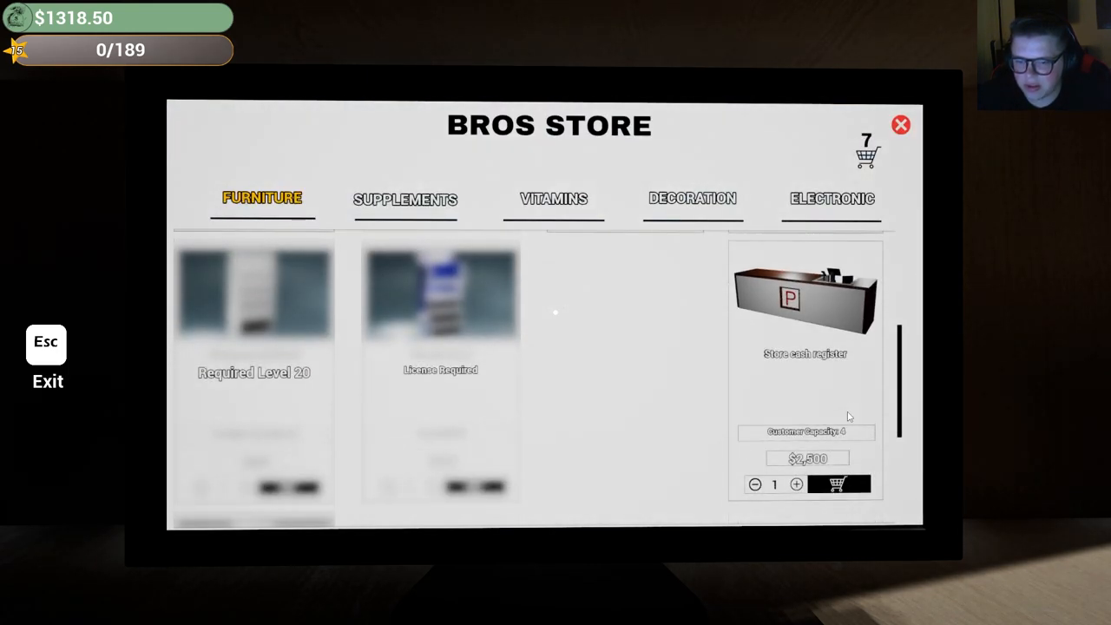
scroll("up", 3)
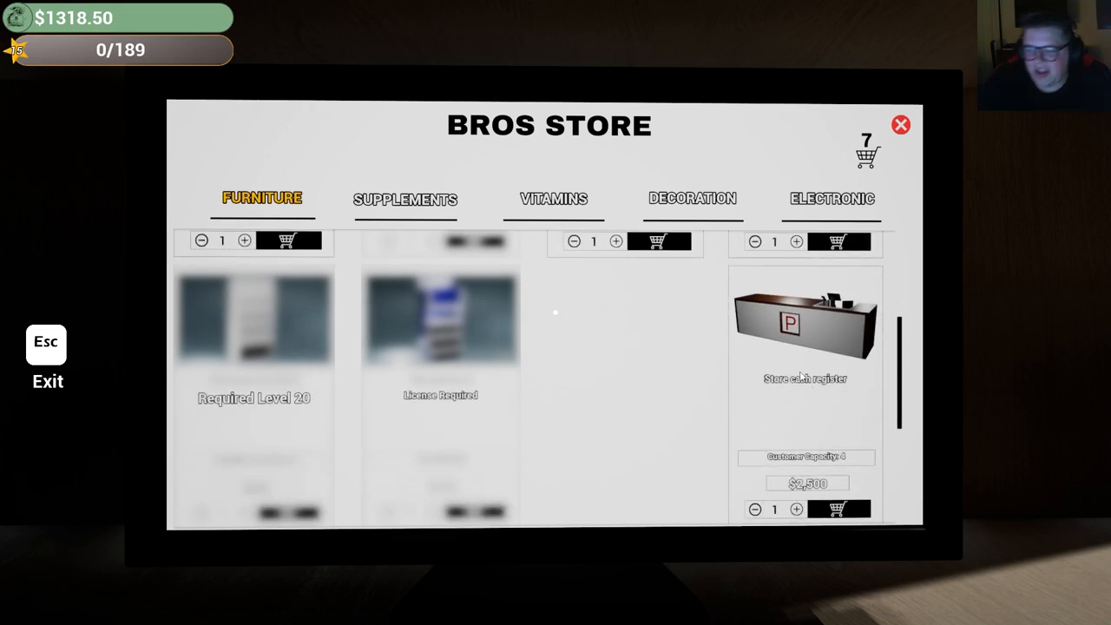
left_click(900, 124)
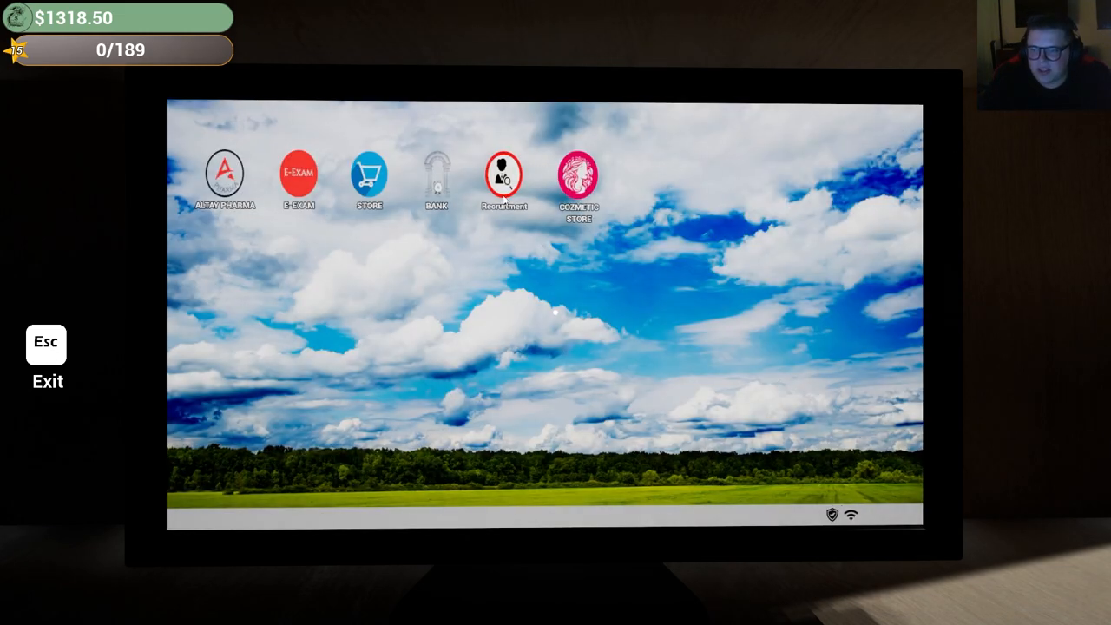
Take a $2,000 personal loan from the bank.
left_click(436, 169)
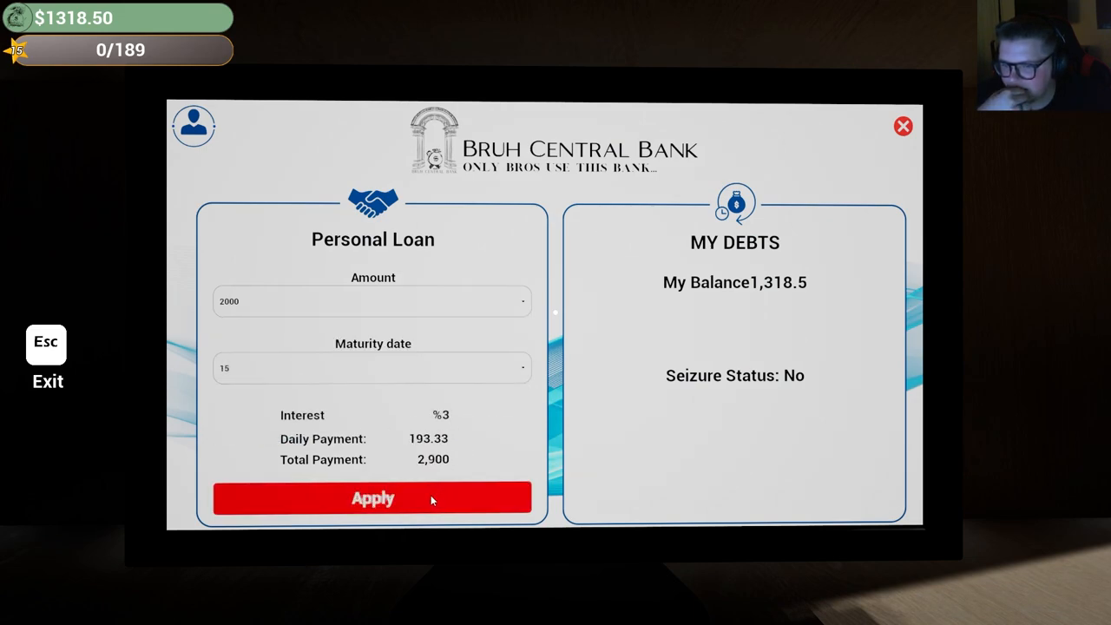
left_click(373, 497)
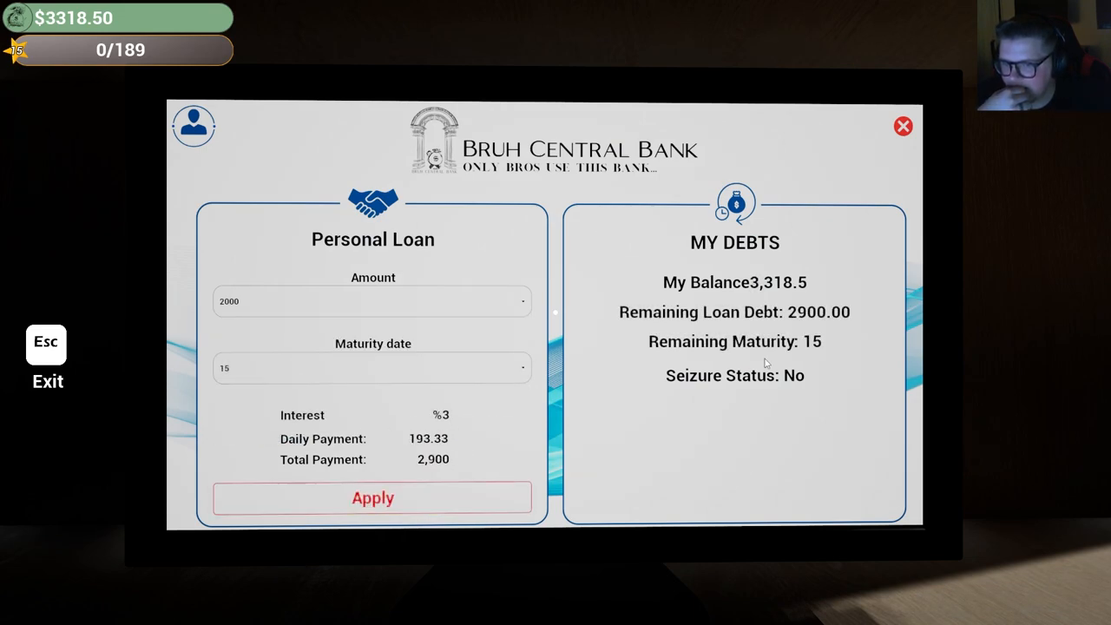
left_click(903, 125)
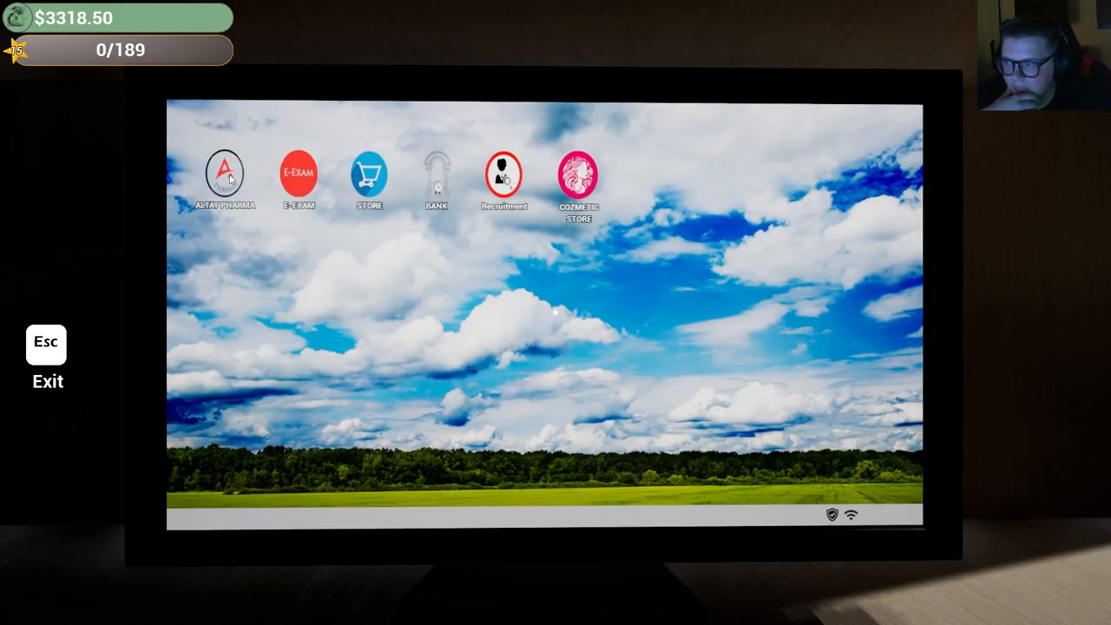
Buy the $2,500 store cash register, leaving an $818.50 balance.
left_click(298, 171)
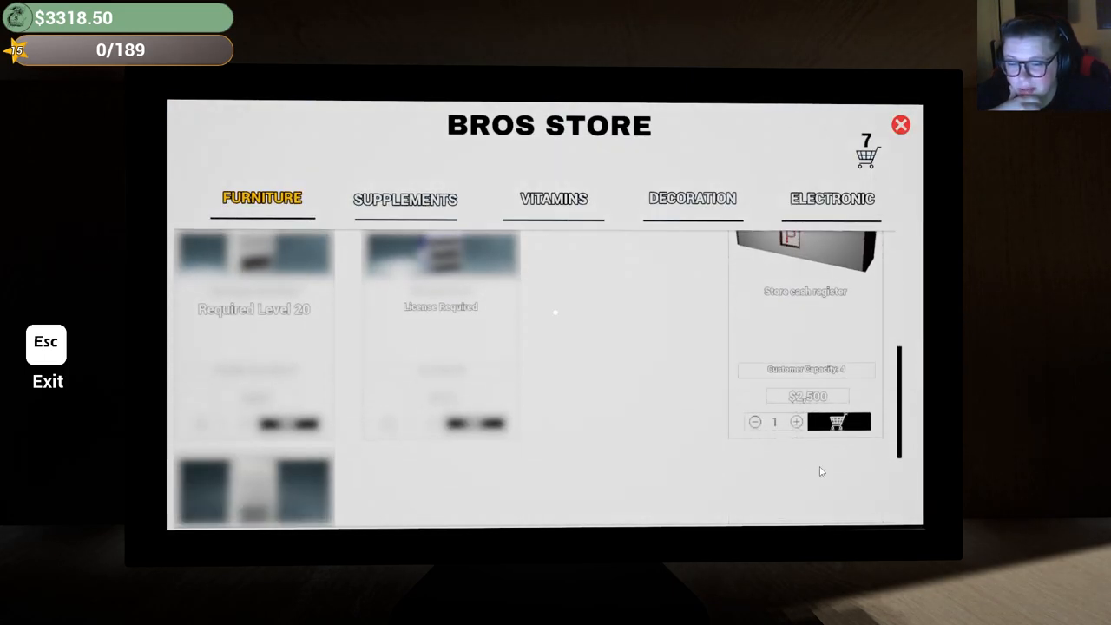
left_click(866, 152)
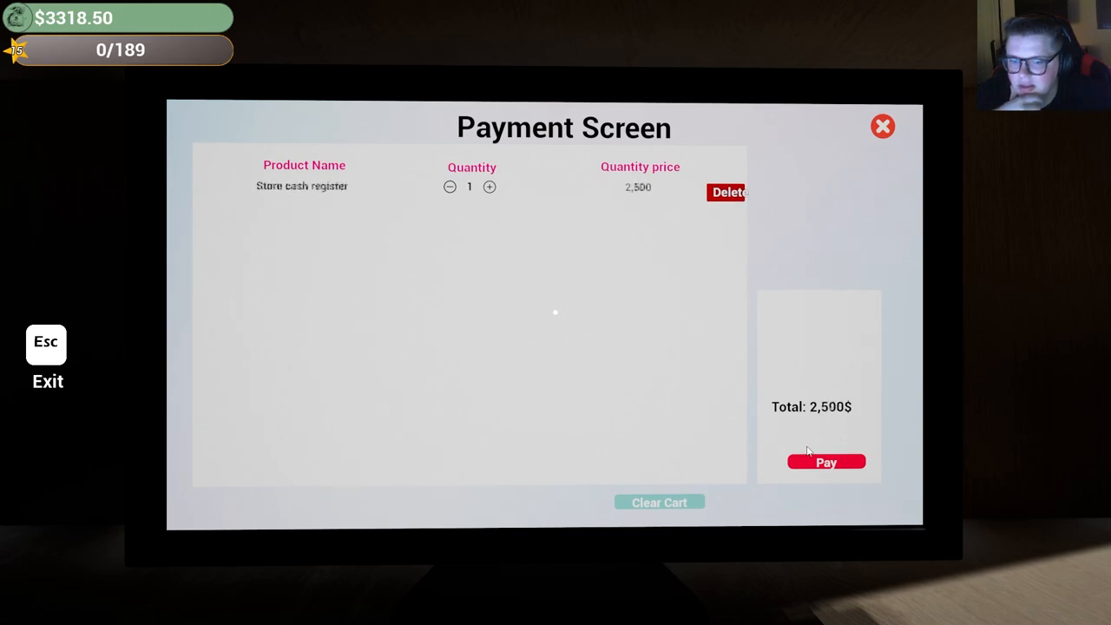
left_click(826, 462)
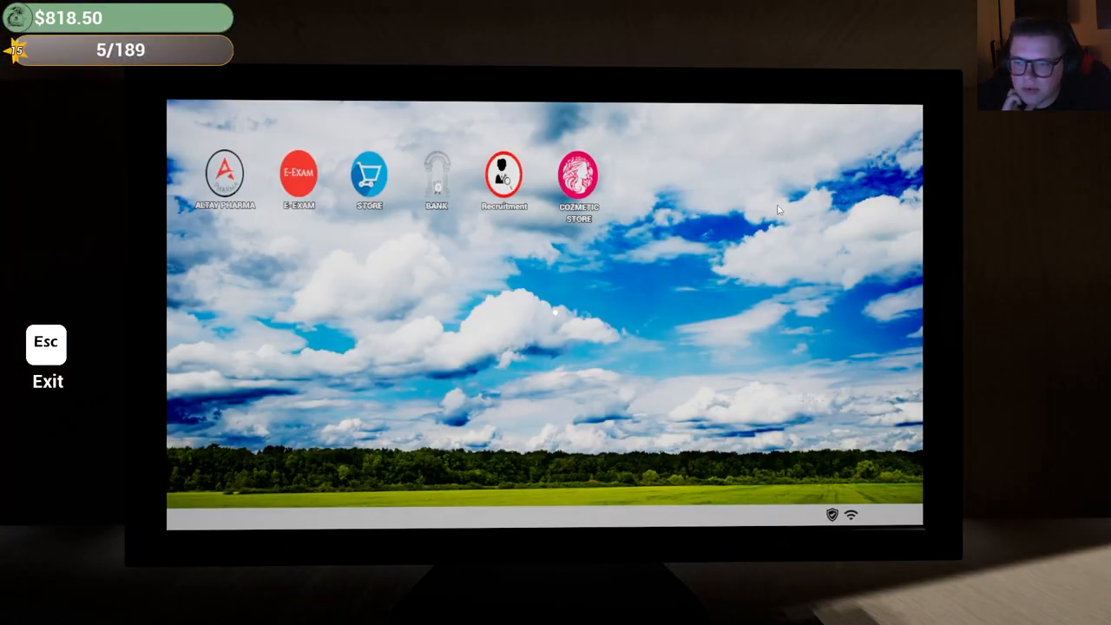
Serve customers at the counter, agreeing to sell one customer three requested medicines.
left_click(504, 172)
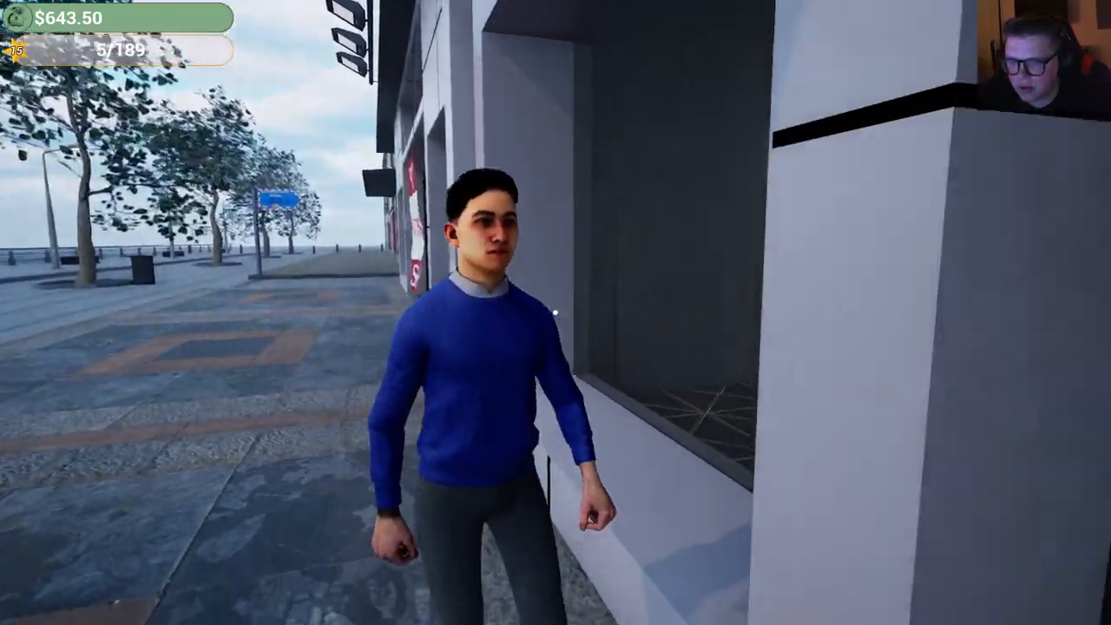
key("w")
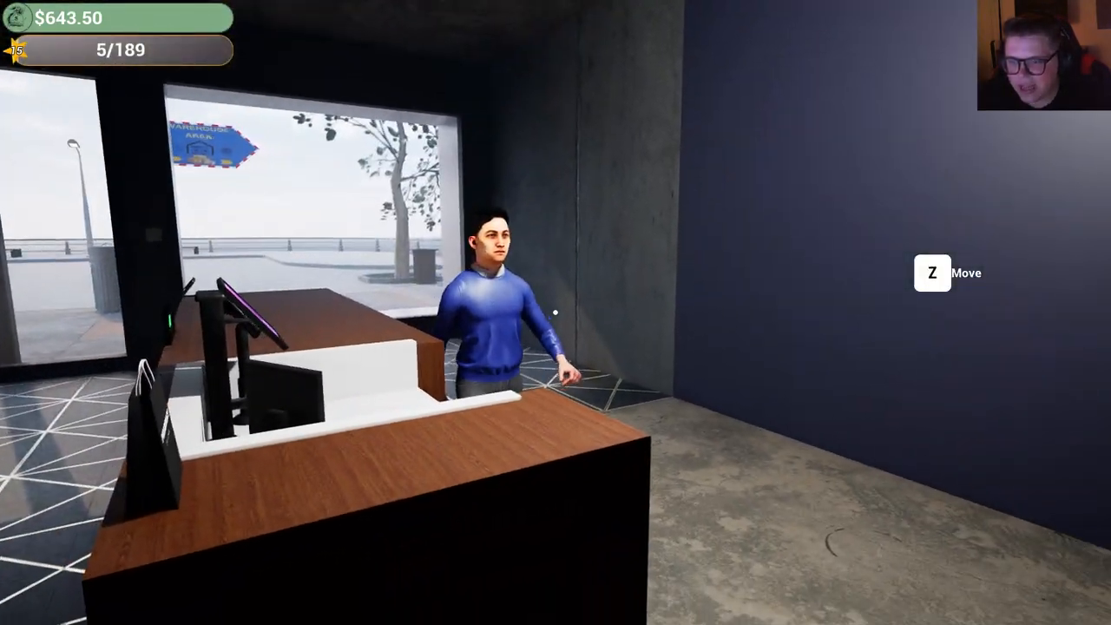
mouse_move(556, 312)
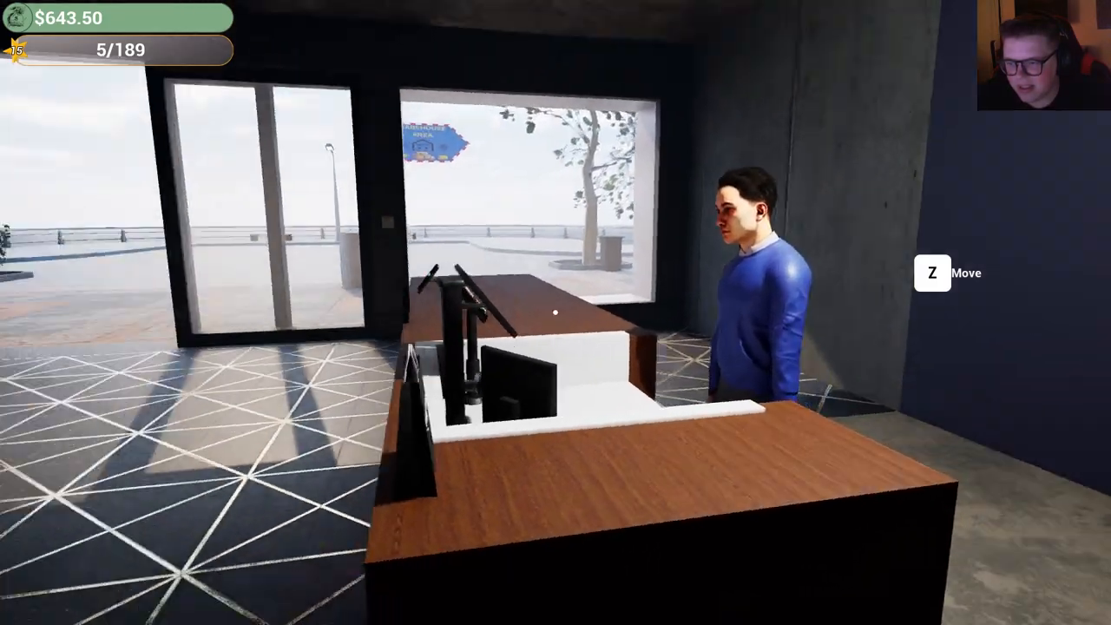
mouse_move(555, 313)
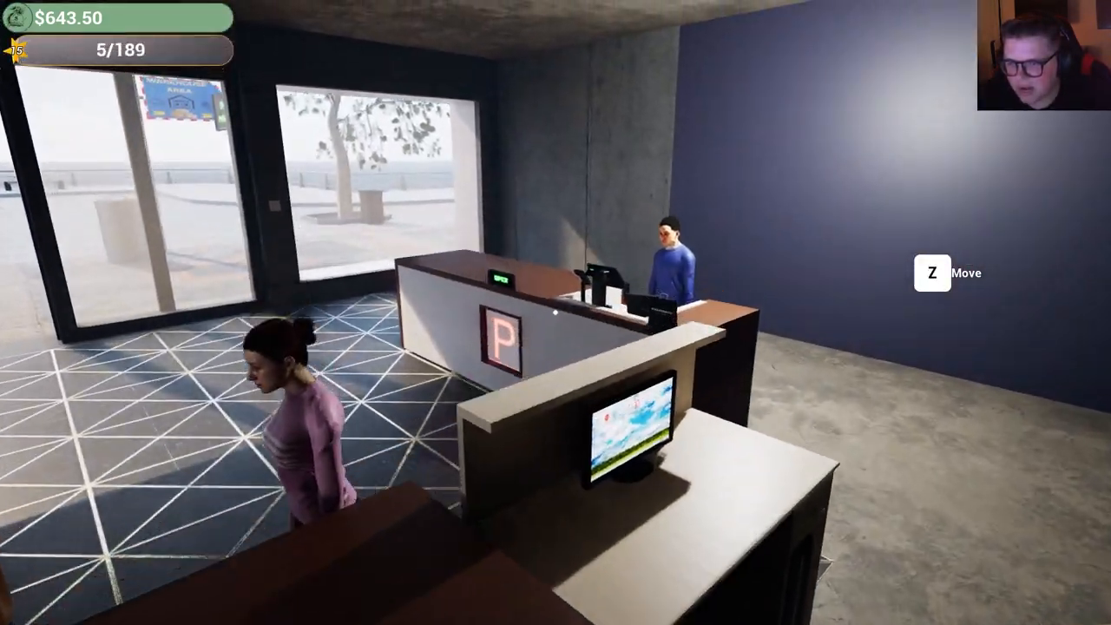
mouse_move(555, 312)
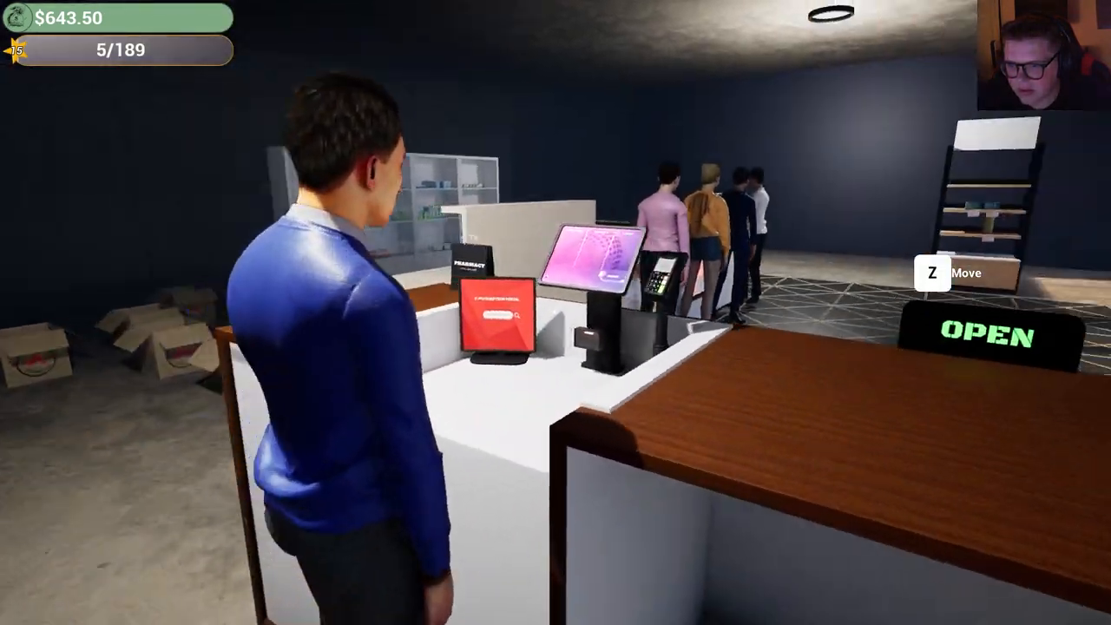
mouse_move(555, 312)
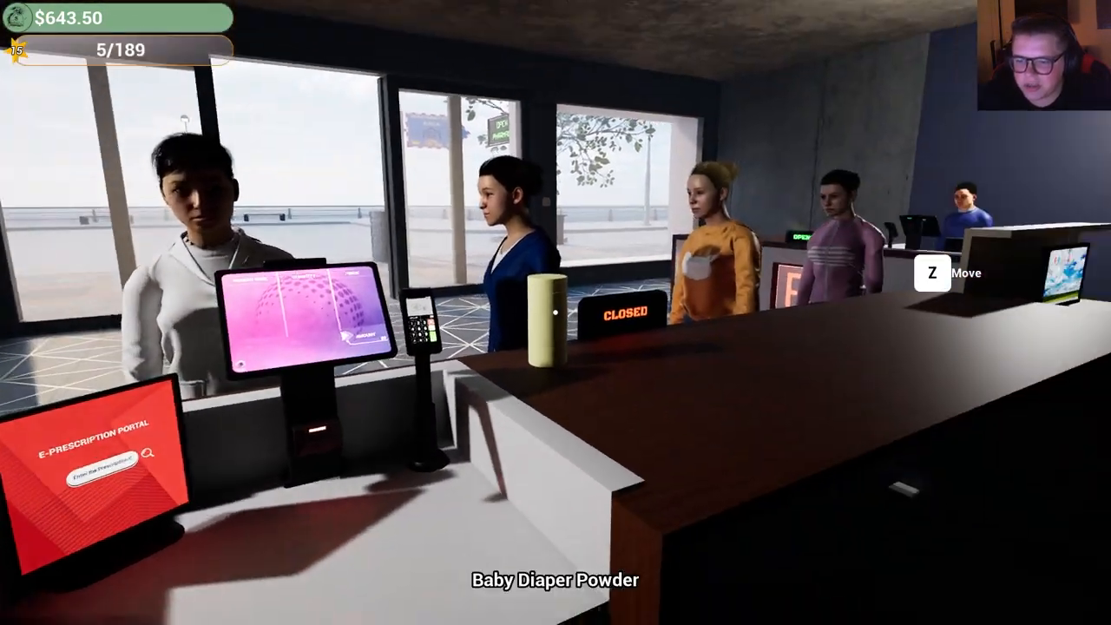
mouse_move(556, 312)
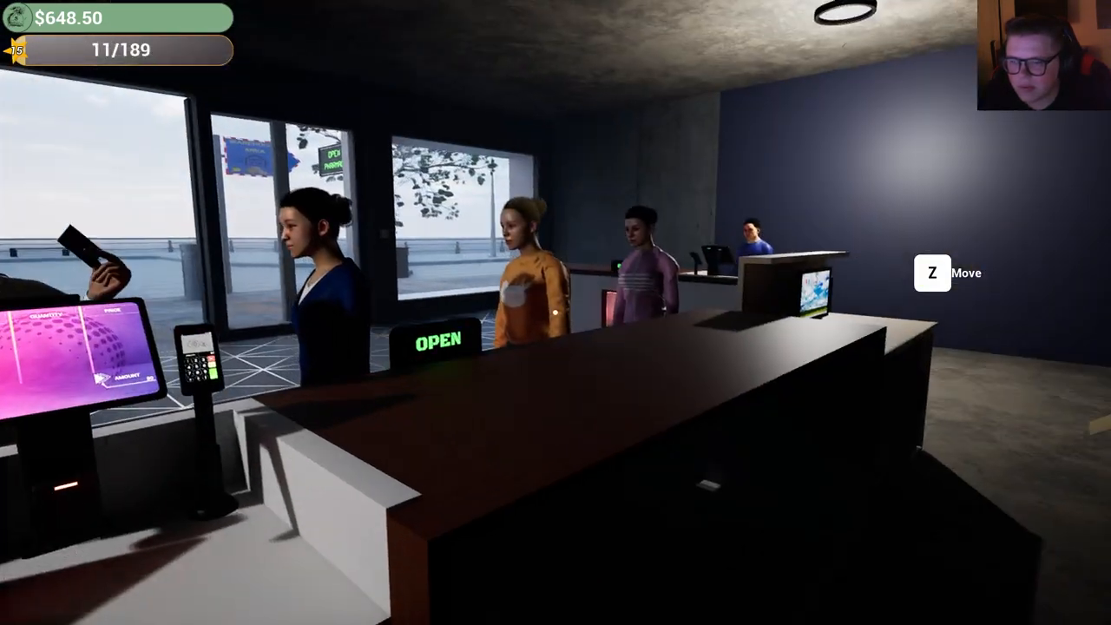
mouse_move(556, 312)
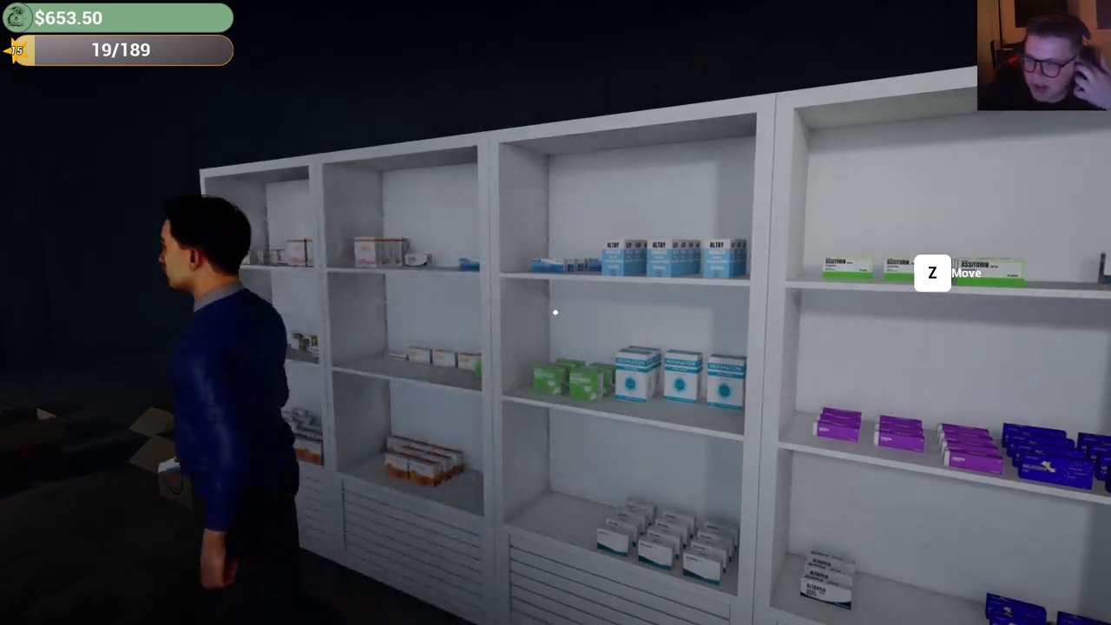
mouse_move(556, 313)
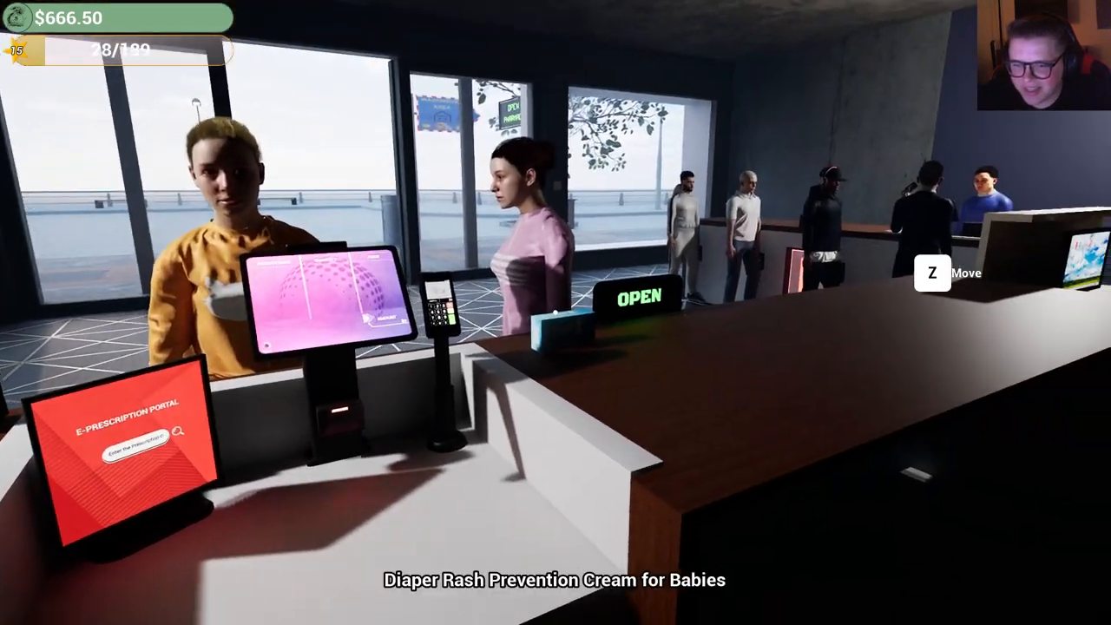
left_click(313, 304)
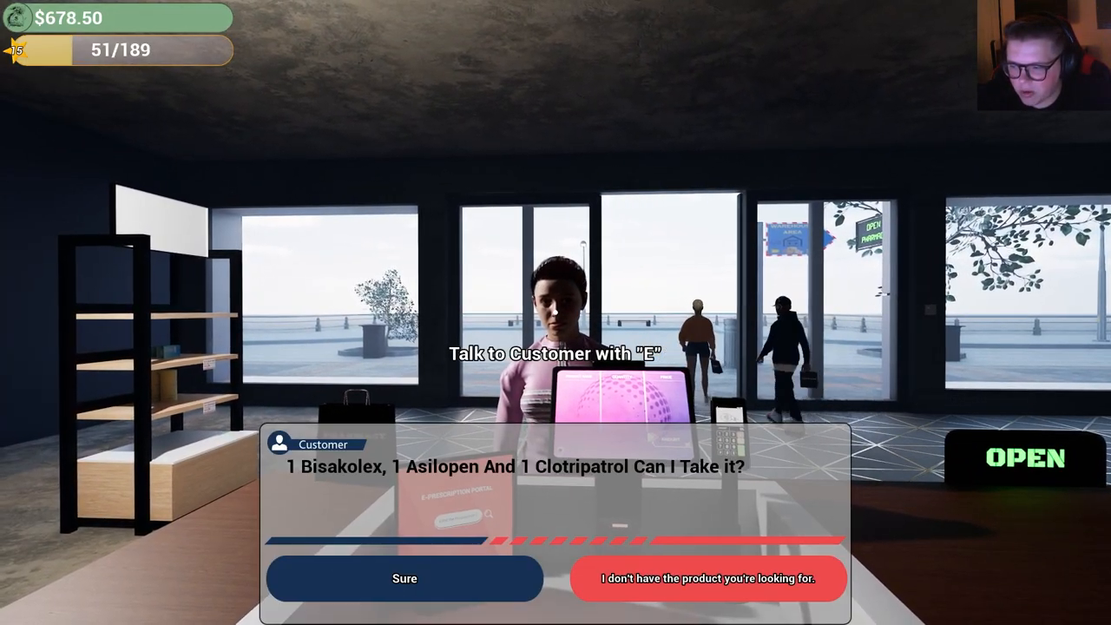
left_click(405, 578)
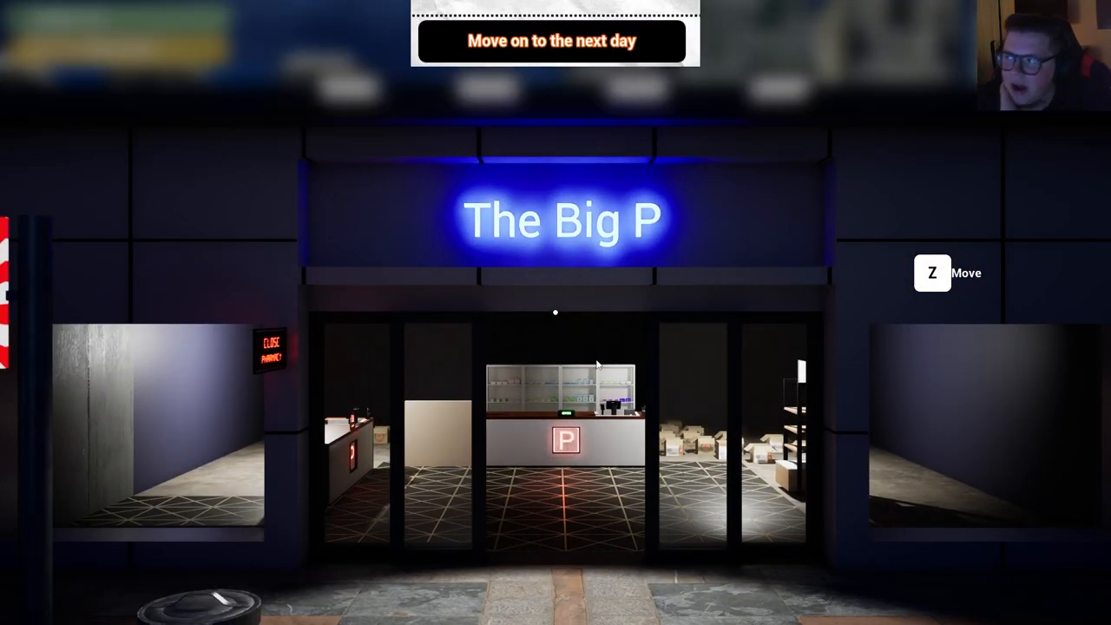
Review Day 3's report showing a $1,749.96 loss and move on to the next day.
left_click(553, 40)
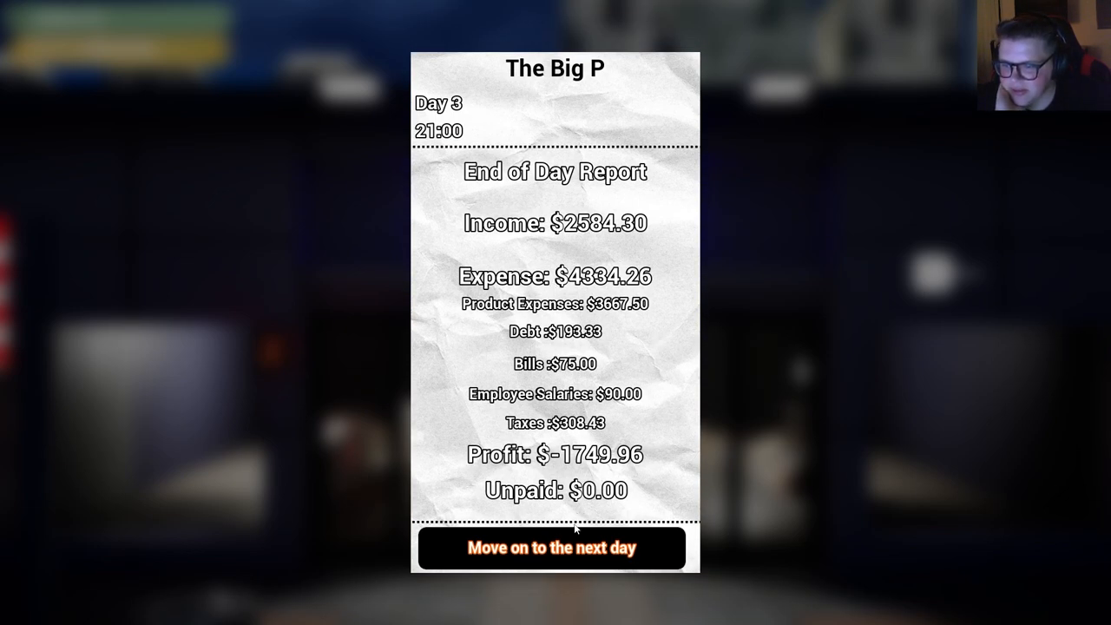
left_click(553, 548)
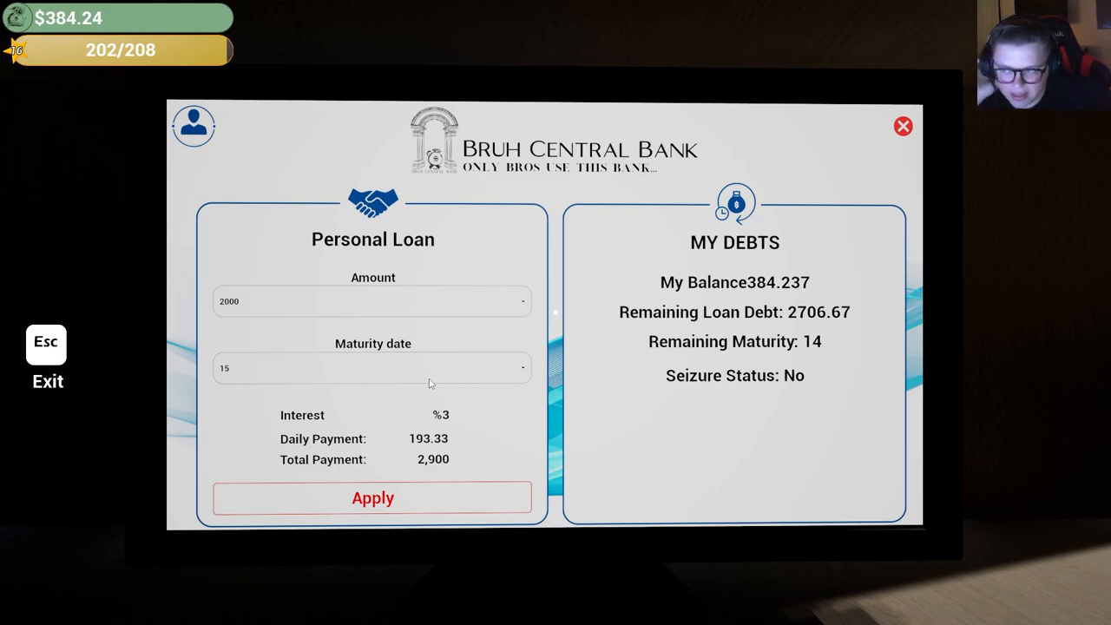
Rehire pharmacist Bilal Bin Kasim for the $150 fee, leaving a $234.24 balance.
left_click(902, 126)
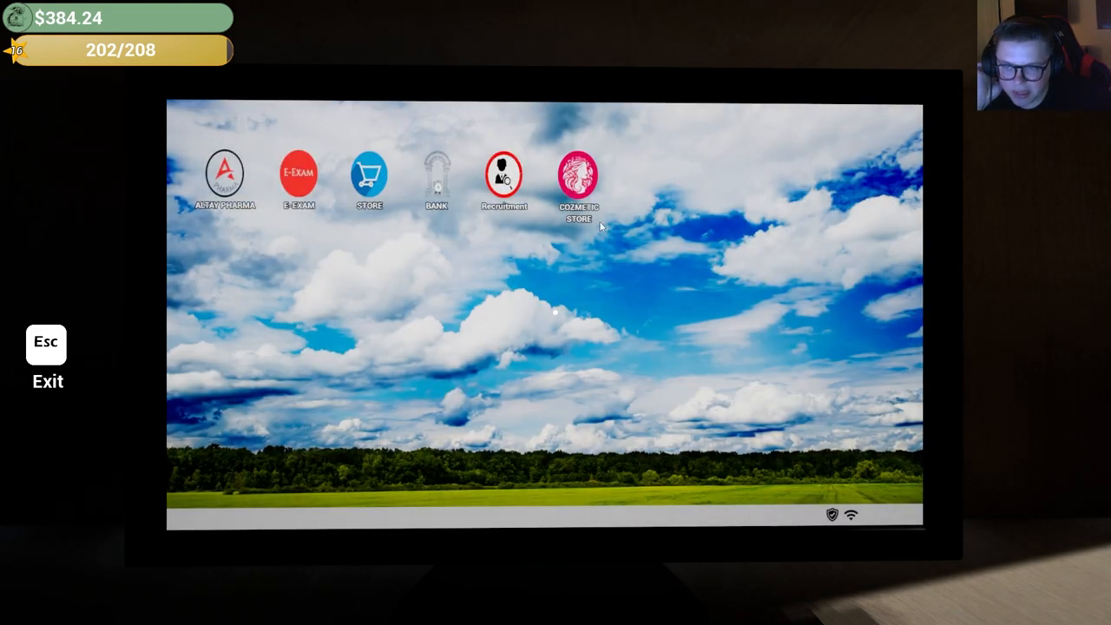
mouse_move(469, 198)
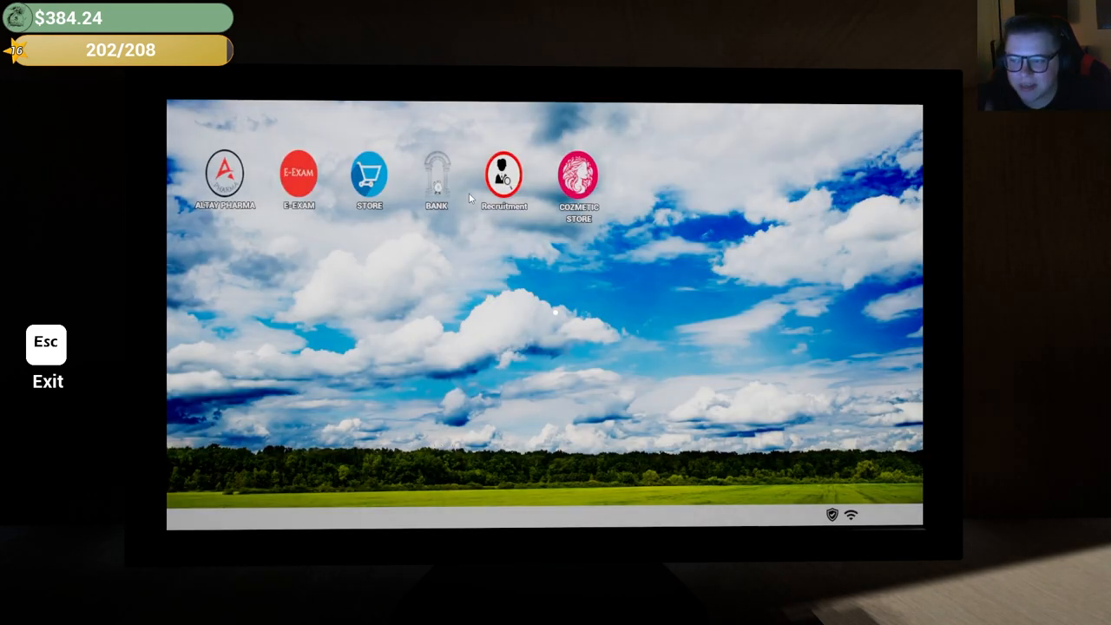
left_click(368, 169)
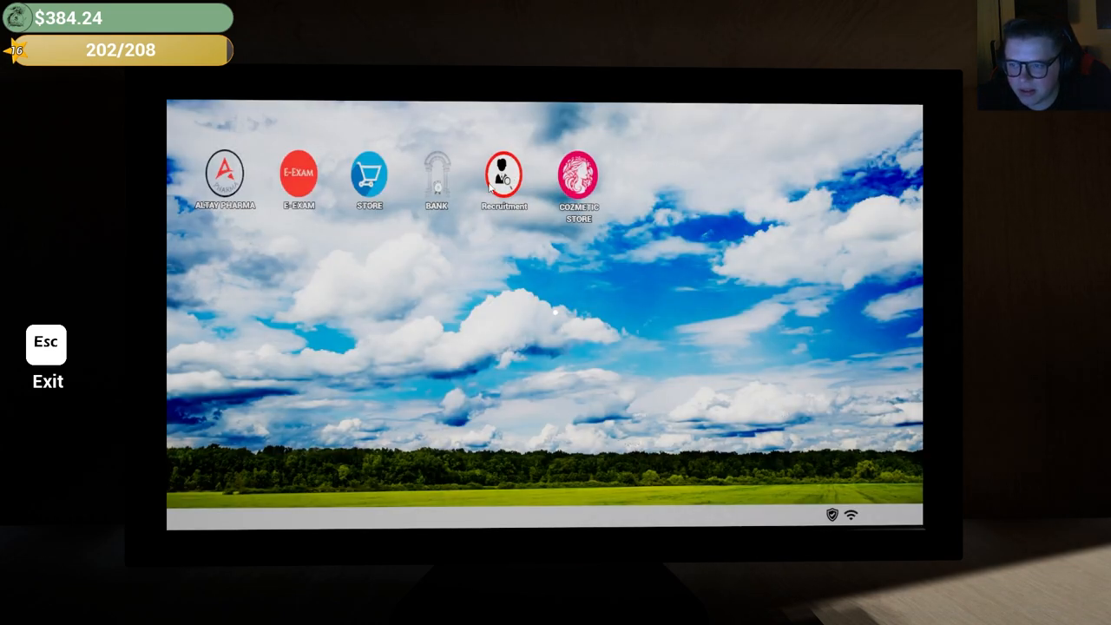
left_click(505, 173)
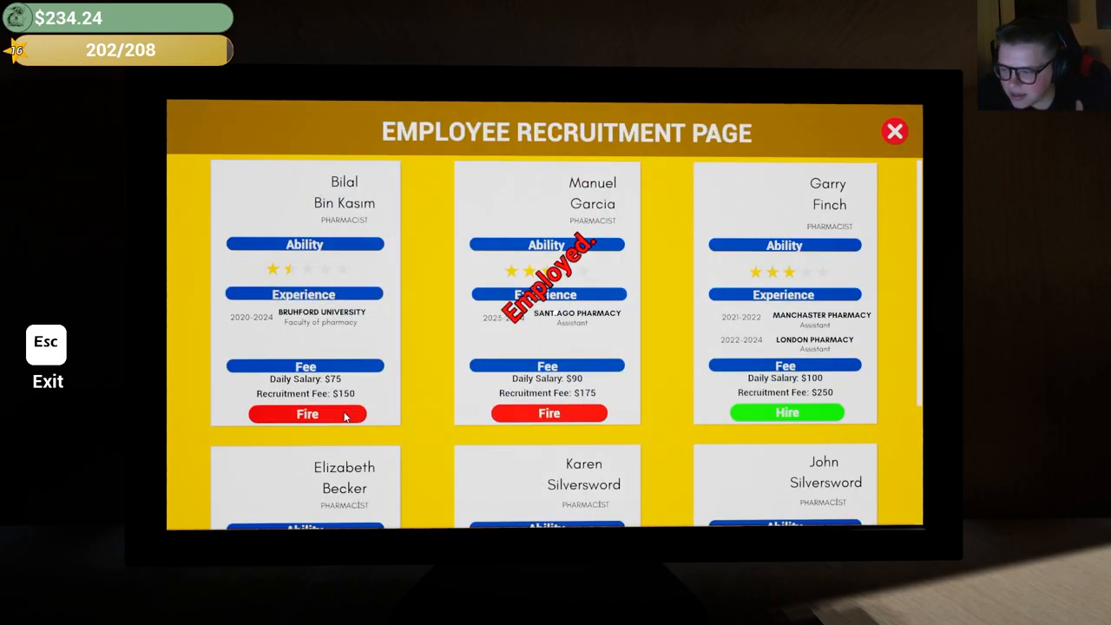
left_click(306, 414)
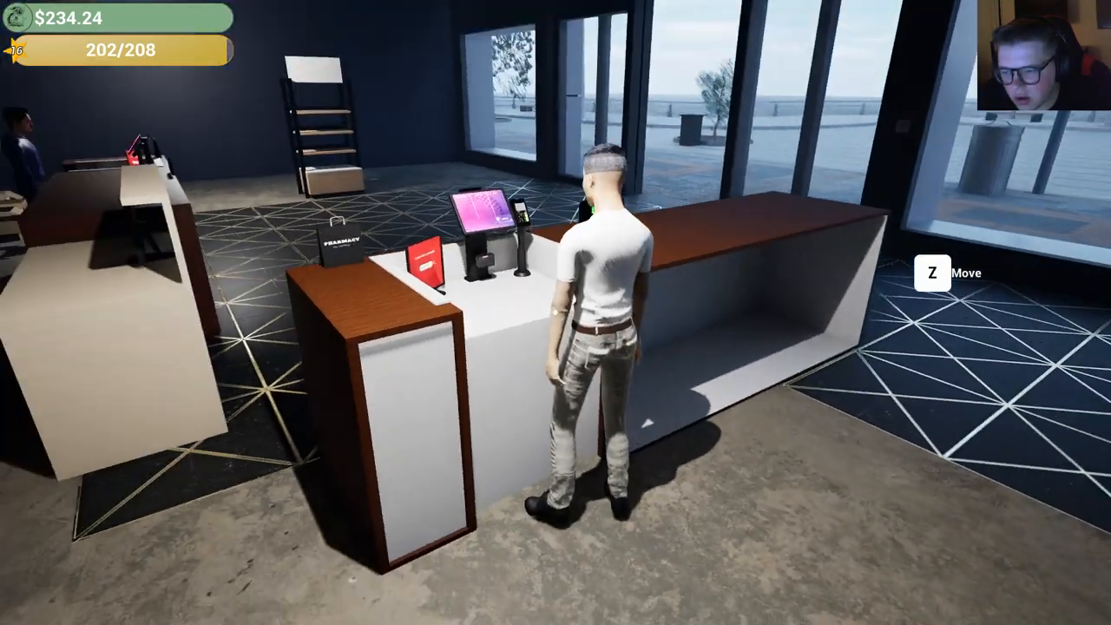
mouse_move(555, 313)
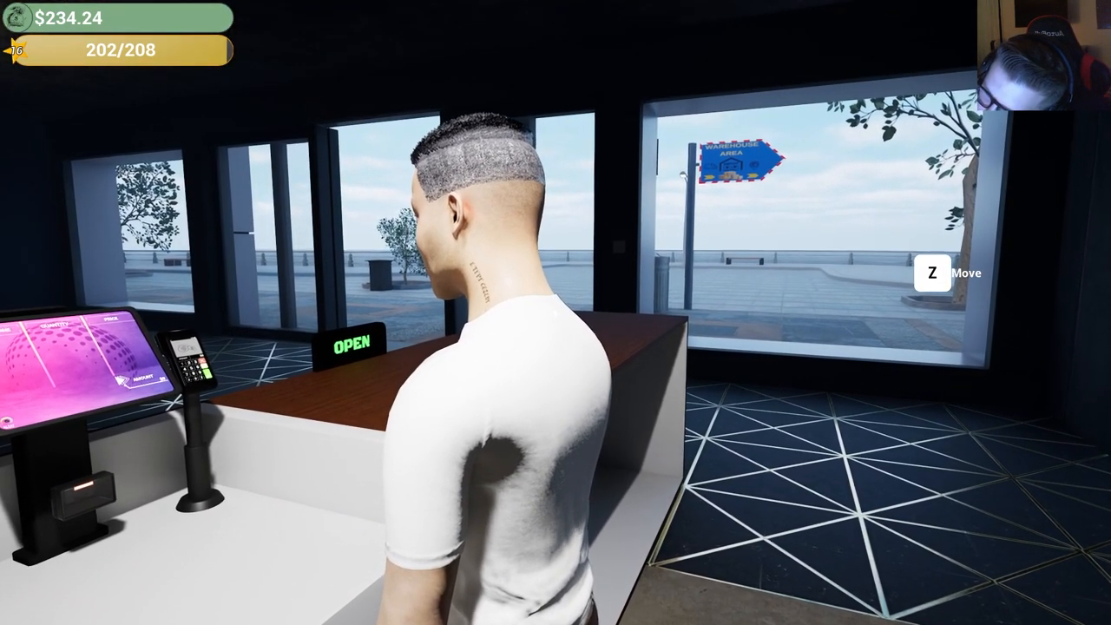
mouse_move(556, 313)
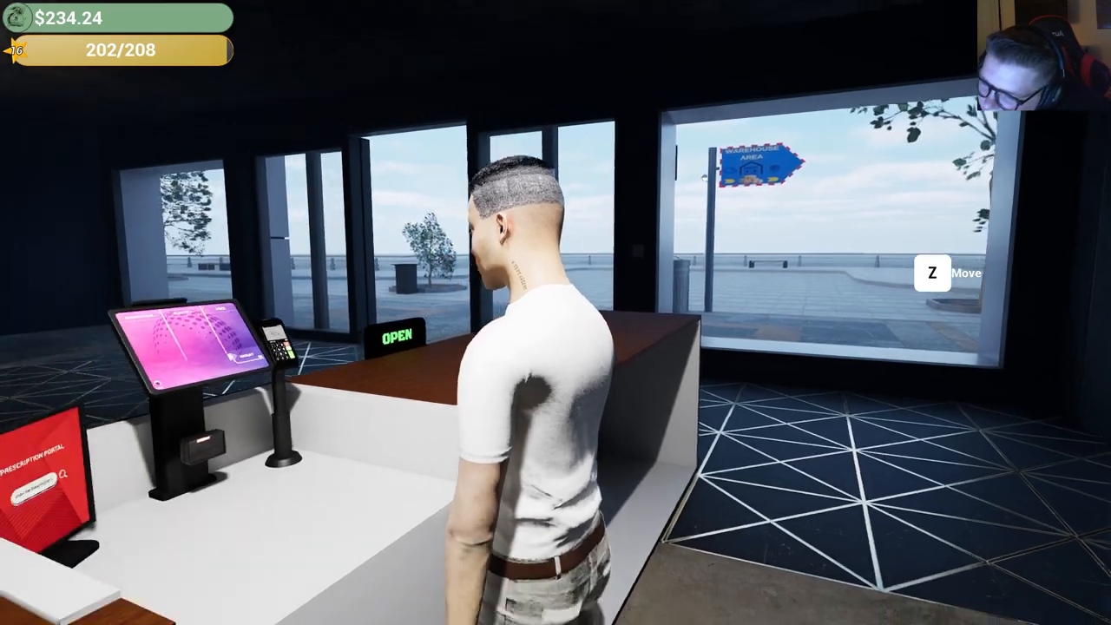
mouse_move(556, 312)
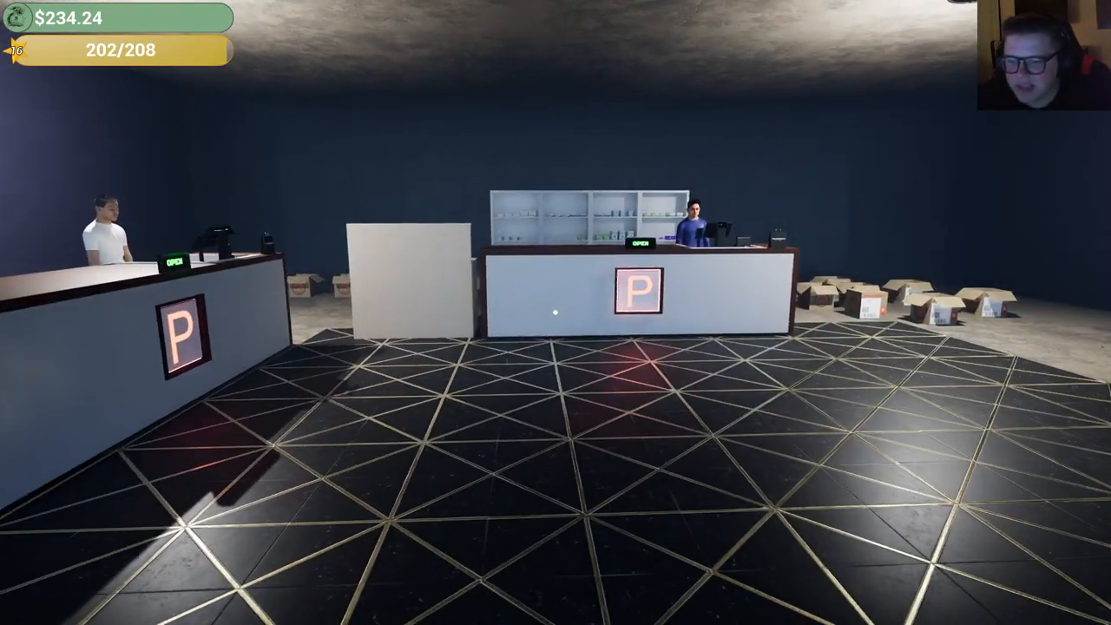
mouse_move(555, 313)
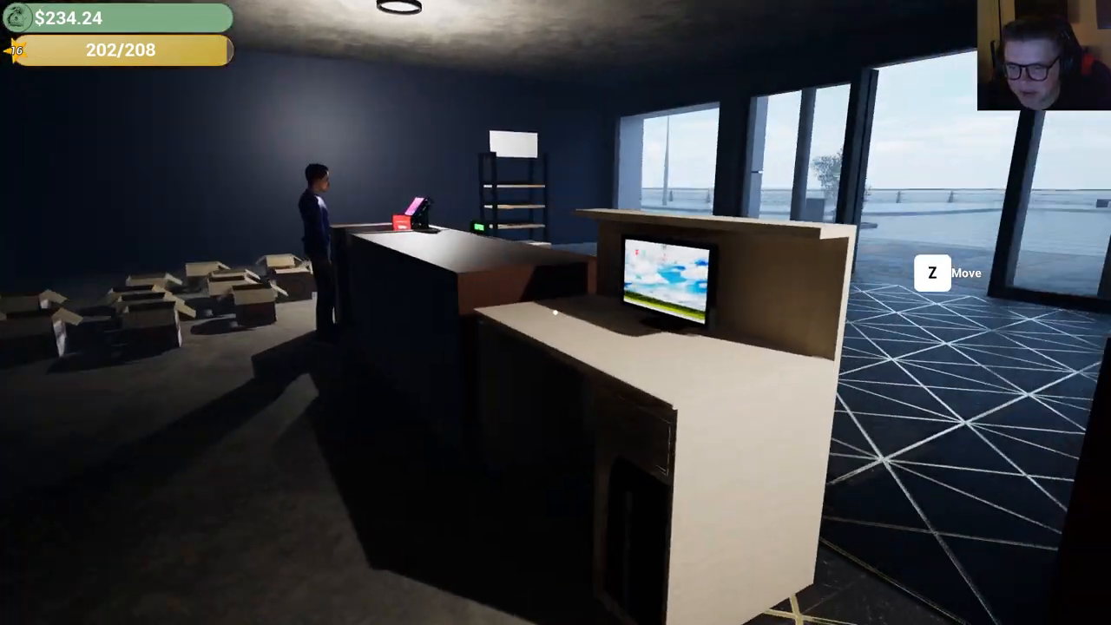
mouse_move(556, 312)
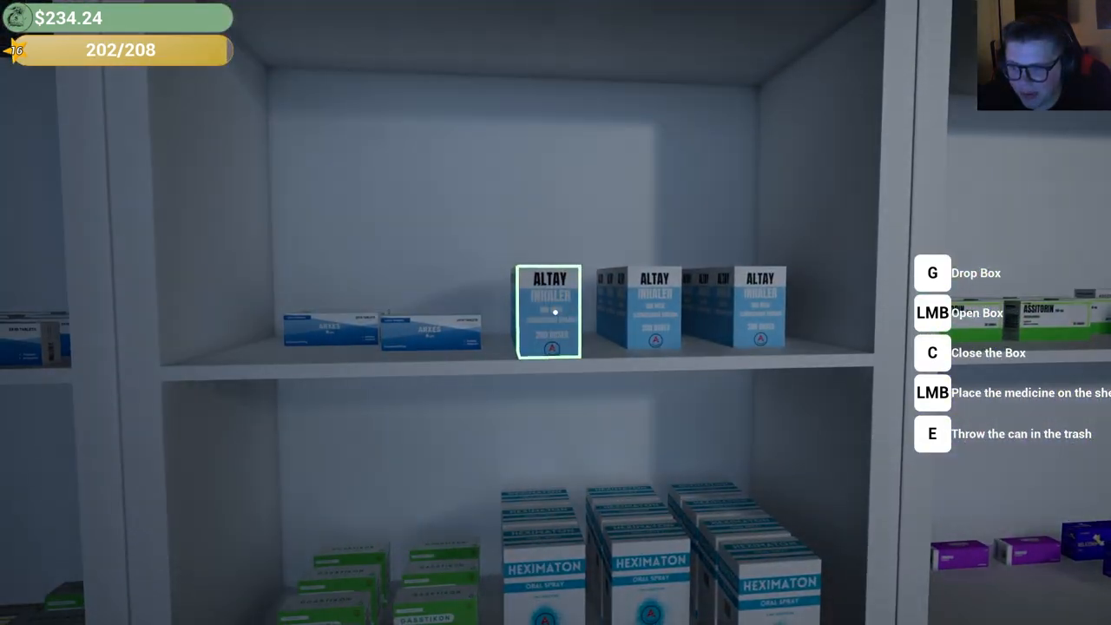
mouse_move(555, 312)
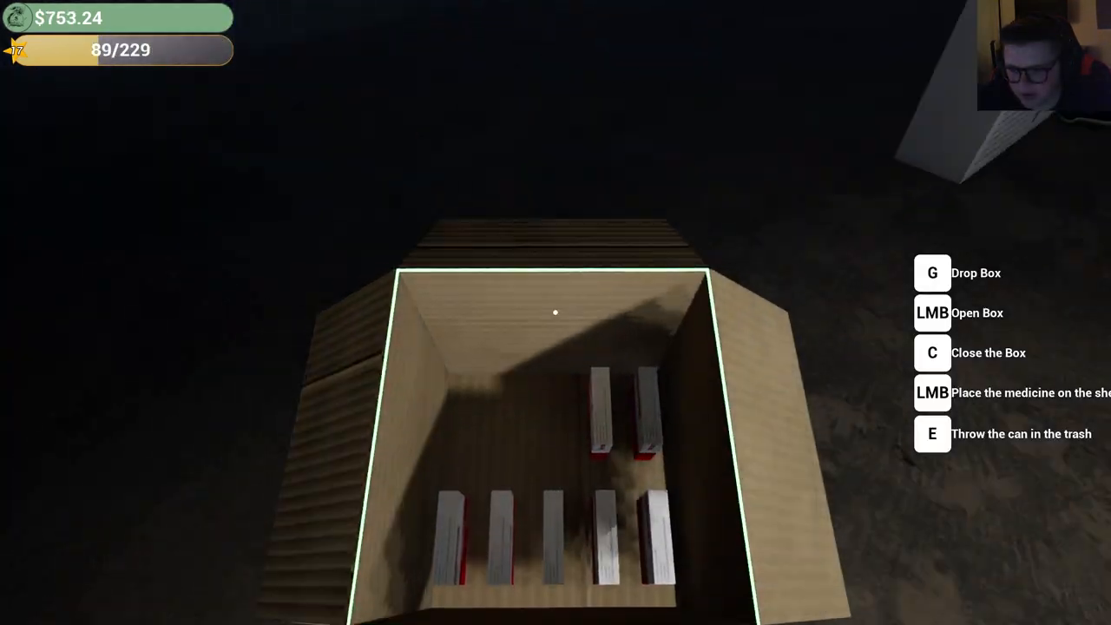
mouse_move(555, 313)
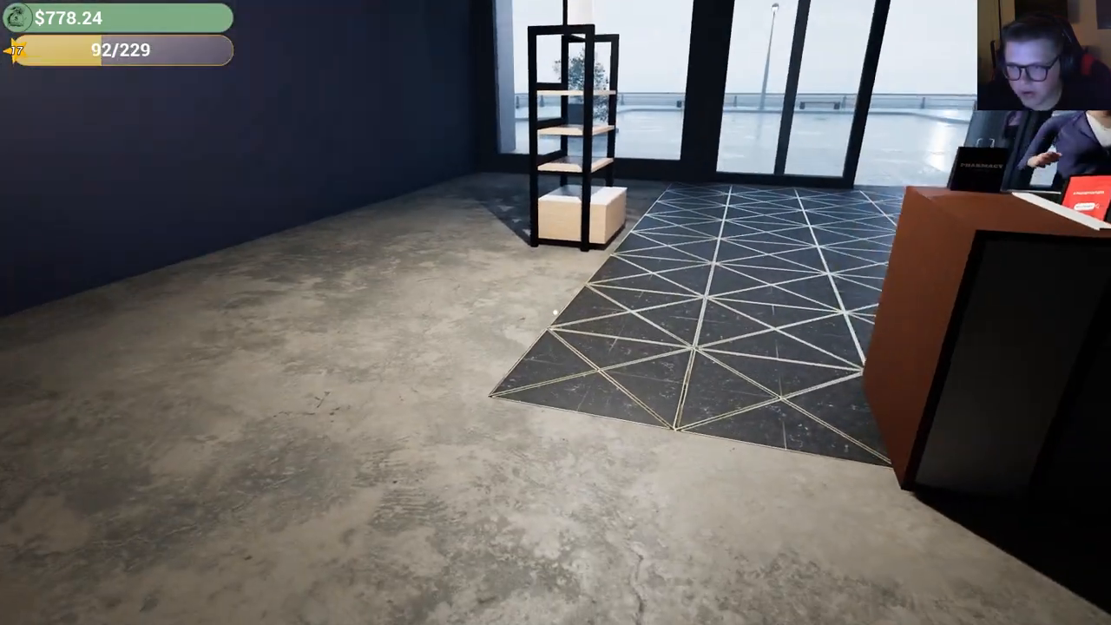
mouse_move(555, 312)
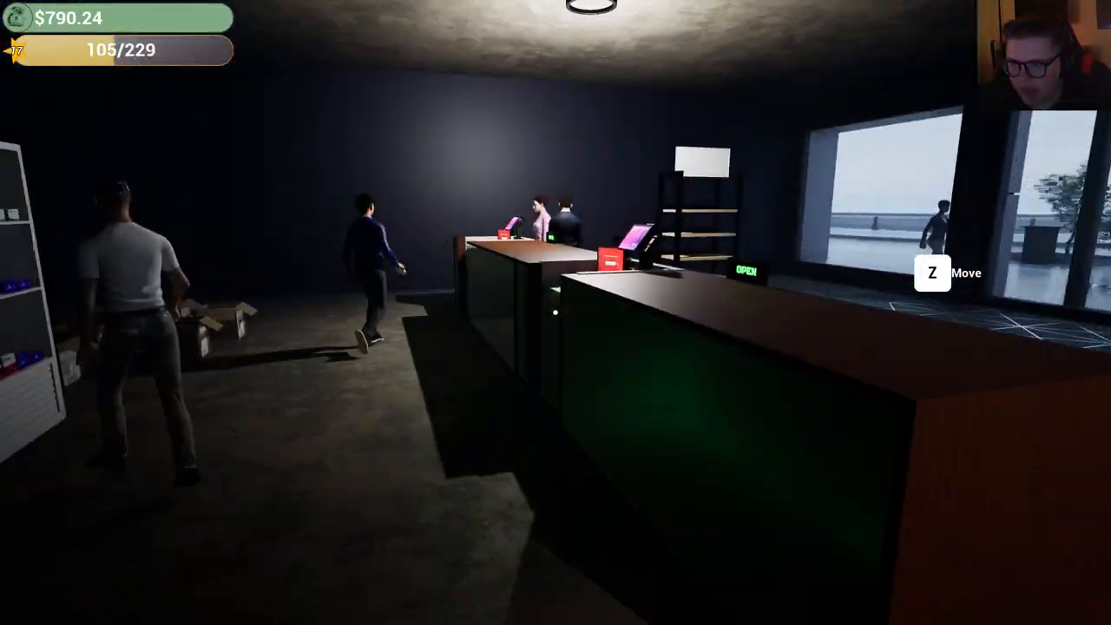
mouse_move(556, 312)
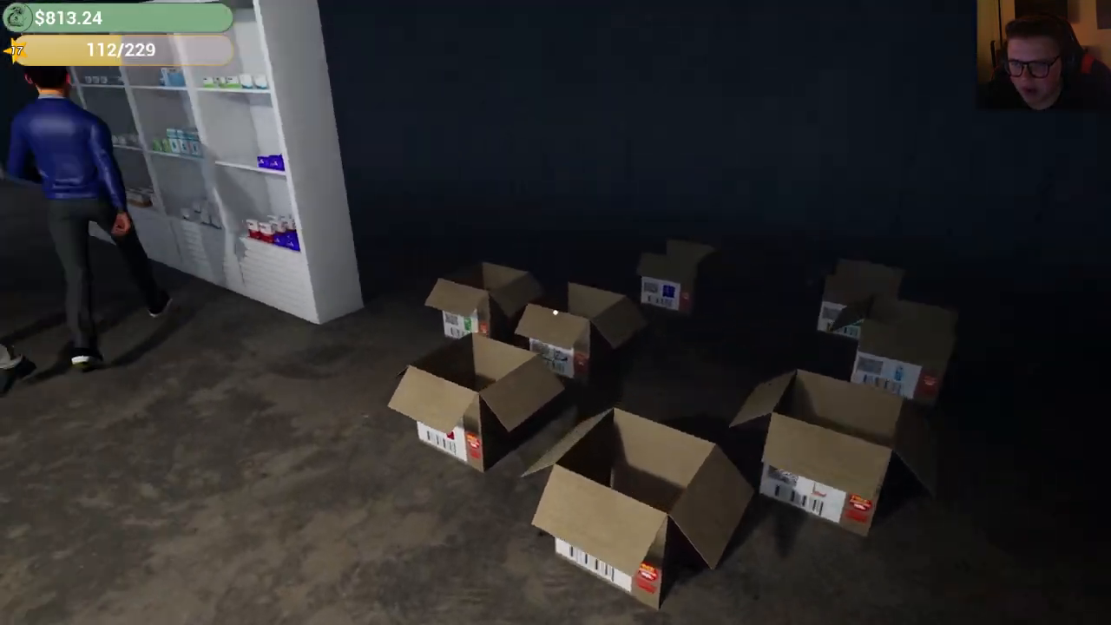
mouse_move(555, 313)
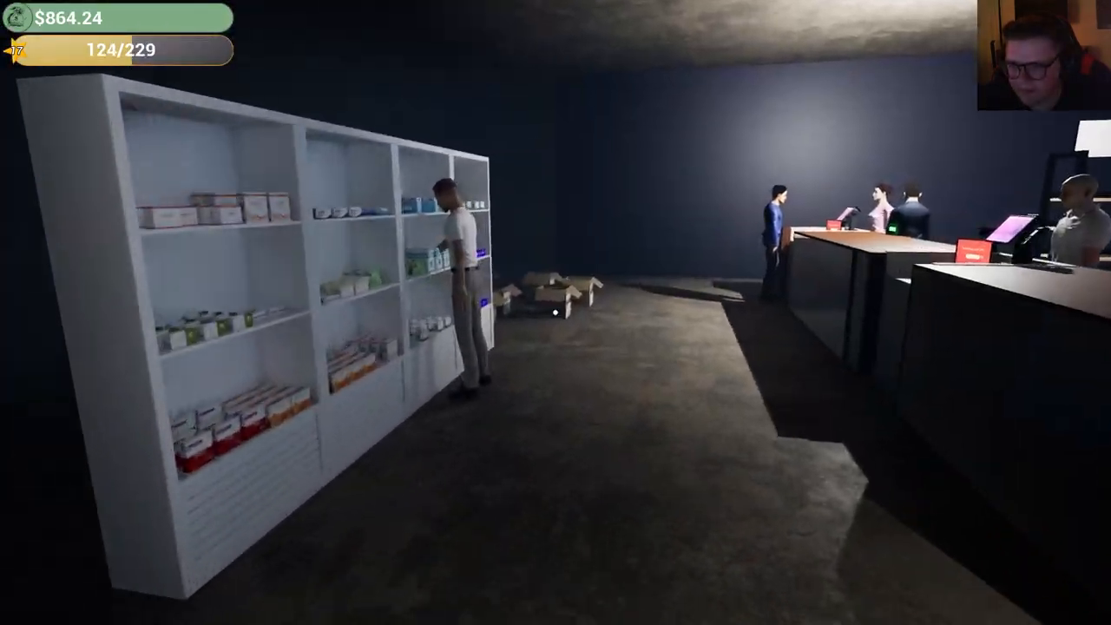
mouse_move(555, 313)
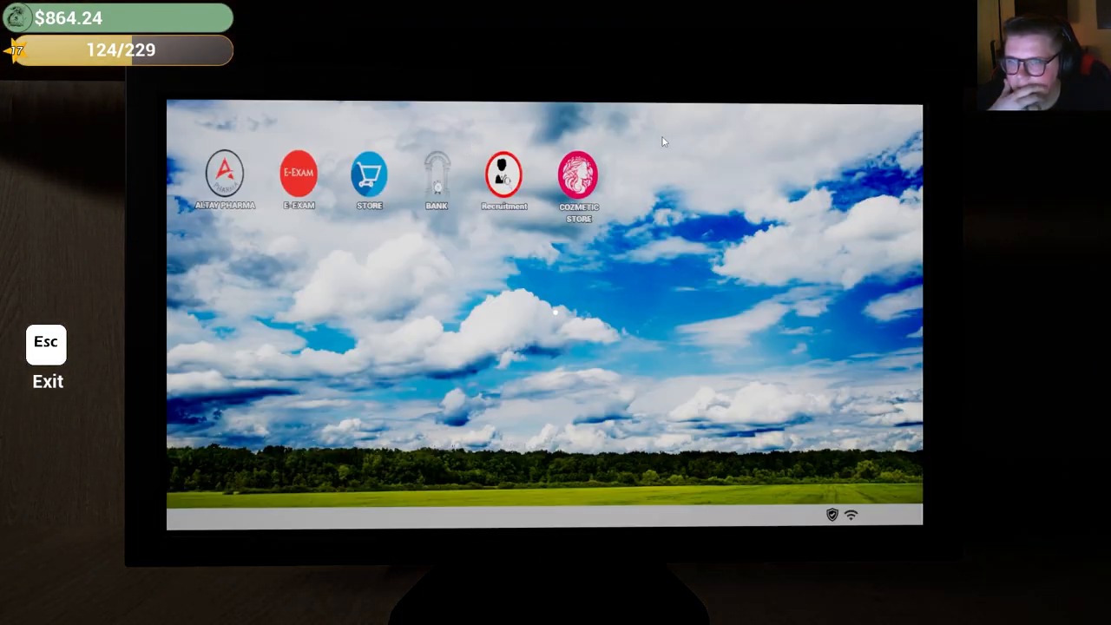
Order a product shelf and seven baby-care items, paying the $635 total.
left_click(368, 171)
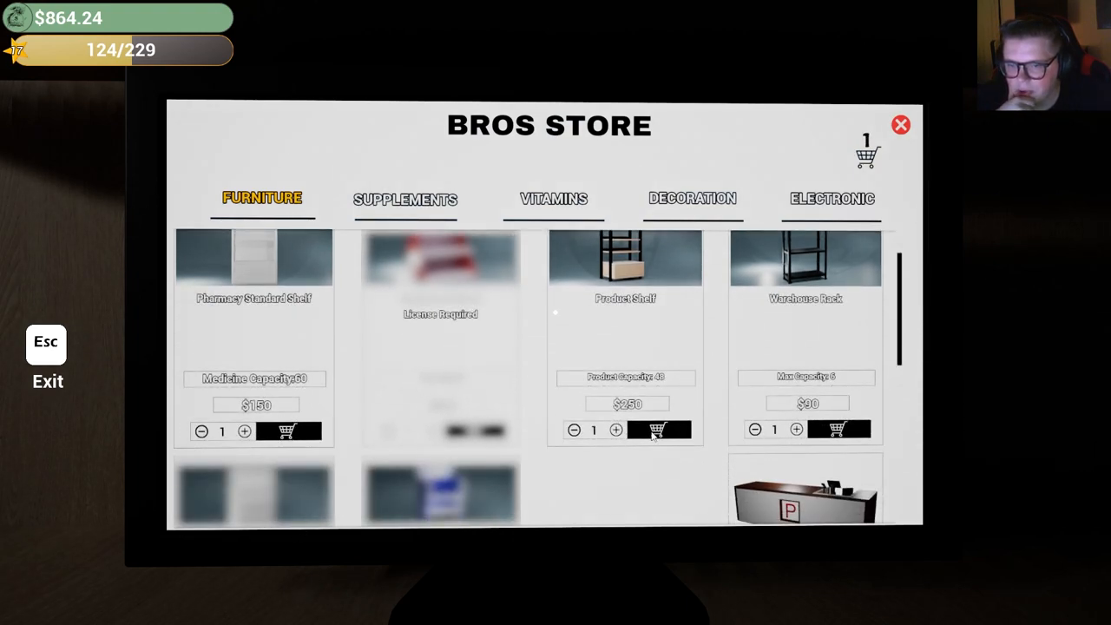
left_click(404, 199)
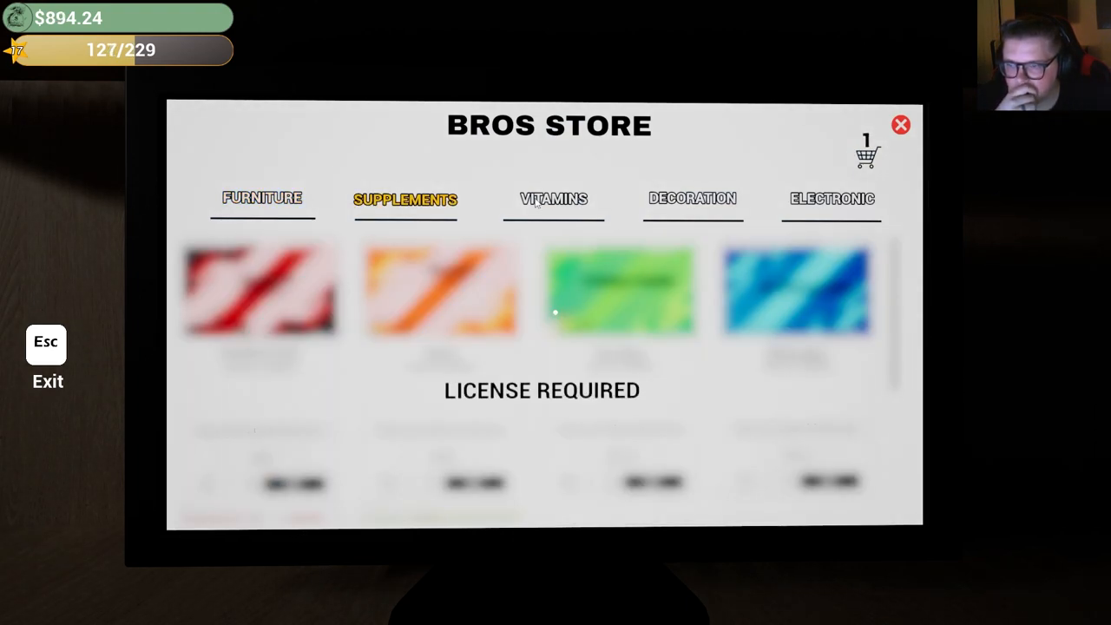
left_click(692, 198)
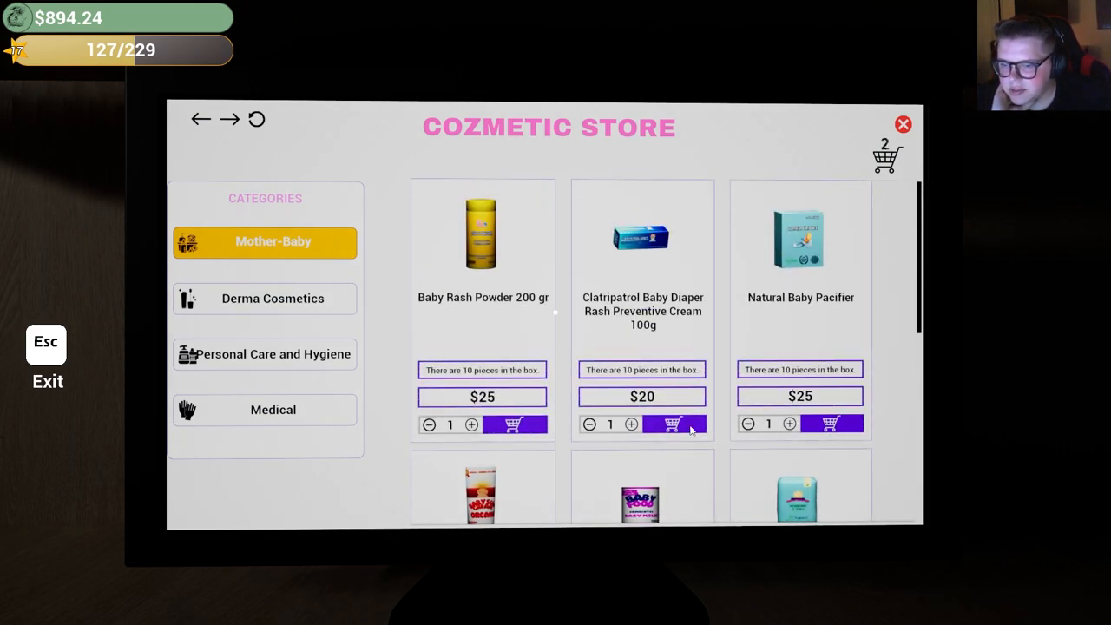
scroll("down", 3)
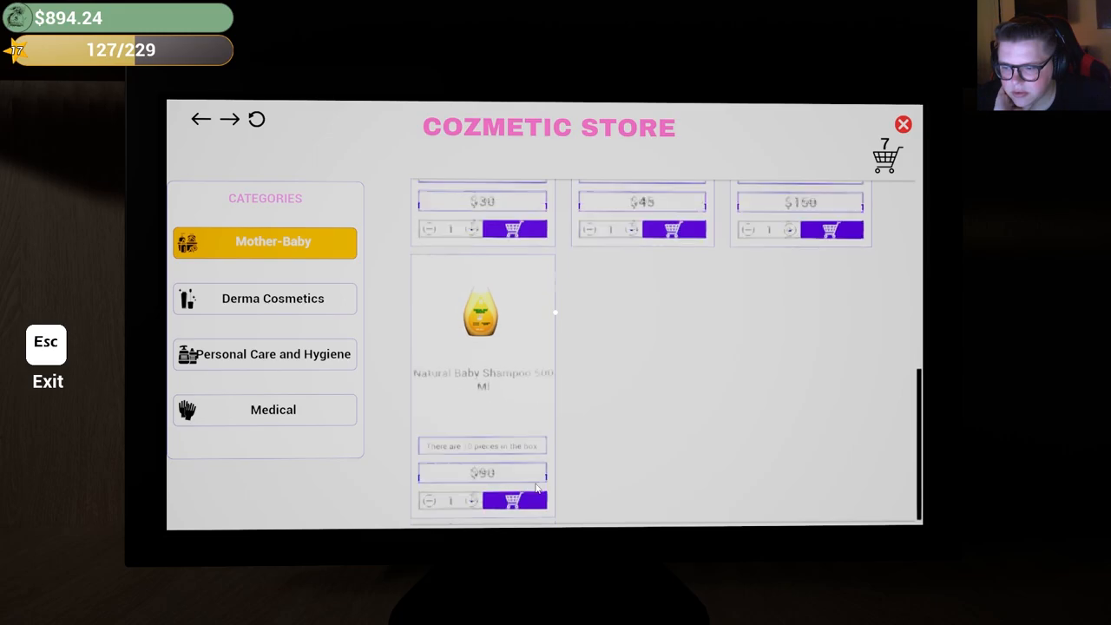
left_click(885, 157)
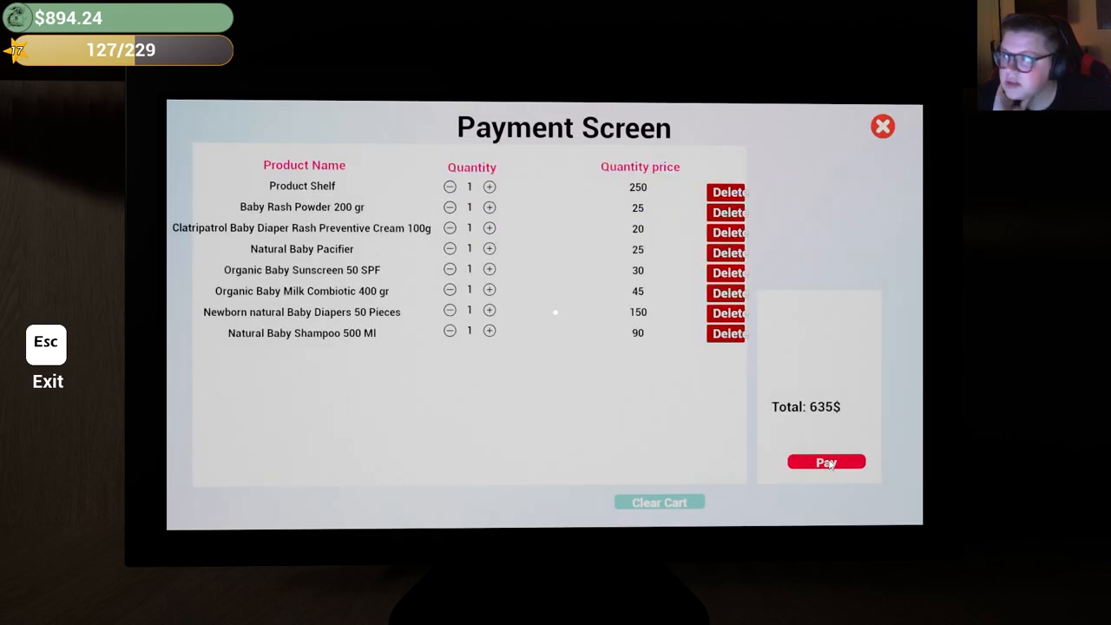
left_click(825, 462)
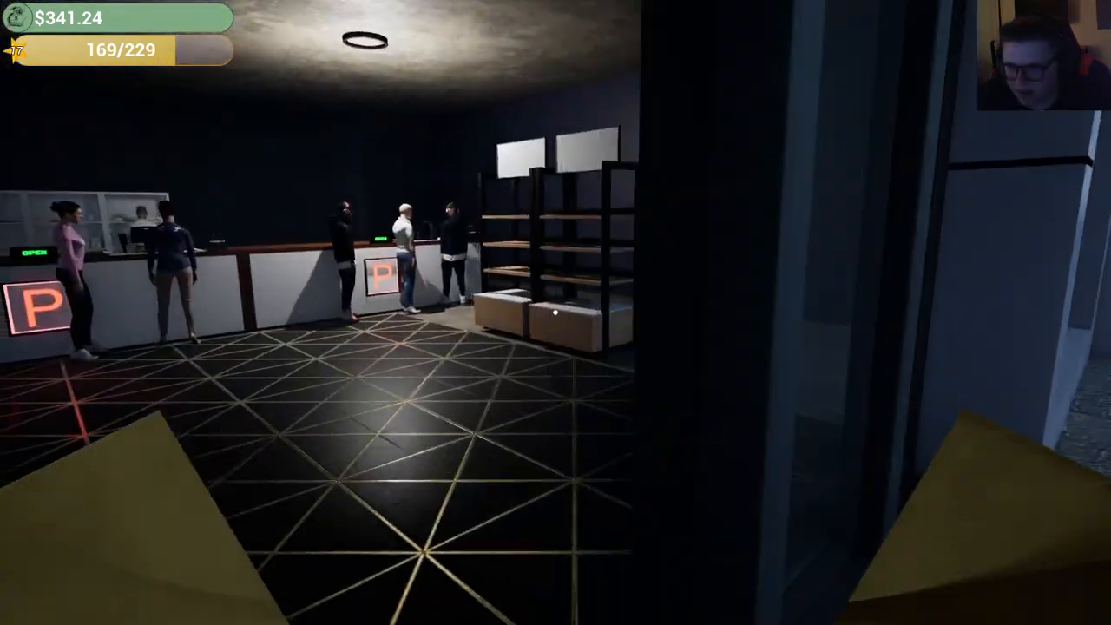
mouse_move(555, 313)
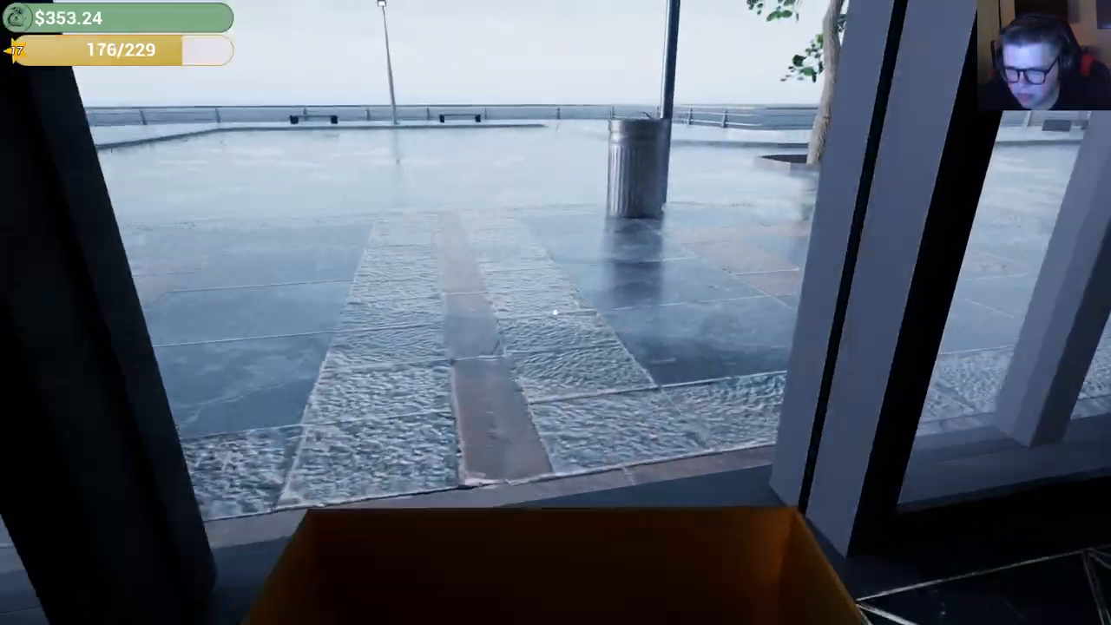
mouse_move(556, 312)
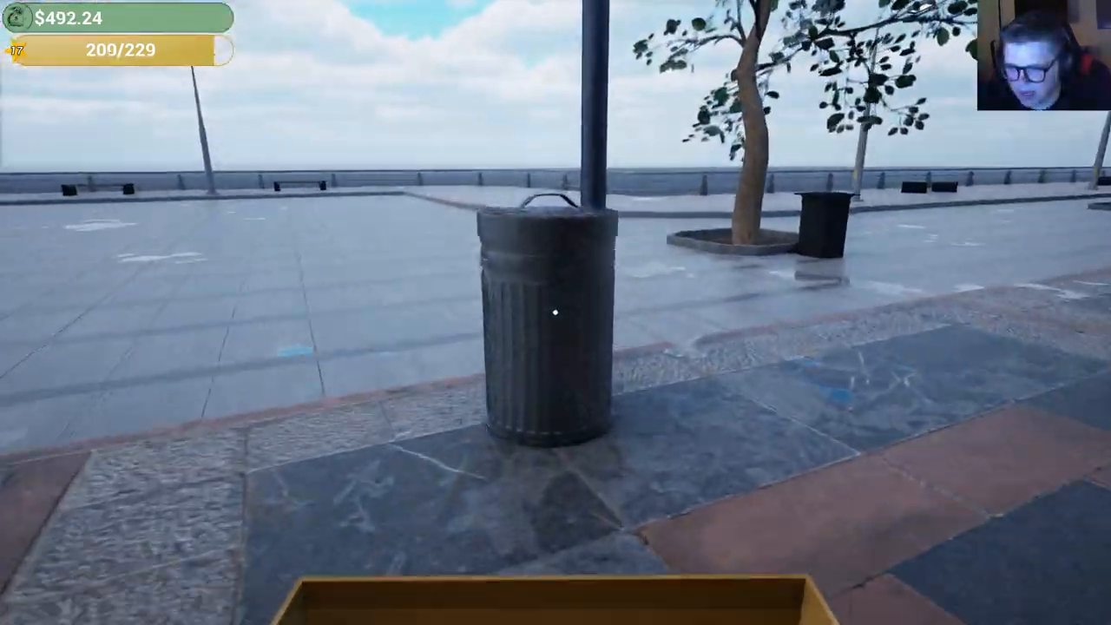
mouse_move(555, 312)
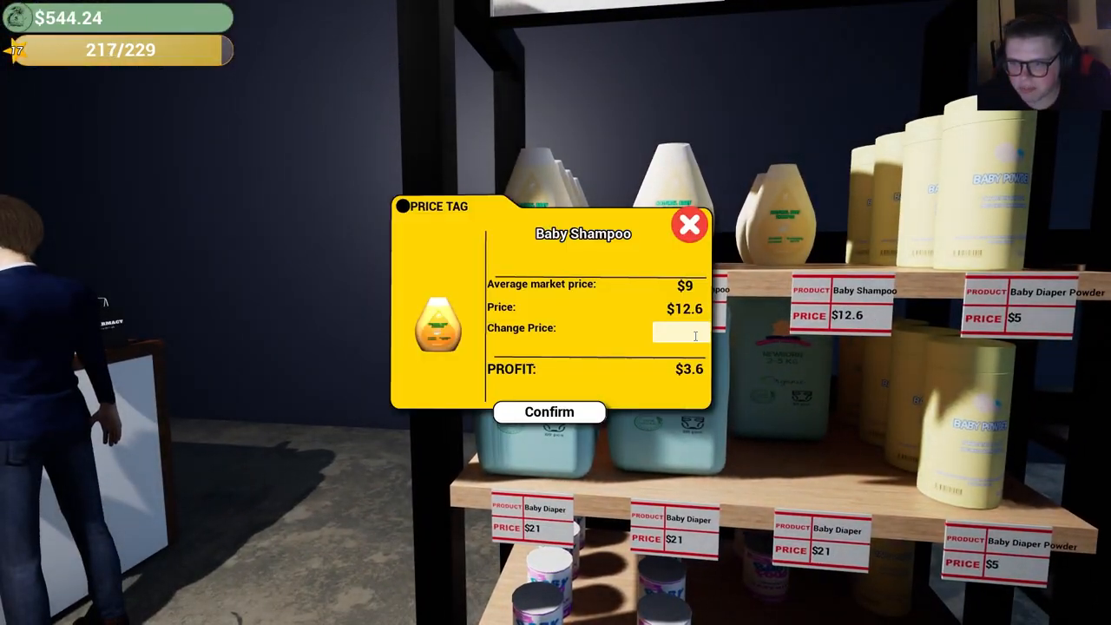
Reprice Baby Shampoo to $13 and Baby Diaper to $22.
type("13")
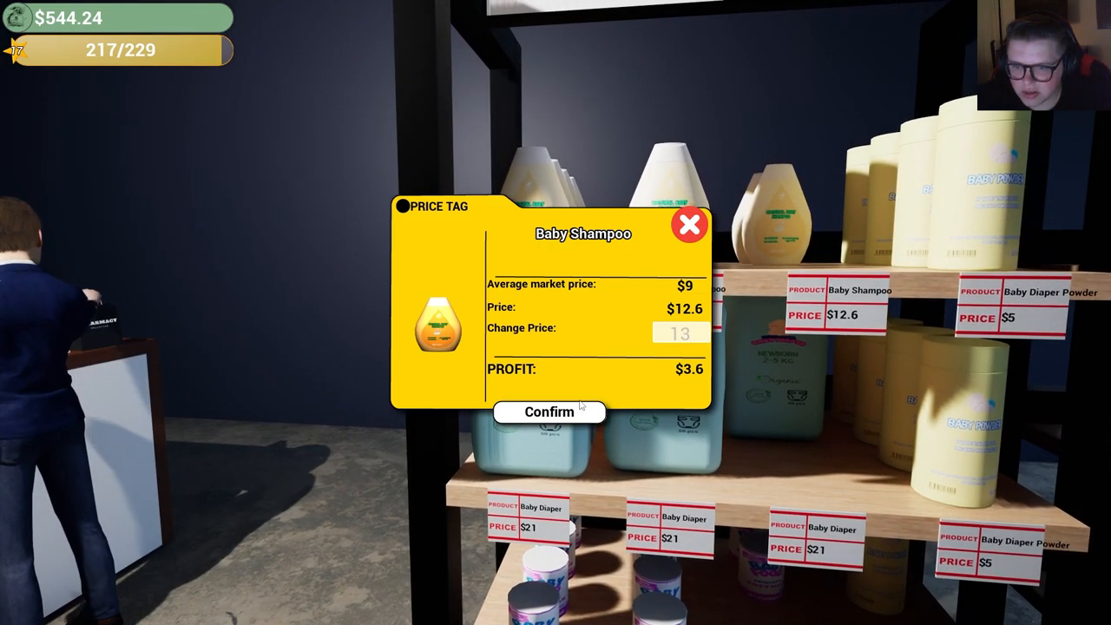
left_click(548, 412)
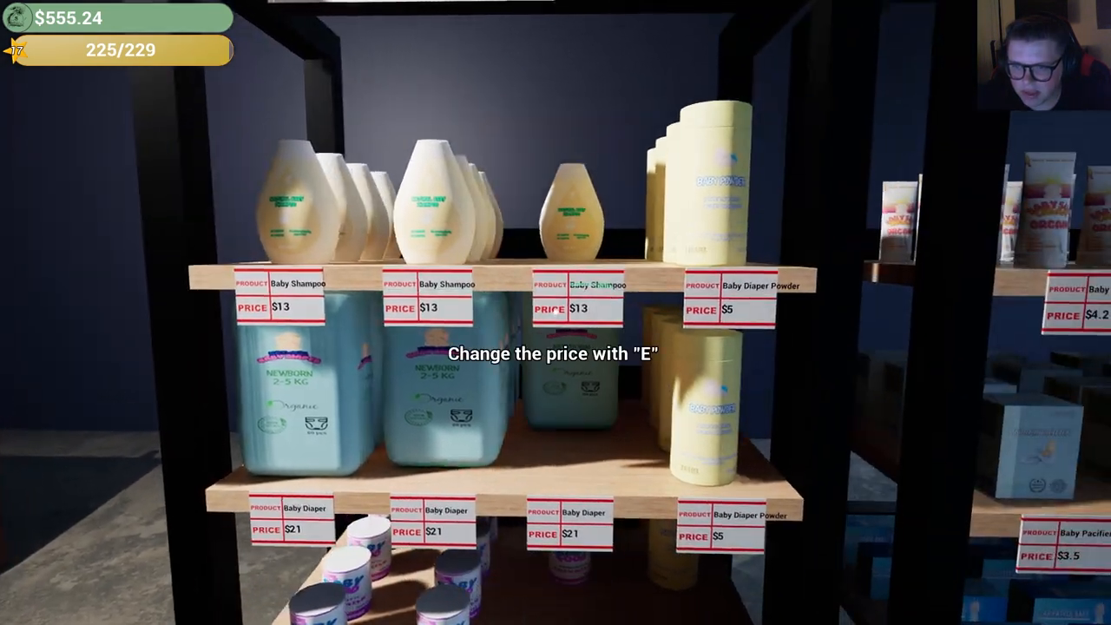
key("e")
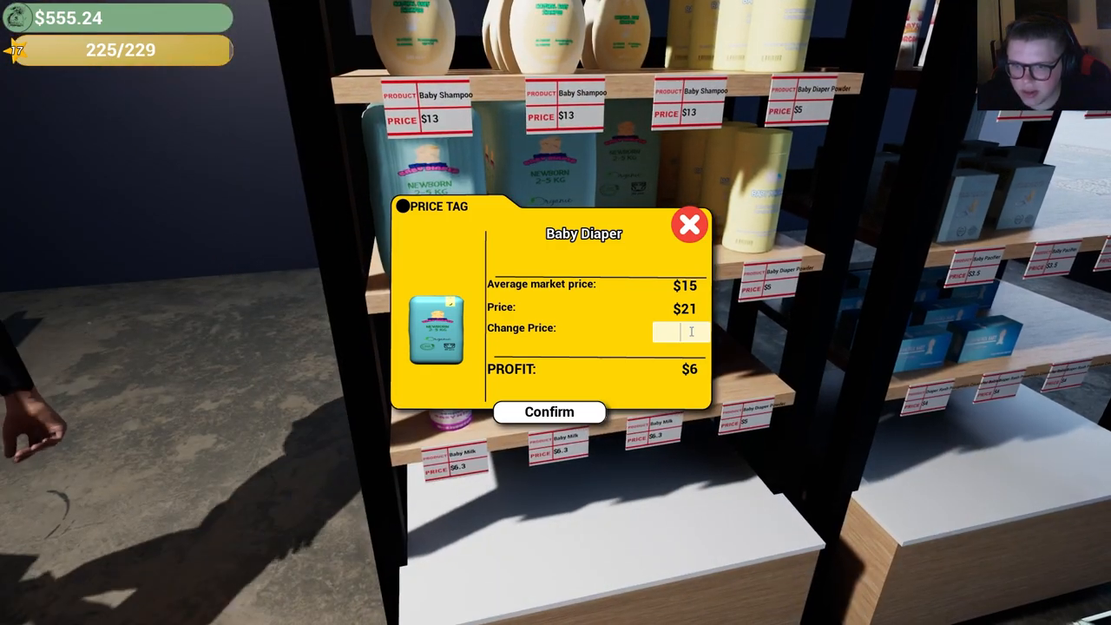
type("22")
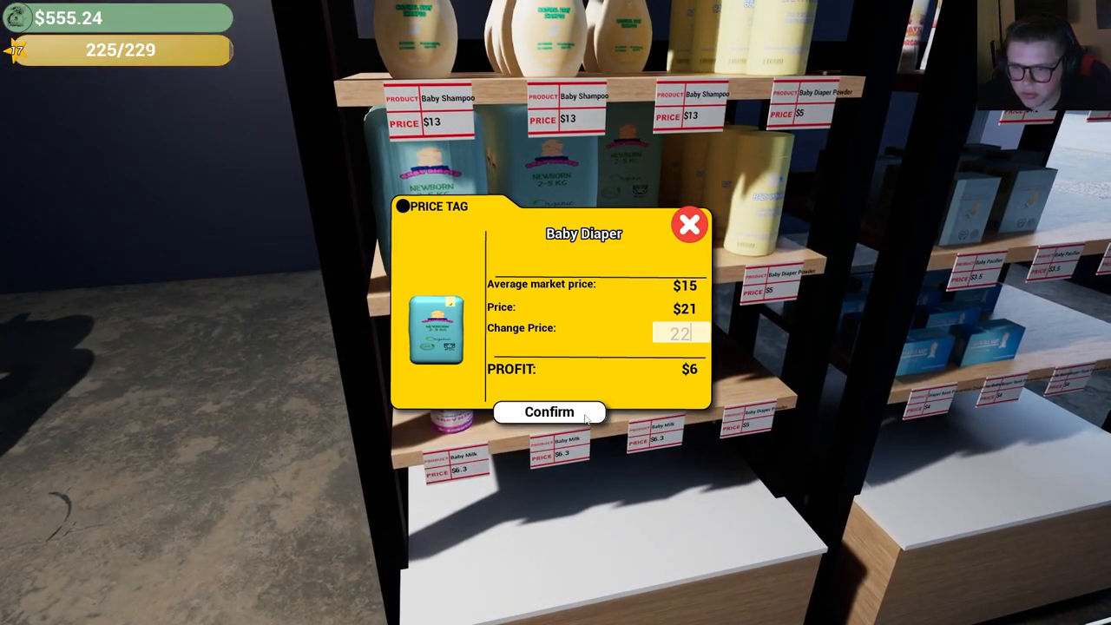
left_click(548, 411)
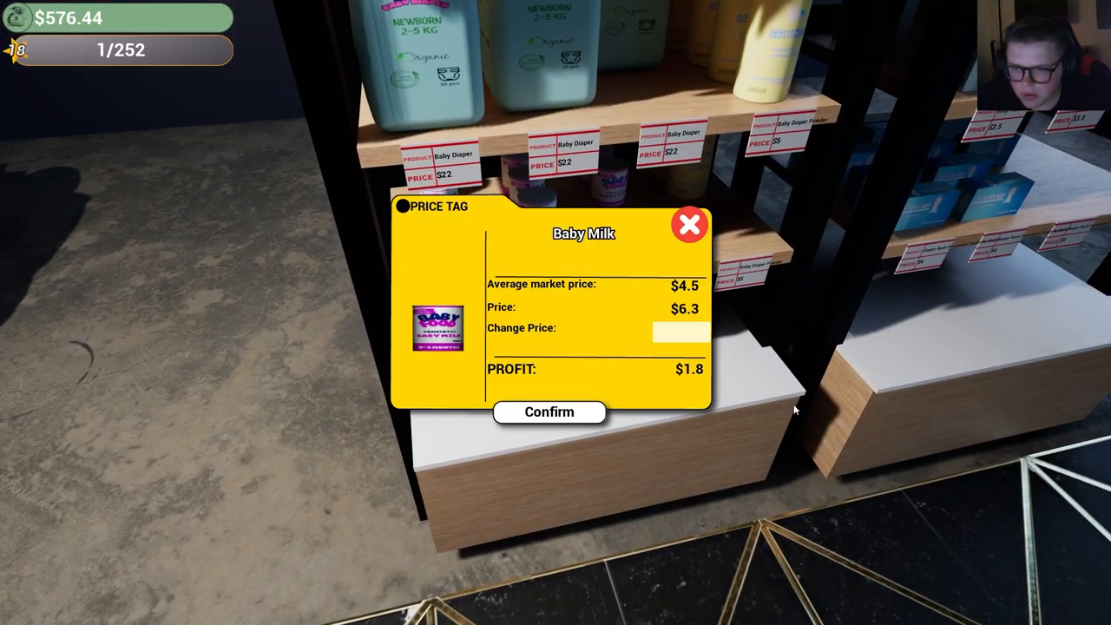
Set Baby Milk to $7 and Baby Pacifier to $5, leaving Diaper Powder unchanged.
left_click(548, 412)
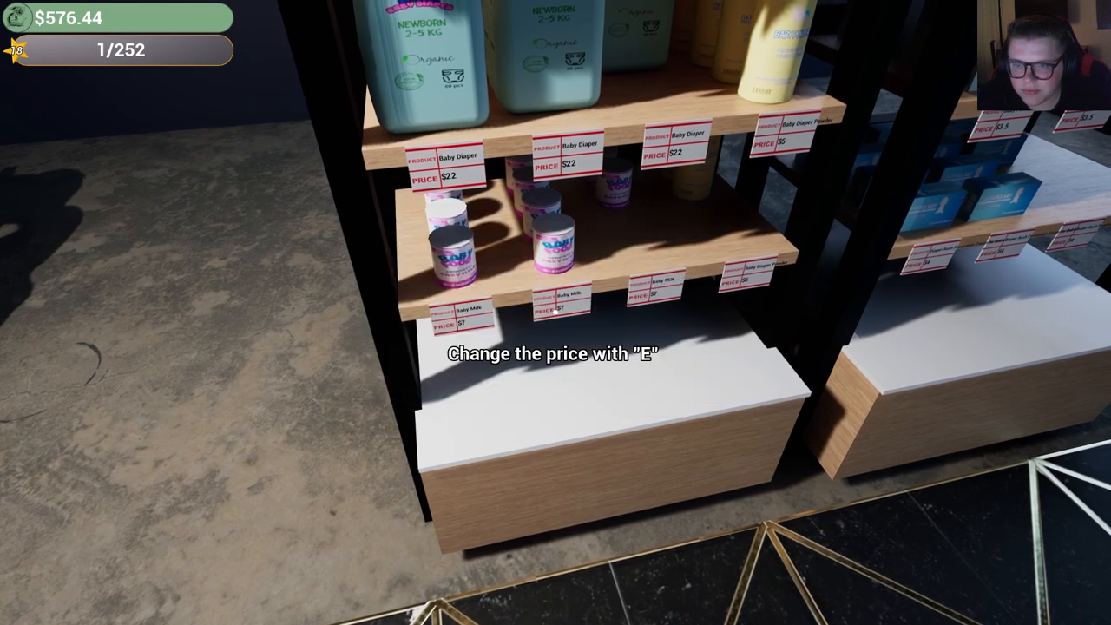
key("e")
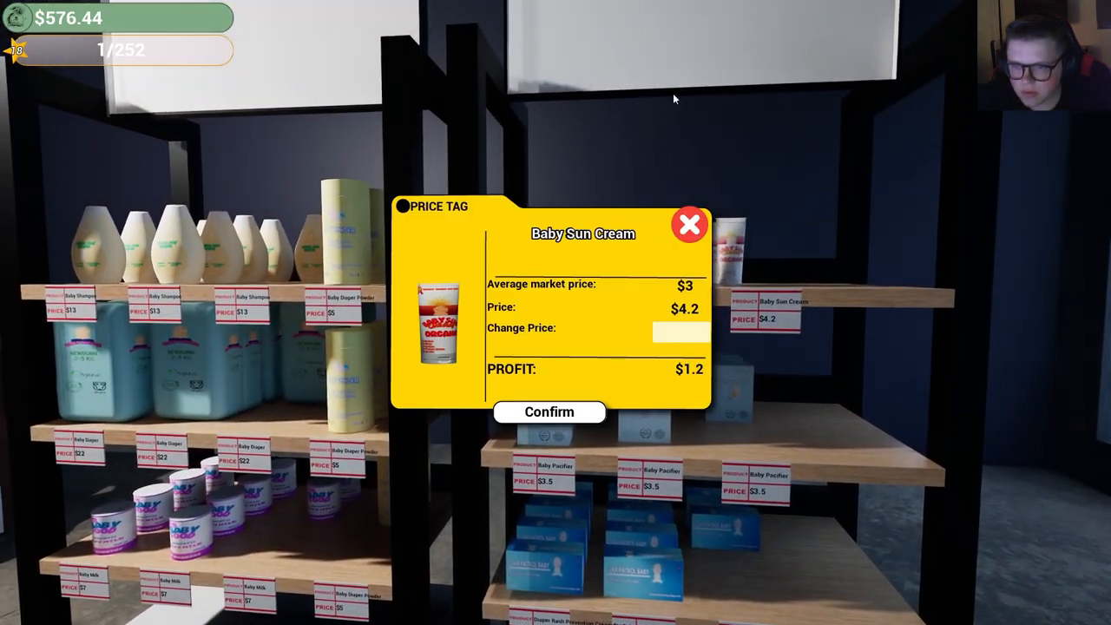
type("5")
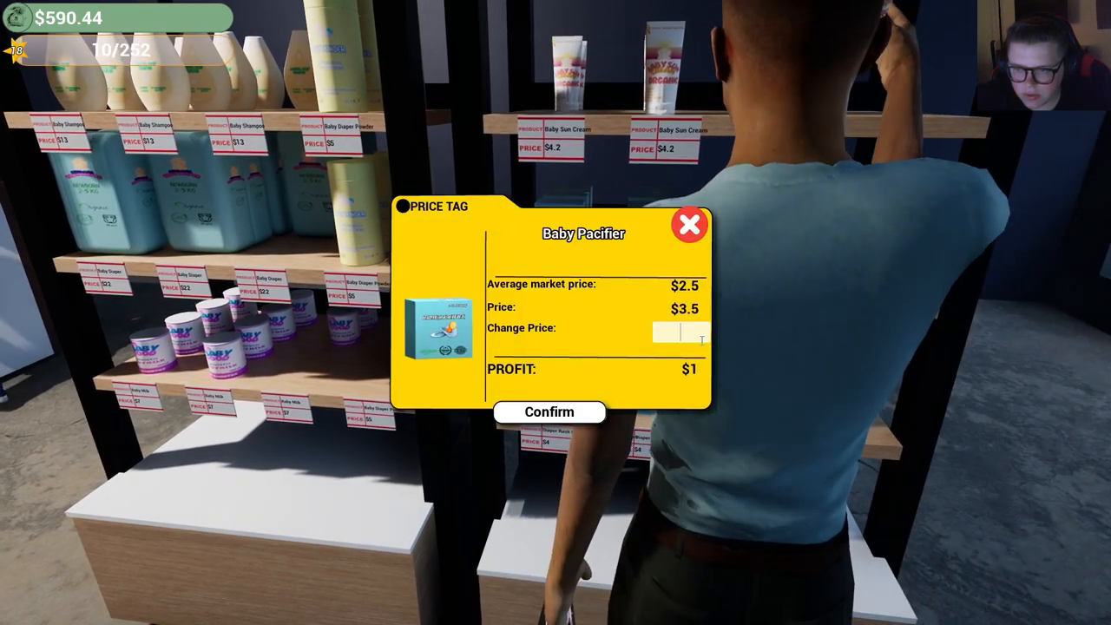
left_click(548, 411)
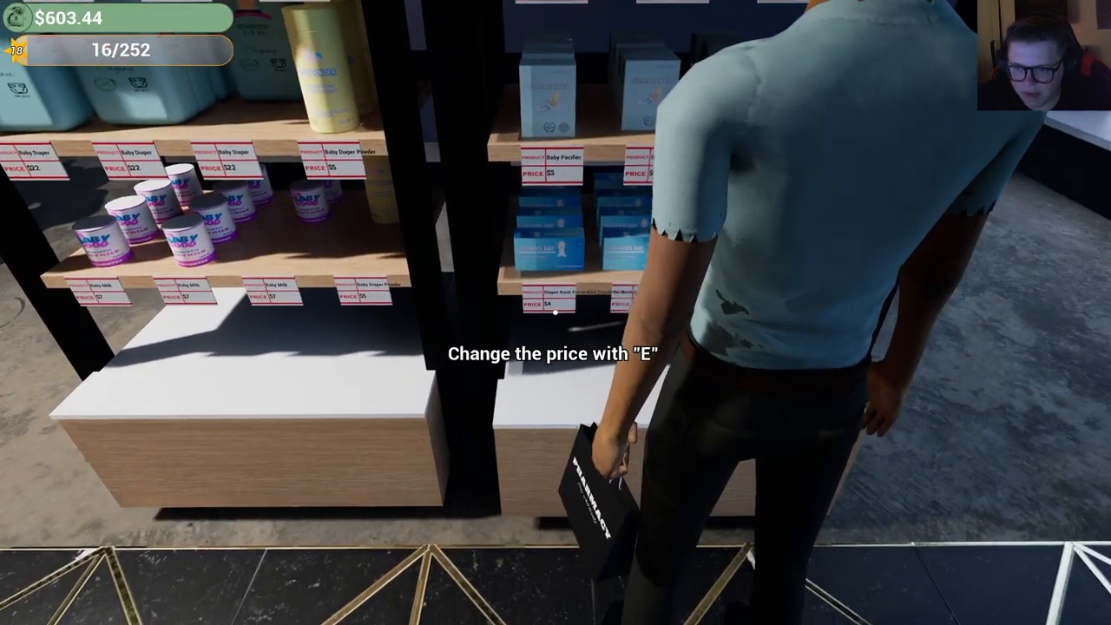
key("e")
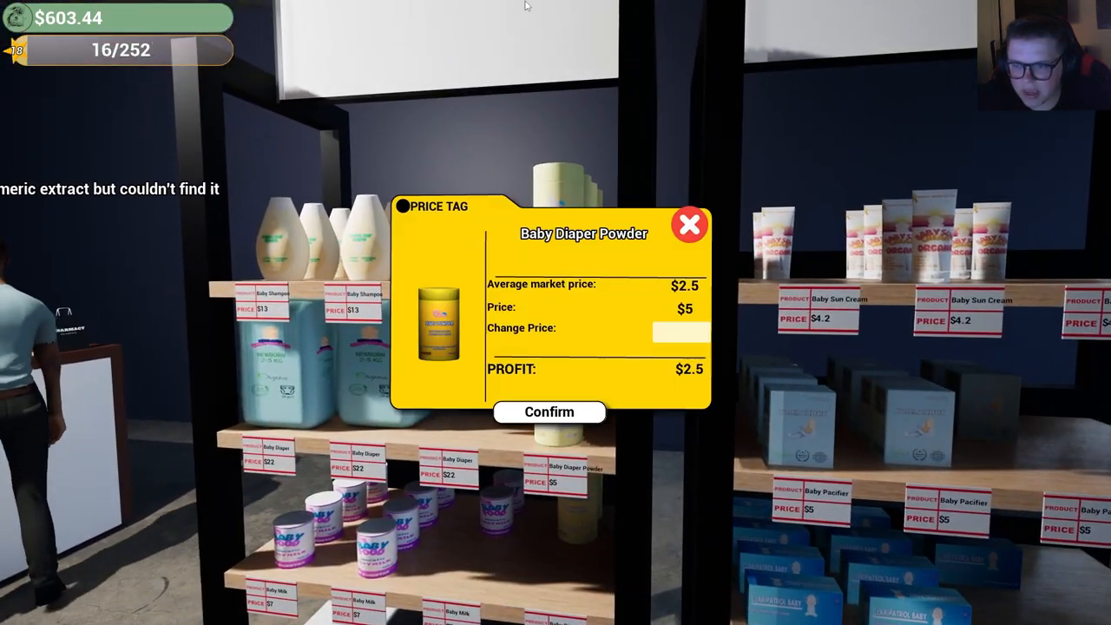
left_click(688, 224)
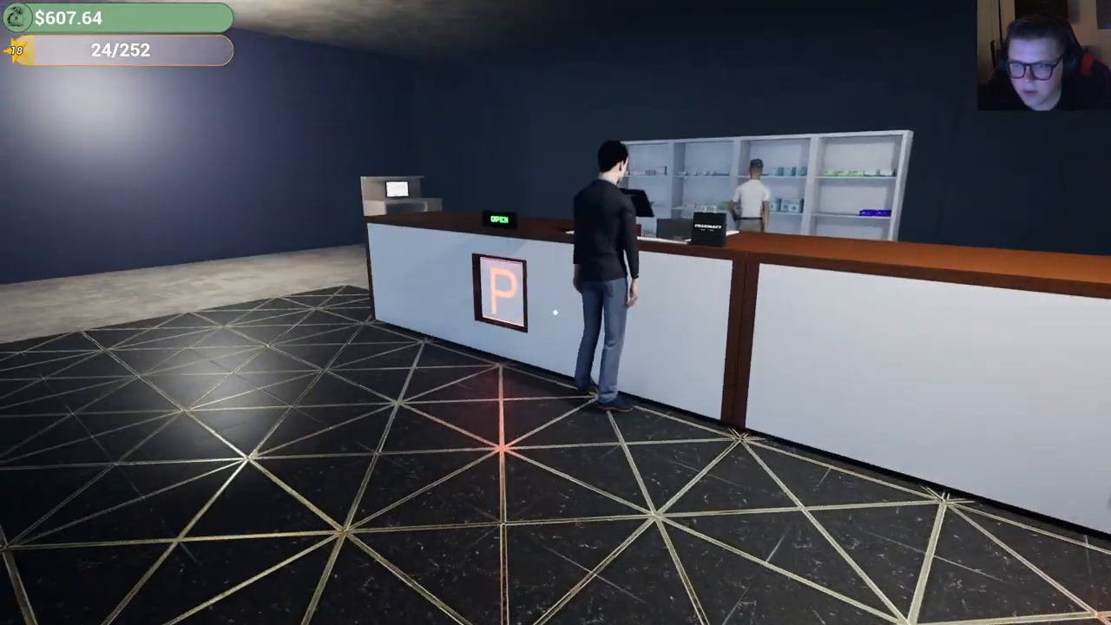
Browse the Derma Cosmetics products on the shop computer.
left_click(642, 217)
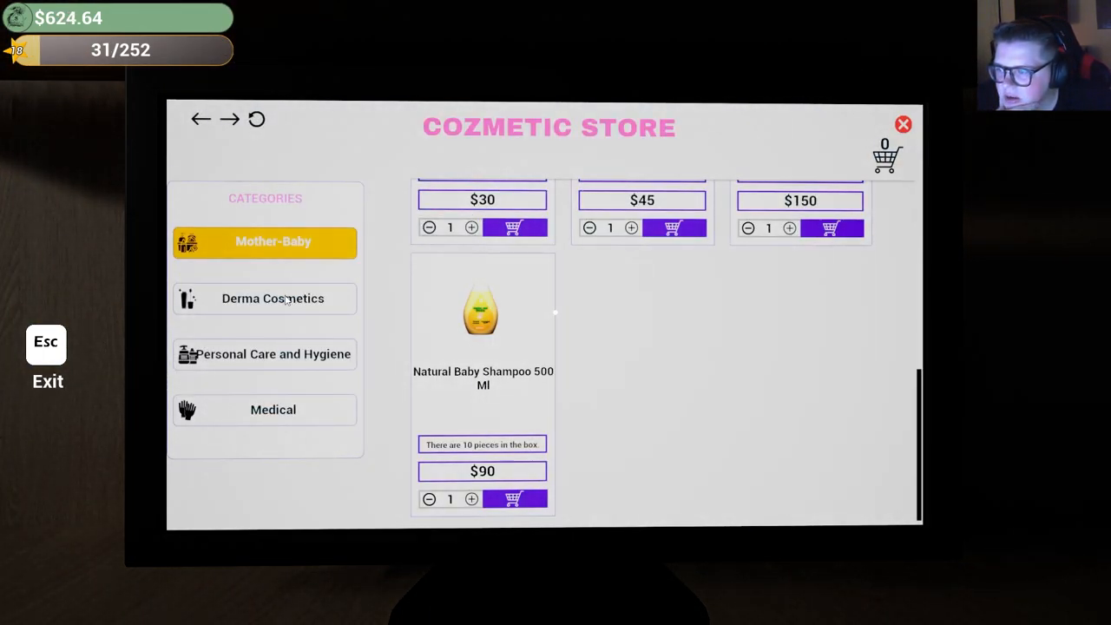
left_click(265, 297)
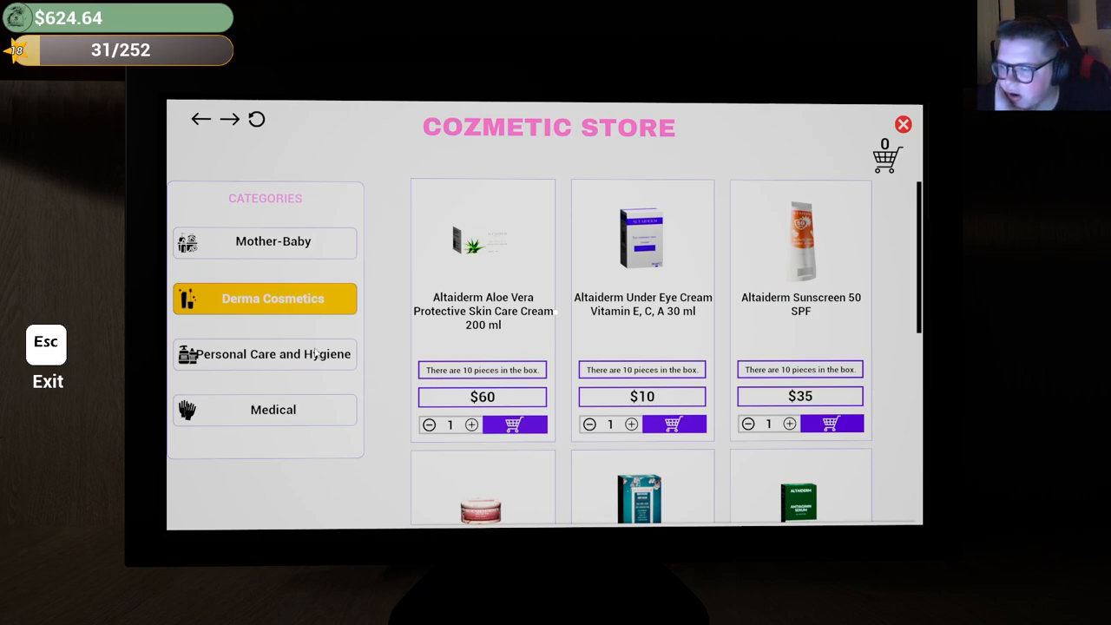
scroll("down", 3)
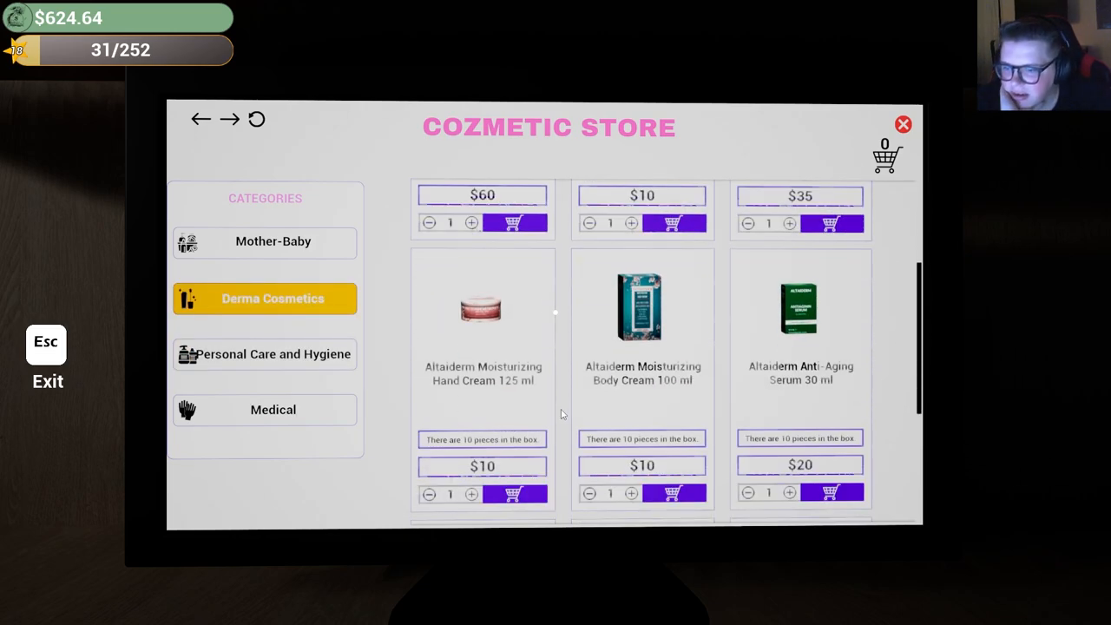
scroll("down", 3)
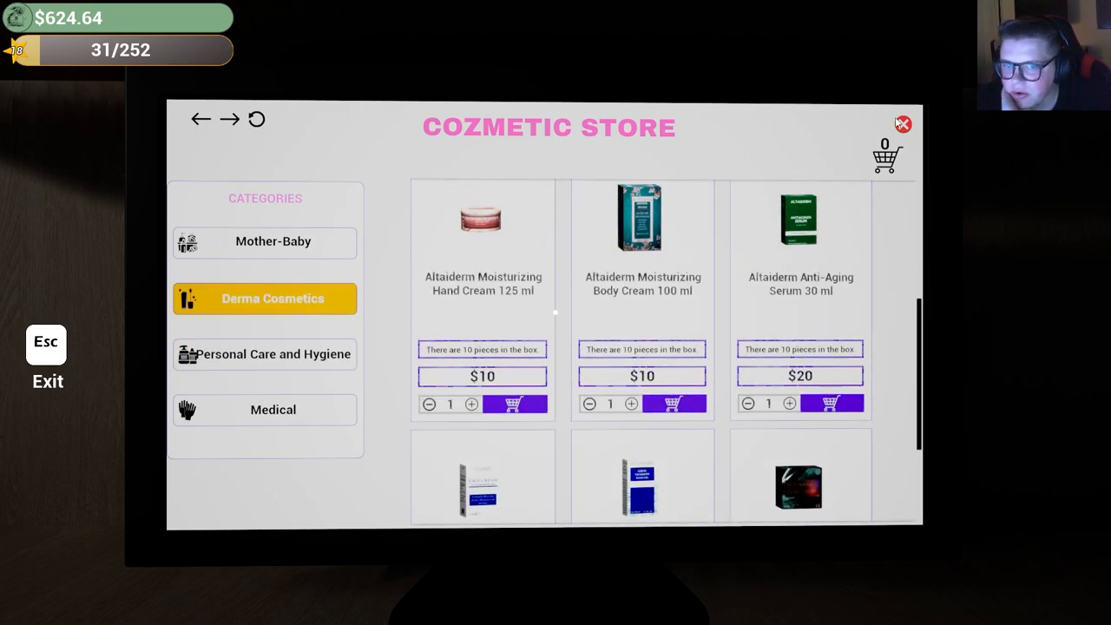
left_click(902, 123)
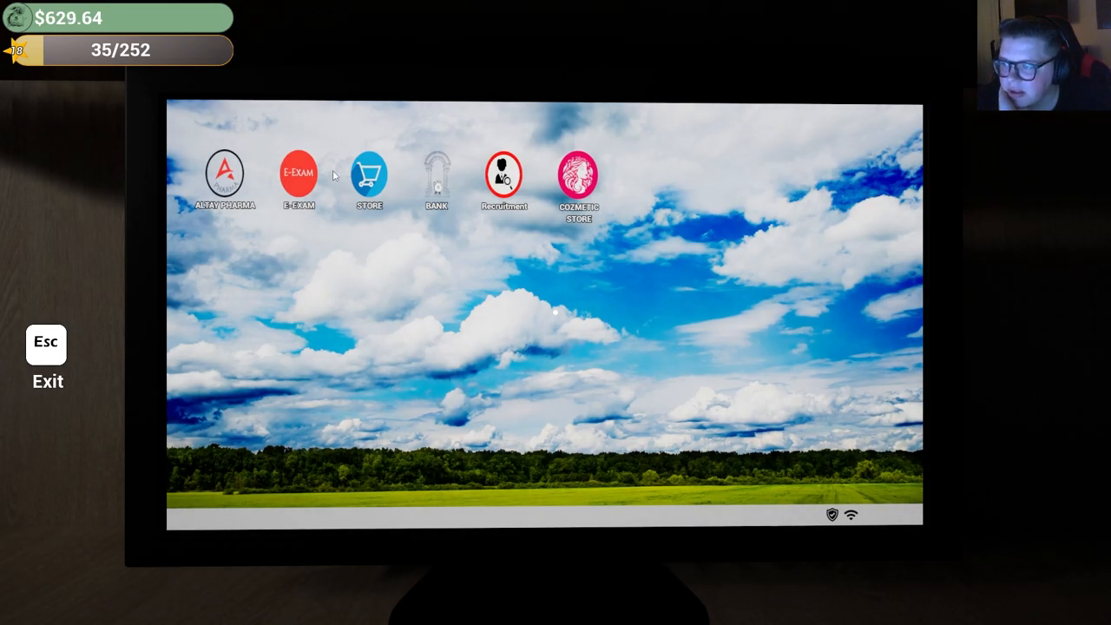
Buy two product shelves from Bros Store Furniture for $500.
left_click(368, 171)
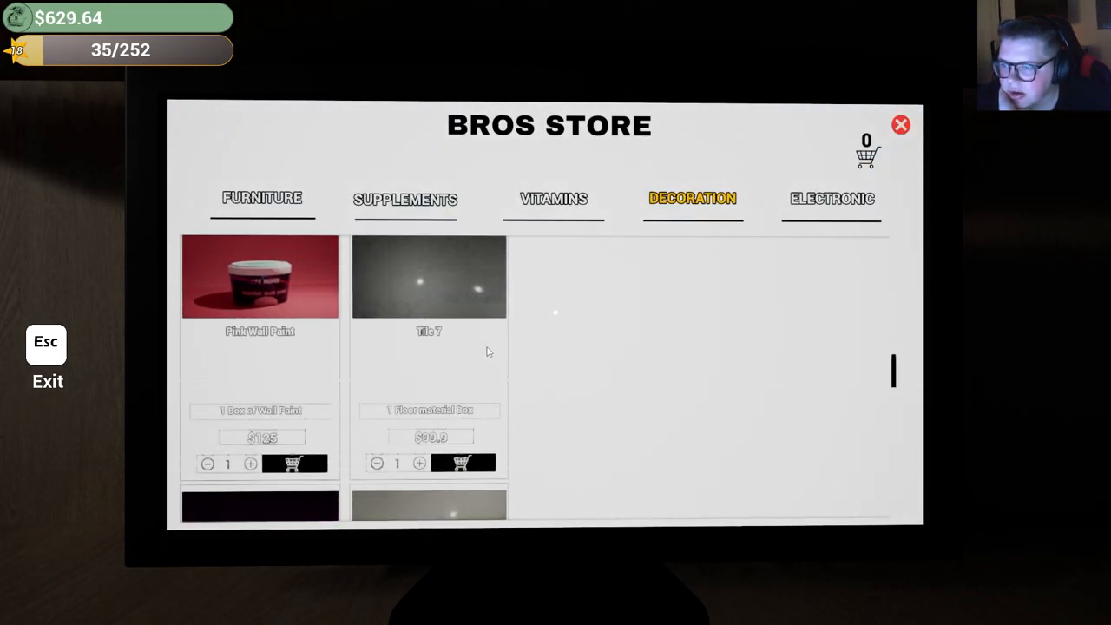
left_click(263, 198)
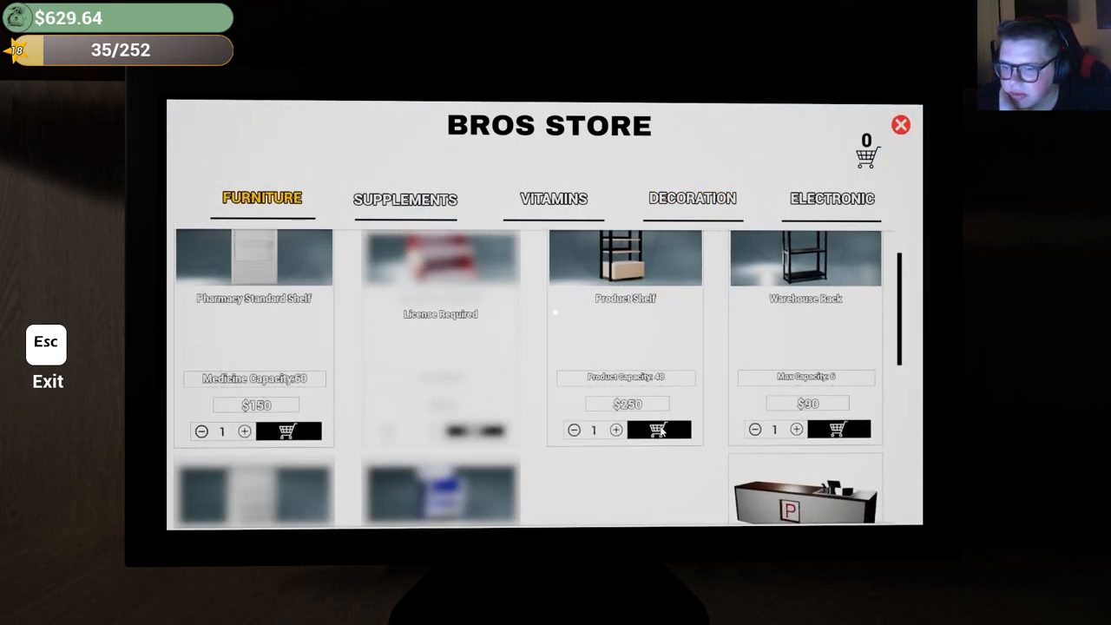
left_click(867, 155)
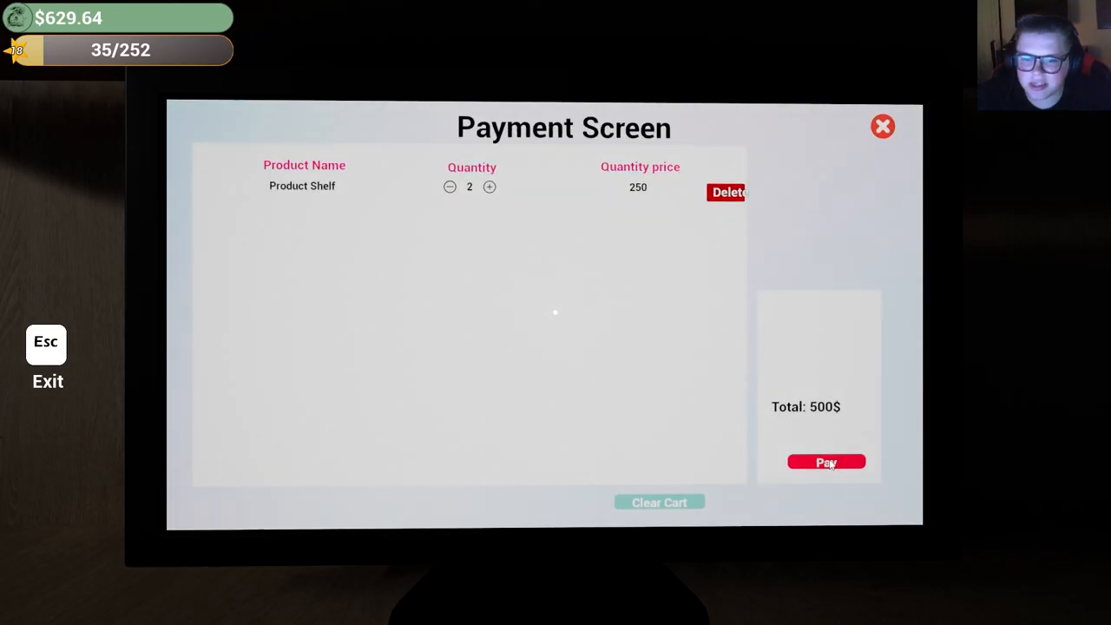
left_click(826, 462)
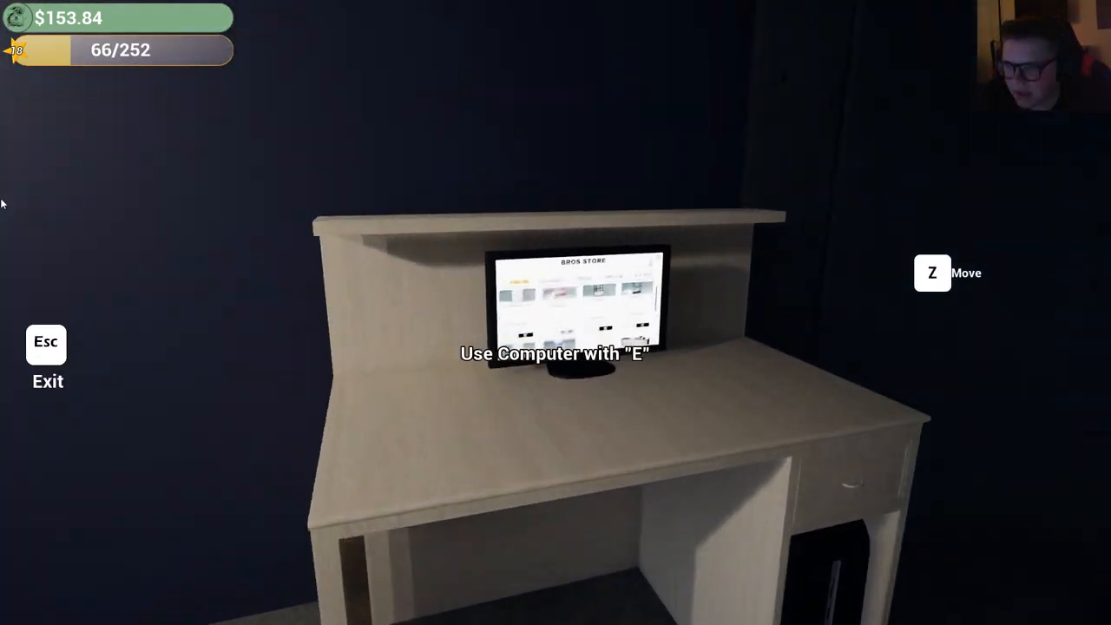
Add the Anti-Wrinkle Night Cream to the Derma Cosmetics order.
key("e")
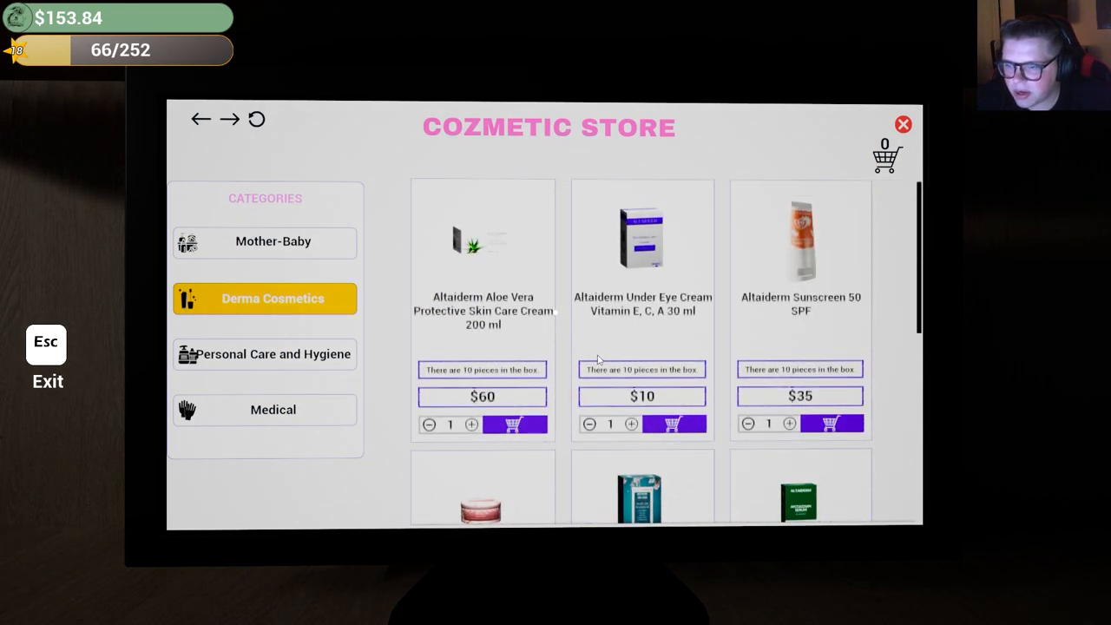
scroll("down", 3)
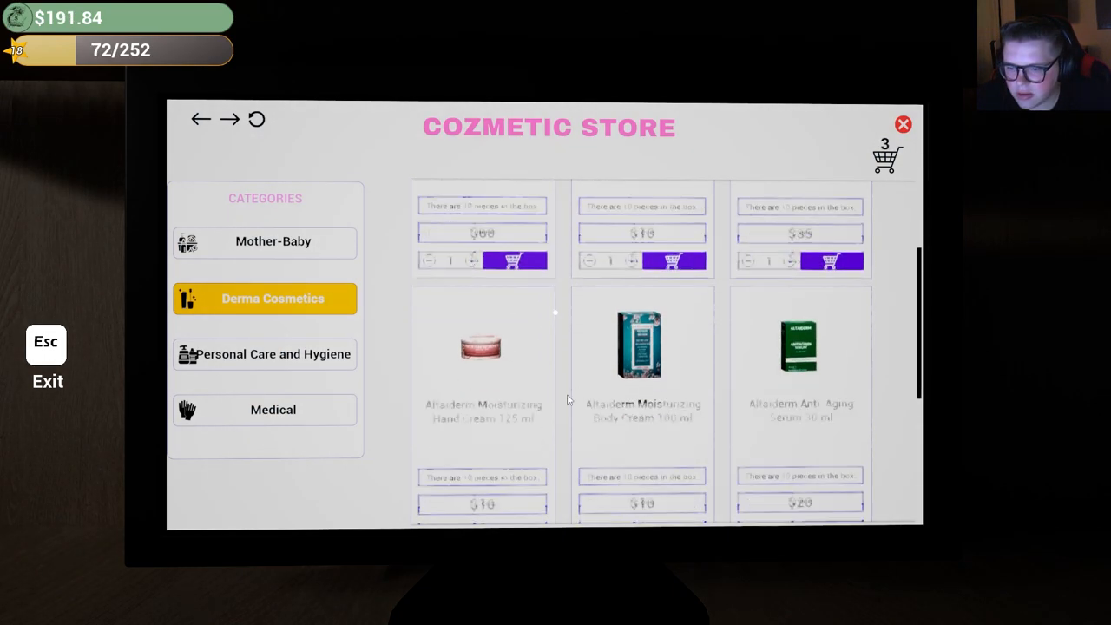
scroll("down", 3)
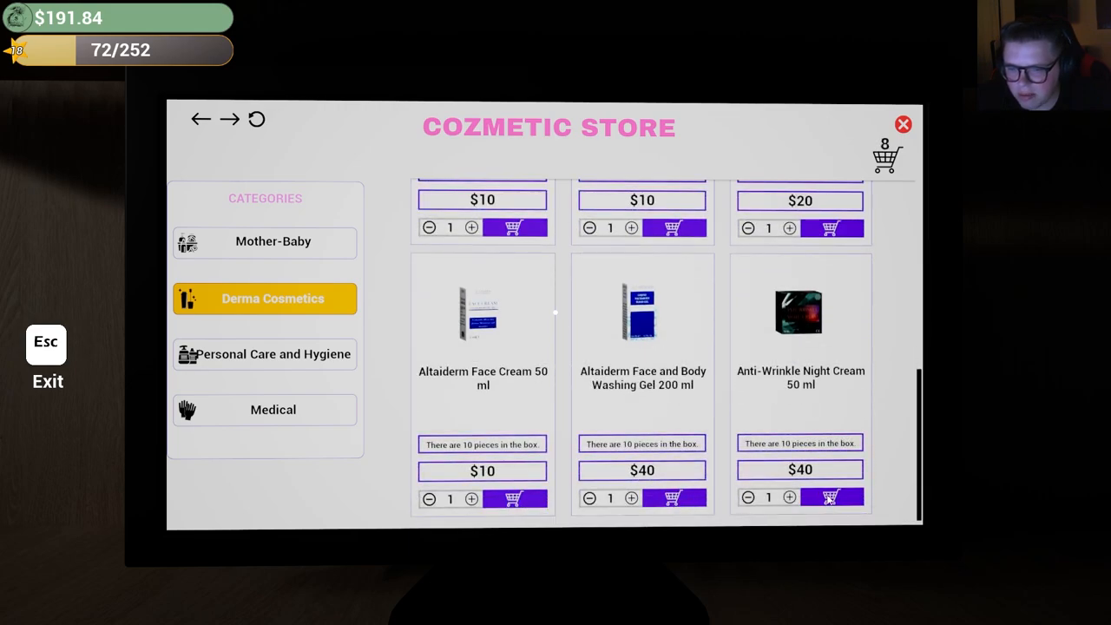
left_click(886, 156)
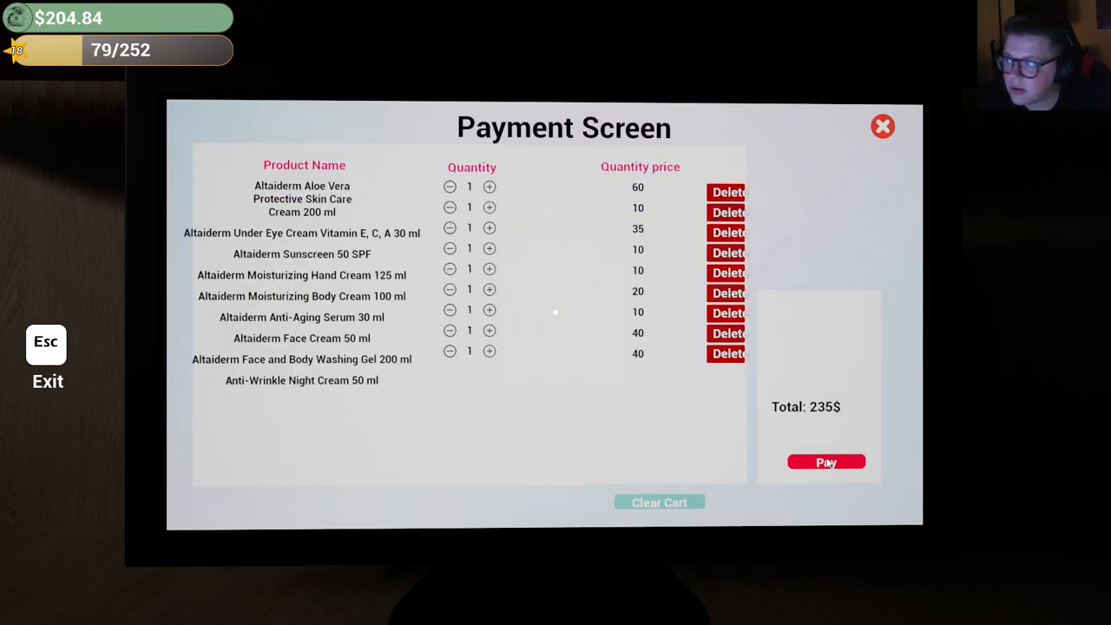
Pay for the $235 cosmetics order and close the store window.
left_click(826, 461)
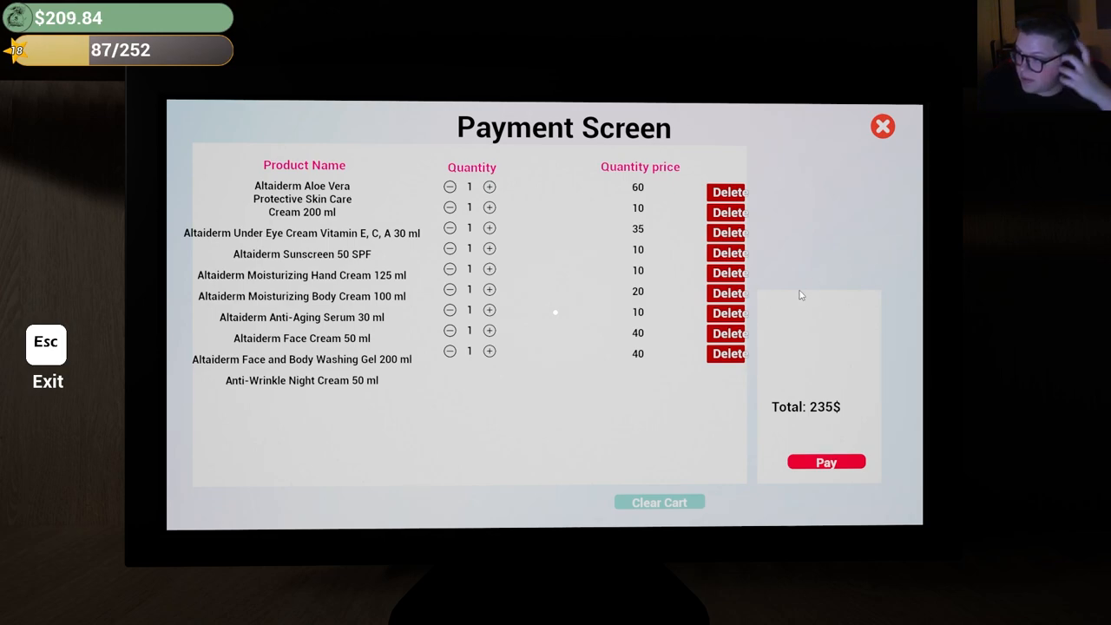
mouse_move(896, 519)
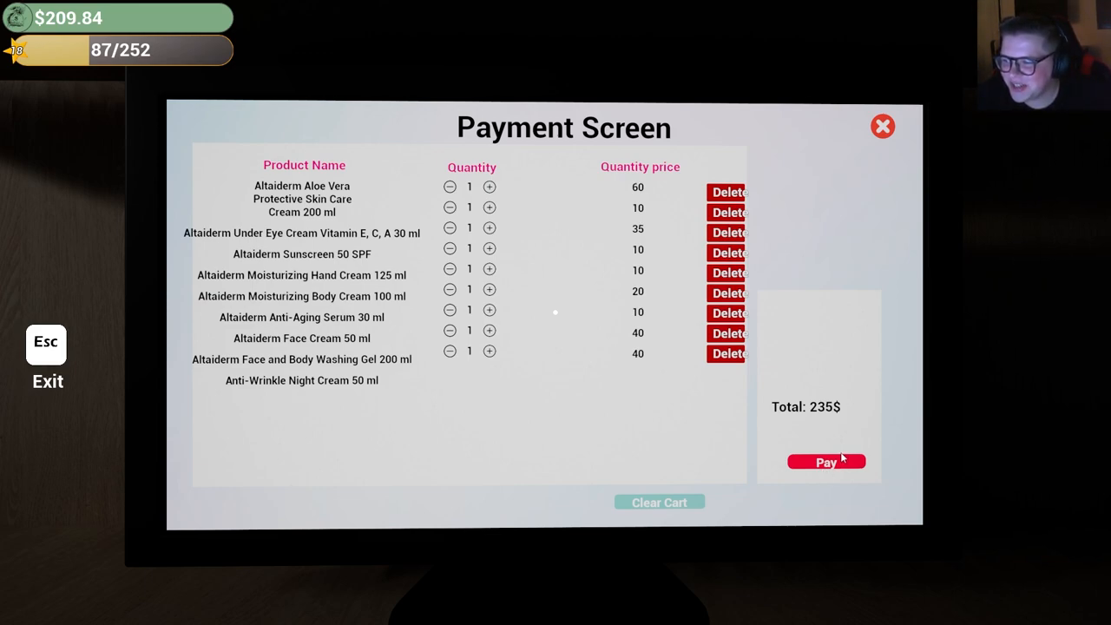
left_click(825, 461)
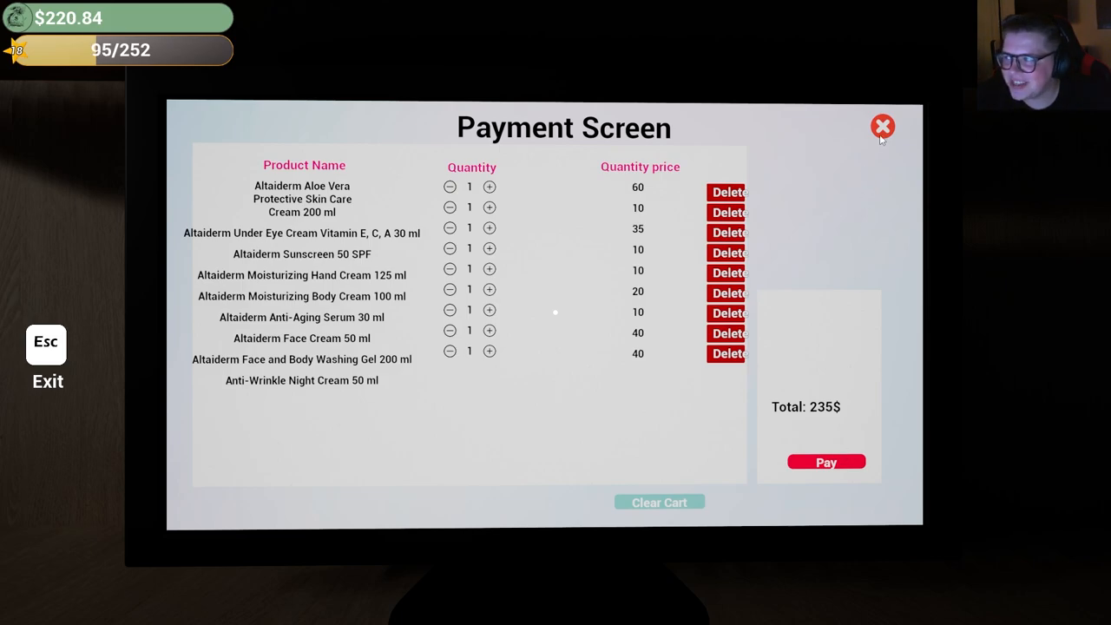
left_click(883, 127)
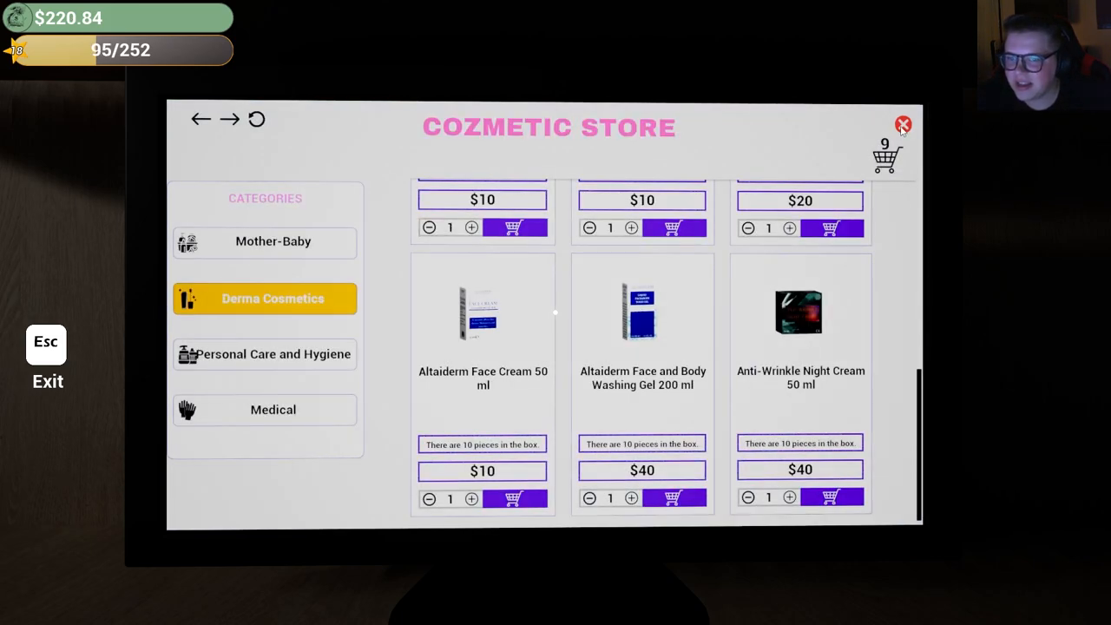
left_click(902, 124)
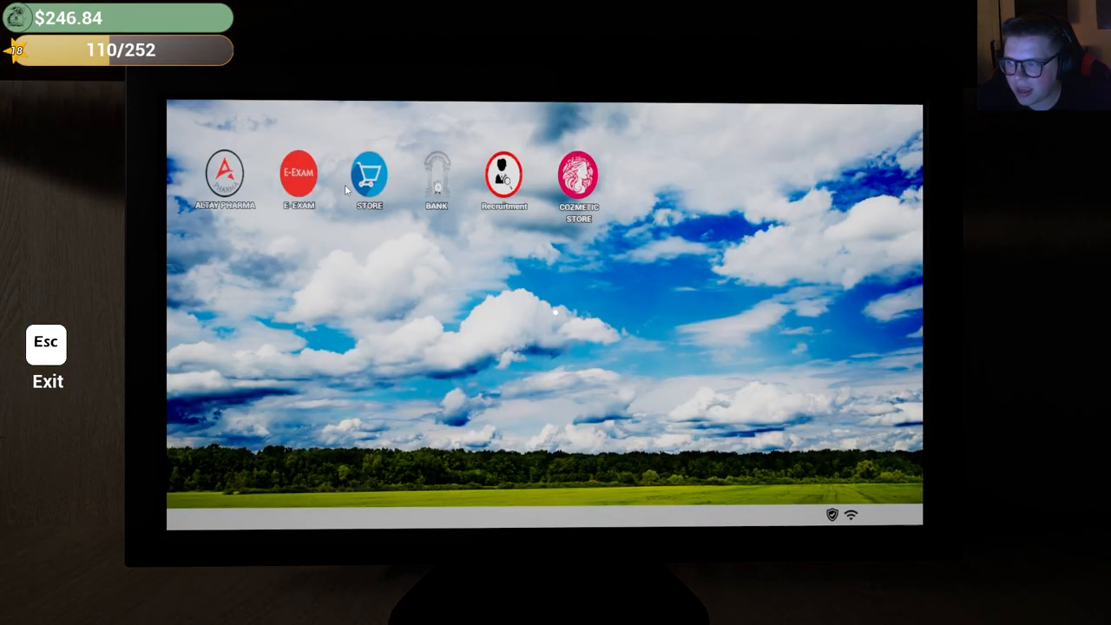
left_click(369, 169)
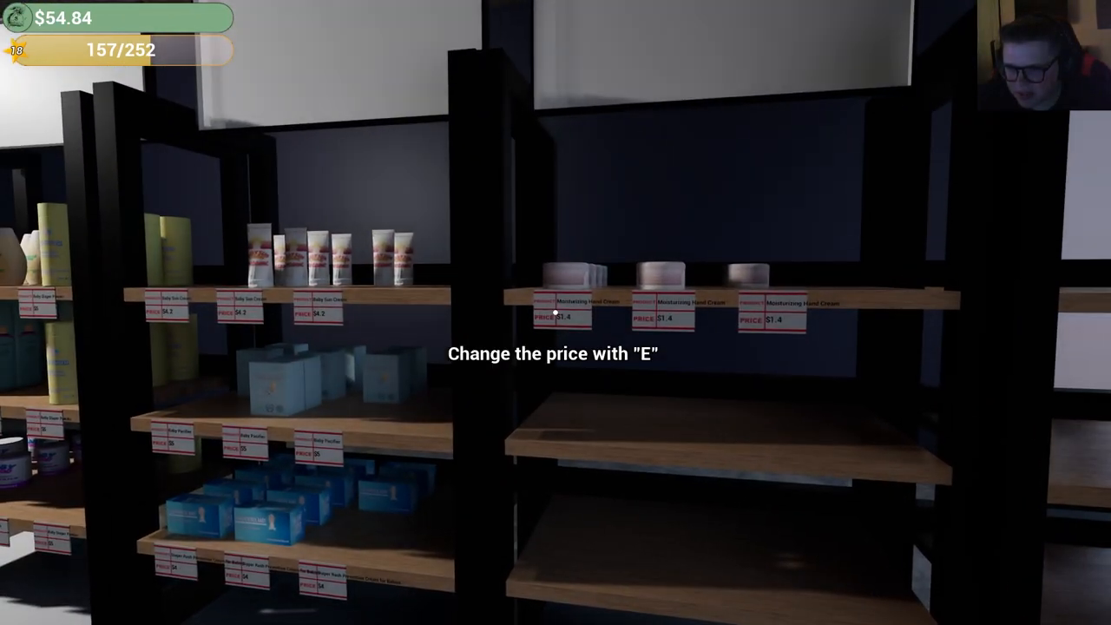
Price the Moisturizing Hand Cream at $2, resume the game, and open the serum price tag.
key("e")
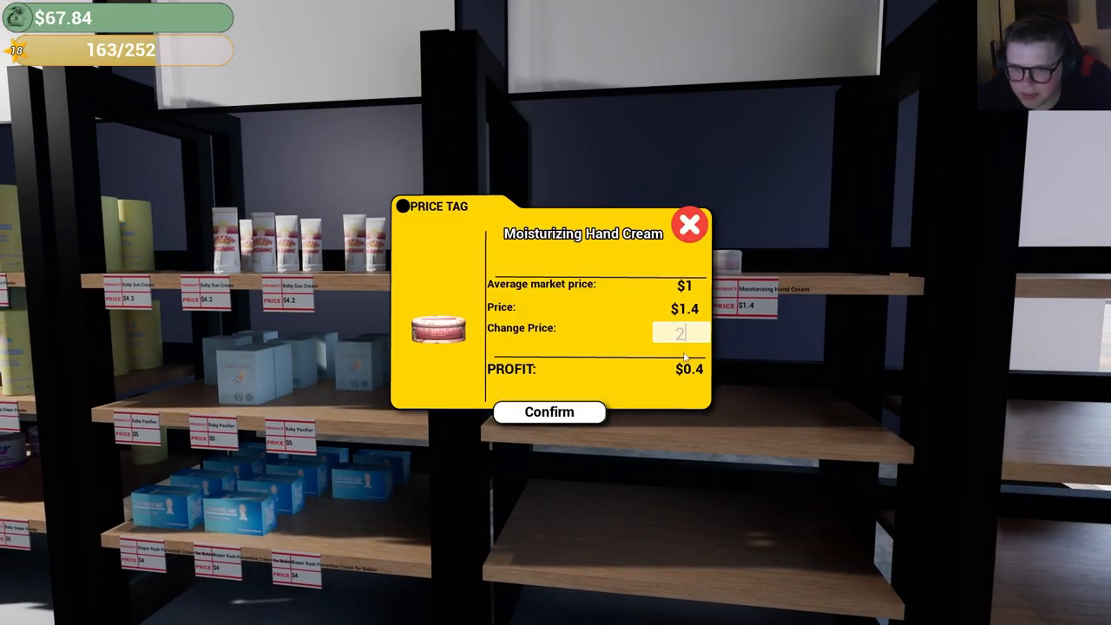
key("Escape")
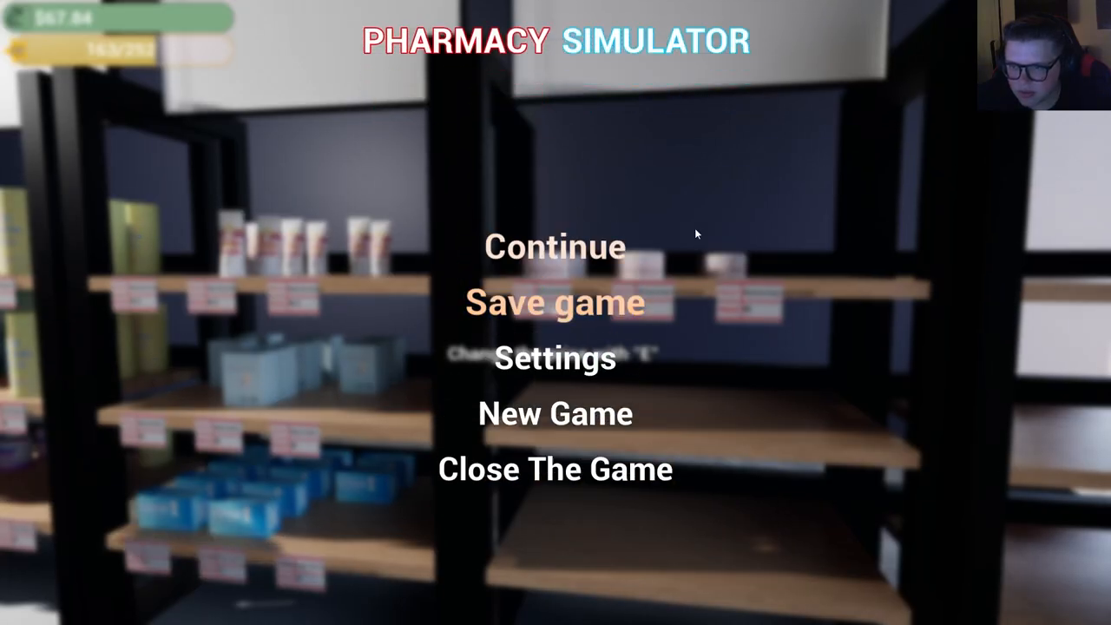
left_click(554, 246)
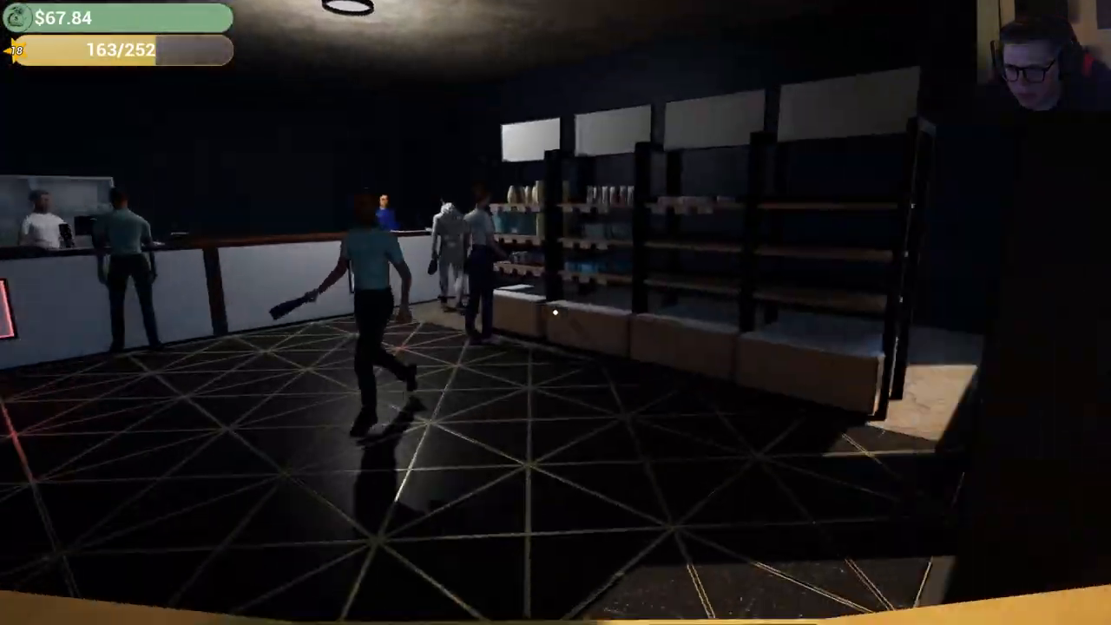
mouse_move(555, 312)
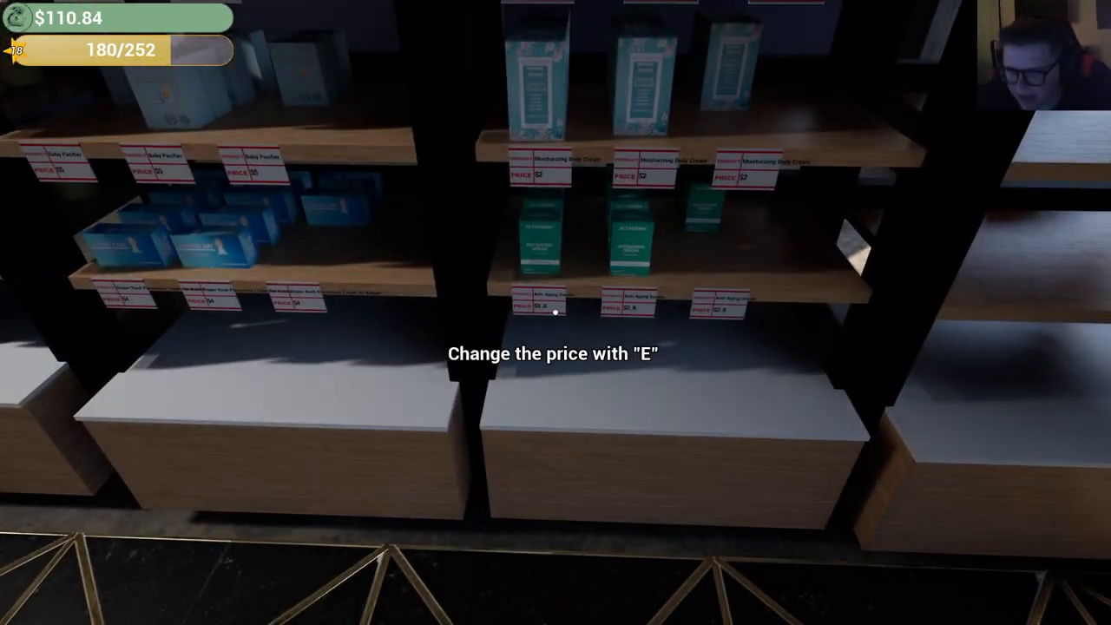
key("e")
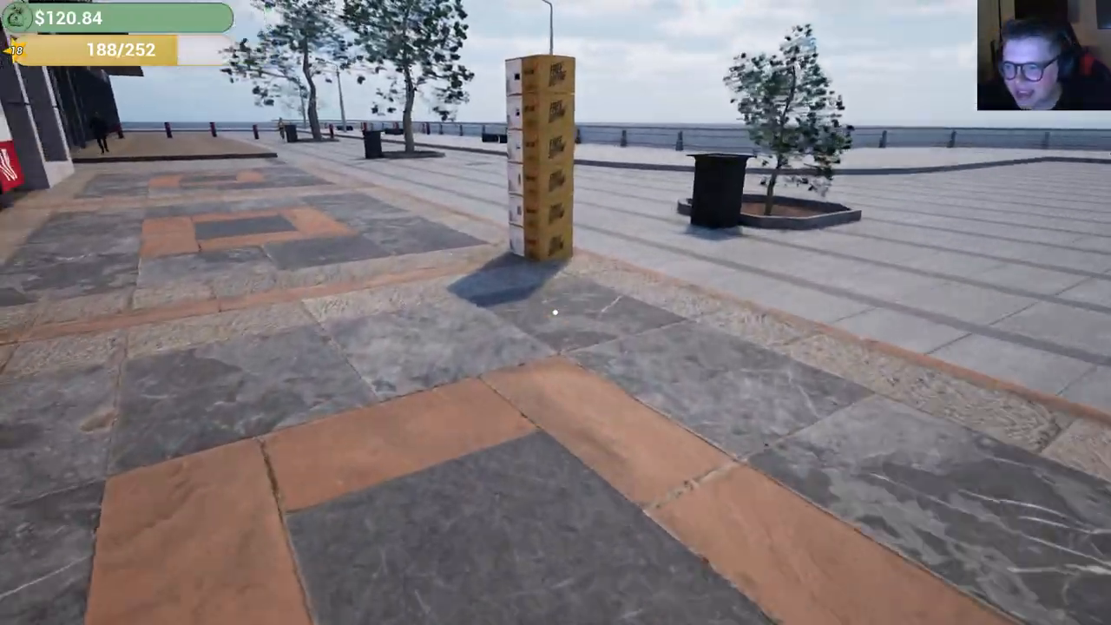
Carry in a delivered box, shelve the face and night creams, and price Night Cream at $7.
key("w")
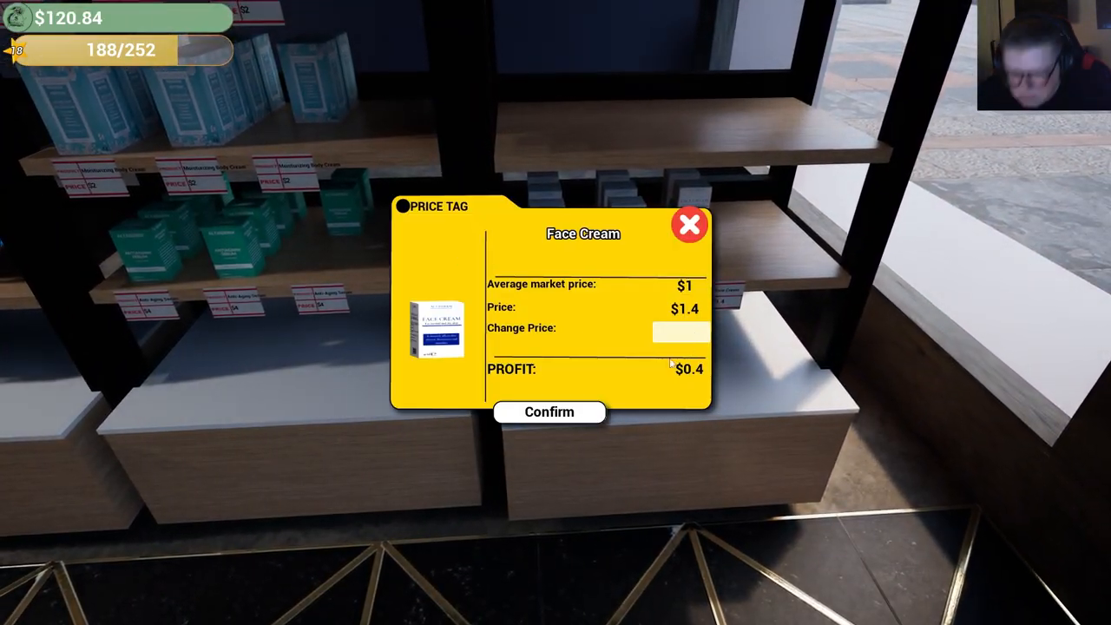
left_click(689, 224)
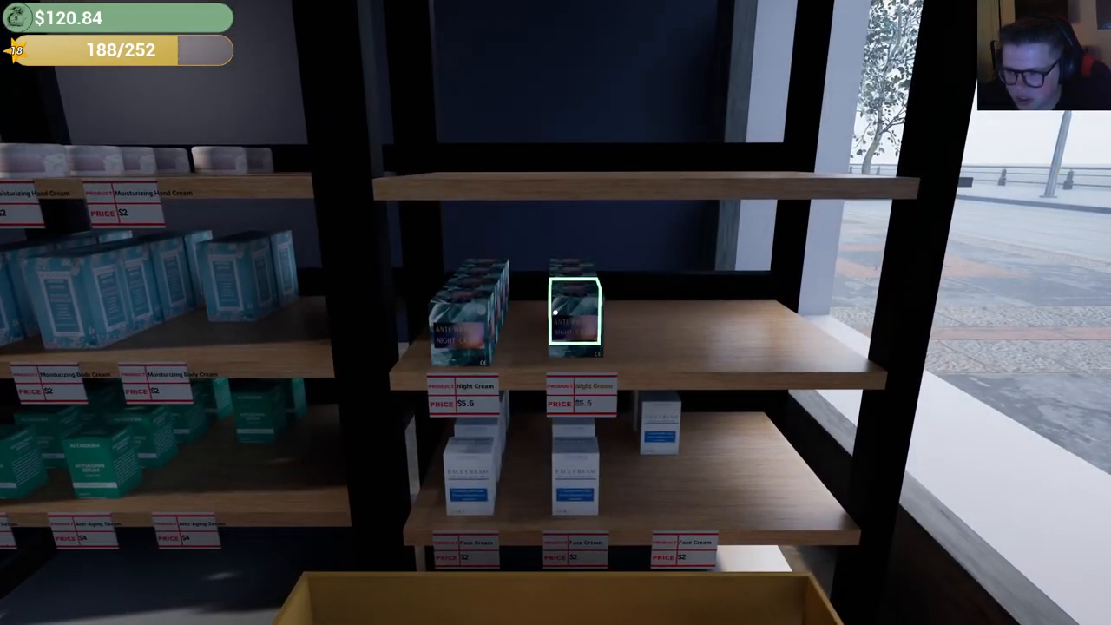
mouse_move(555, 313)
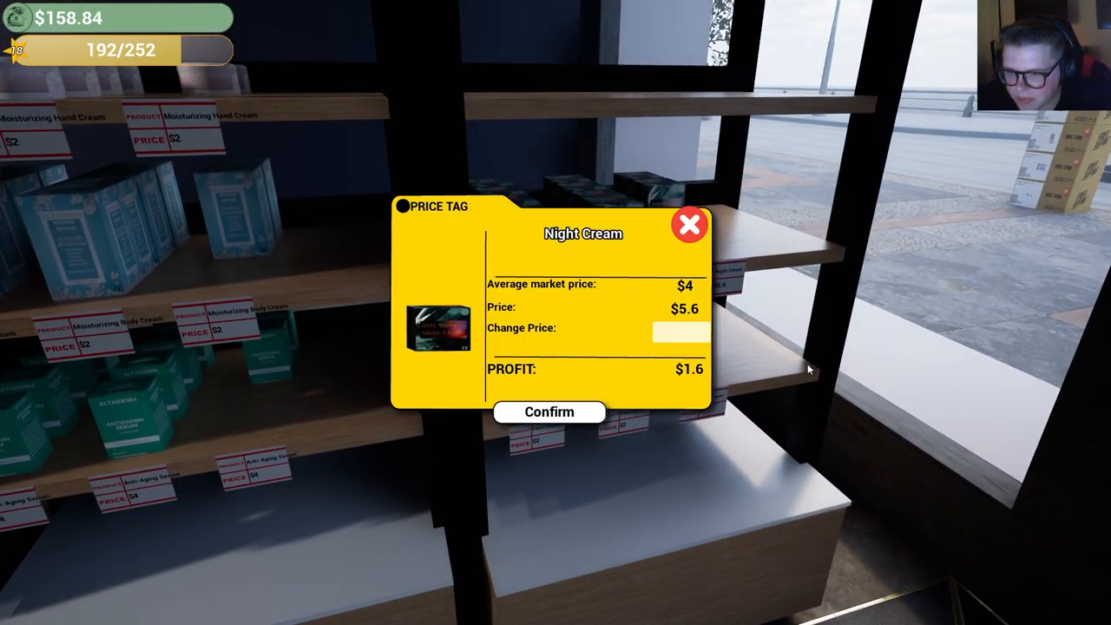
type("7")
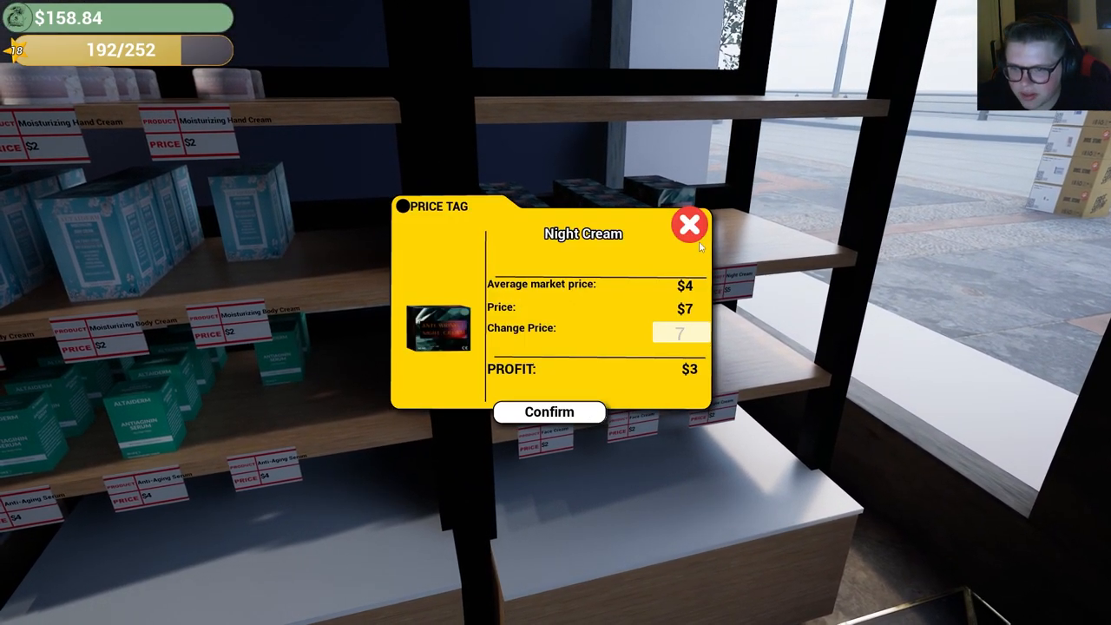
left_click(689, 224)
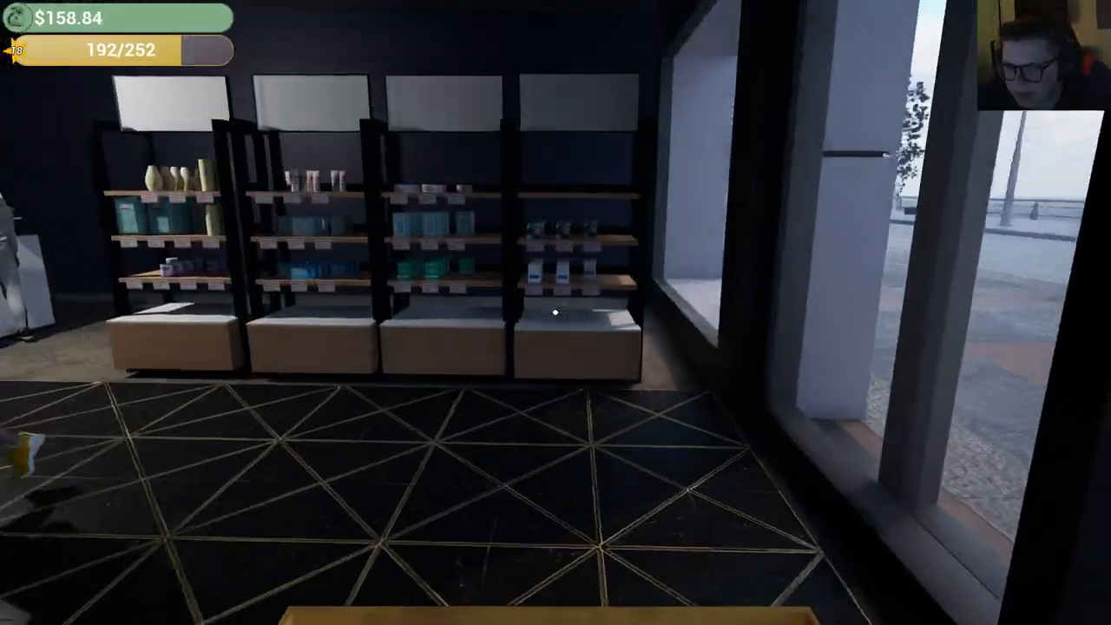
mouse_move(556, 312)
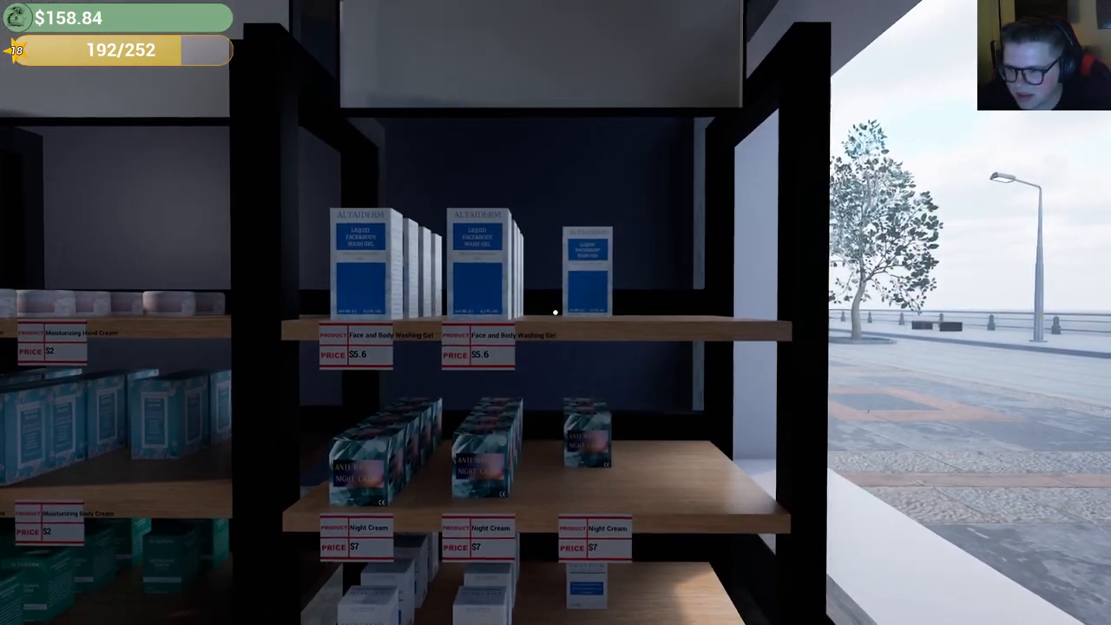
mouse_move(555, 312)
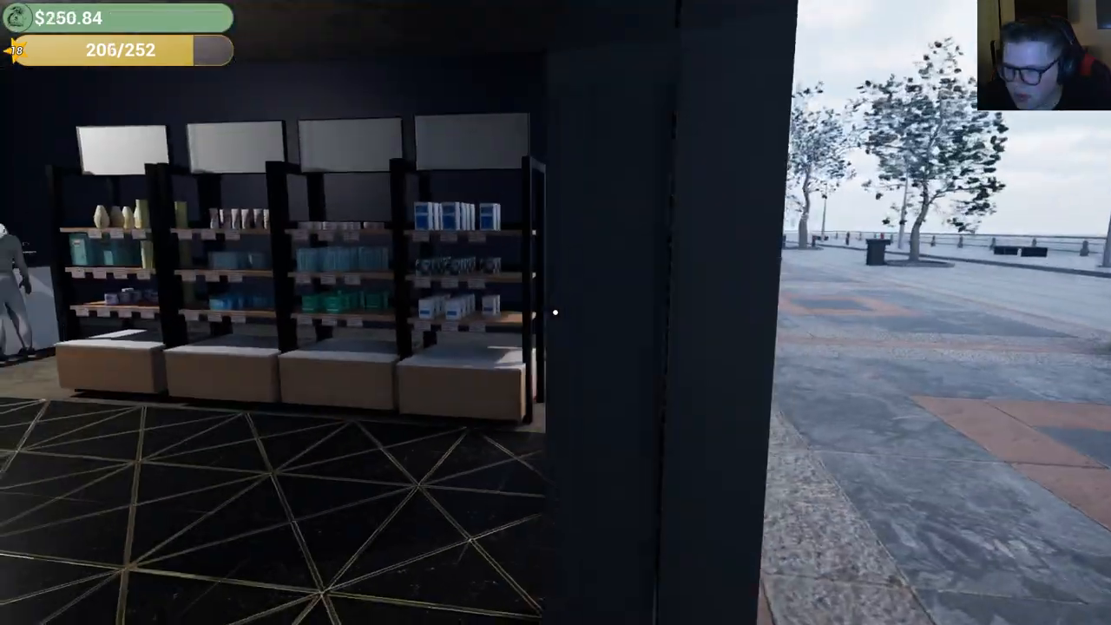
mouse_move(556, 312)
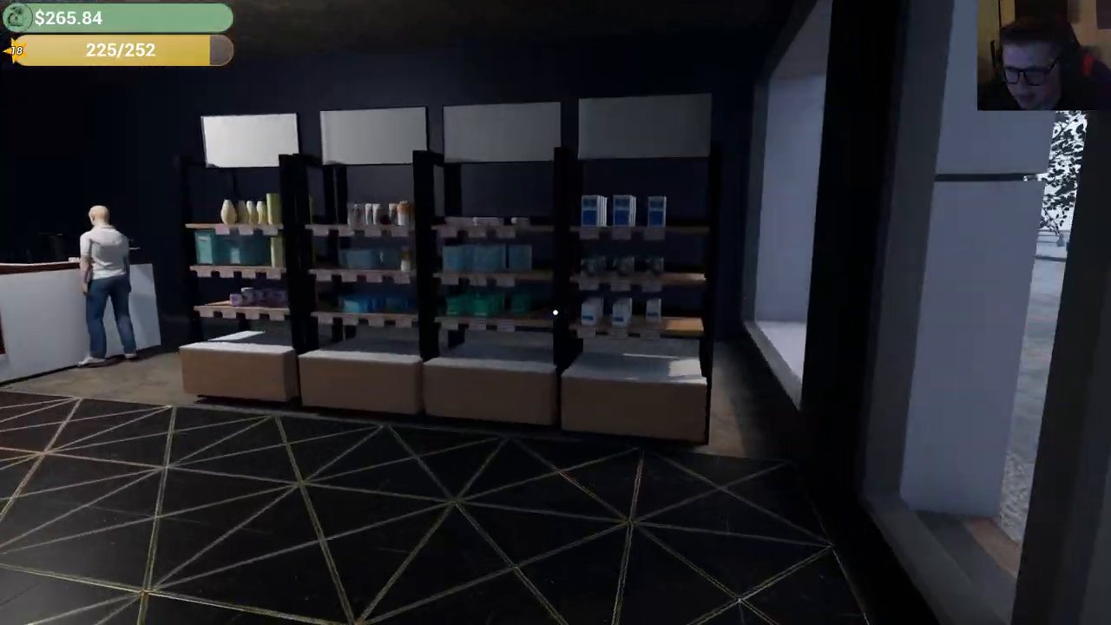
mouse_move(555, 313)
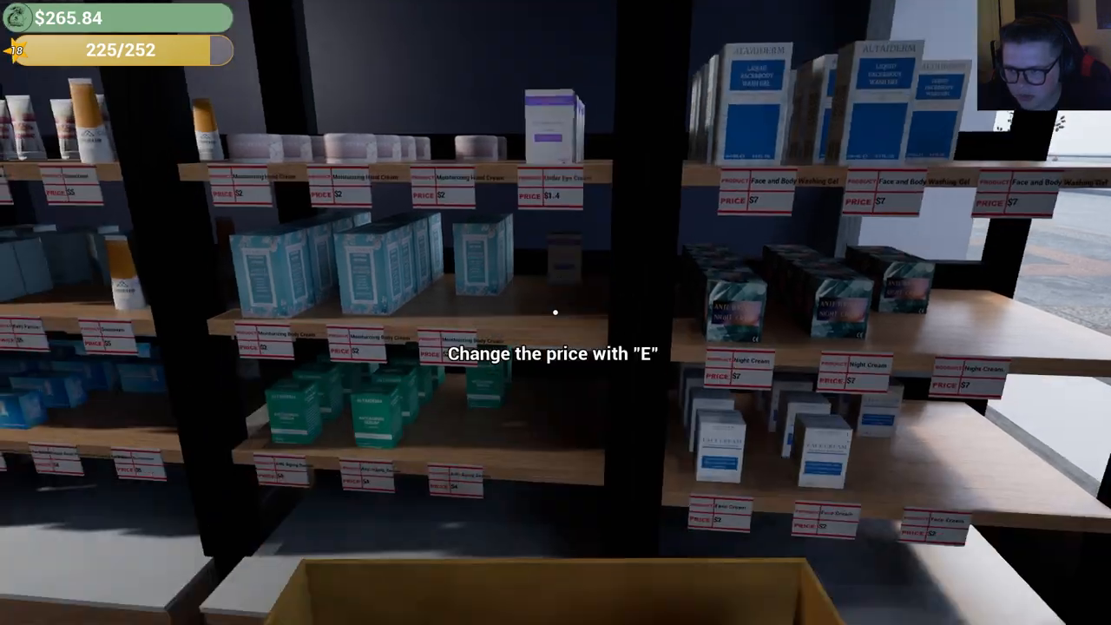
mouse_move(556, 312)
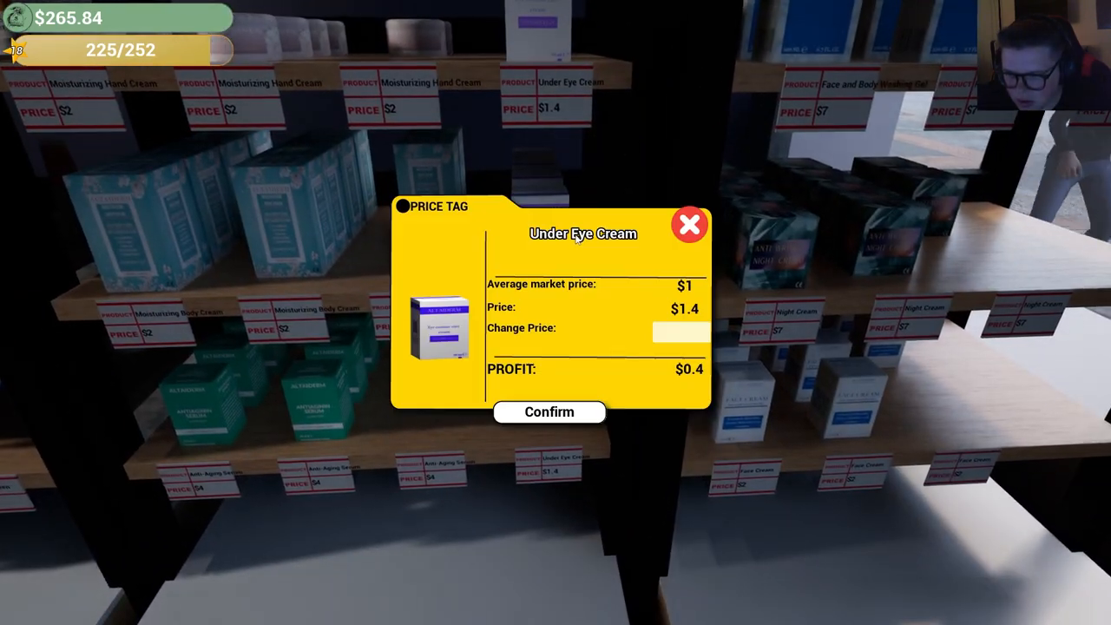
Confirm a $2 Under Eye Cream price, check the Skin Care Cream tag, and use the computer.
type("2")
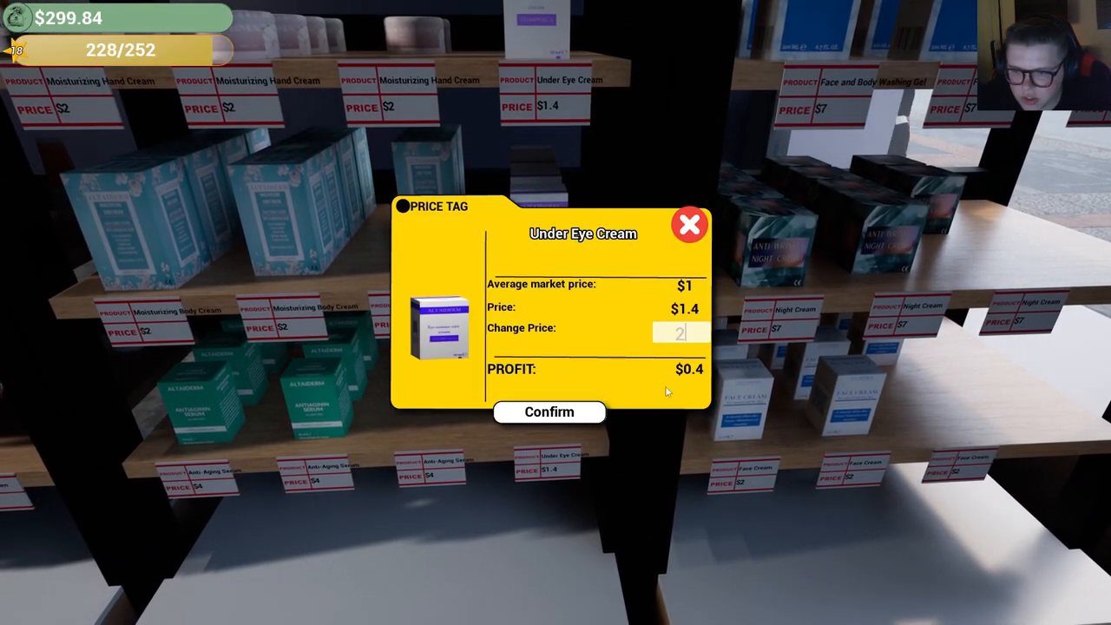
left_click(549, 411)
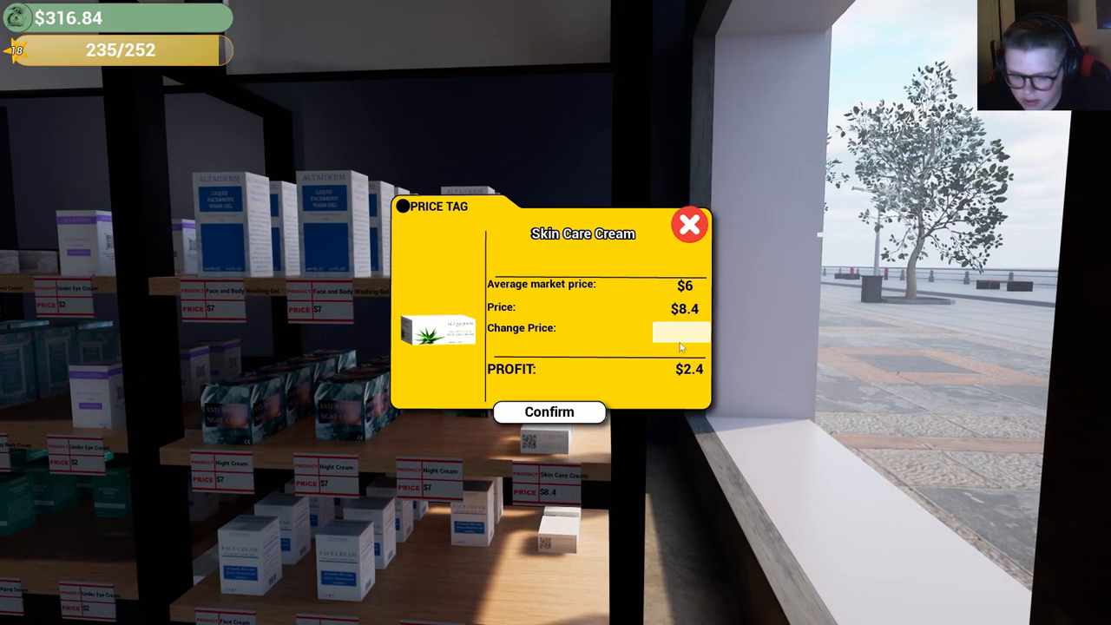
left_click(549, 411)
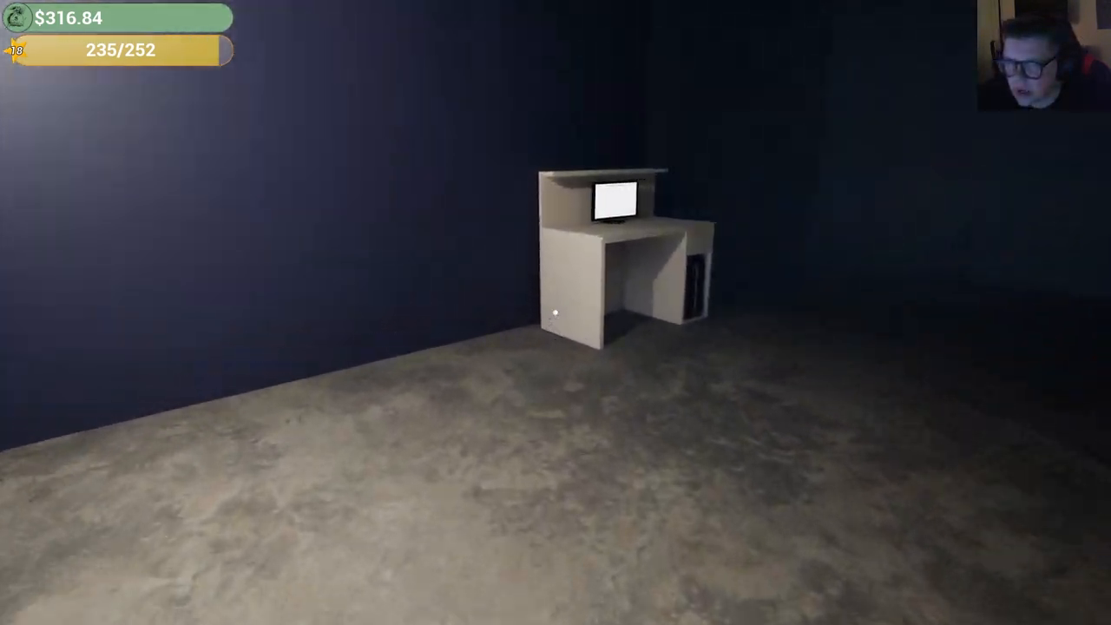
left_click(611, 208)
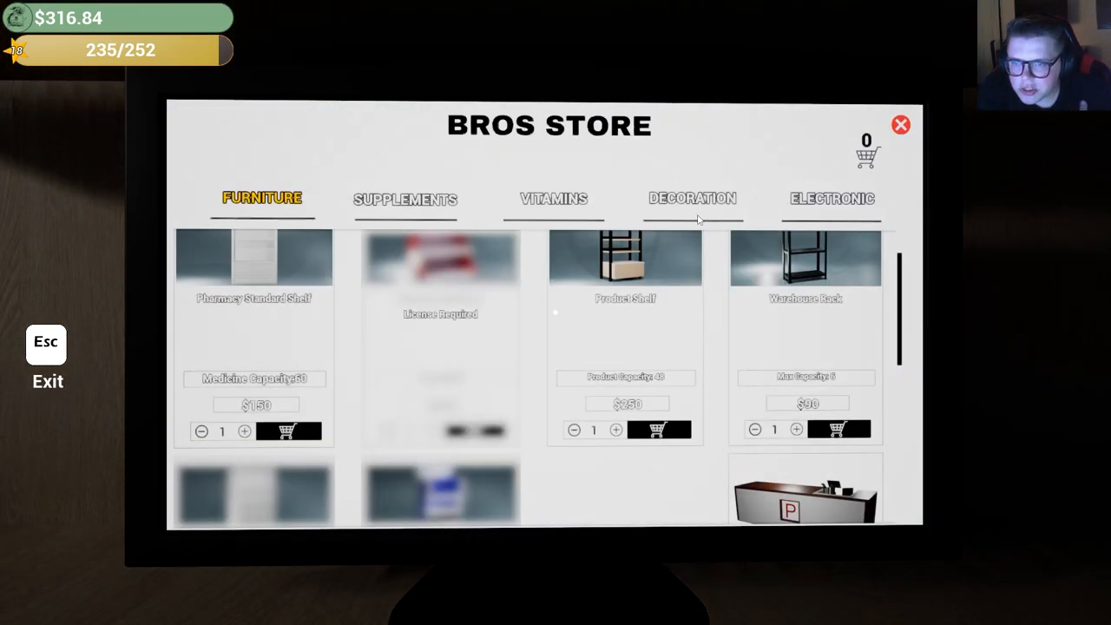
Leave Bros Store and scroll the cosmetics store's Personal Care and Hygiene products, then close it.
left_click(900, 124)
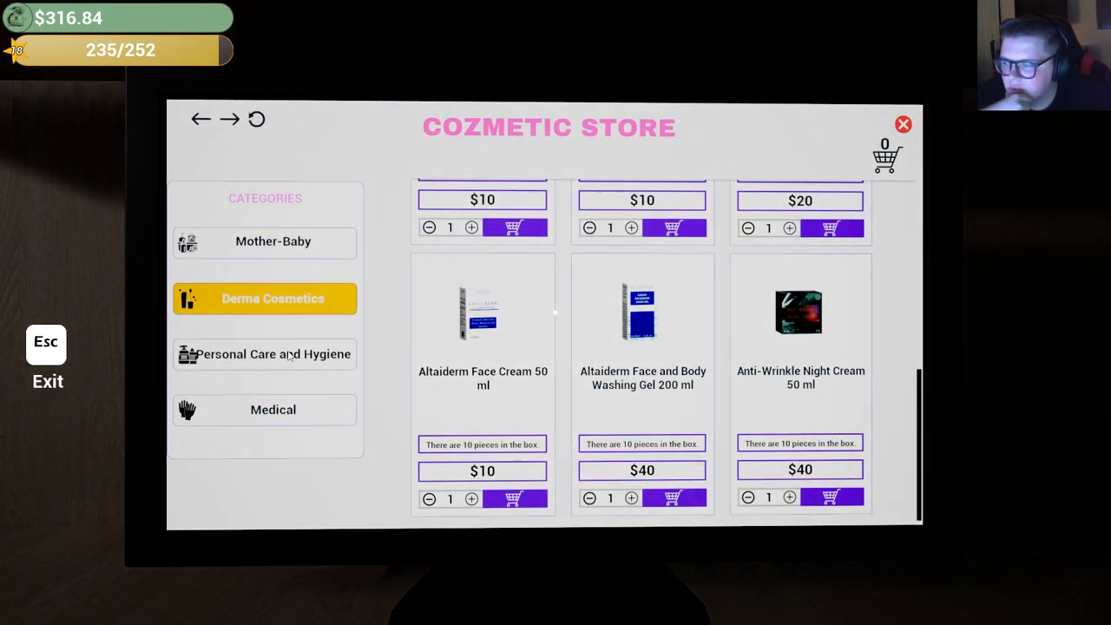
left_click(265, 354)
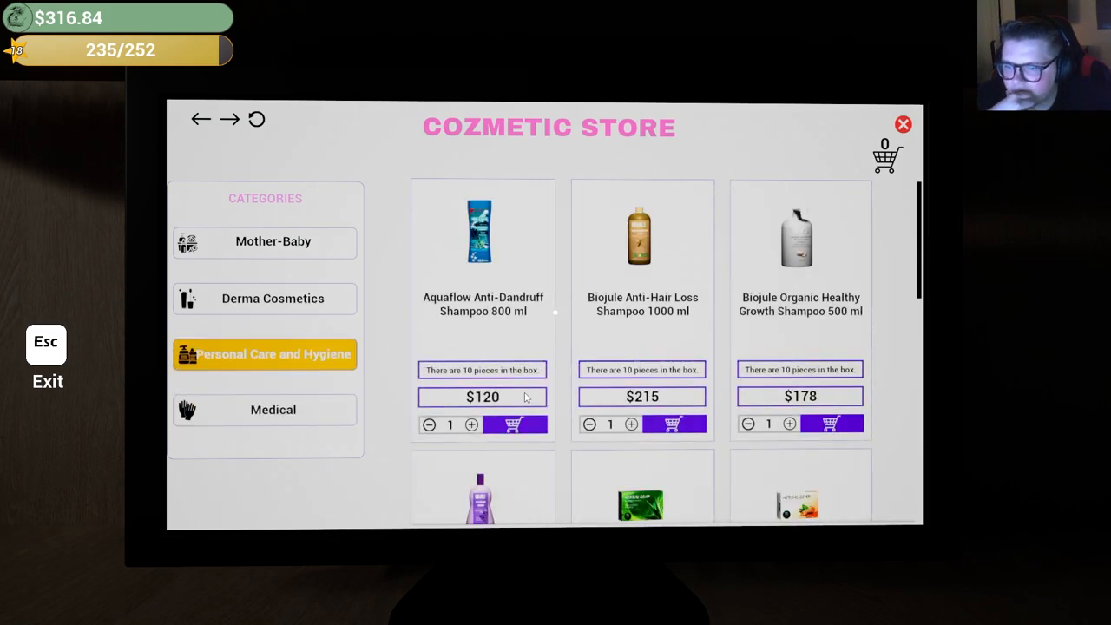
scroll("down", 3)
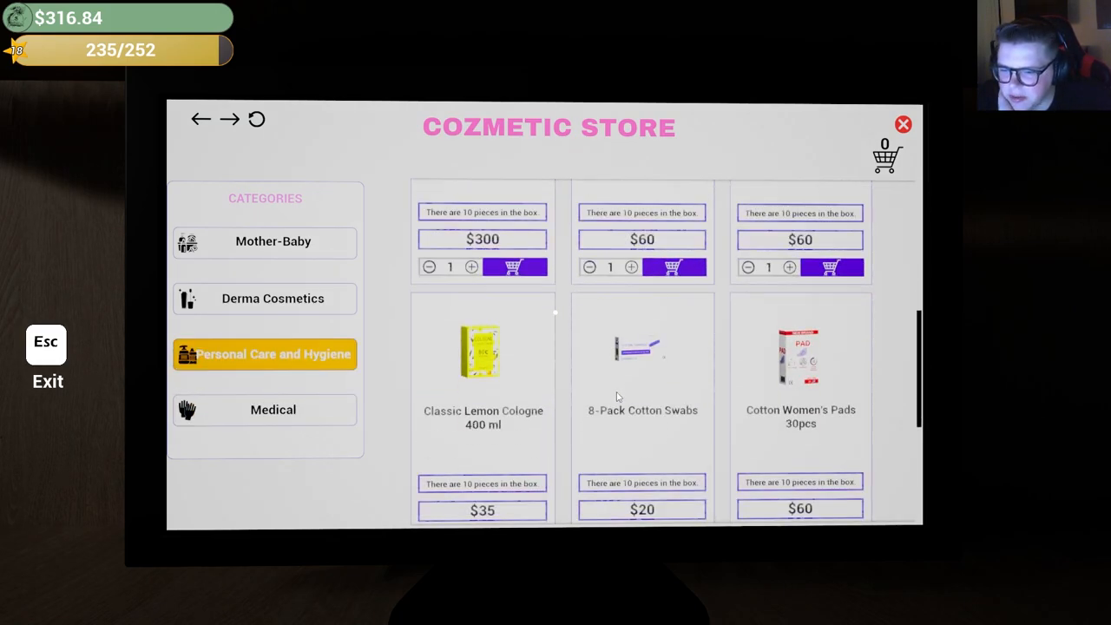
left_click(902, 124)
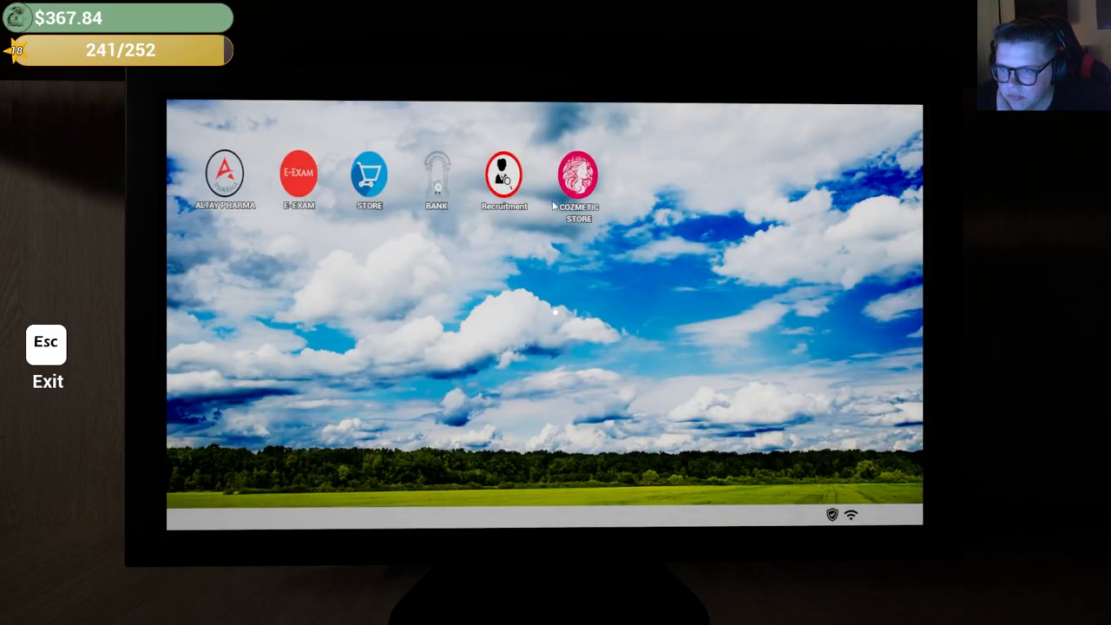
left_click(368, 171)
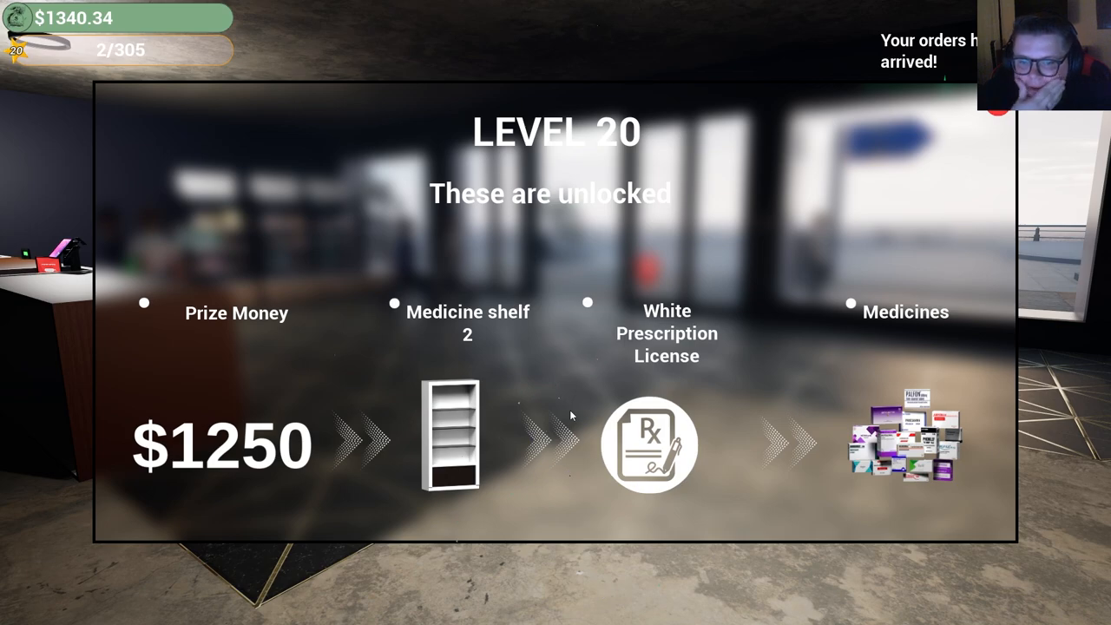
mouse_move(919, 443)
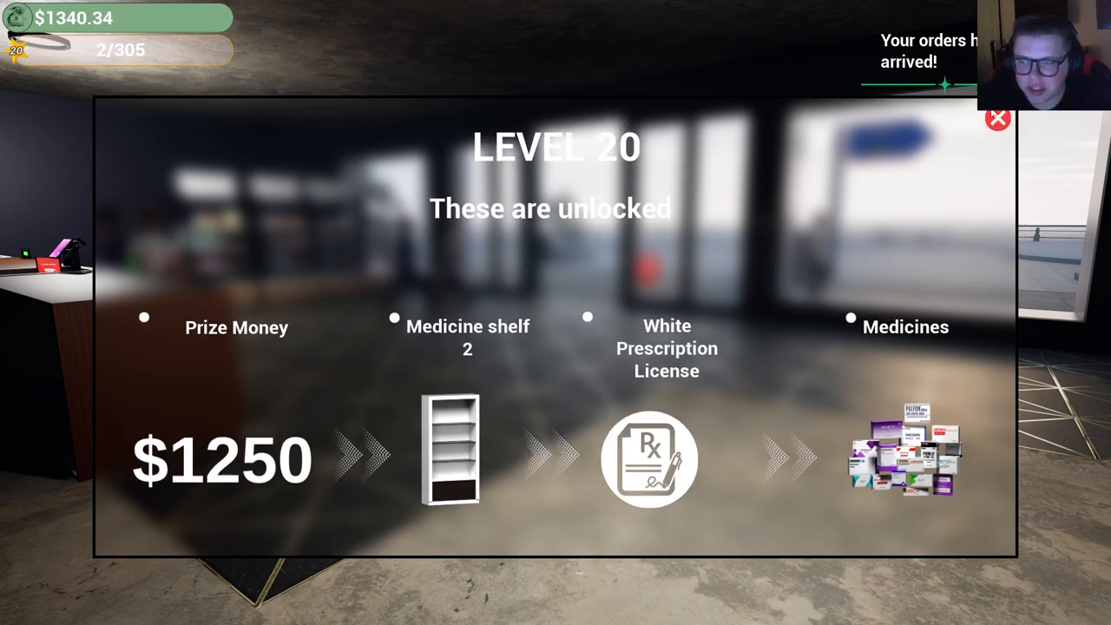
Dismiss the Level 20 unlocks summary and view the prescription licenses on the shop computer.
left_click(998, 118)
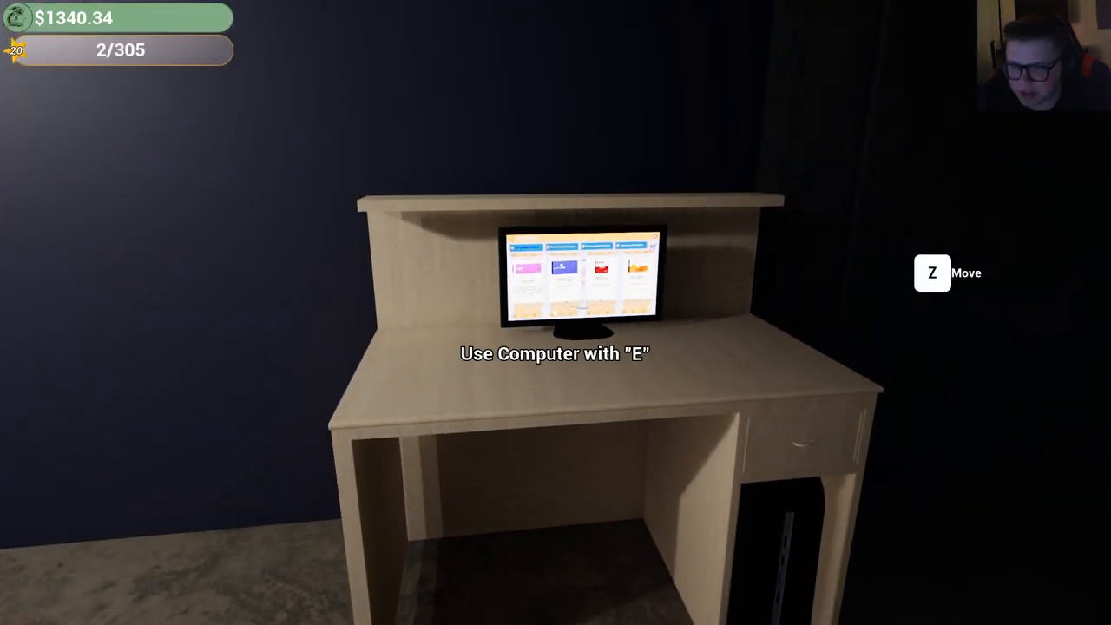
key("e")
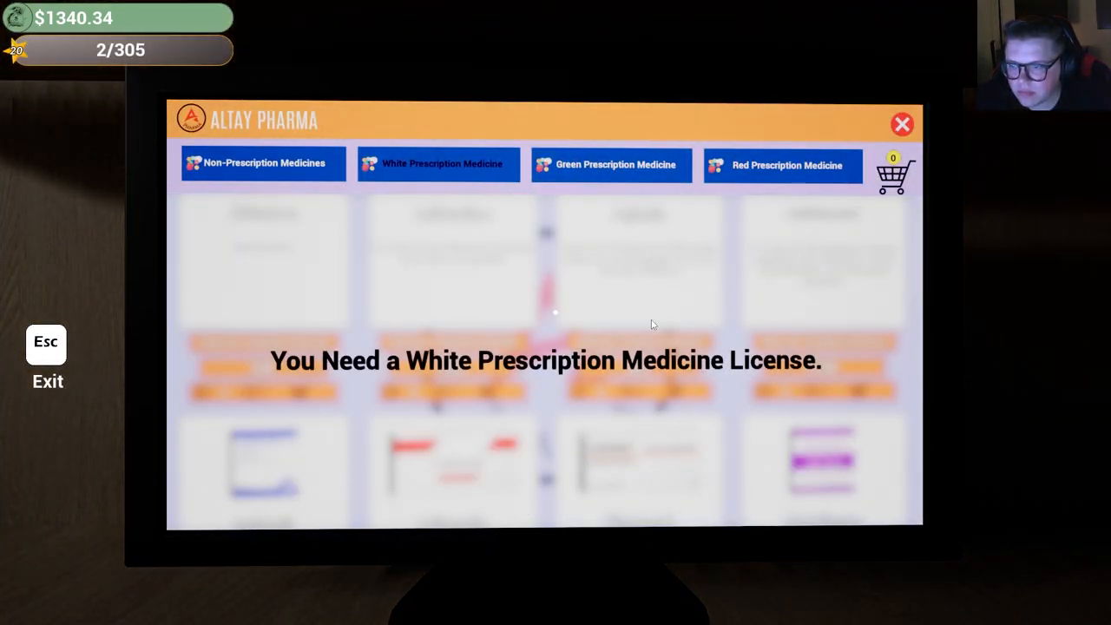
left_click(902, 124)
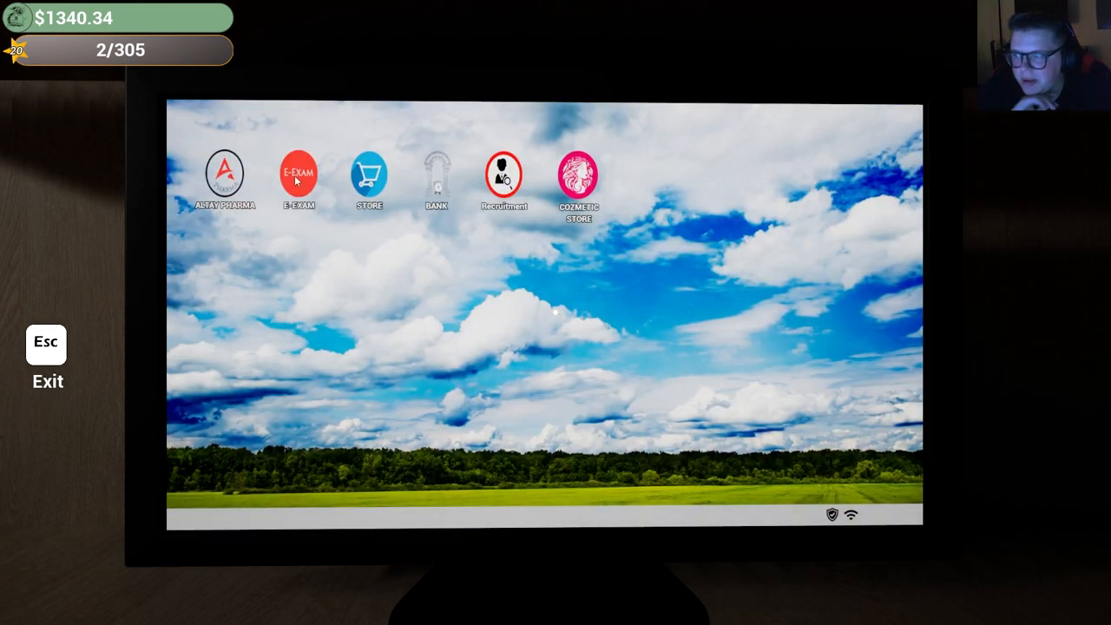
left_click(225, 174)
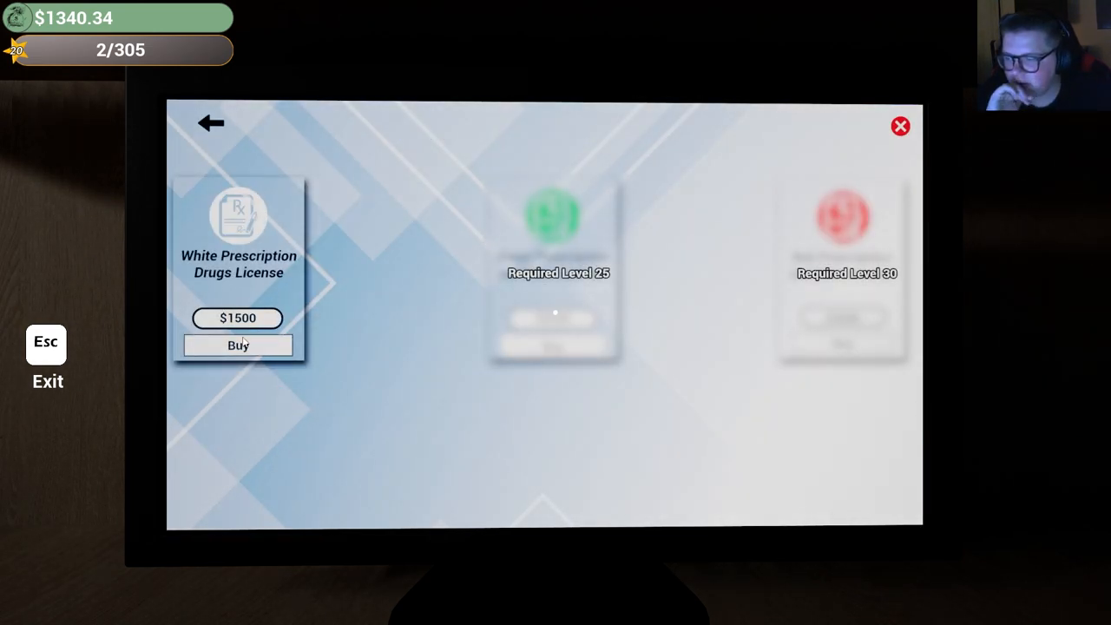
mouse_move(617, 143)
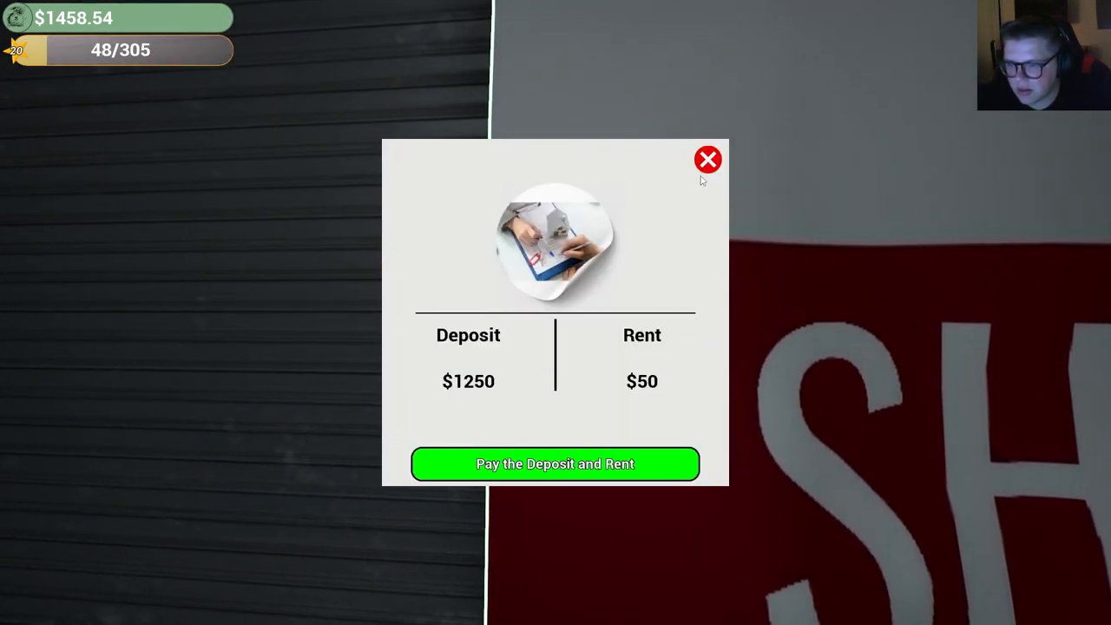
Dismiss the shop deposit offer and buy the White Prescription Drugs License for $1,500.
left_click(707, 159)
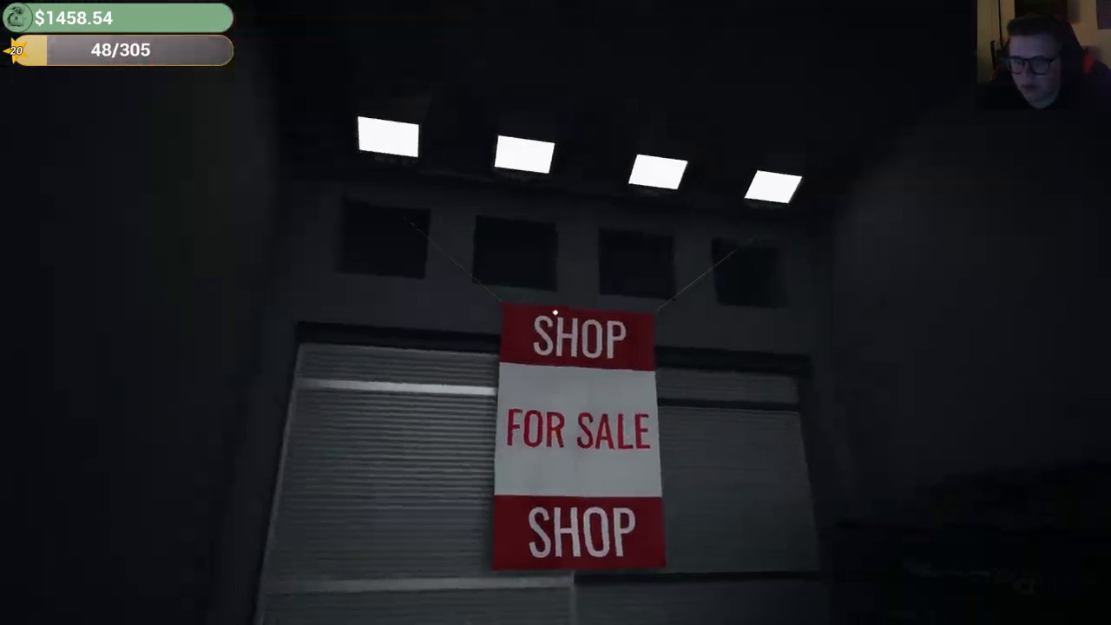
mouse_move(555, 312)
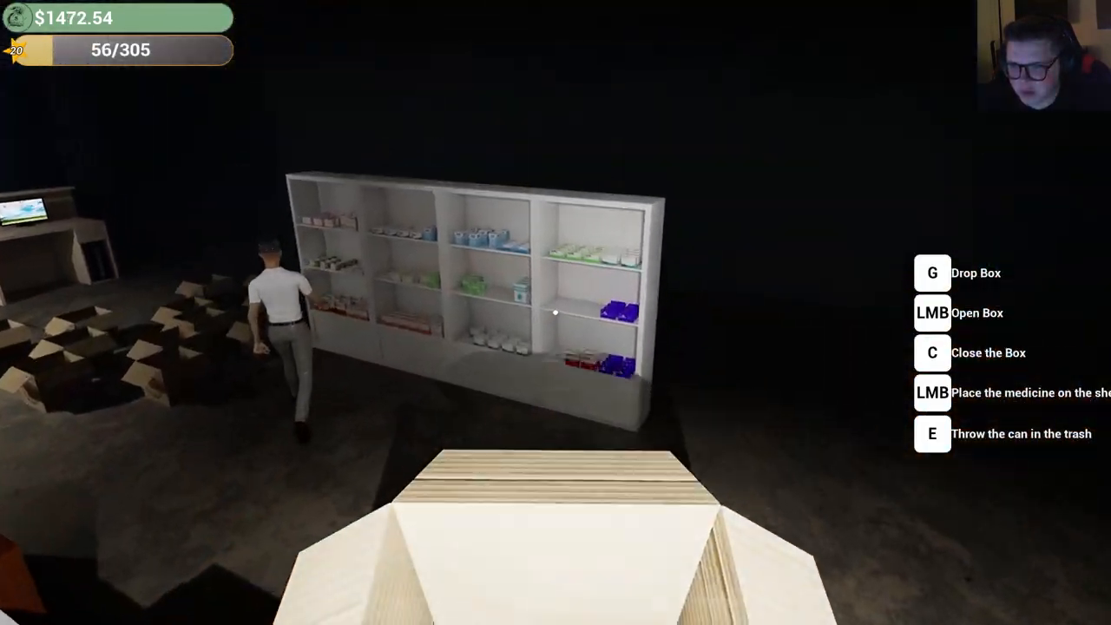
mouse_move(555, 312)
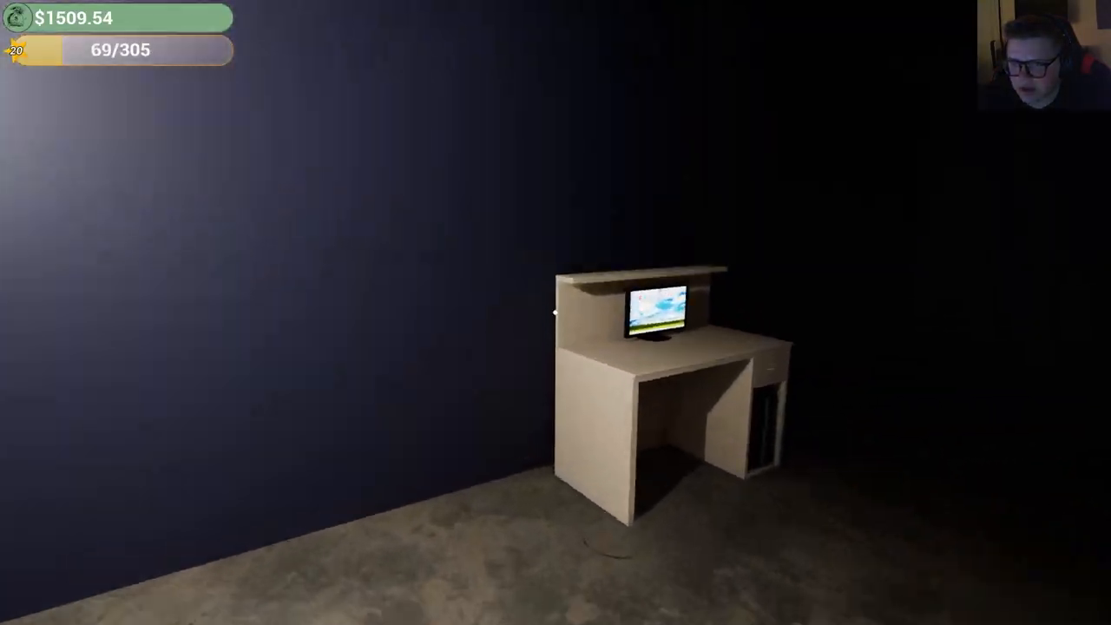
left_click(657, 321)
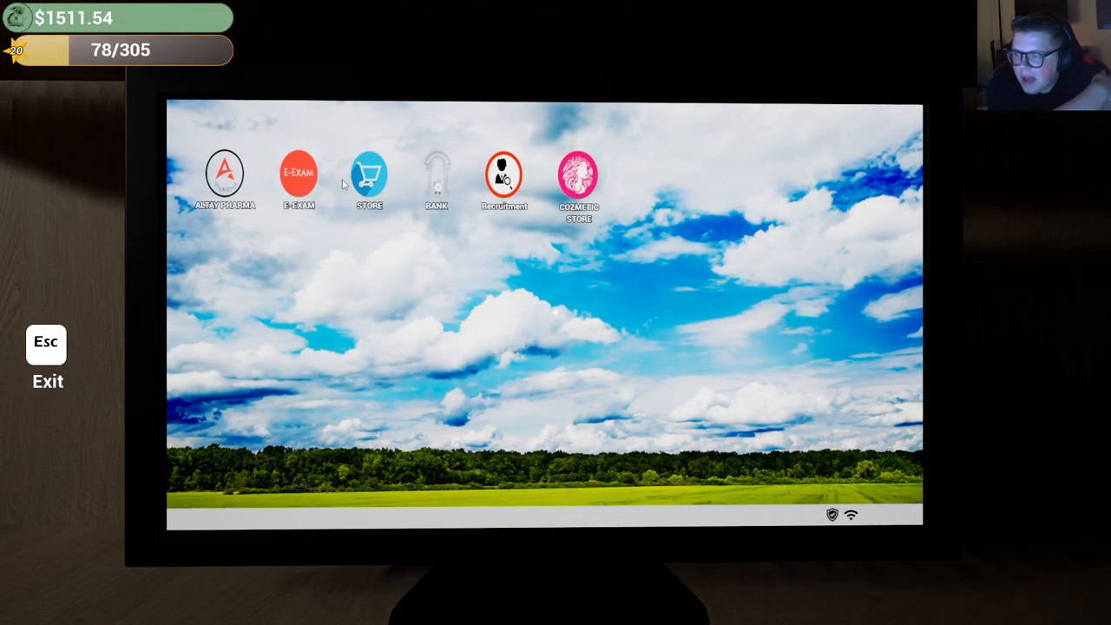
left_click(225, 173)
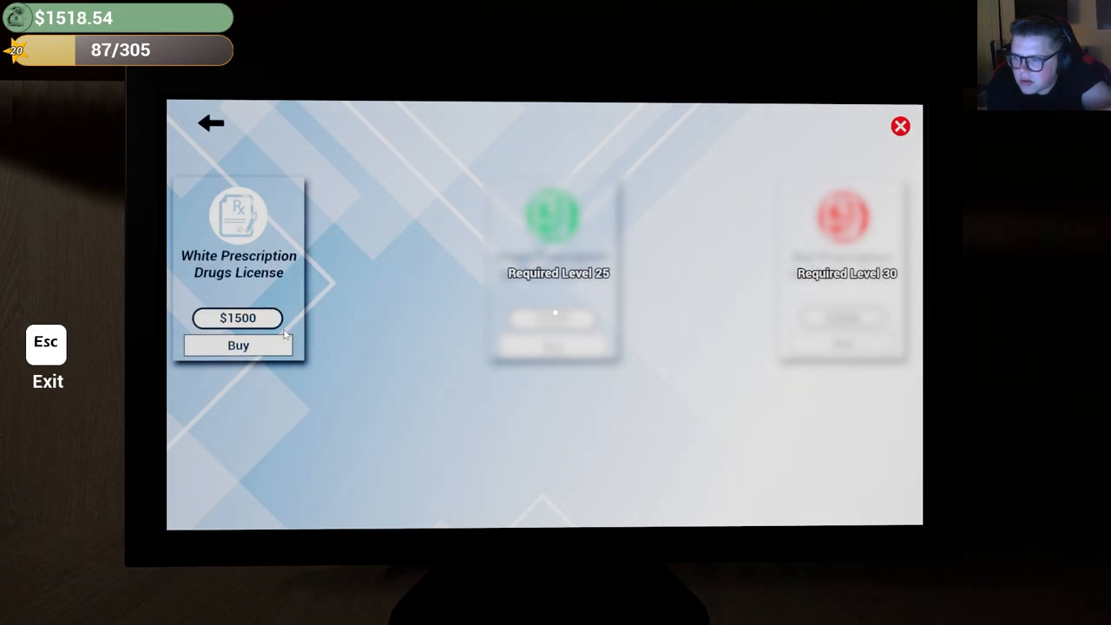
left_click(238, 345)
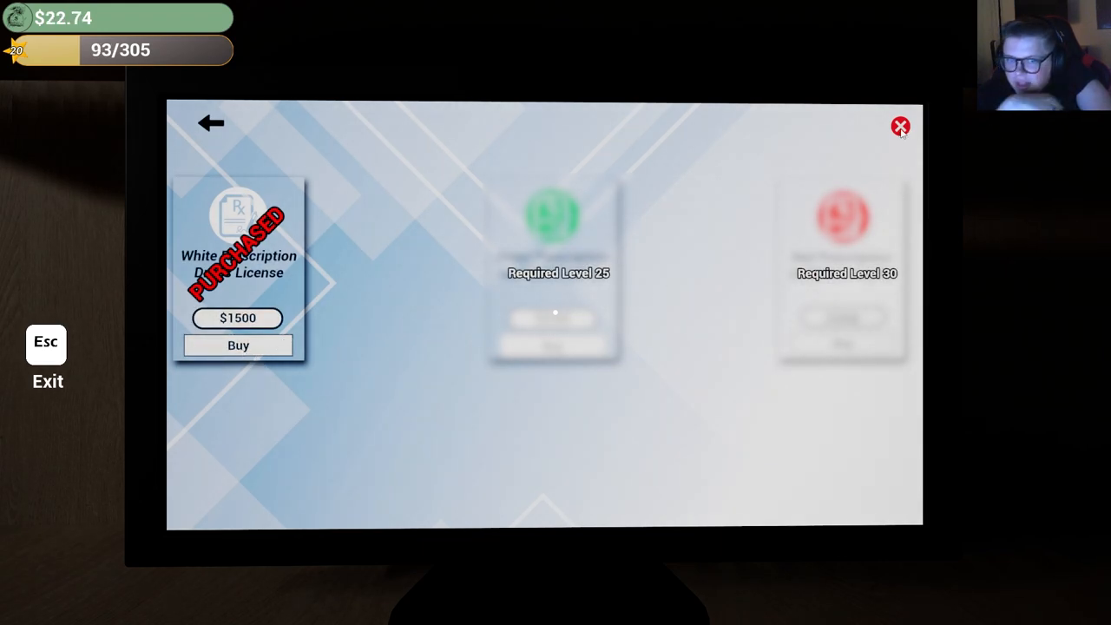
left_click(900, 127)
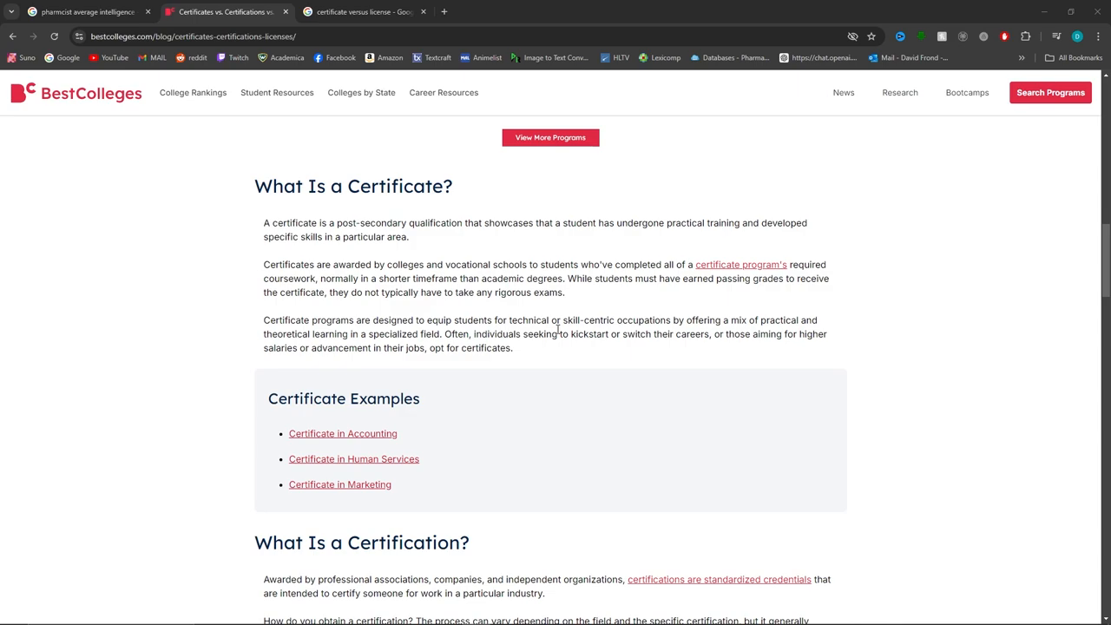
Read the BestColleges certificates vs licenses article, highlighting who awards certifications.
scroll("down", 3)
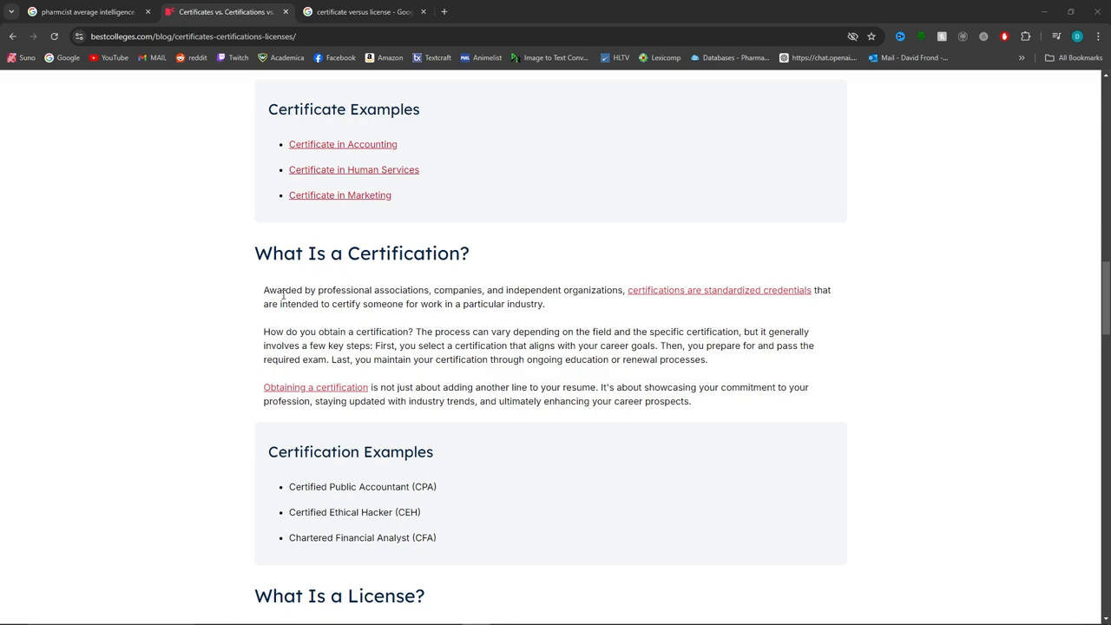
left_click_drag(399, 290, 830, 290)
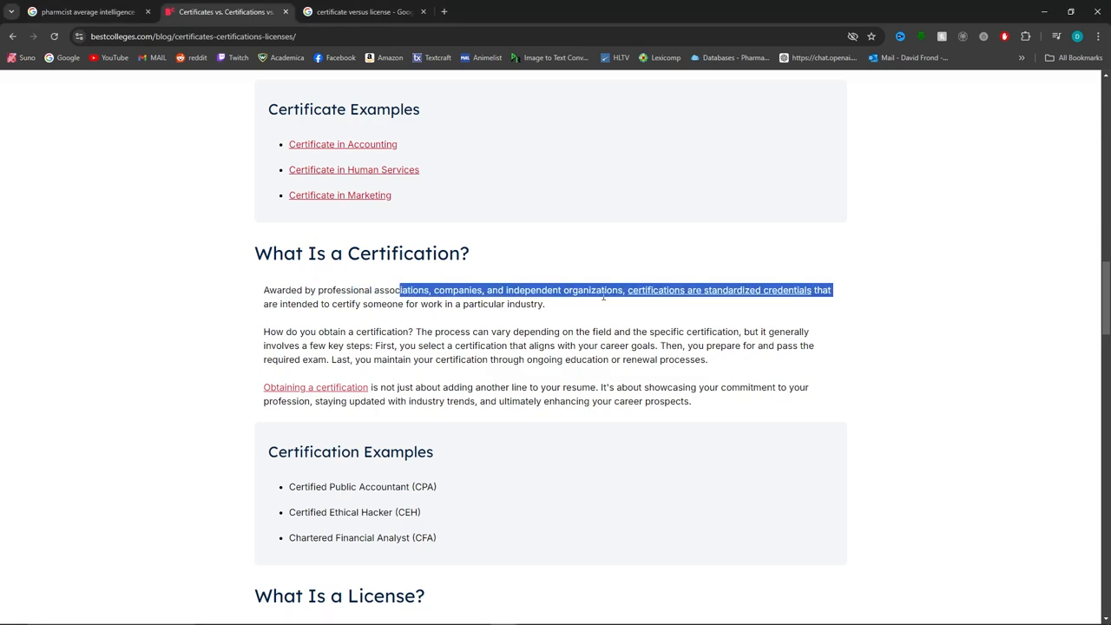
left_click(616, 318)
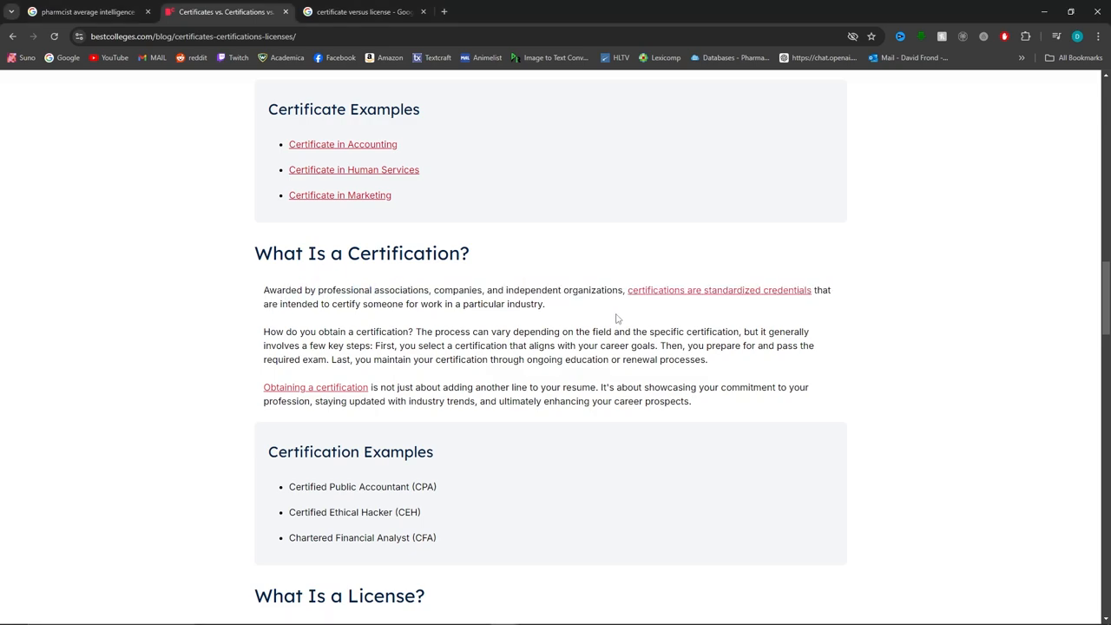
mouse_move(450, 328)
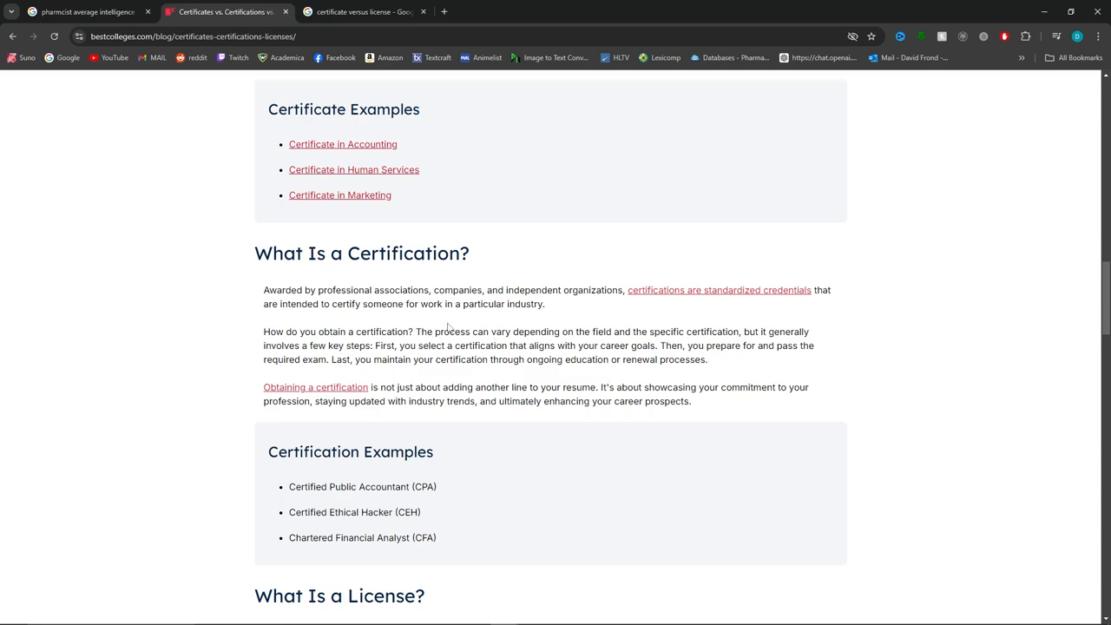
scroll("up", 3)
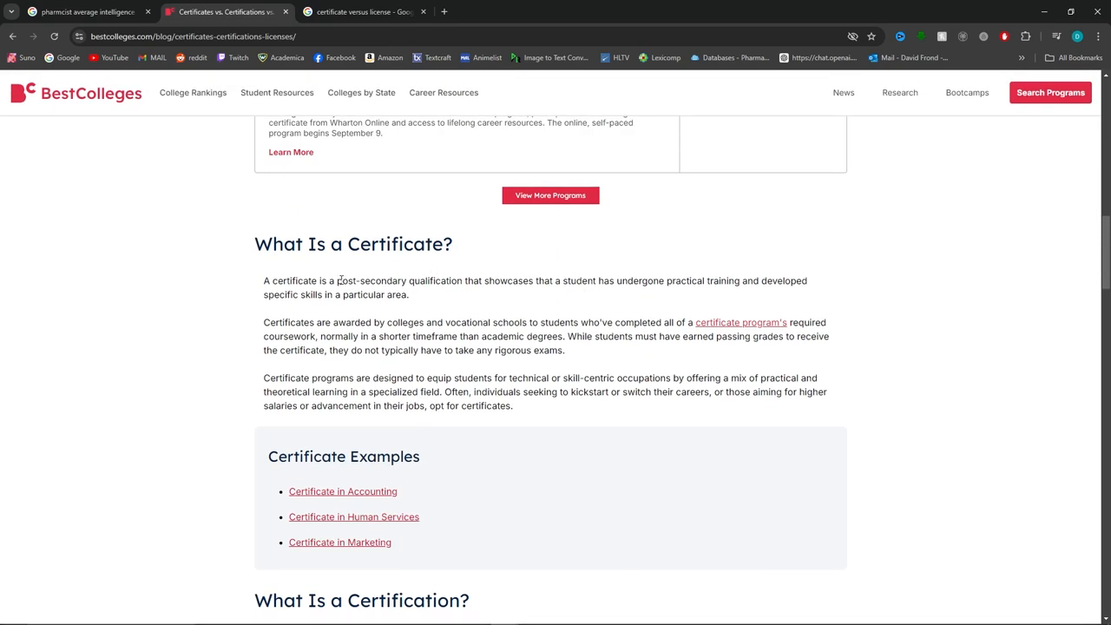
left_click_drag(336, 280, 448, 281)
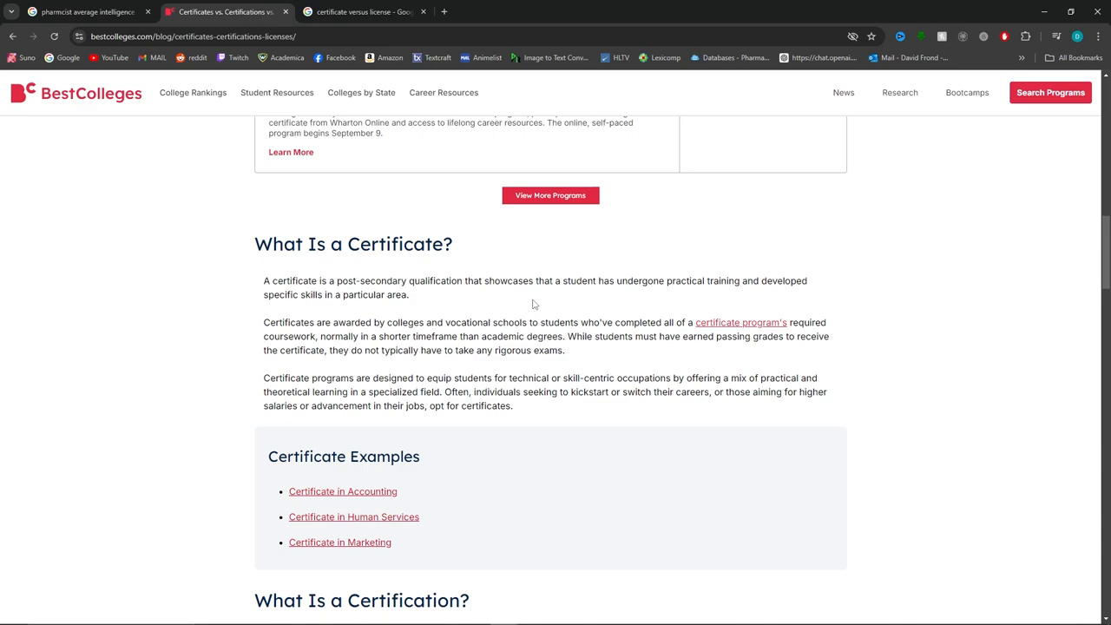
scroll("down", 3)
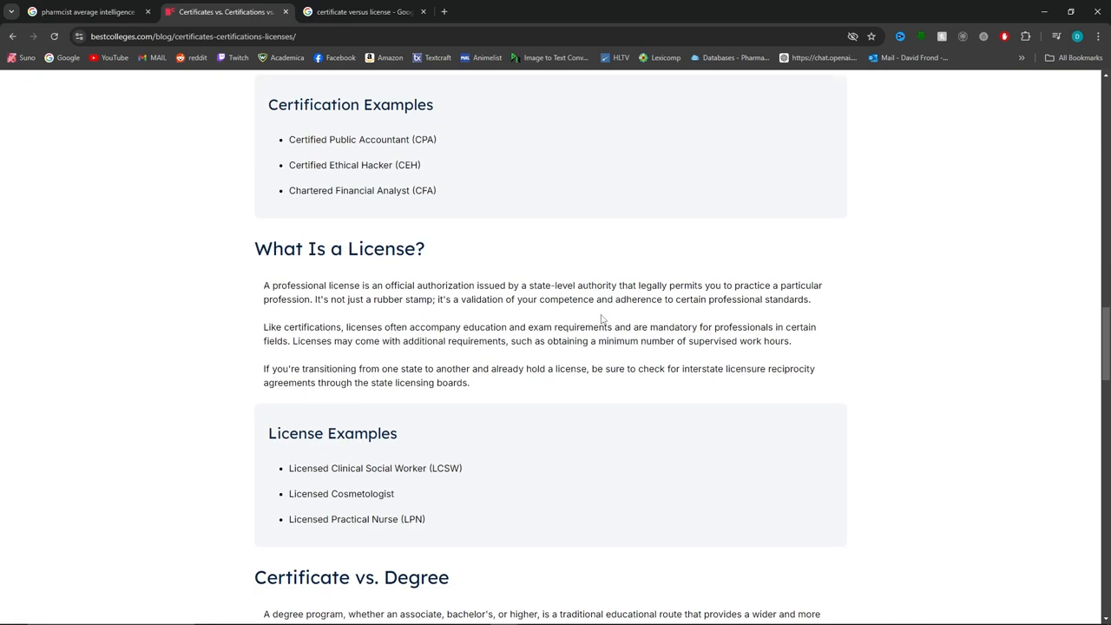
scroll("down", 3)
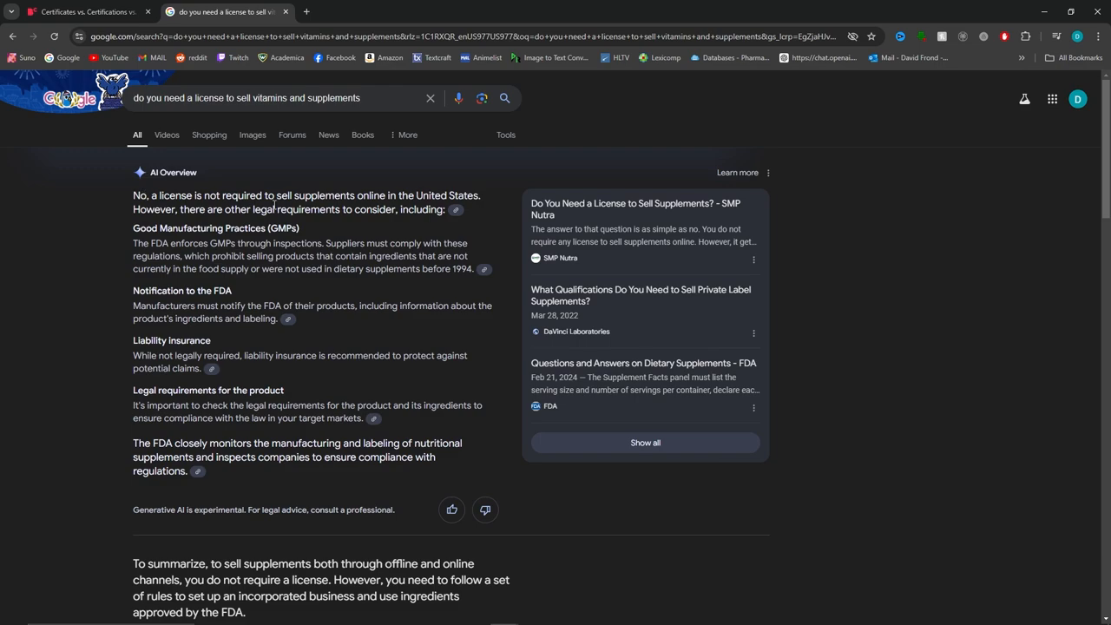
mouse_move(345, 227)
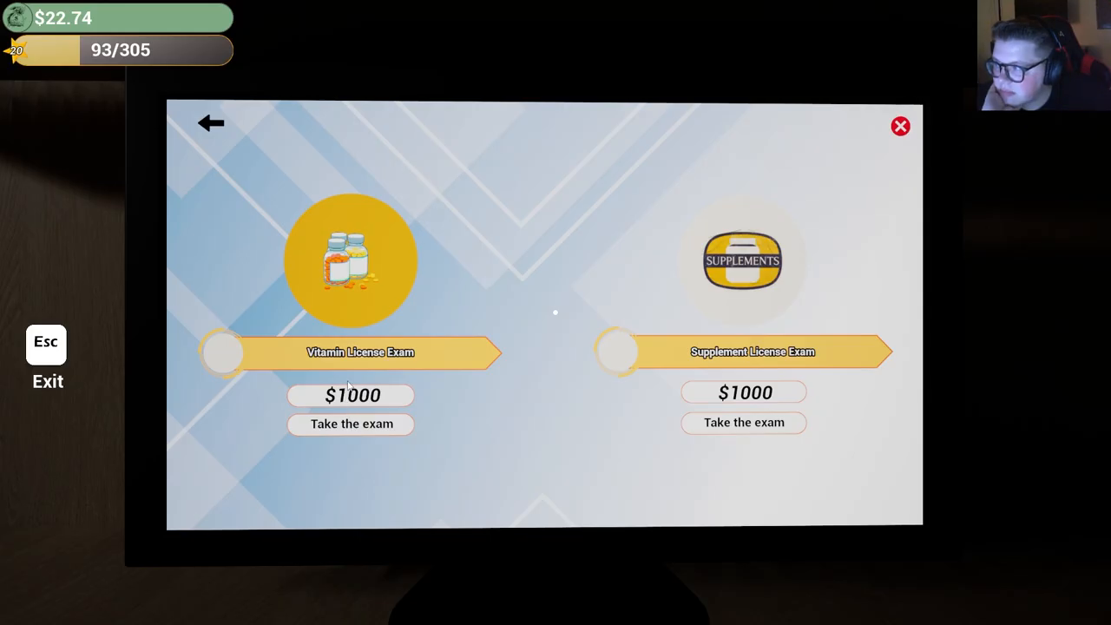
Return to the E-Exam portal and open the Altay Pharma prescription medicine catalog.
left_click(211, 122)
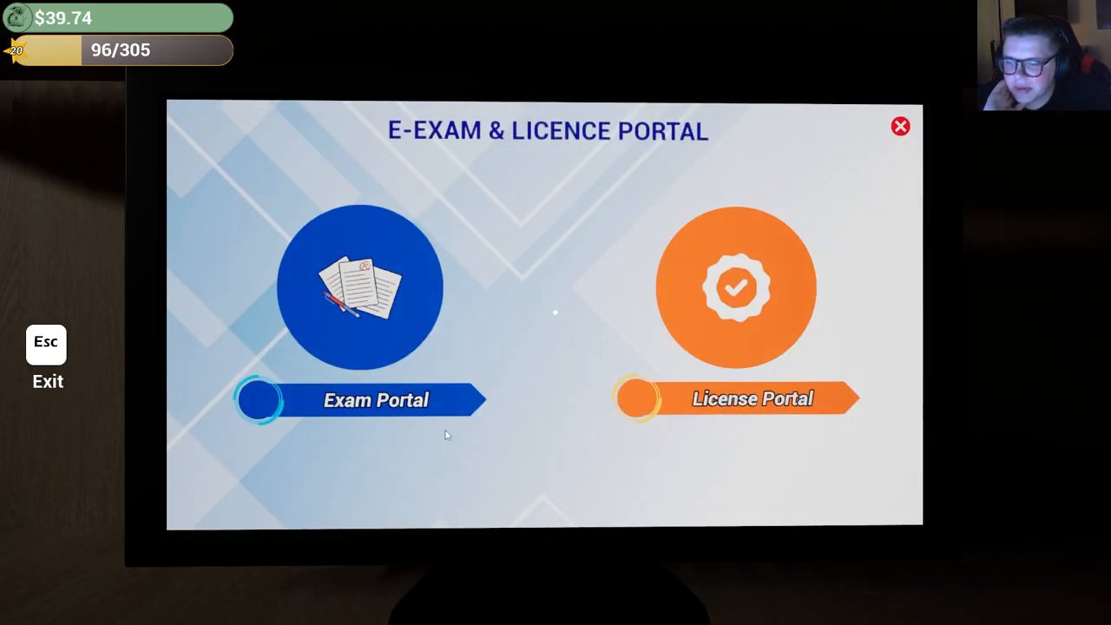
left_click(738, 398)
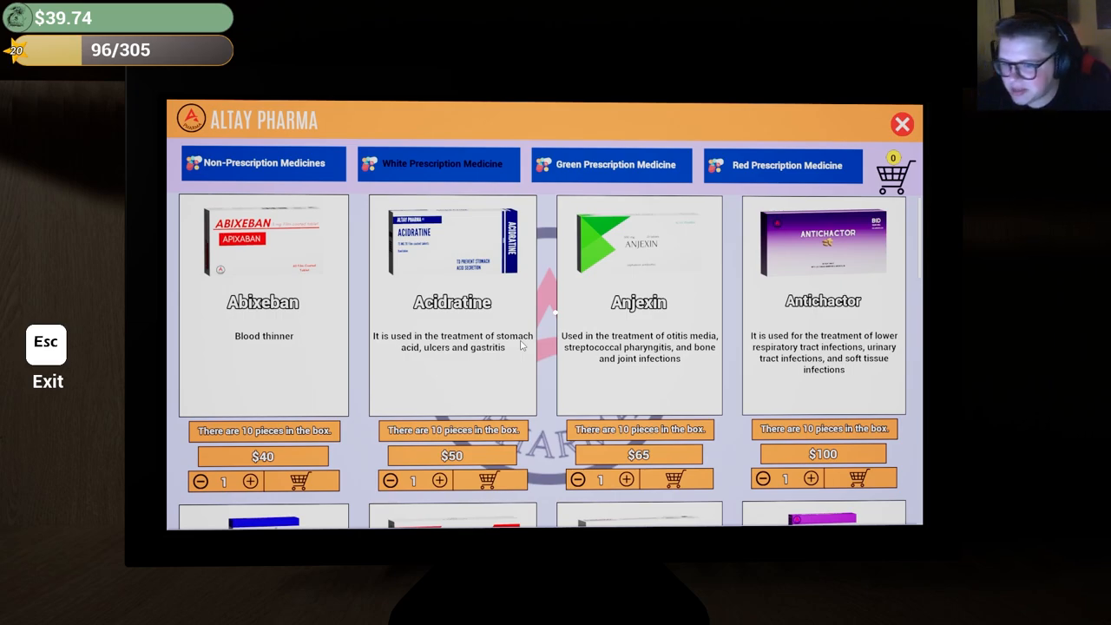
mouse_move(276, 326)
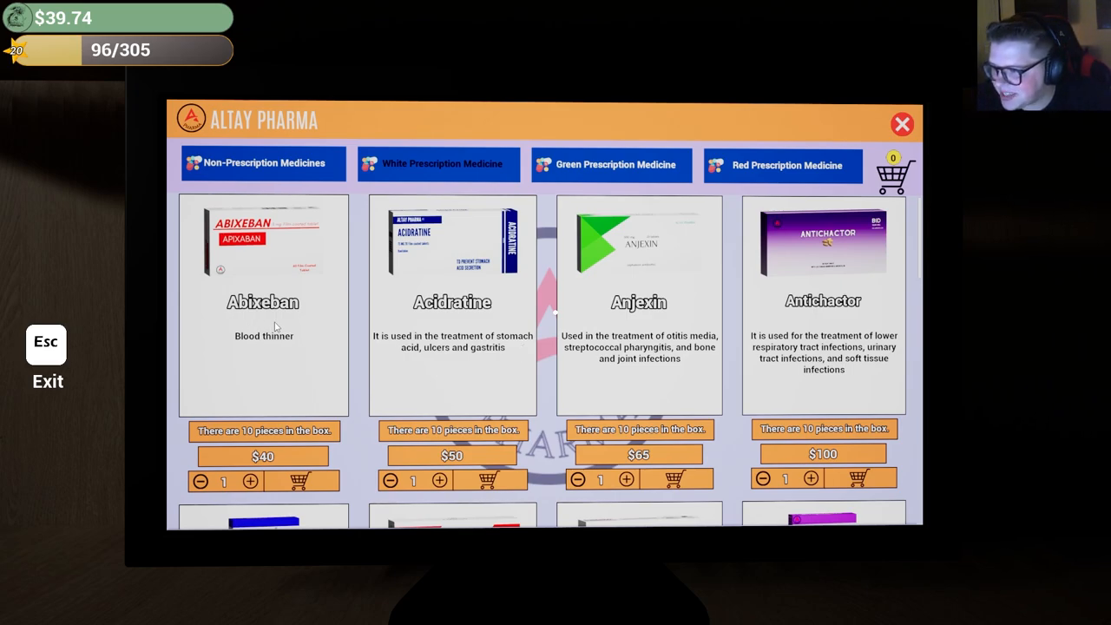
mouse_move(247, 258)
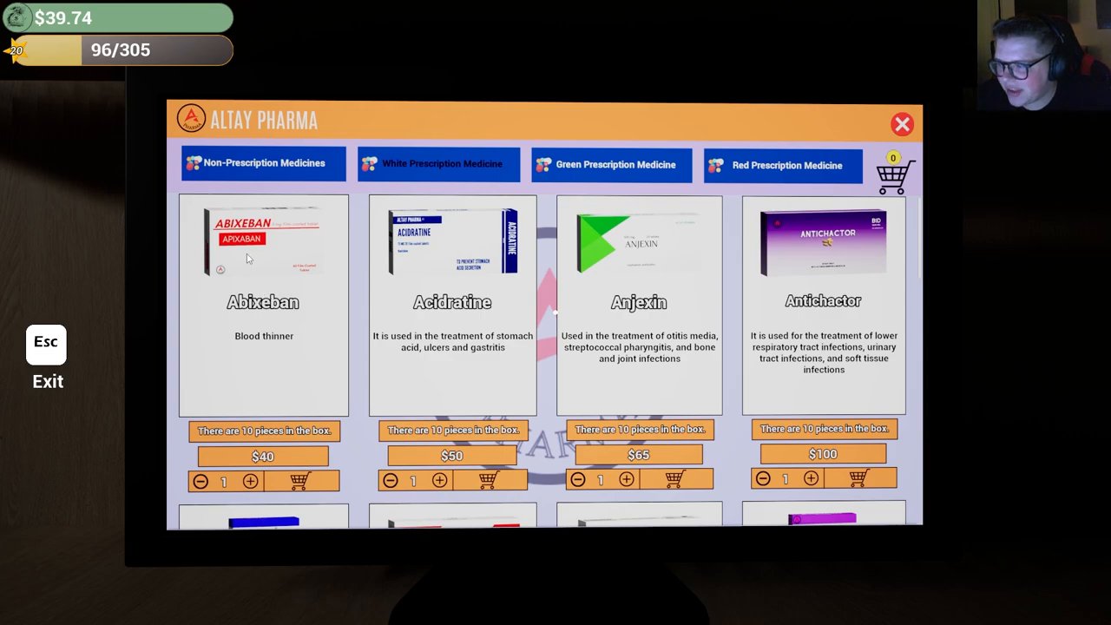
mouse_move(263, 311)
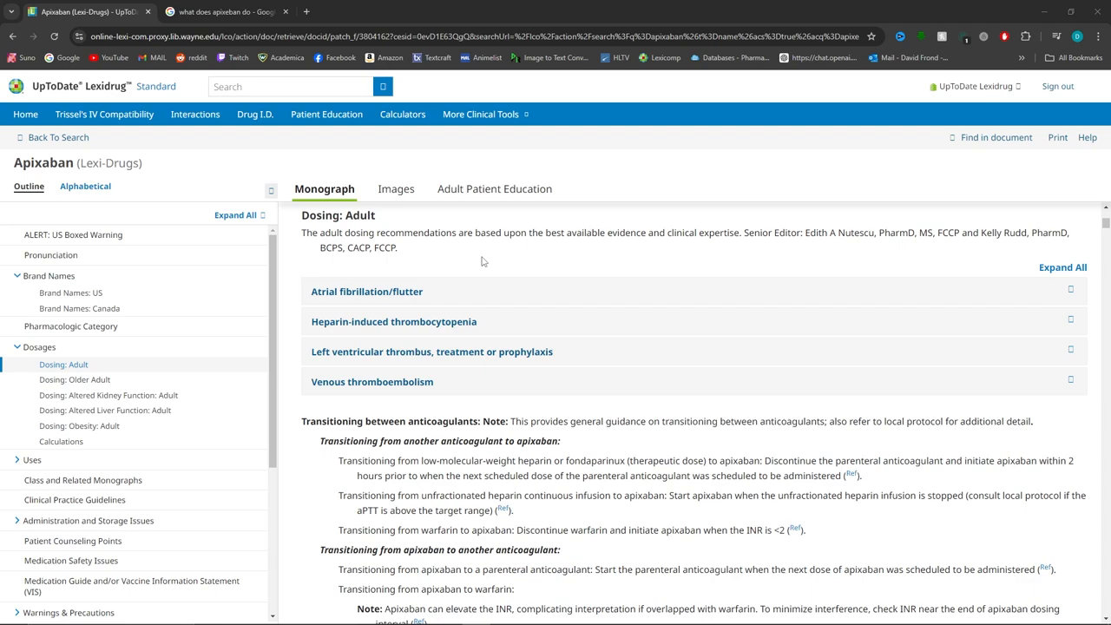
Review apixaban's adult dosing and counseling points, then open its Adult Patient Education leaflet.
left_click(216, 11)
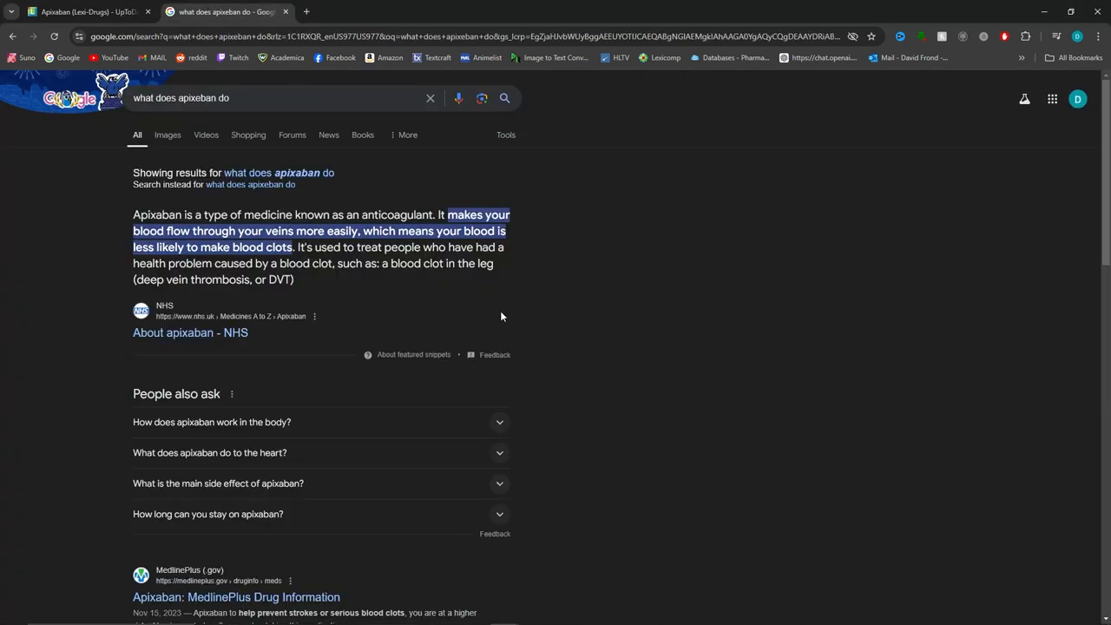
mouse_move(463, 302)
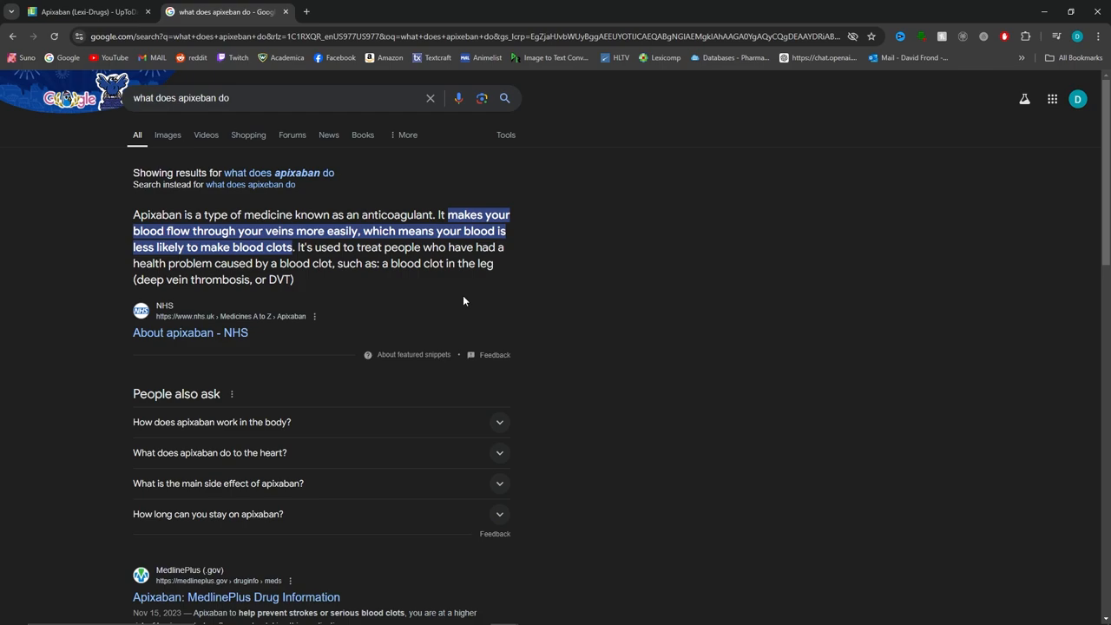
left_click(83, 11)
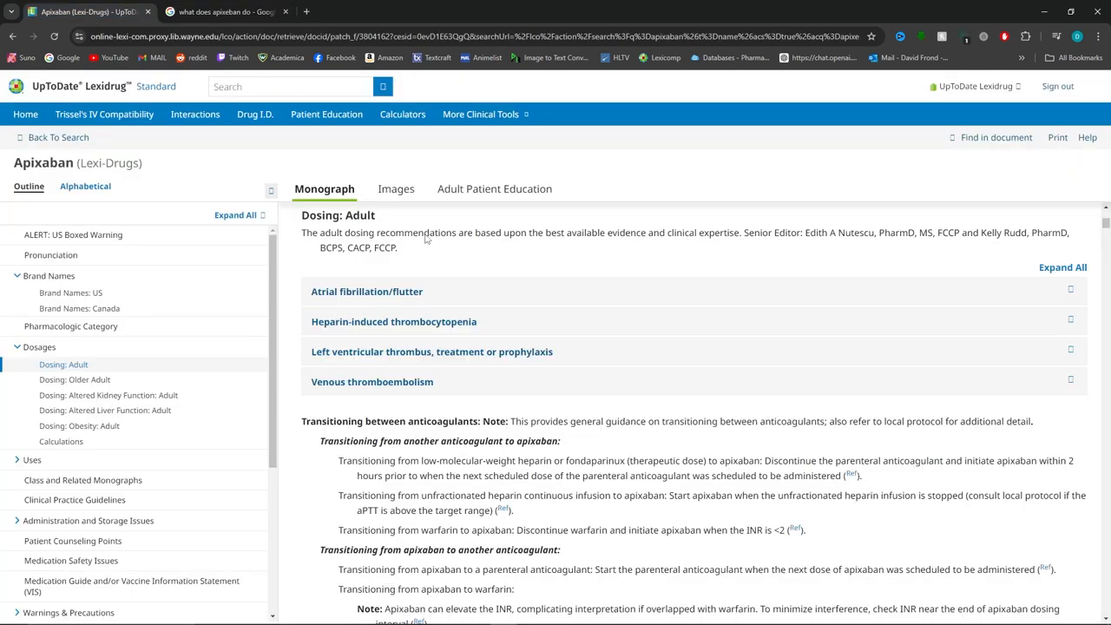
mouse_move(472, 283)
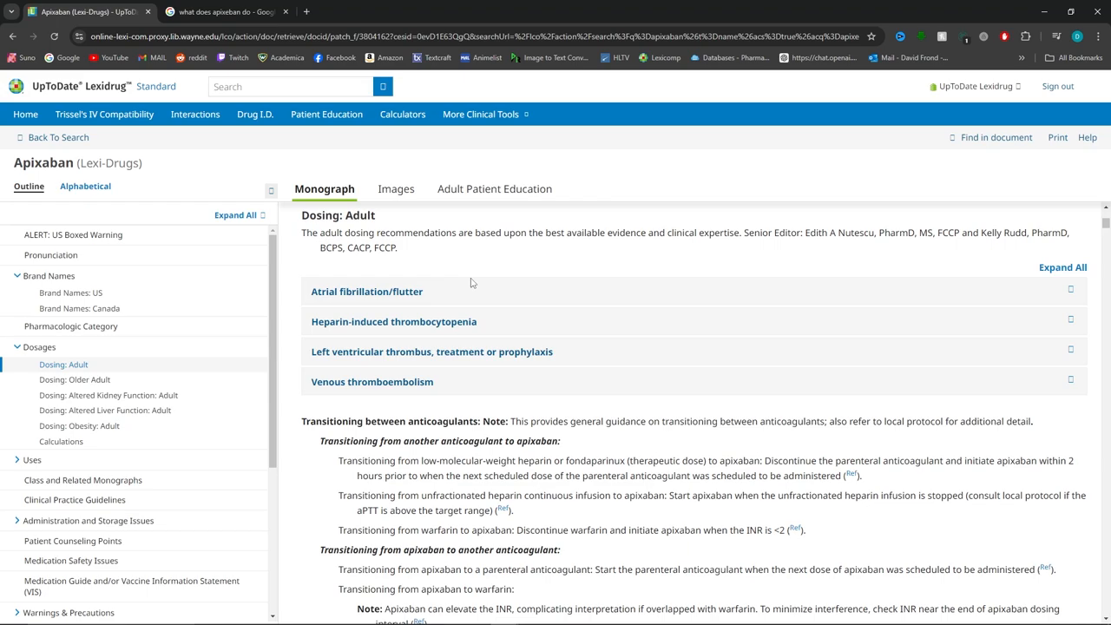
mouse_move(596, 365)
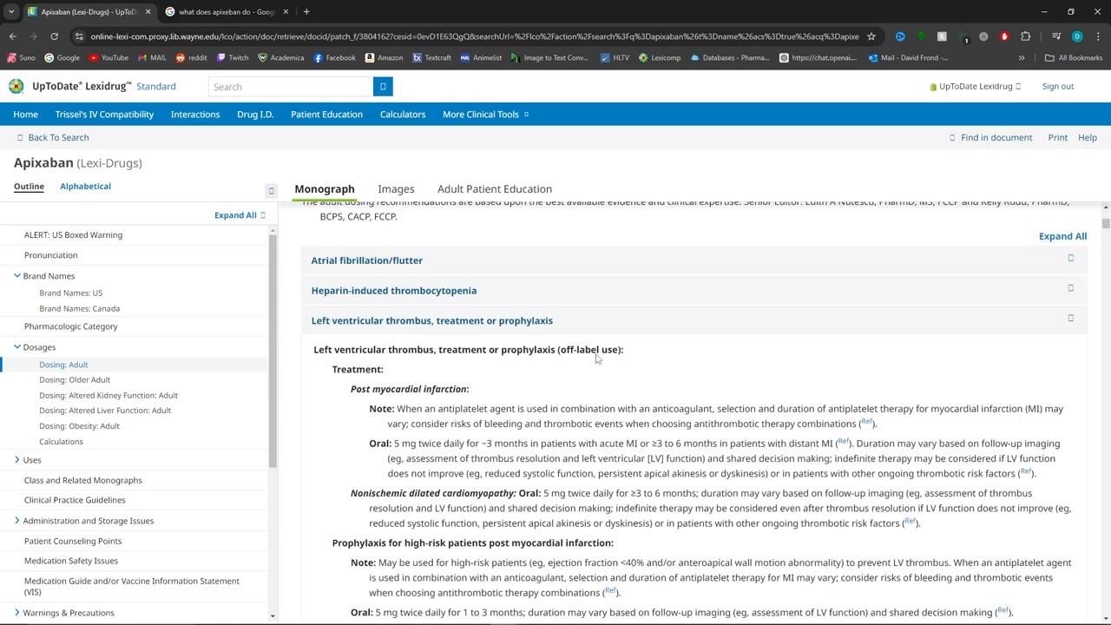
scroll("up", 3)
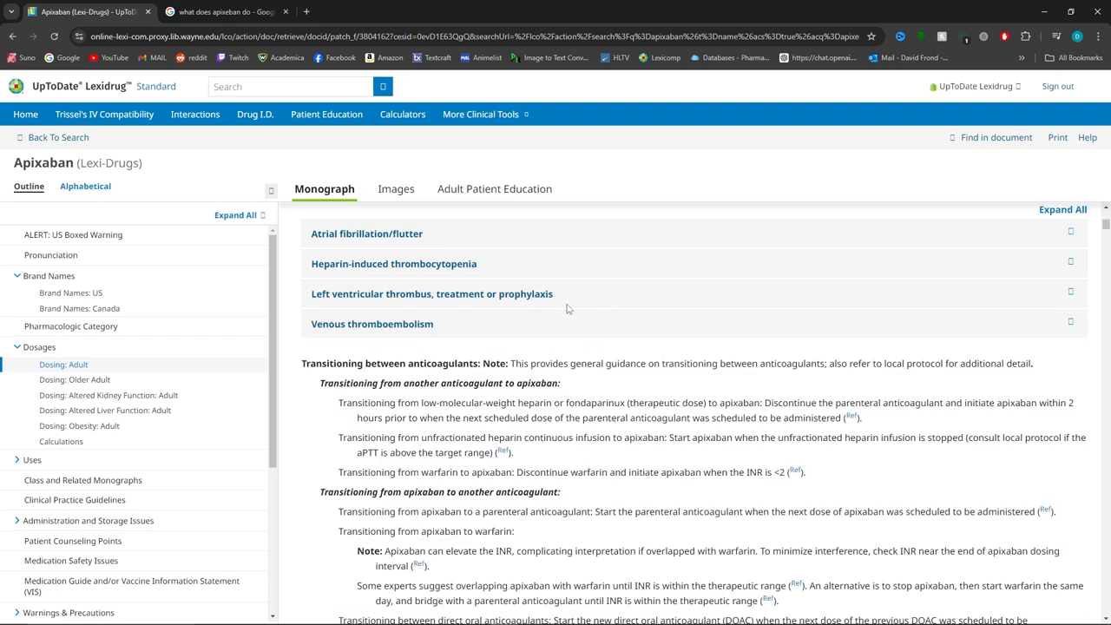
mouse_move(517, 335)
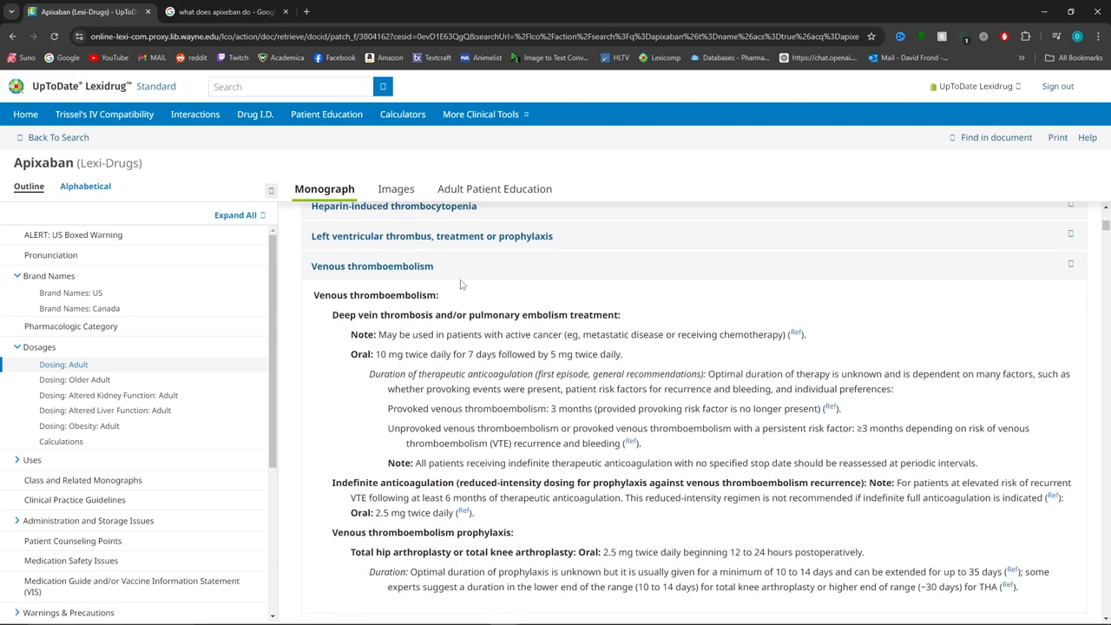
mouse_move(475, 277)
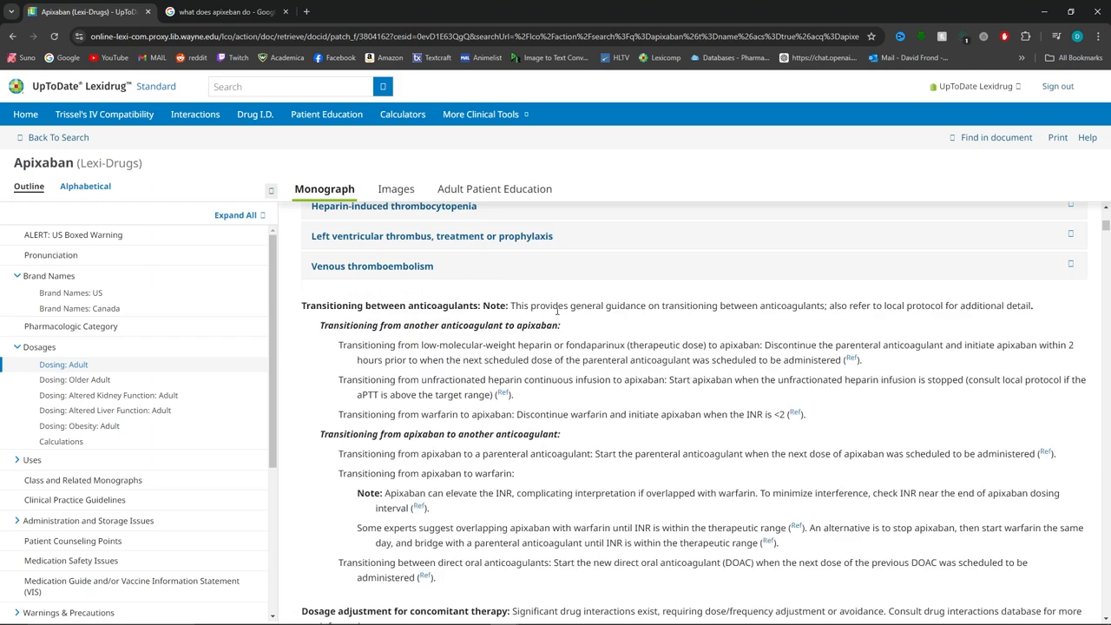
scroll("up", 3)
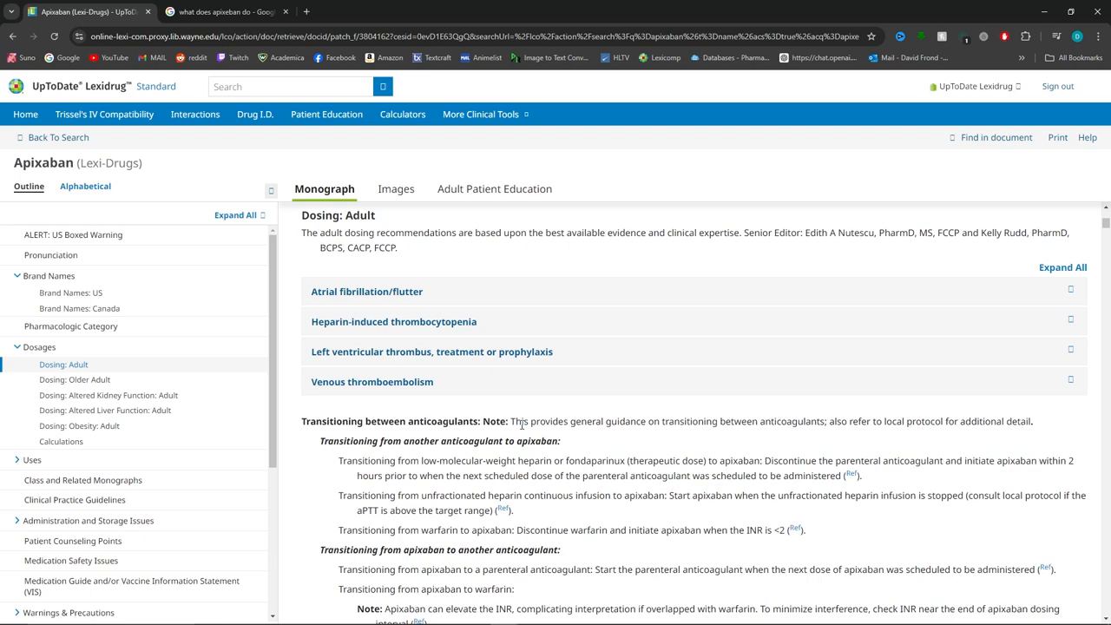
scroll("down", 3)
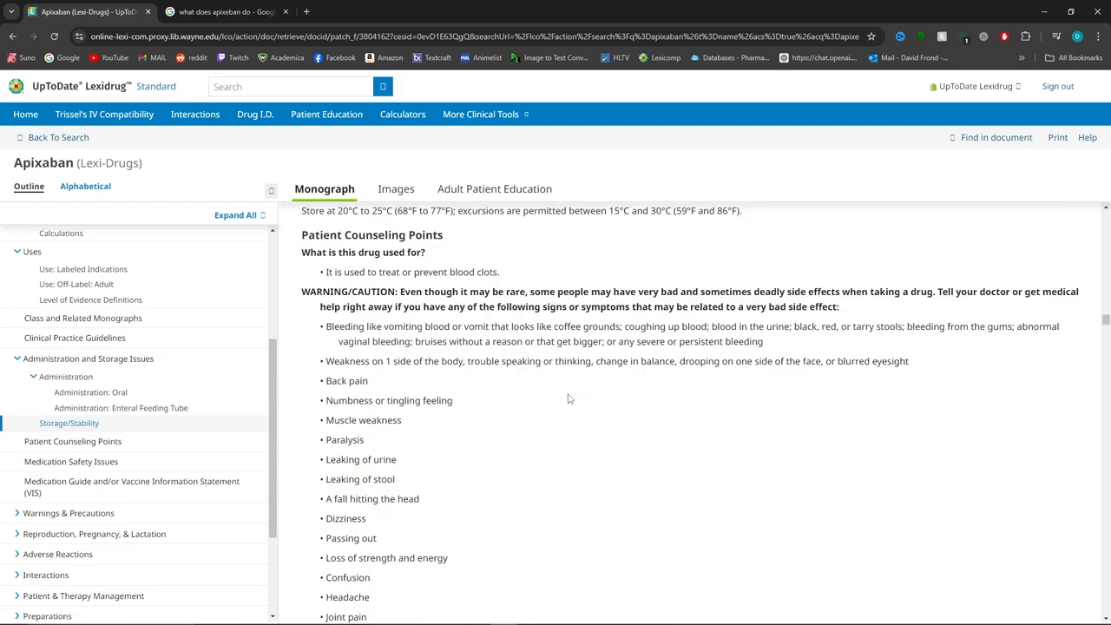
mouse_move(581, 389)
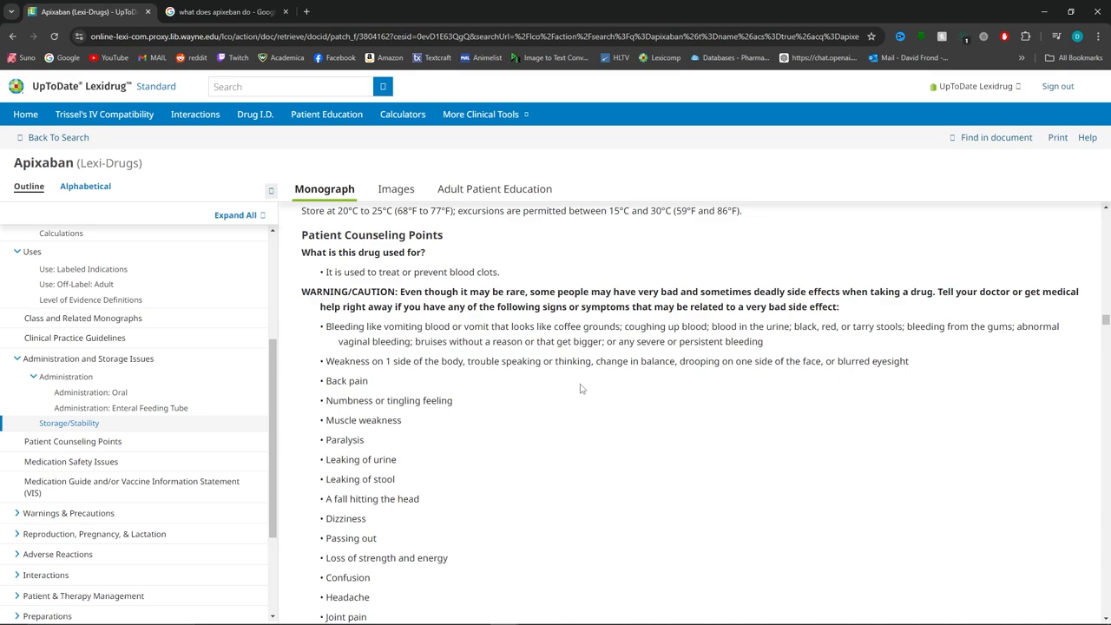
mouse_move(373, 321)
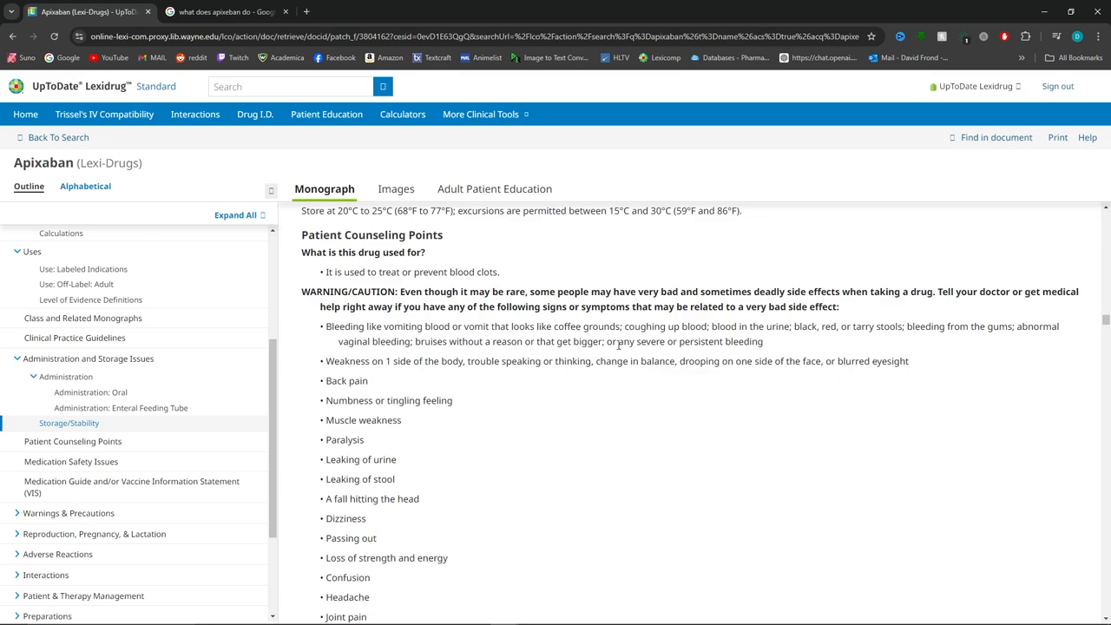
mouse_move(905, 351)
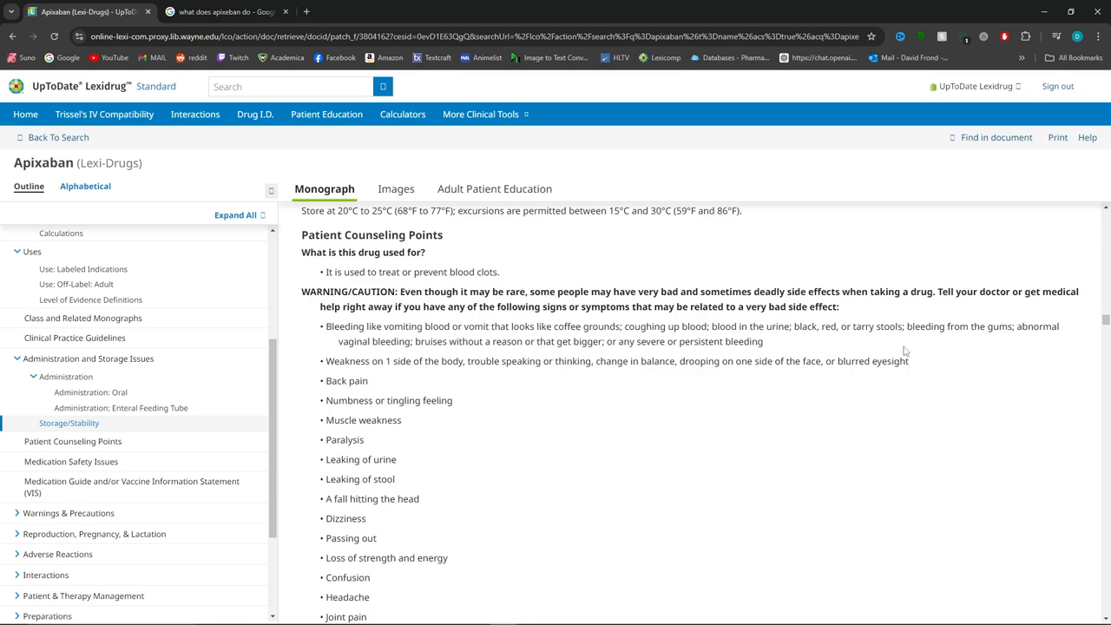
mouse_move(940, 330)
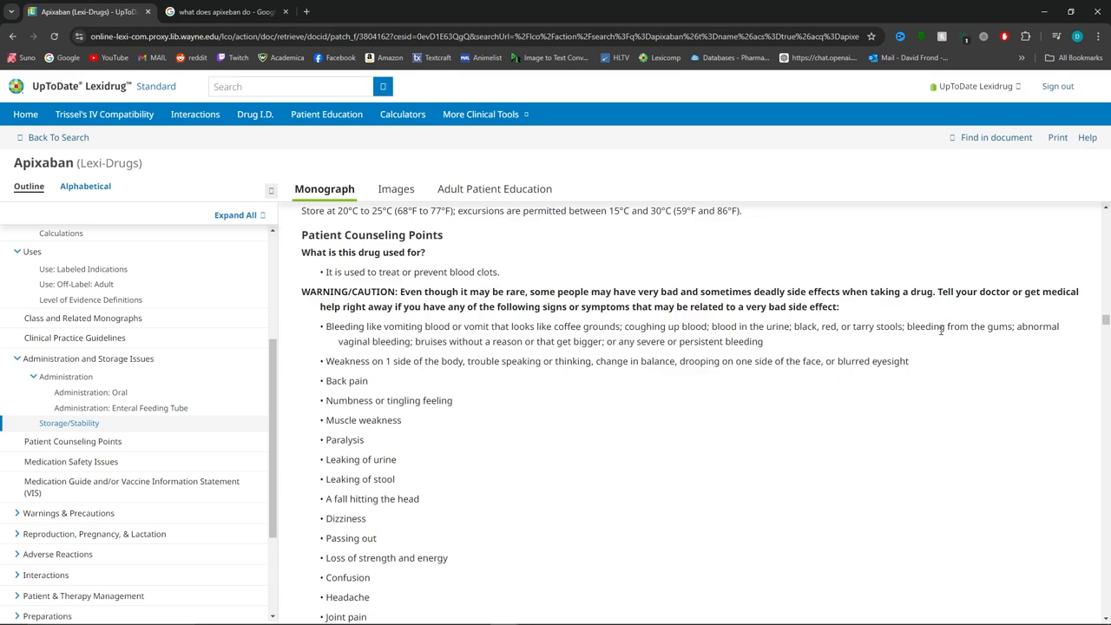
mouse_move(838, 351)
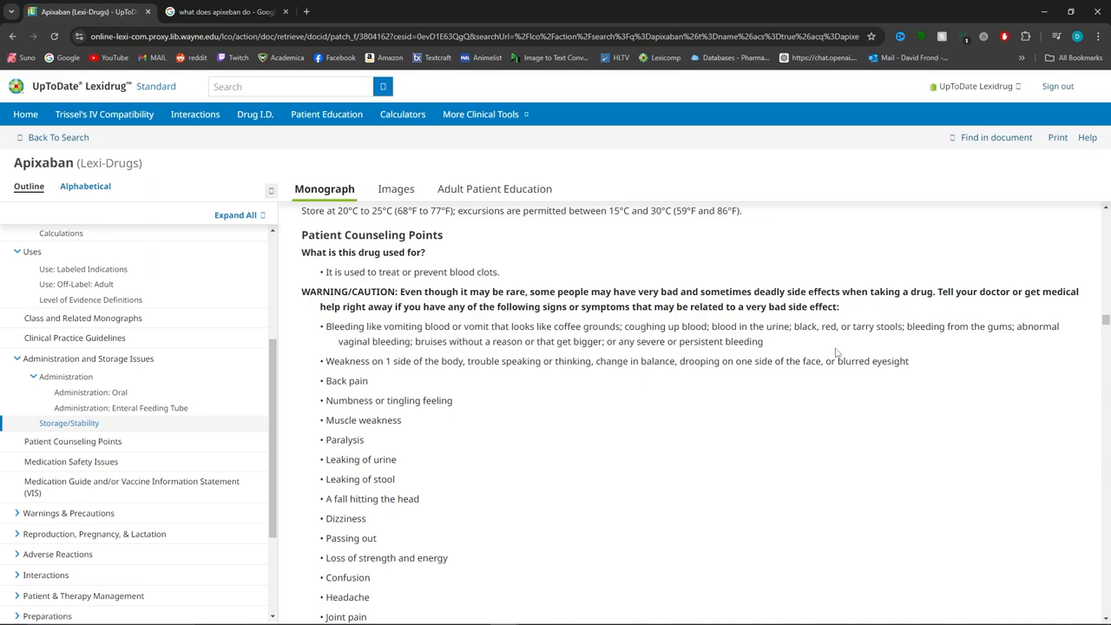
left_click(493, 188)
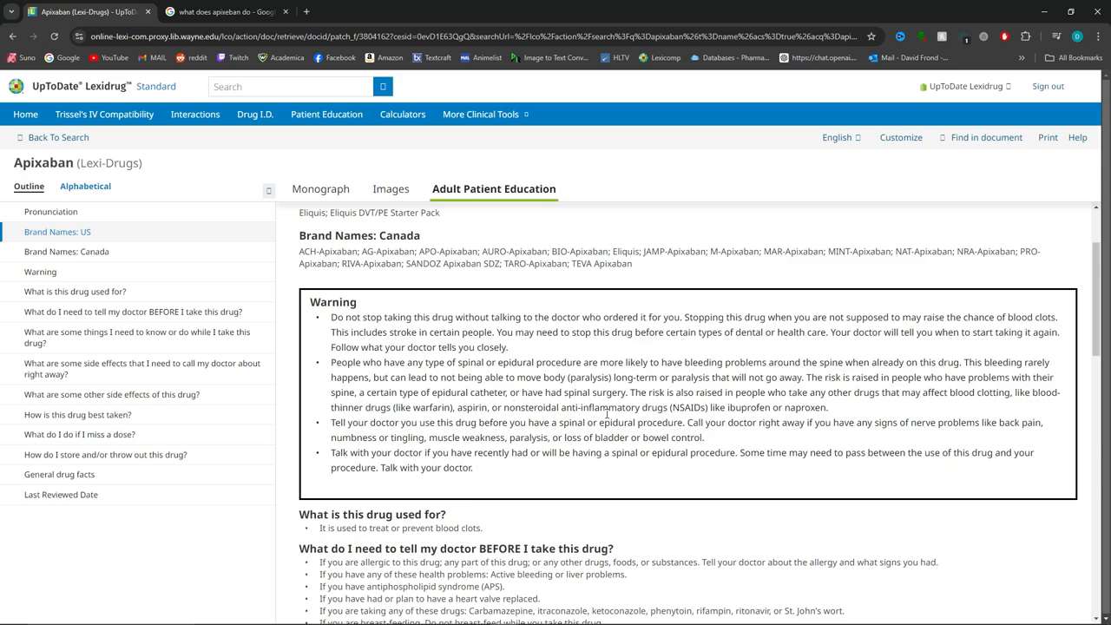
scroll("down", 3)
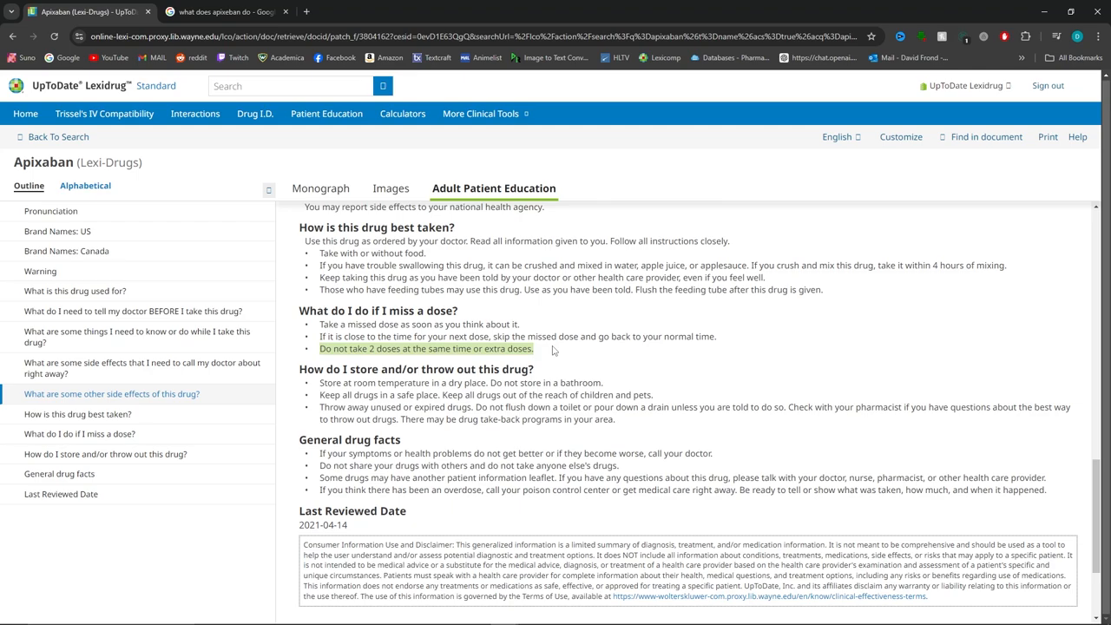
mouse_move(571, 352)
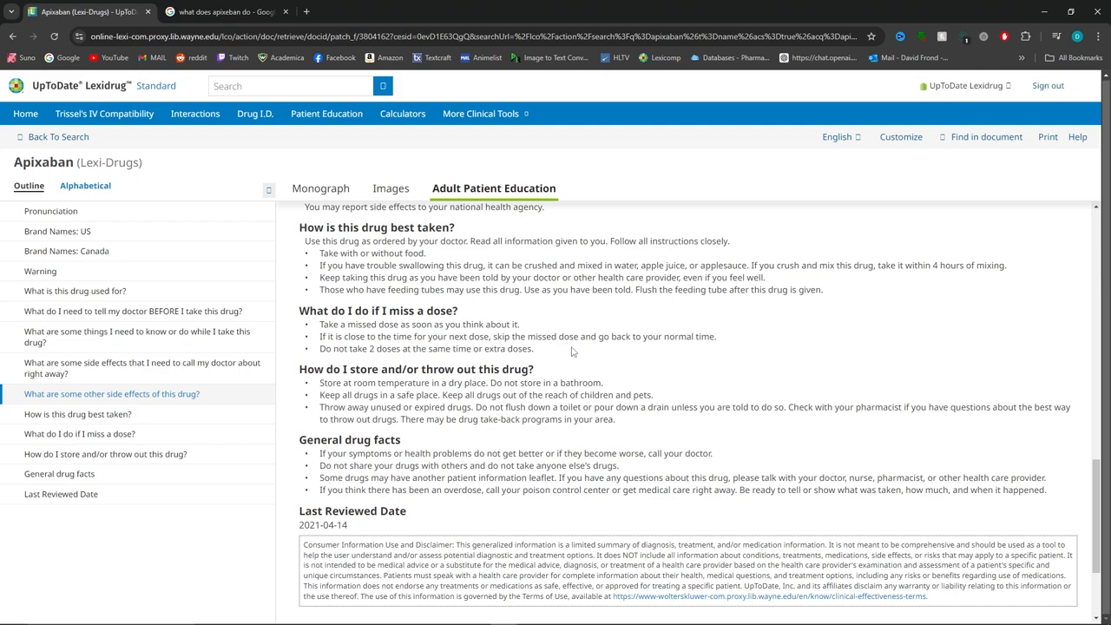
mouse_move(334, 353)
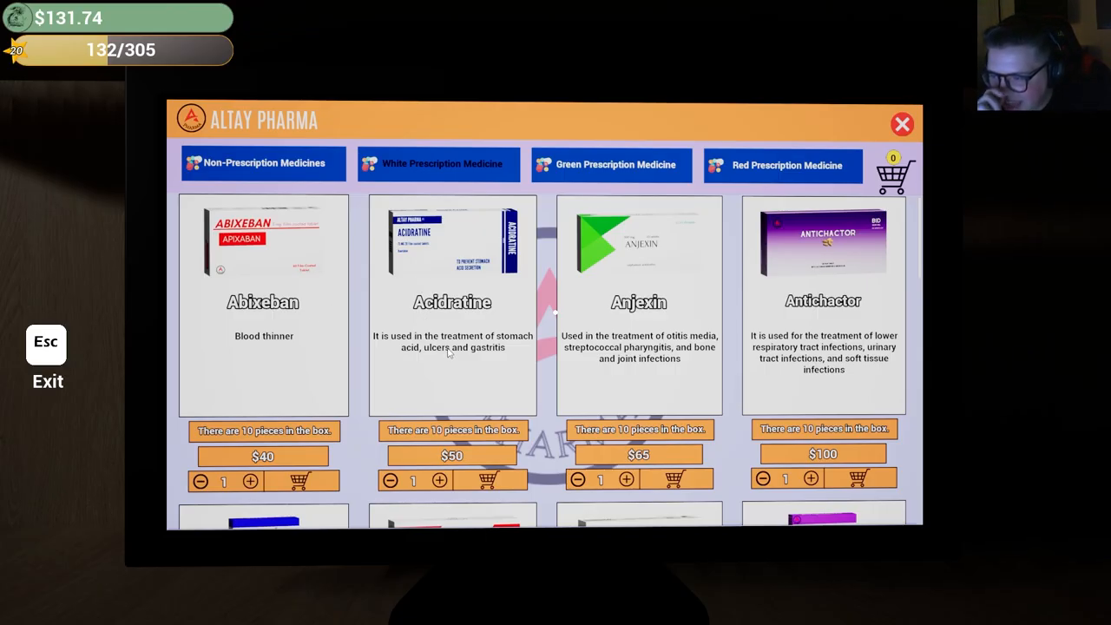
mouse_move(482, 351)
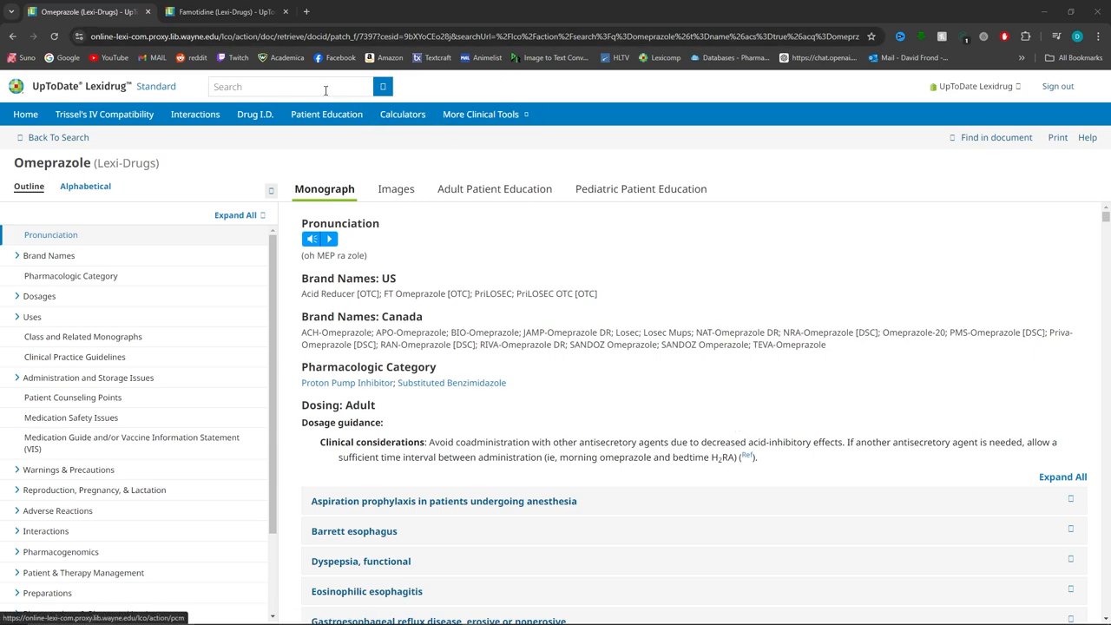
mouse_move(751, 290)
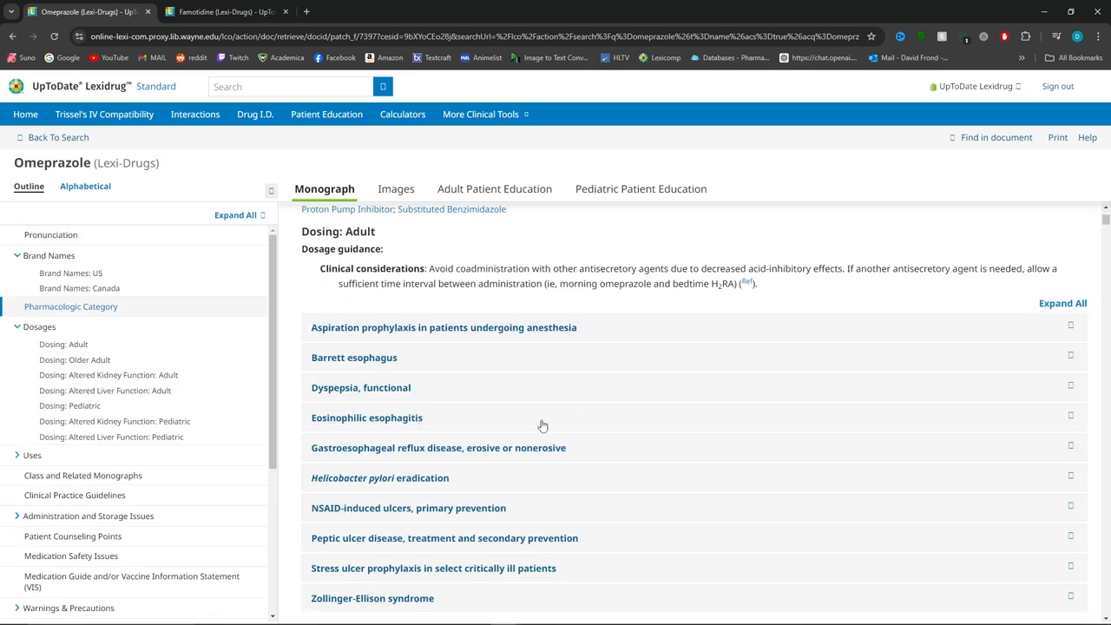
mouse_move(426, 455)
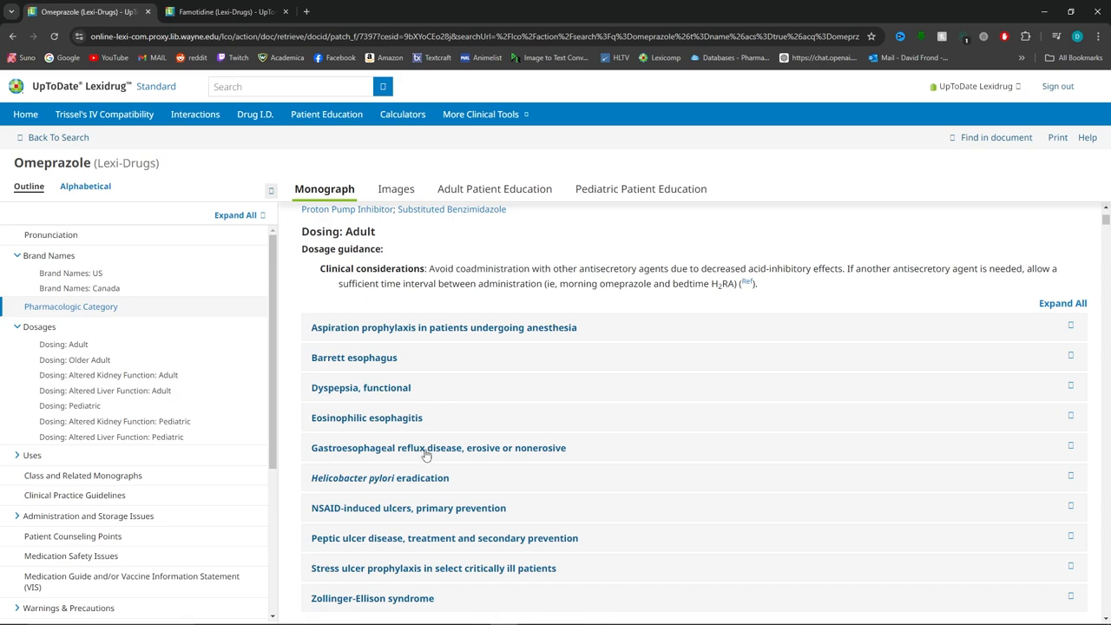
mouse_move(578, 454)
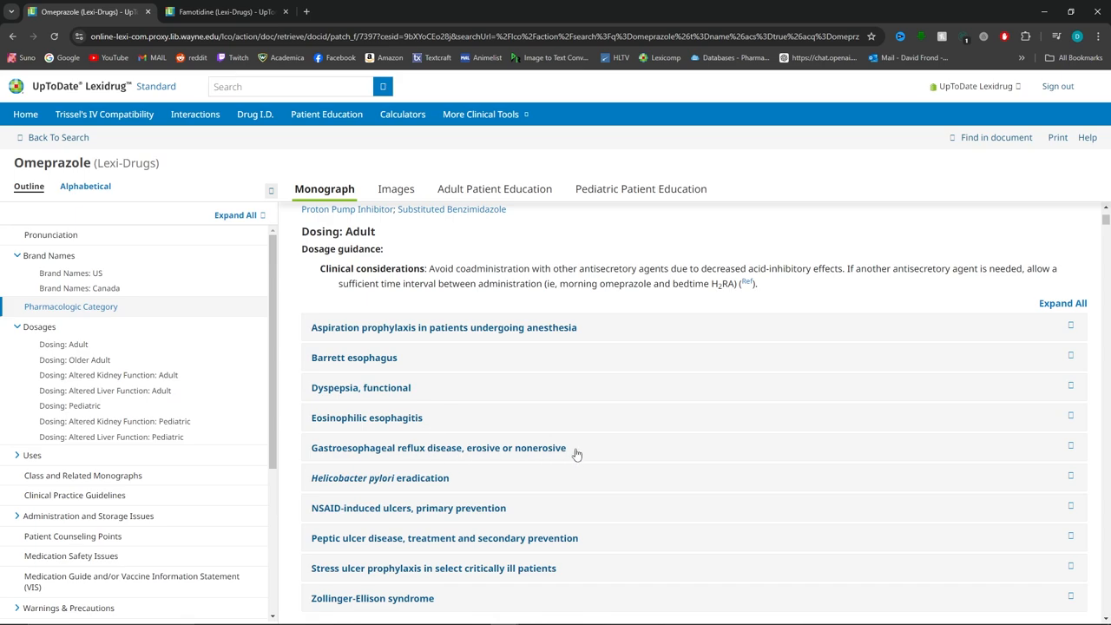
mouse_move(602, 458)
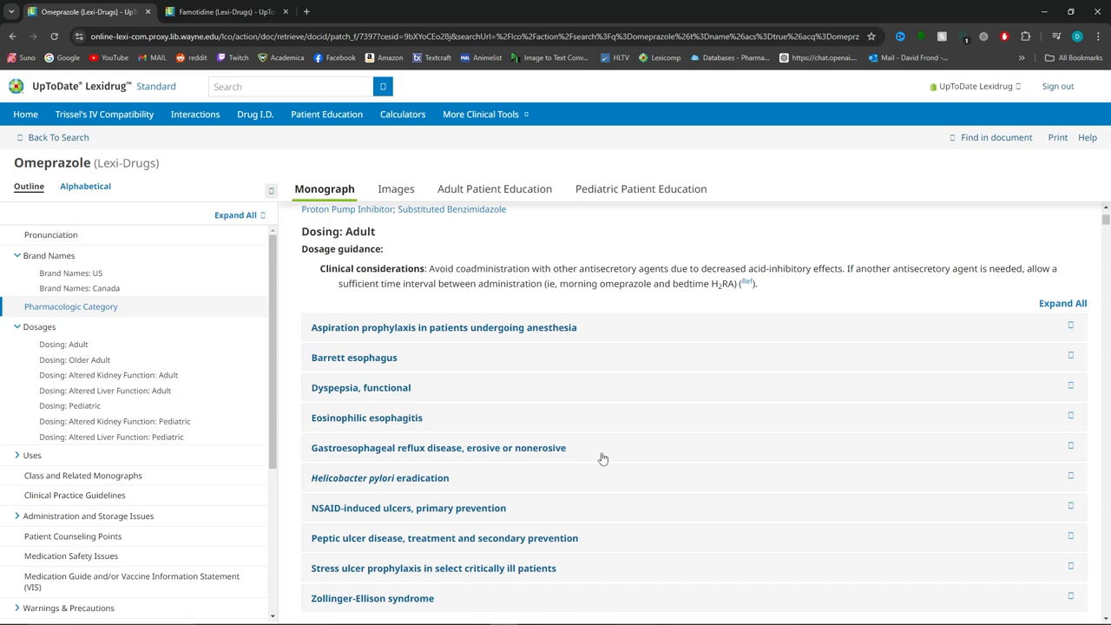
Find 'mechanism of action' in the Omeprazole monograph, then check Famotidine and return to Omeprazole.
left_click(996, 137)
type("mechanism of action")
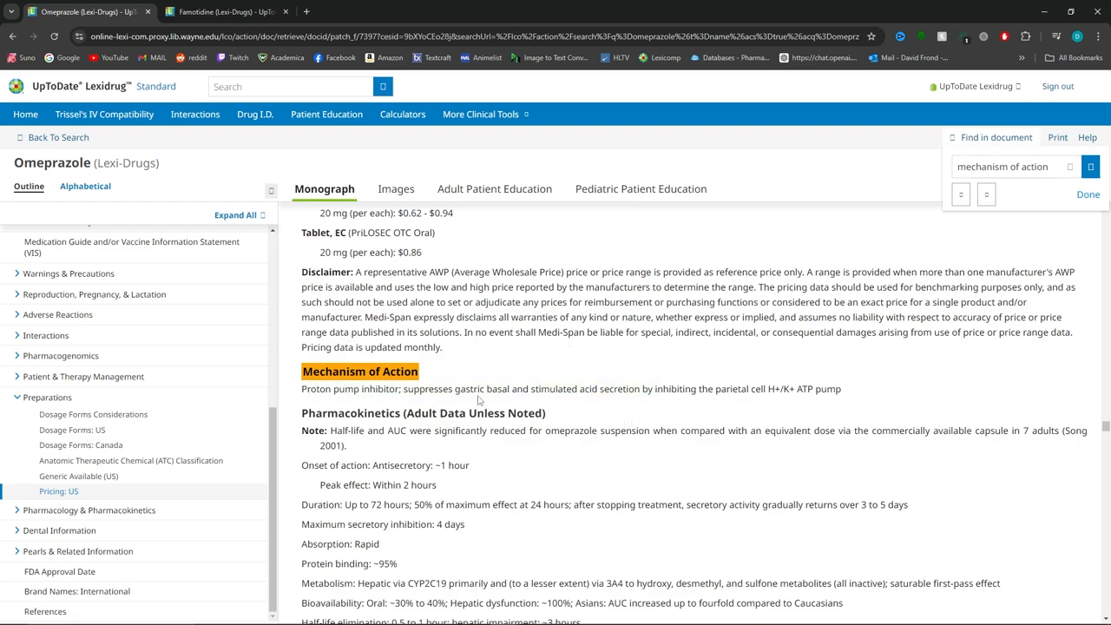
mouse_move(664, 422)
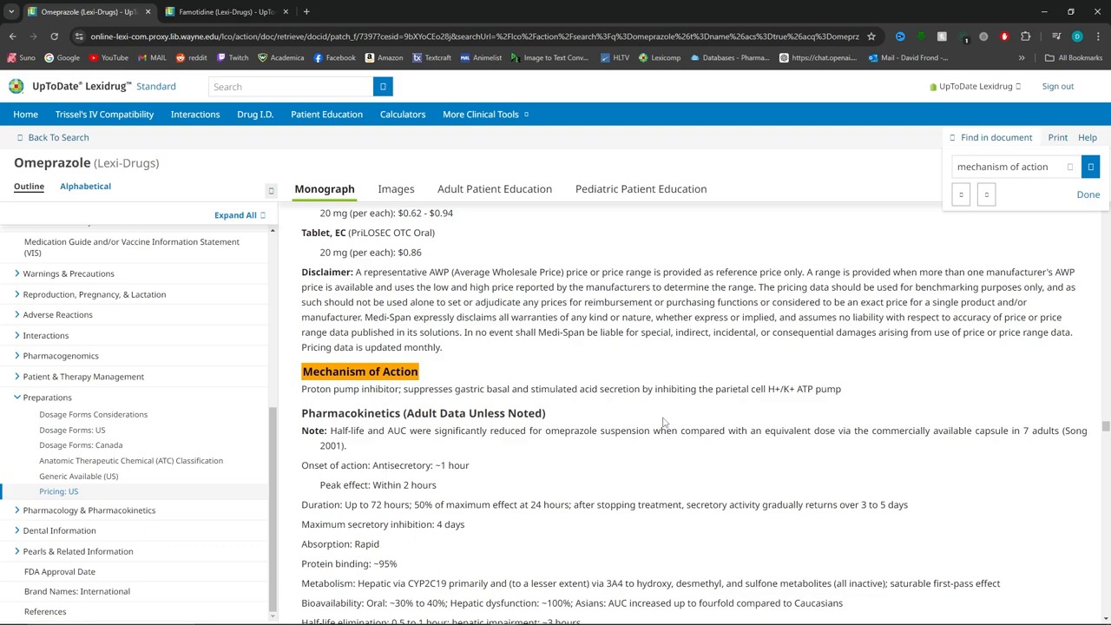
left_click(226, 11)
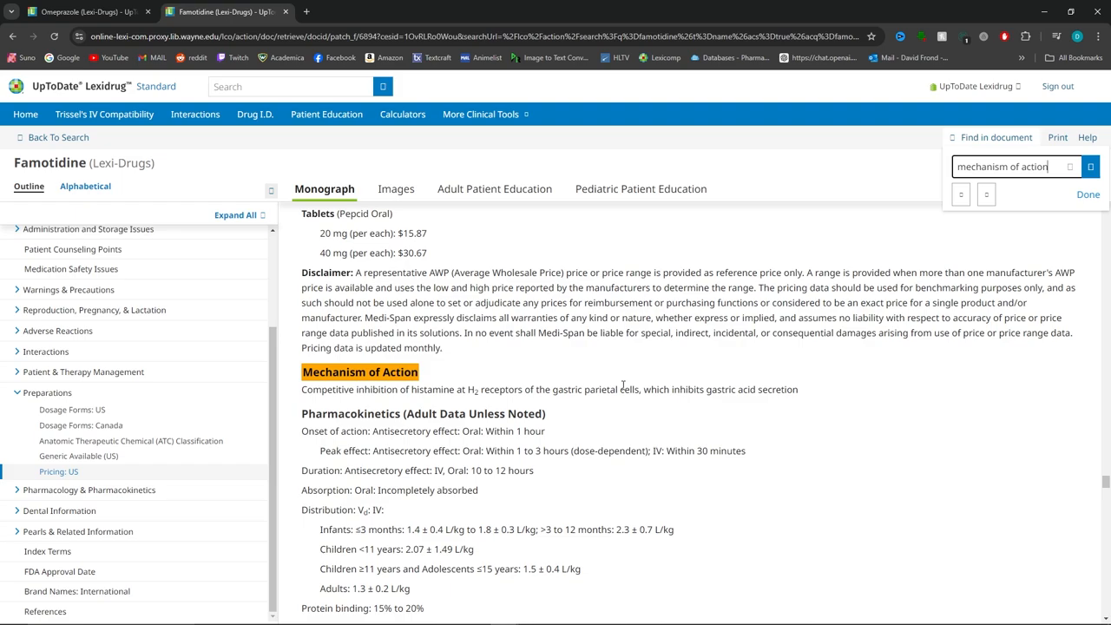
left_click(82, 11)
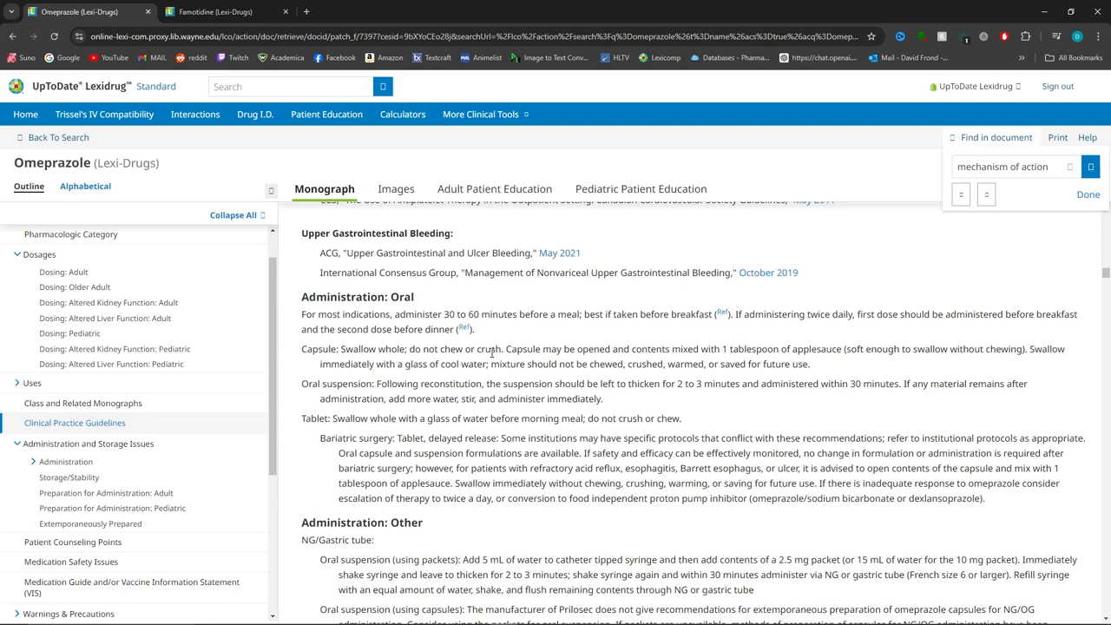
In a new Chrome tab, search Google for TUMS and show the image results.
left_click(419, 11)
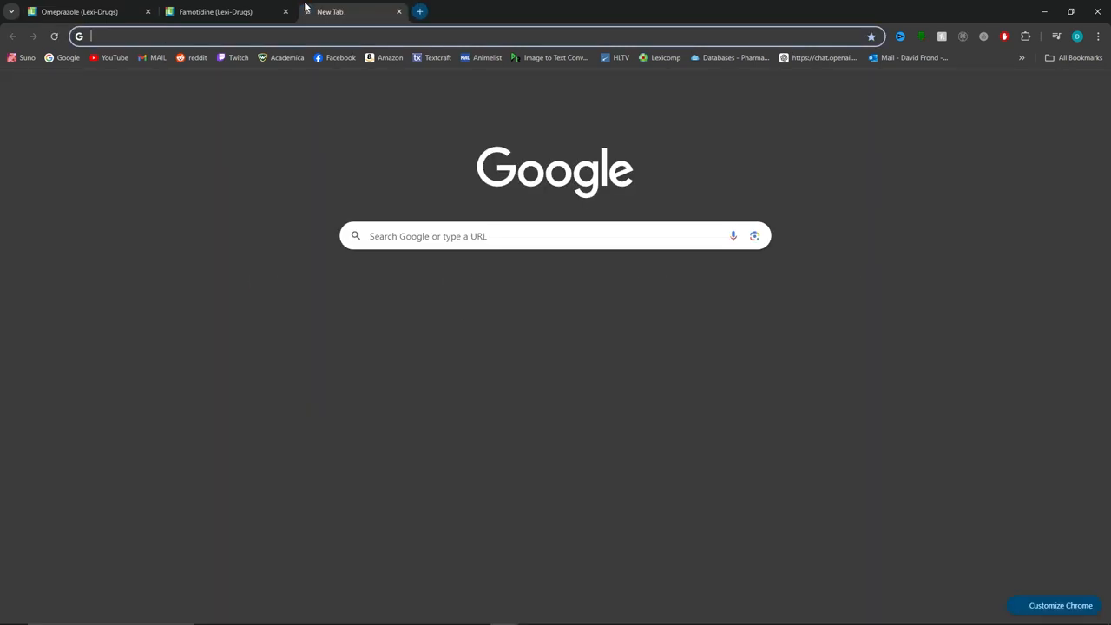
type("a")
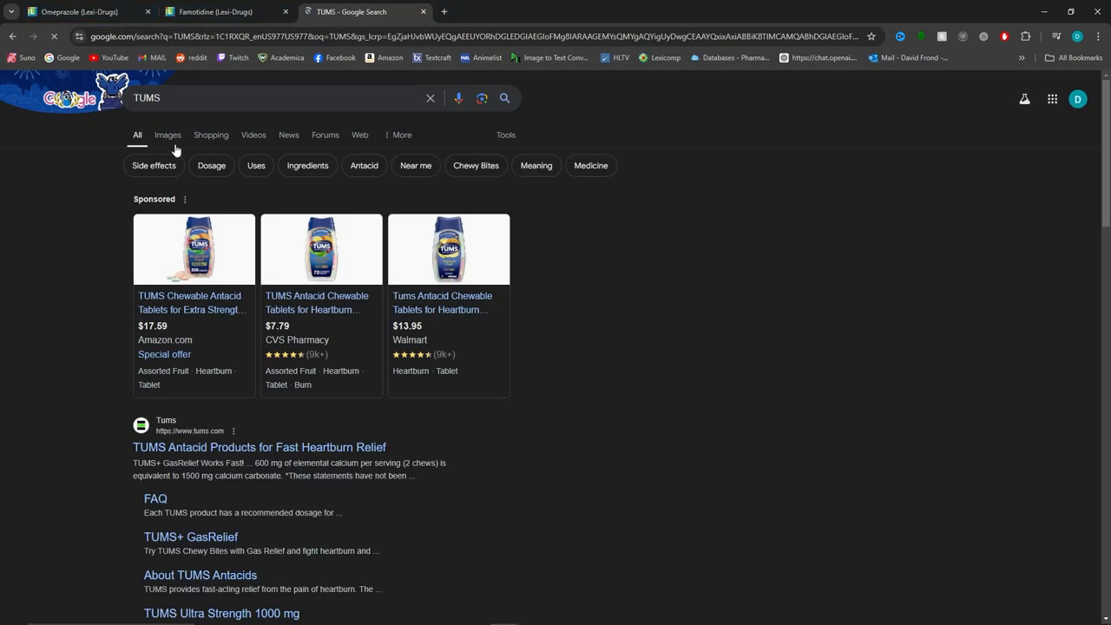
left_click(168, 134)
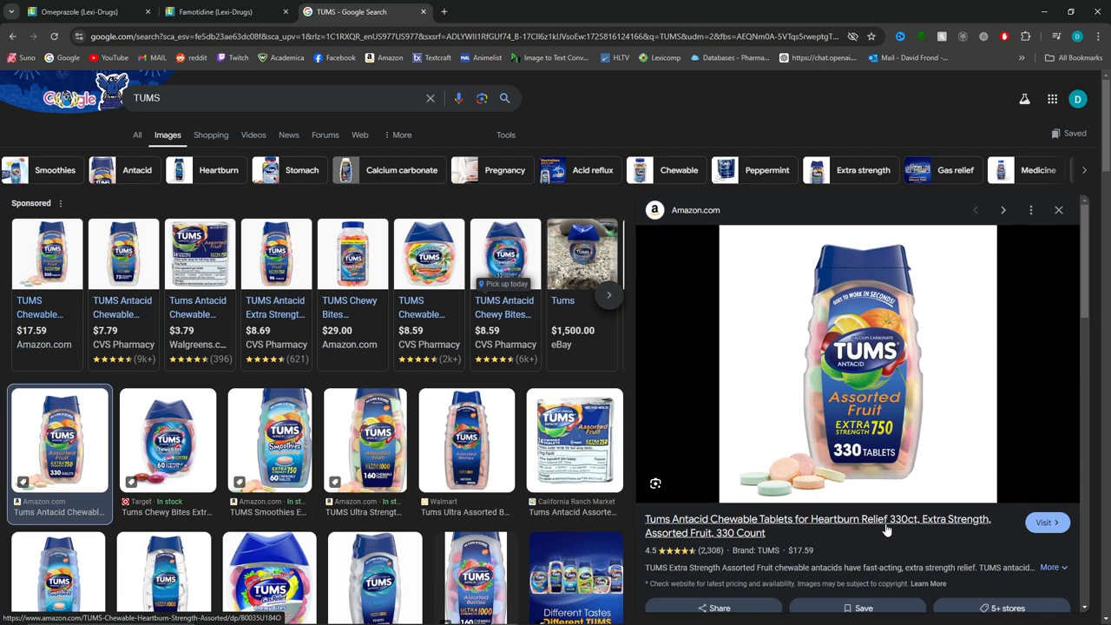
mouse_move(863, 170)
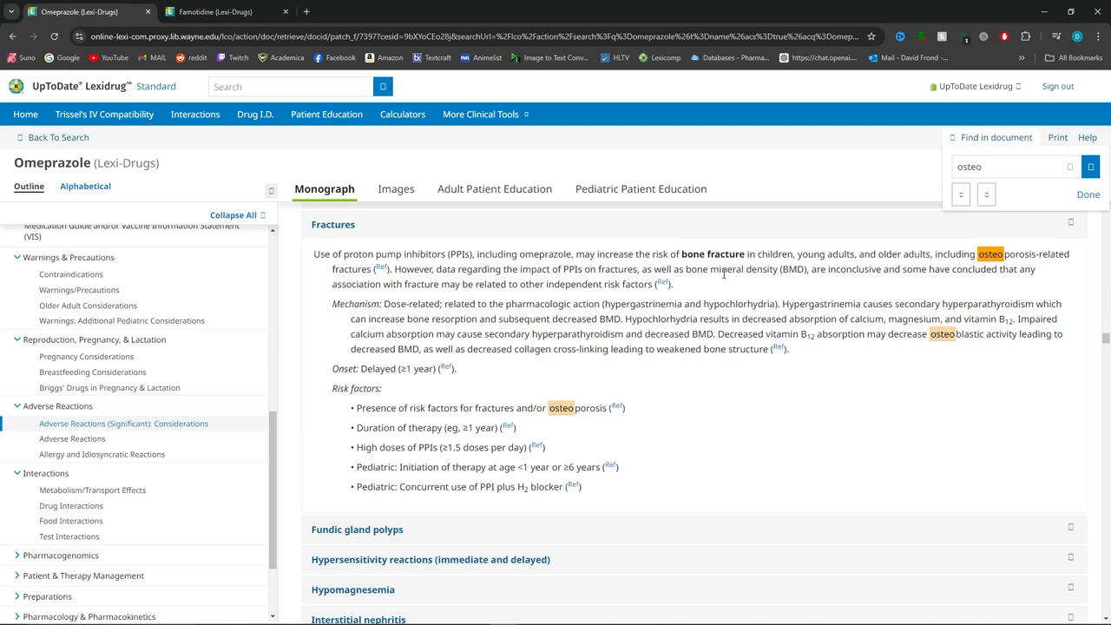
mouse_move(322, 254)
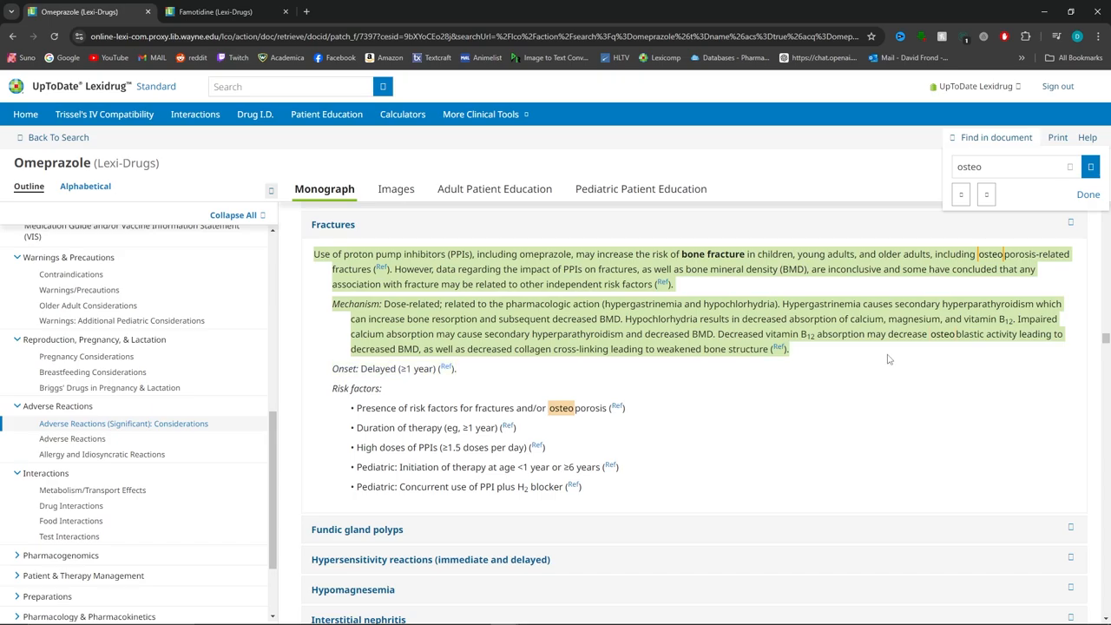
Search the Omeprazole monograph for 'osteo' to reach the Fractures adverse reaction section.
left_click(213, 11)
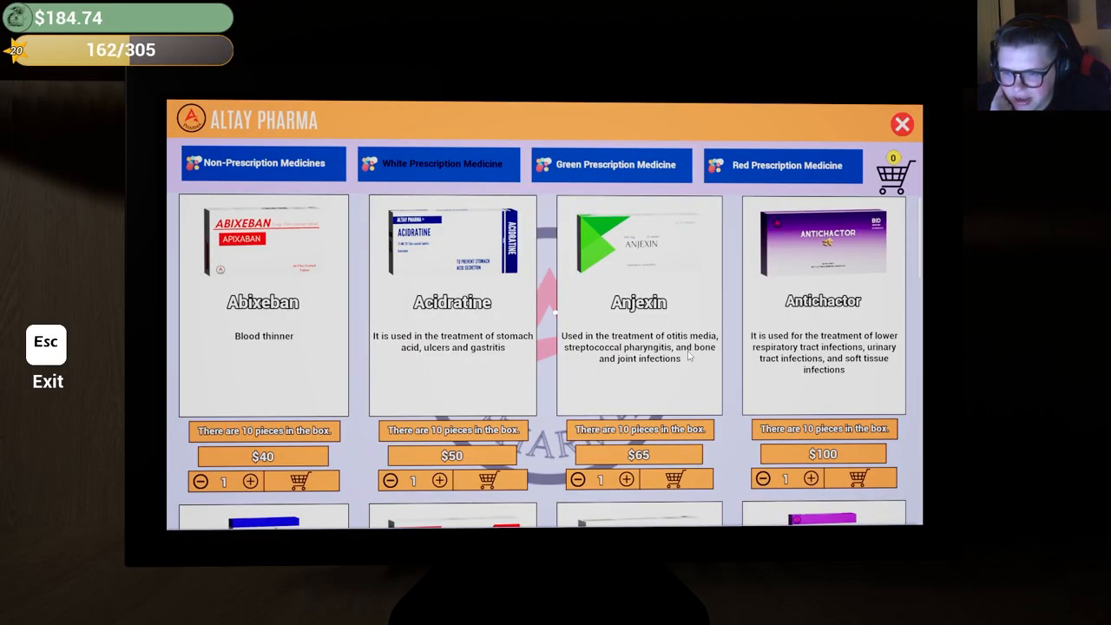
mouse_move(669, 369)
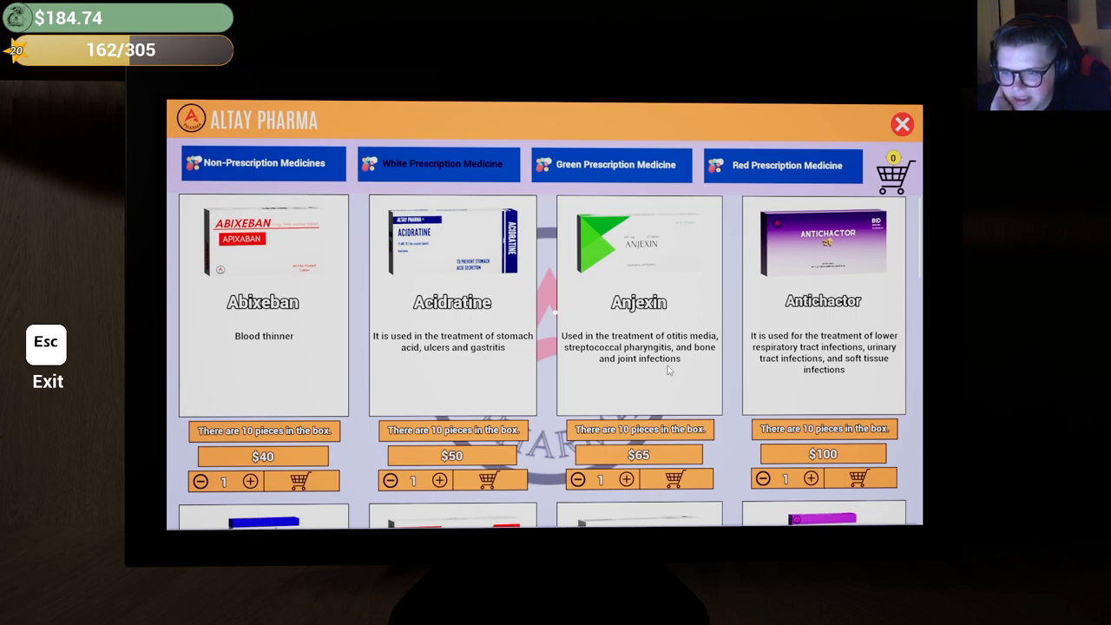
mouse_move(840, 377)
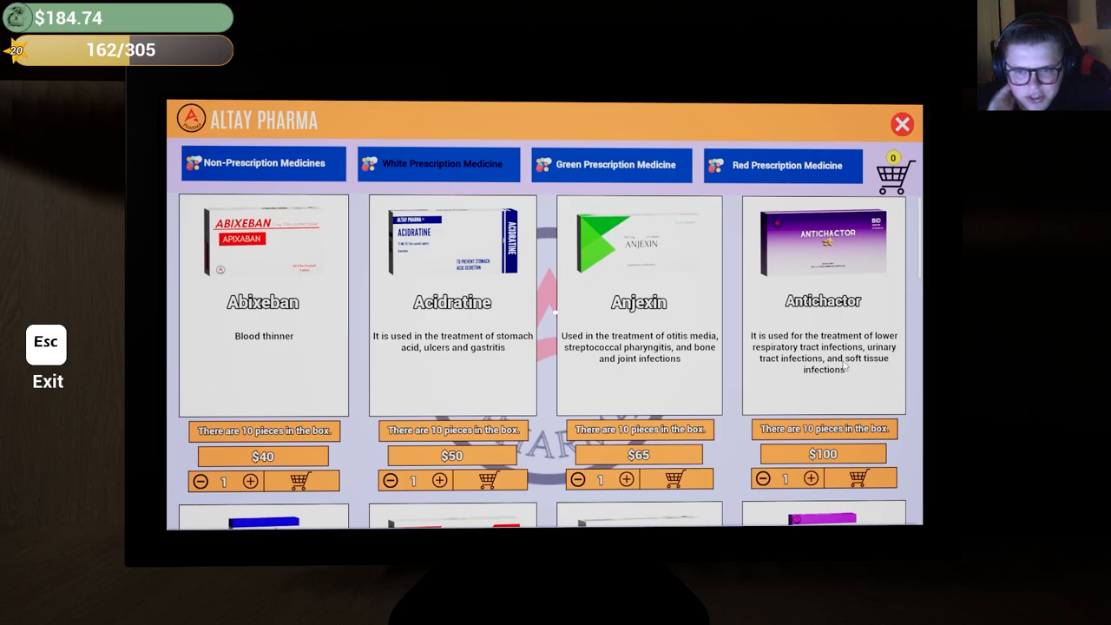
Scroll the White Prescription Medicine list to Asthavir, Azimaxin, Bisocoral and Buspinons.
scroll("down", 3)
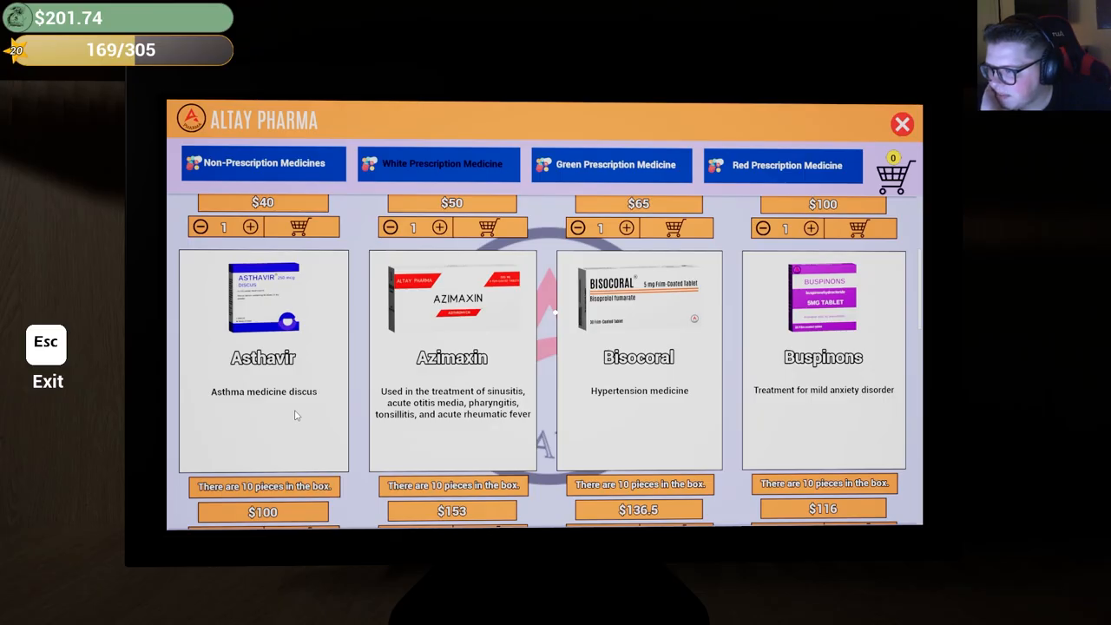
scroll("down", 3)
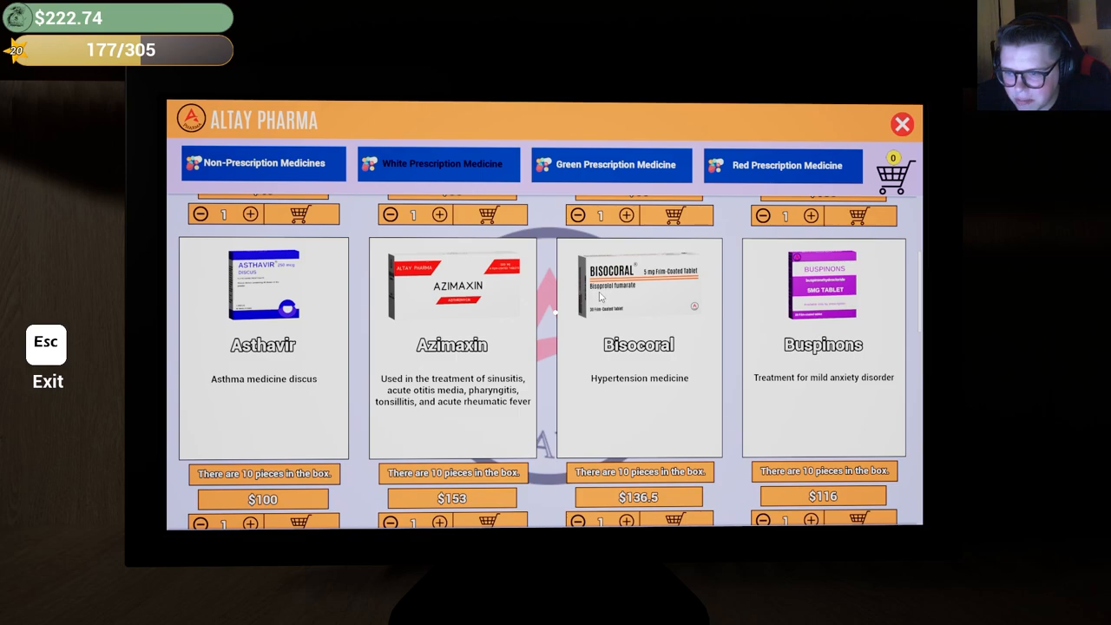
mouse_move(627, 303)
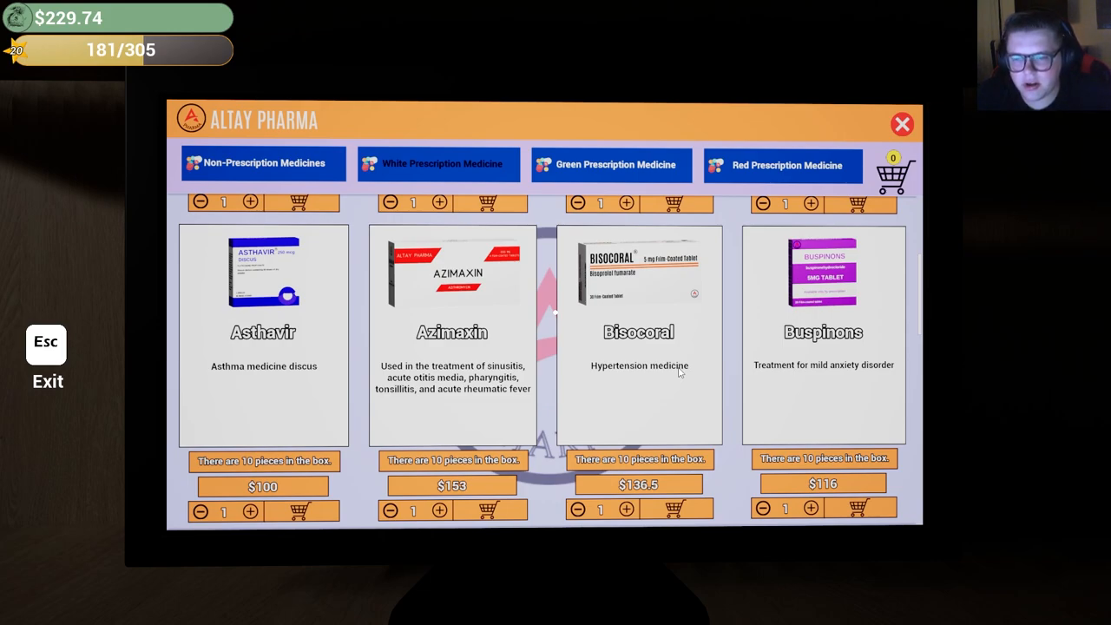
mouse_move(680, 368)
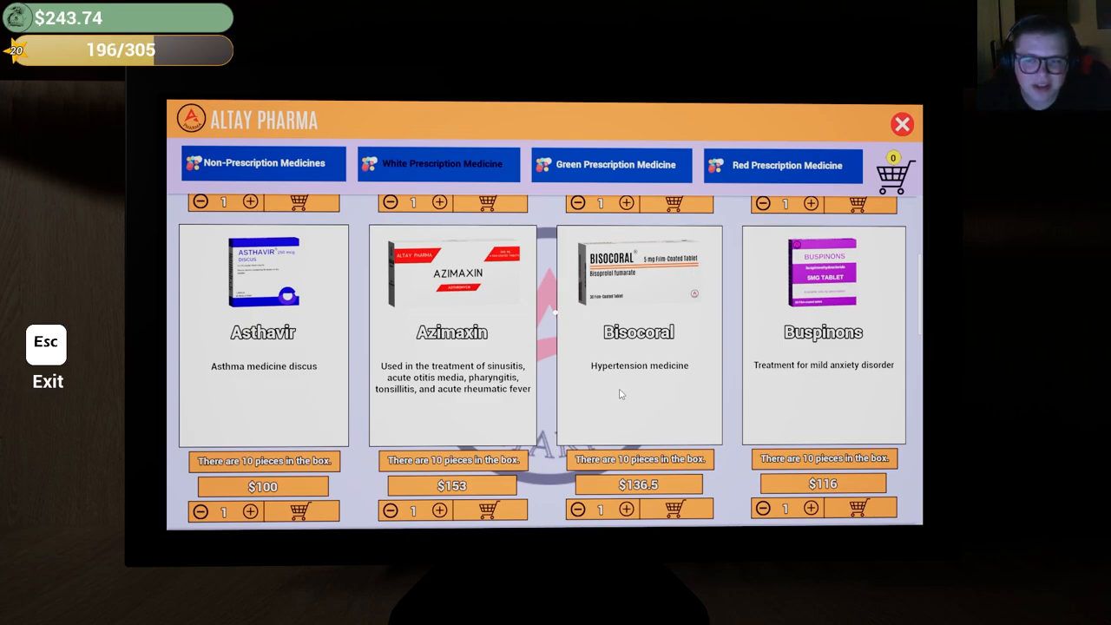
mouse_move(647, 386)
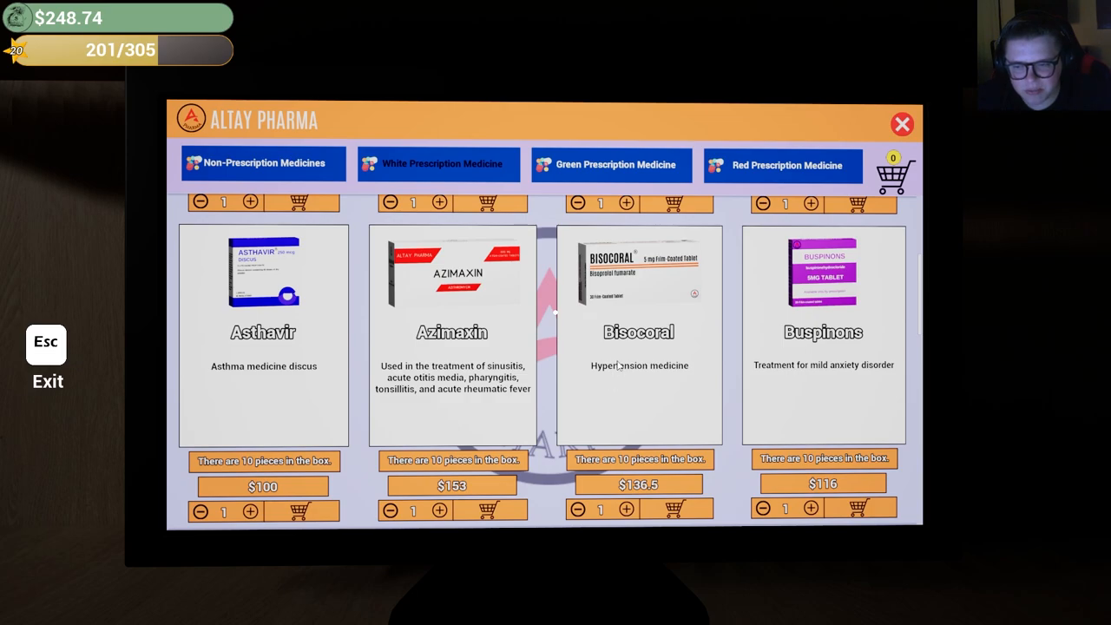
mouse_move(595, 346)
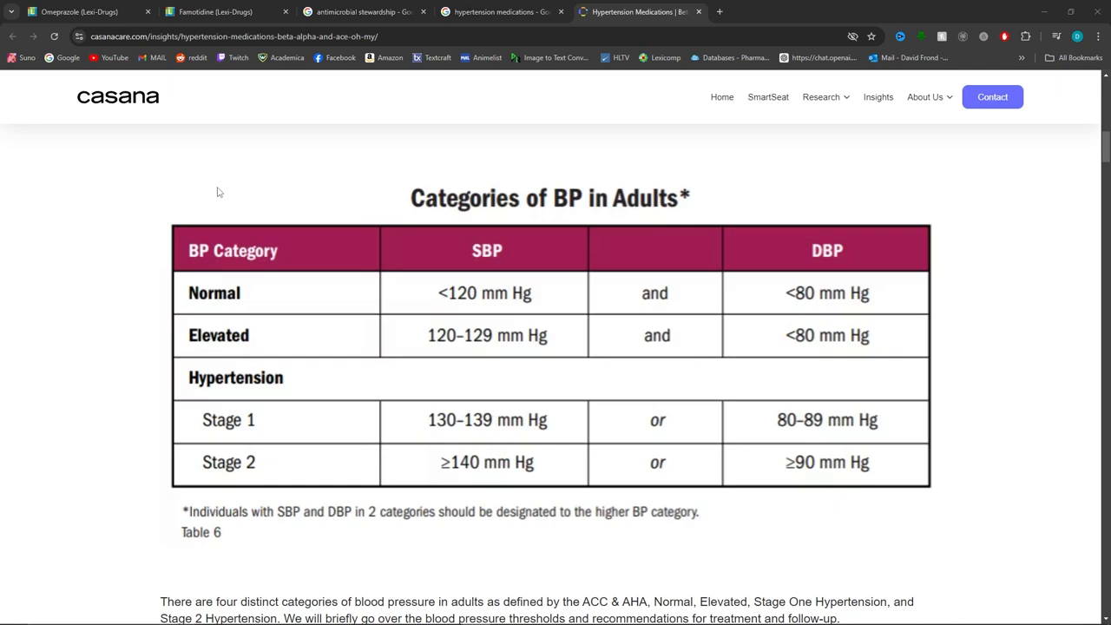
Scroll the Casana hypertension article down to its First Line and Second Line Therapies tables.
scroll("down", 3)
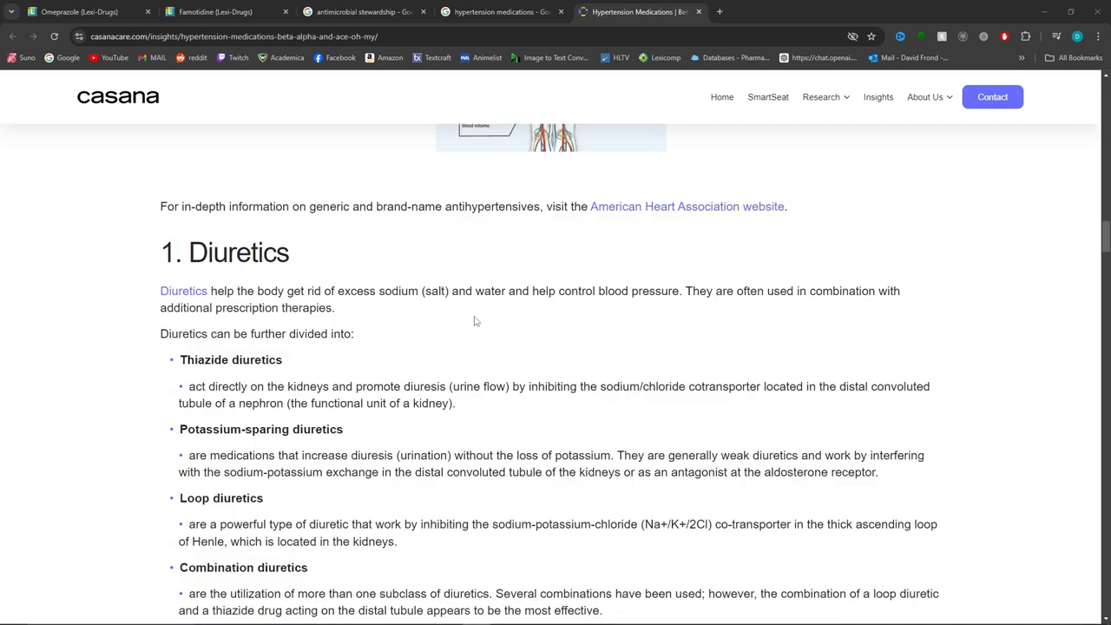
mouse_move(331, 257)
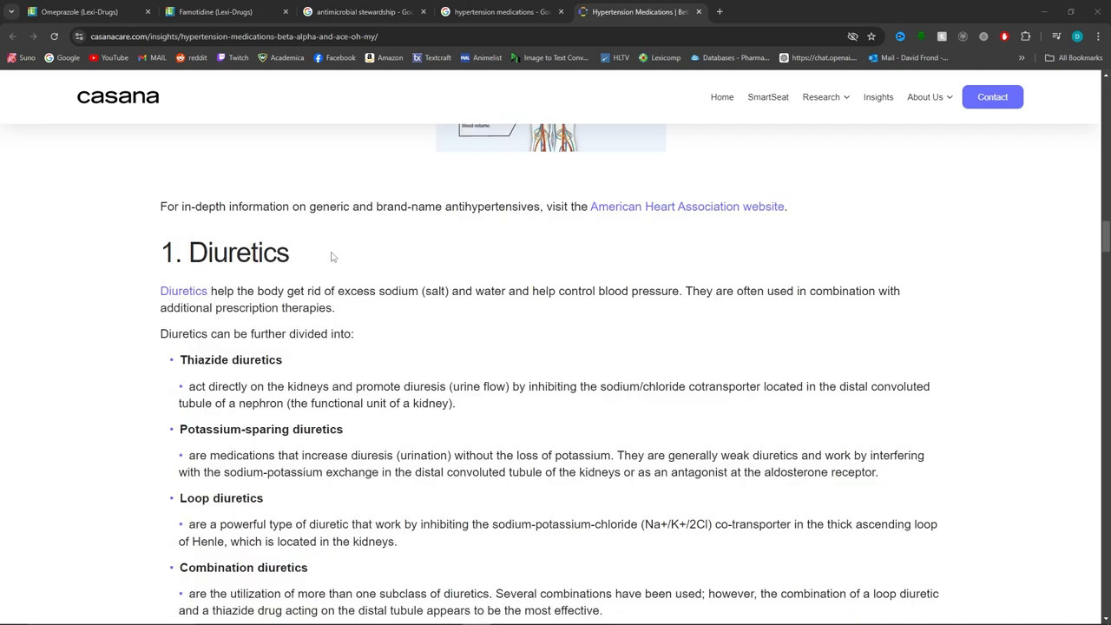
scroll("down", 3)
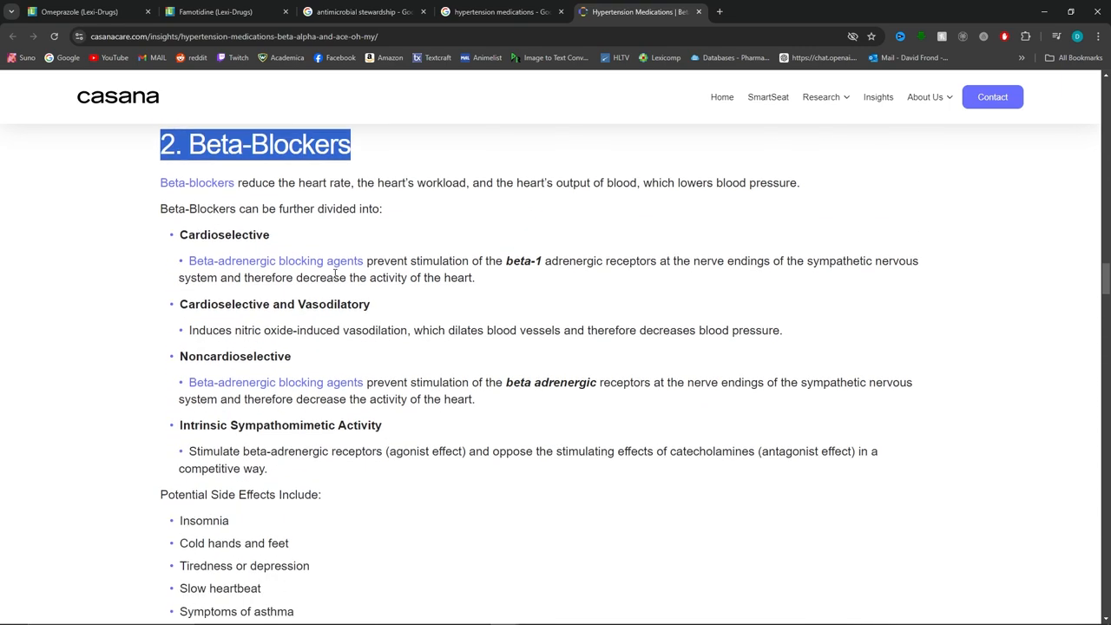
mouse_move(295, 249)
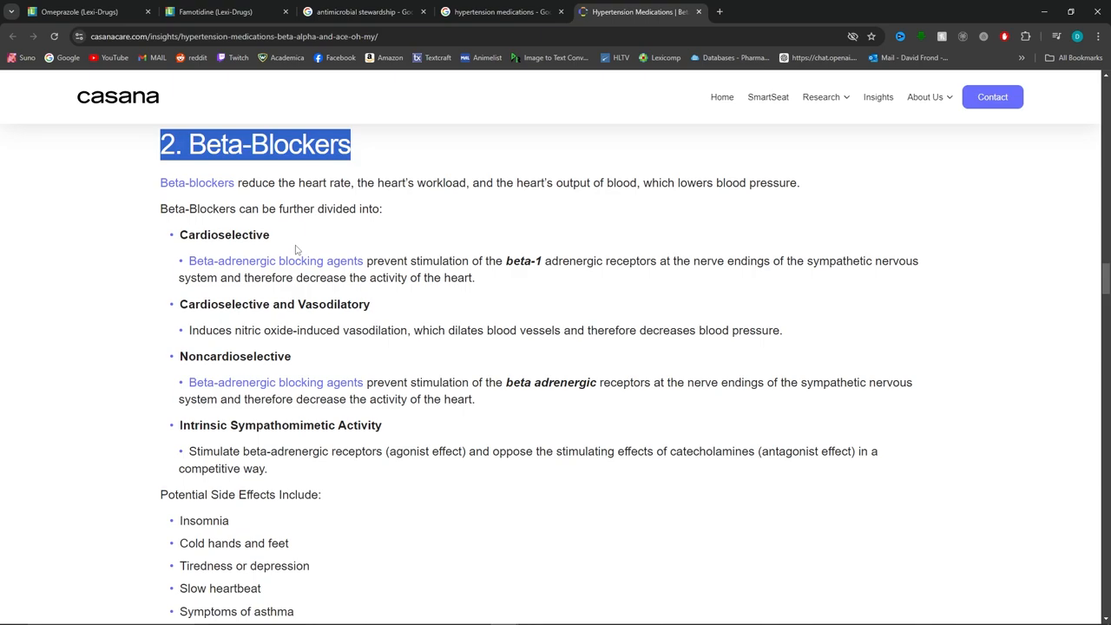
scroll("down", 3)
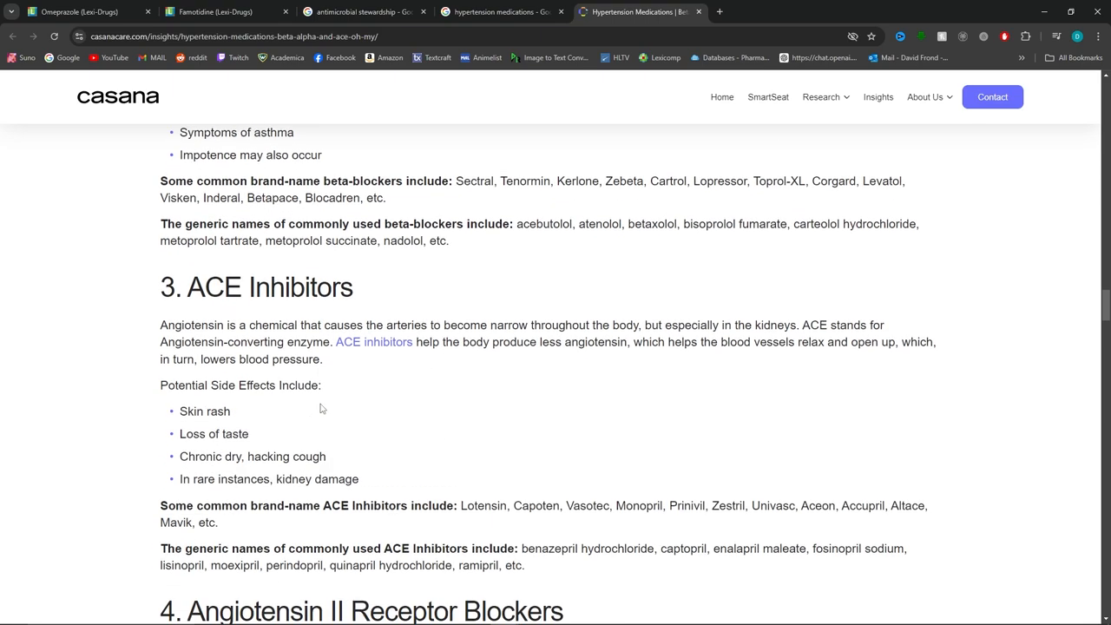
scroll("down", 3)
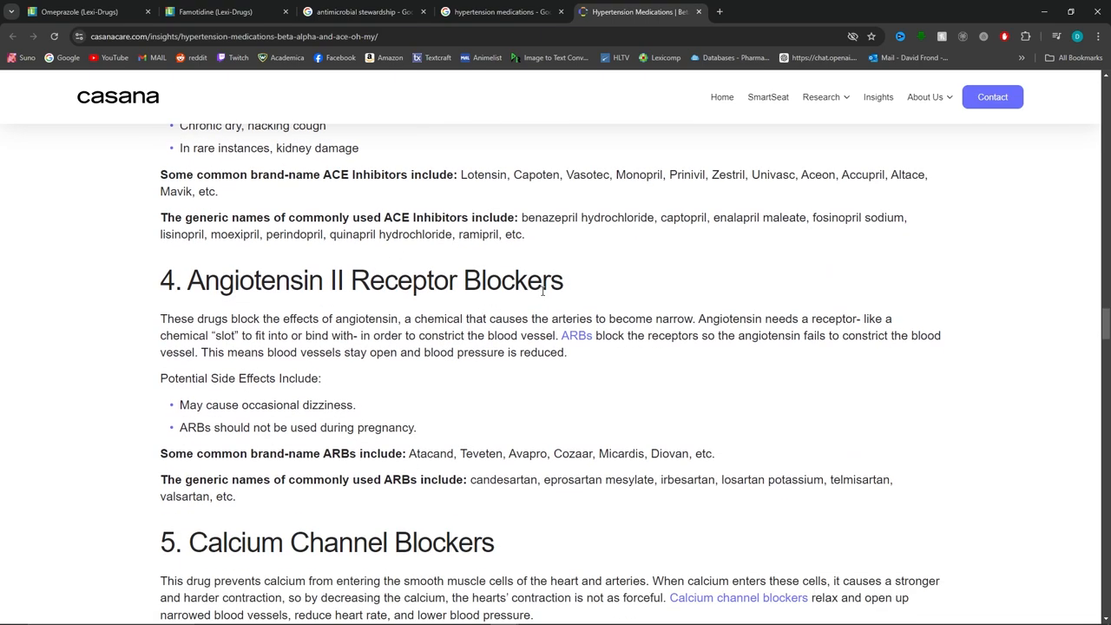
scroll("down", 3)
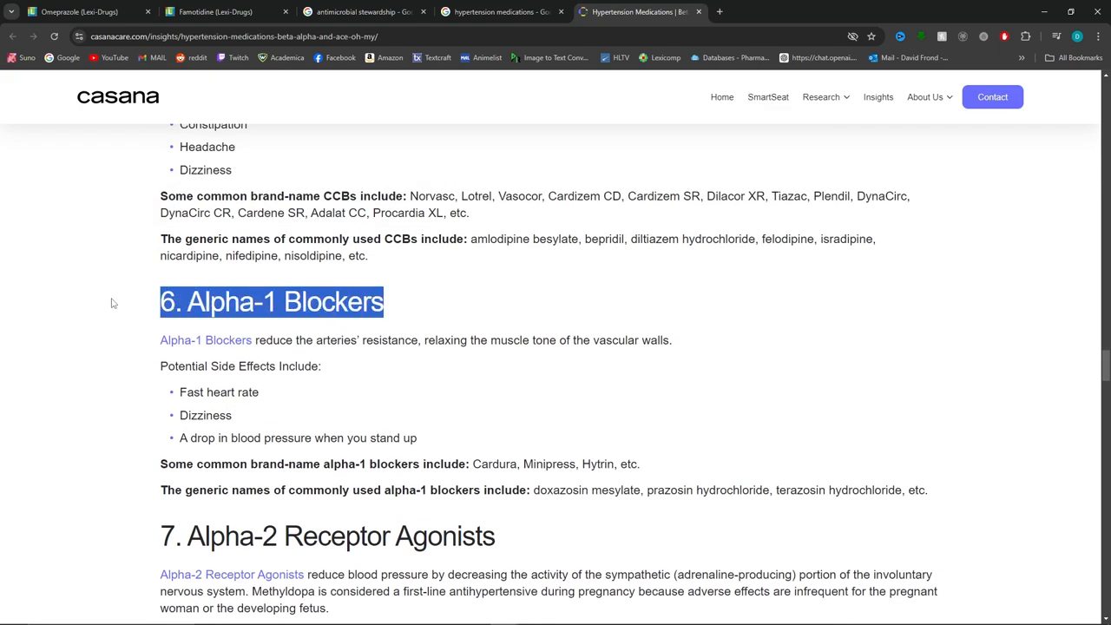
scroll("down", 3)
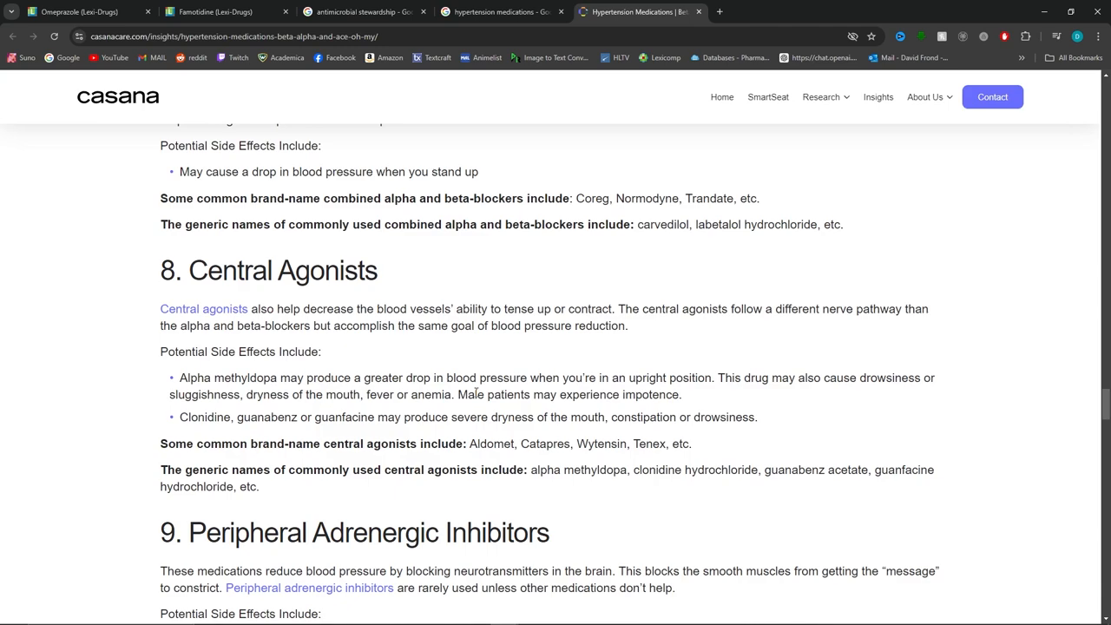
scroll("up", 3)
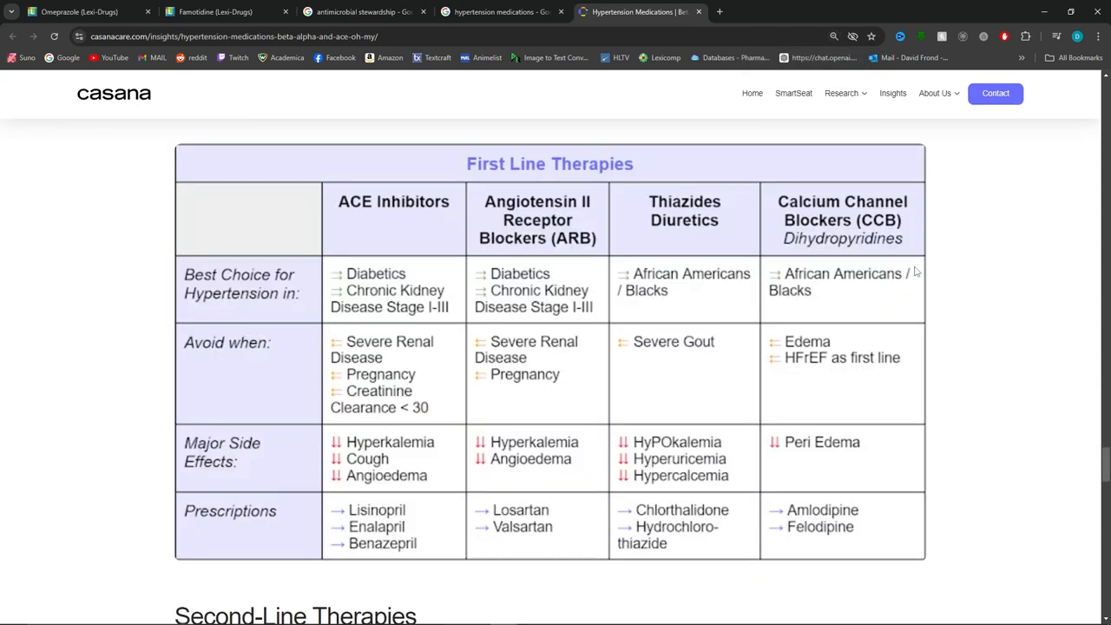
mouse_move(911, 272)
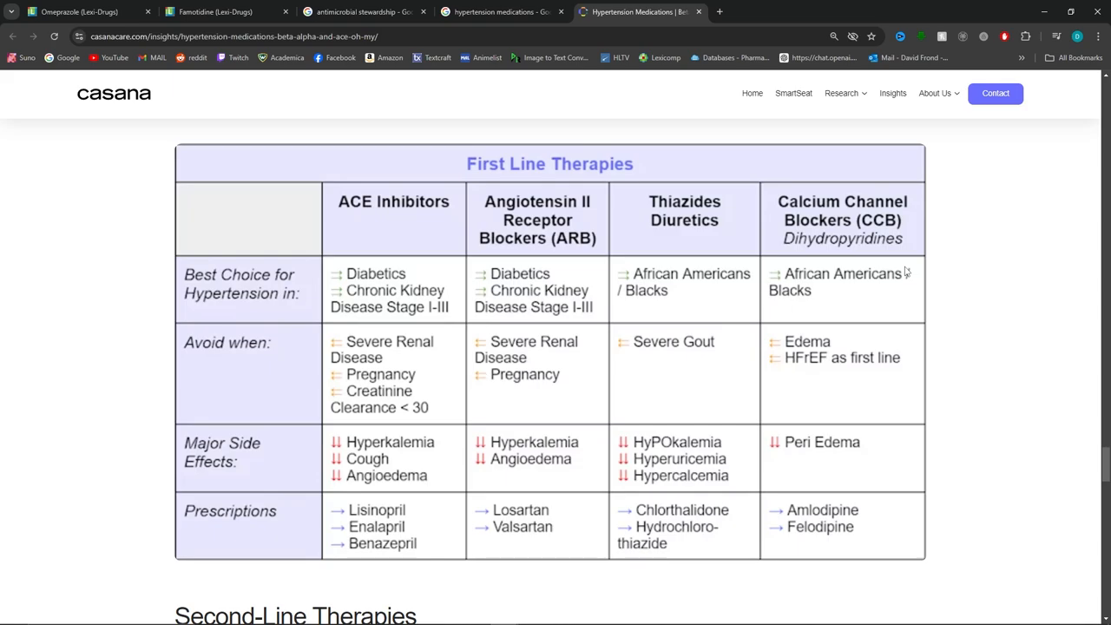
scroll("down", 3)
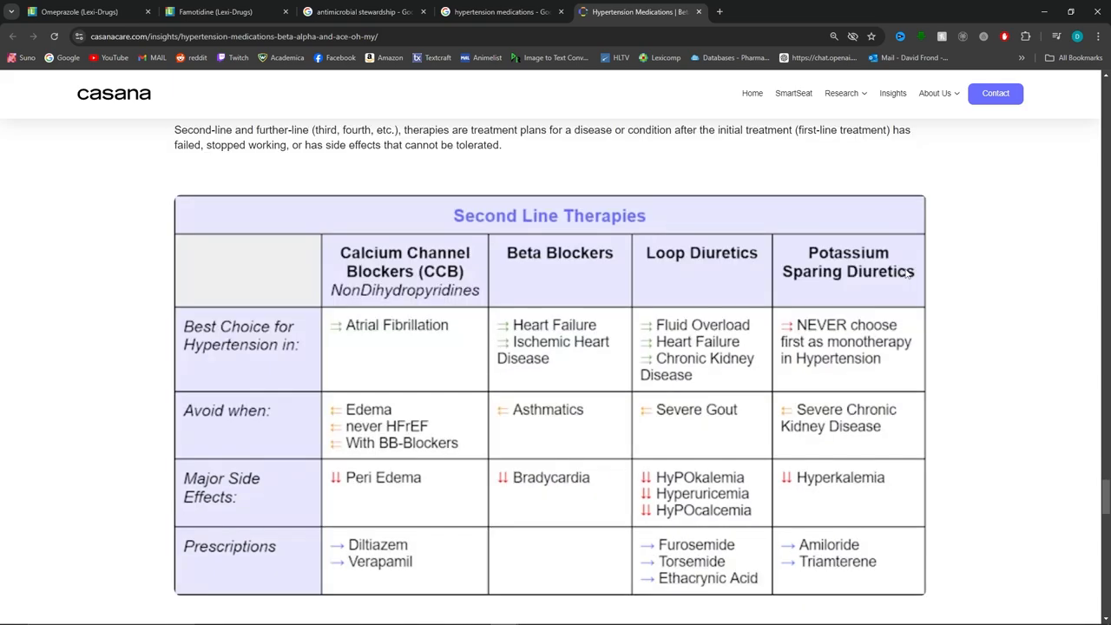
scroll("down", 3)
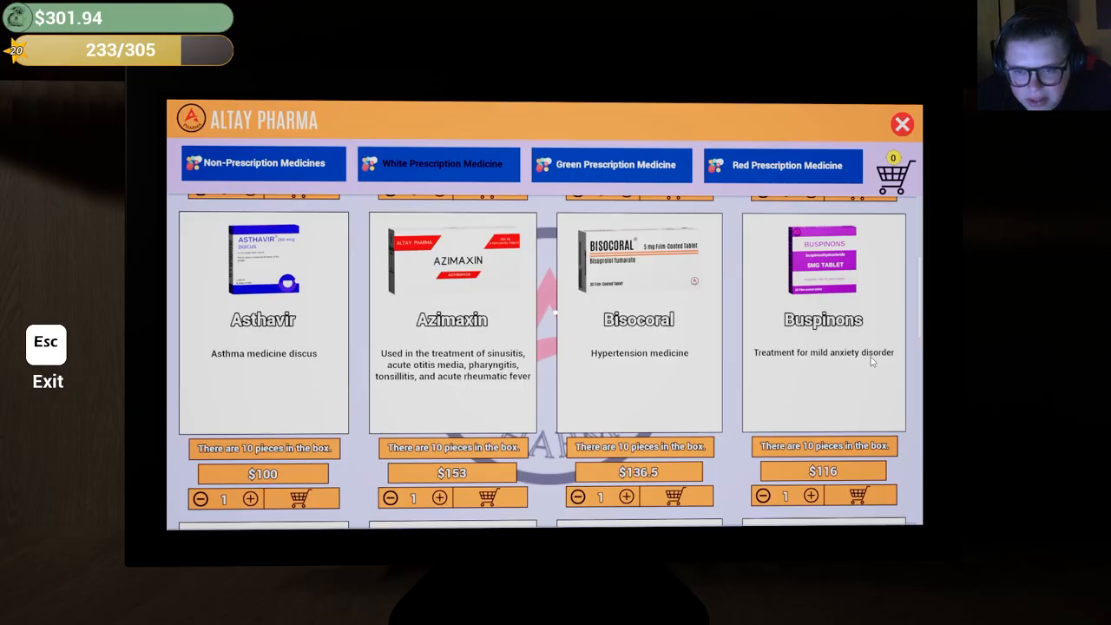
mouse_move(840, 273)
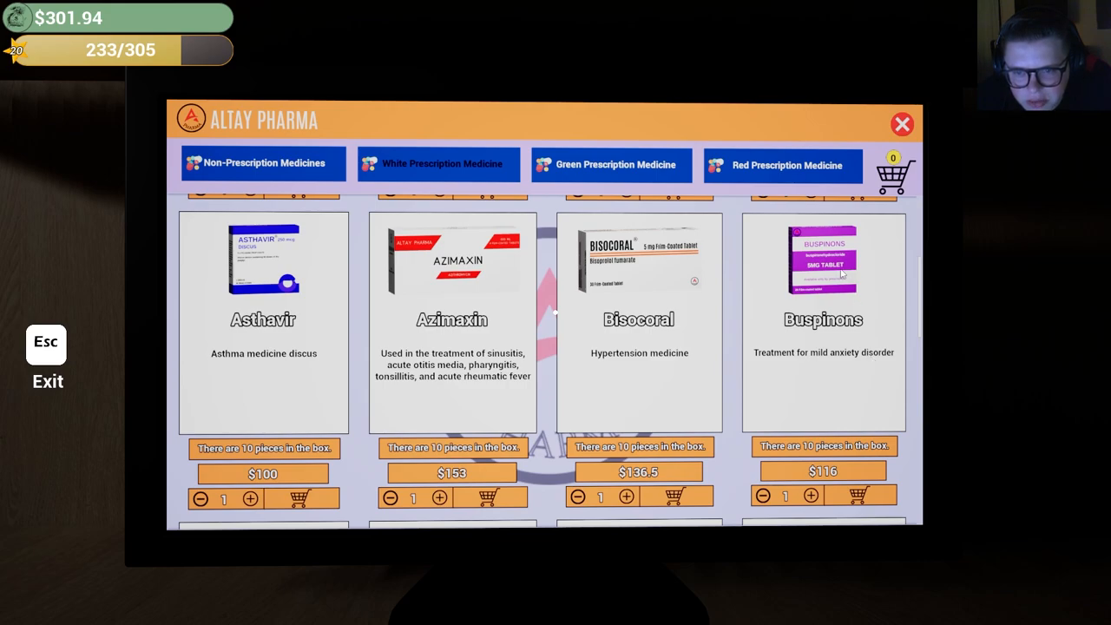
Scroll the Altay catalogue to show Butisoral, Diarrhonoxy, Insuclamide and Metridiame.
scroll("down", 3)
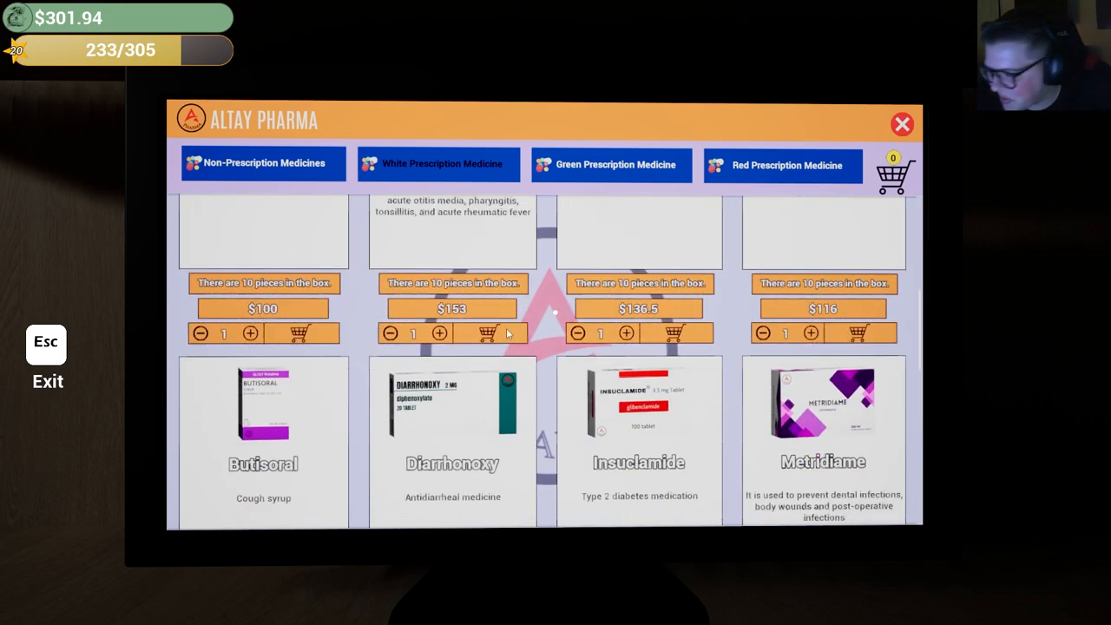
scroll("down", 3)
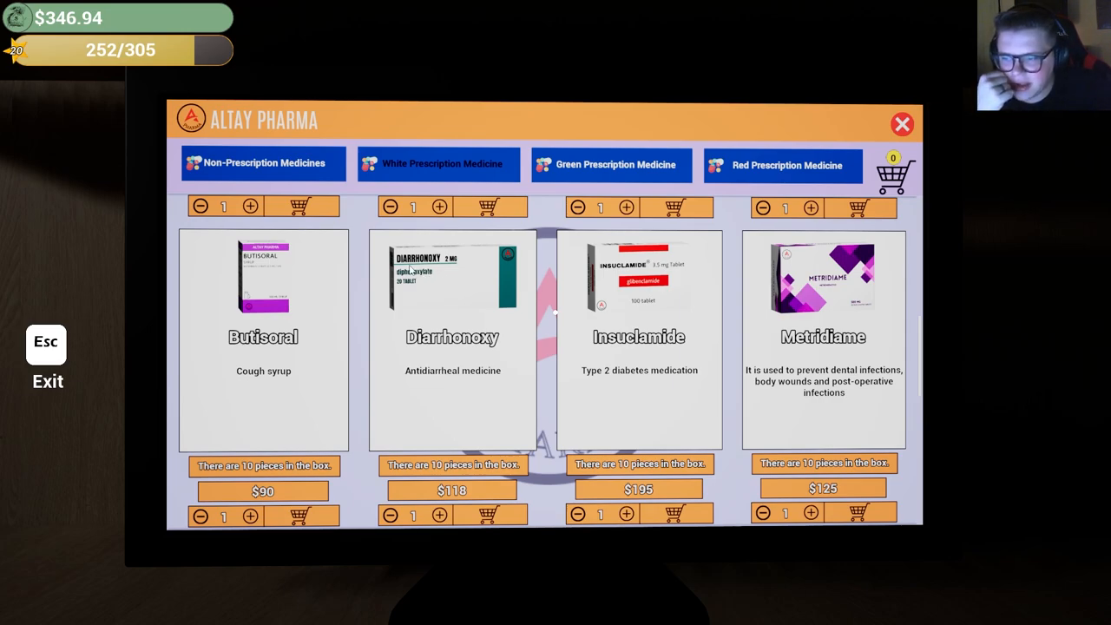
mouse_move(412, 278)
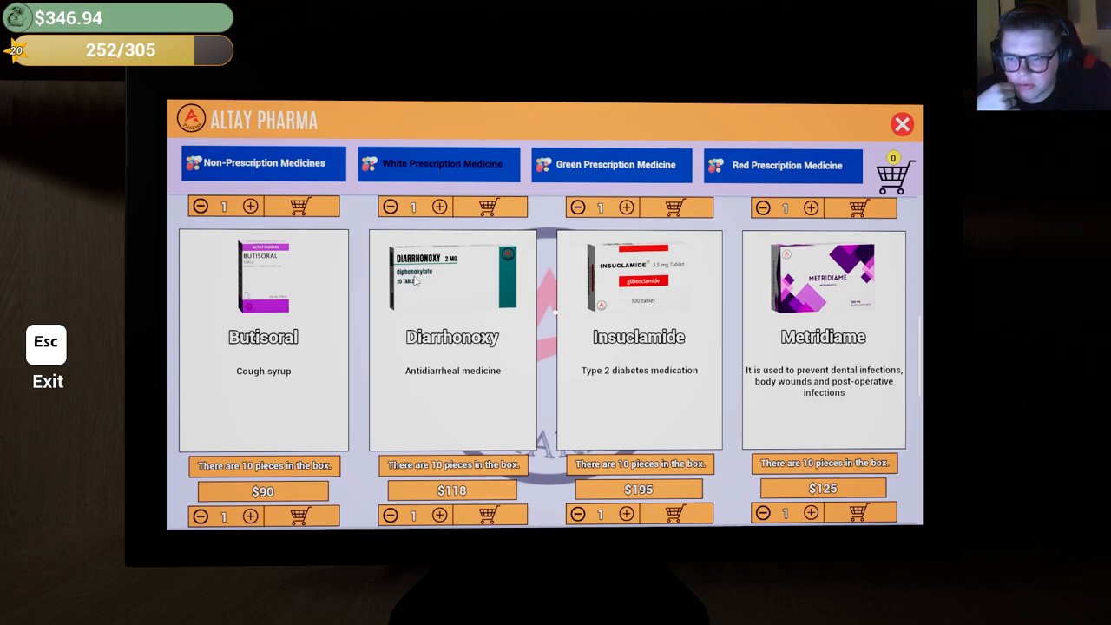
mouse_move(695, 362)
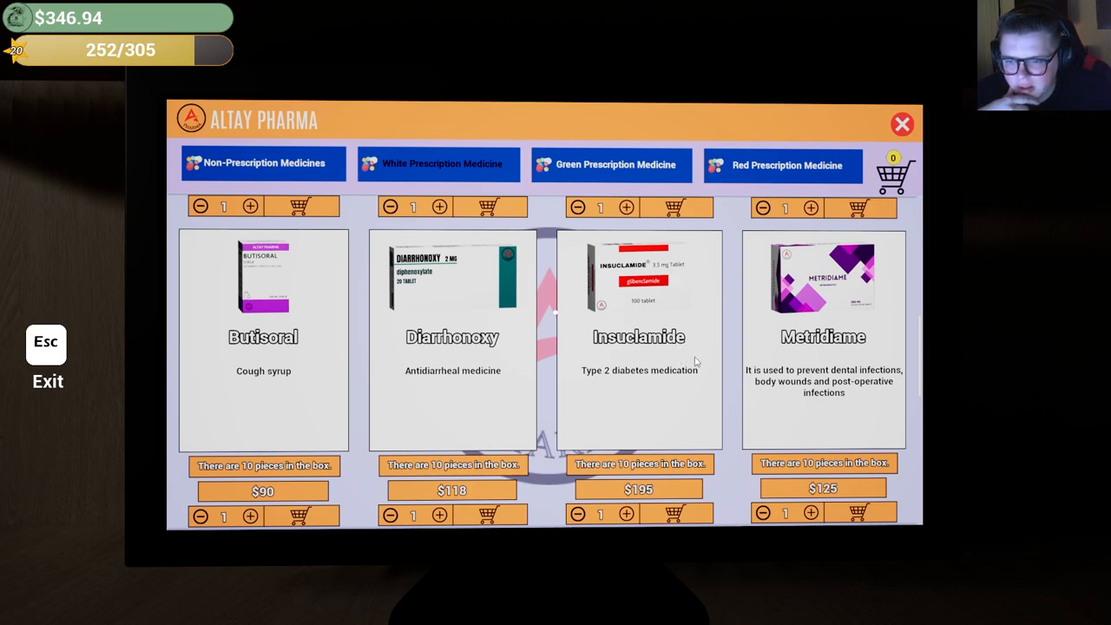
mouse_move(662, 289)
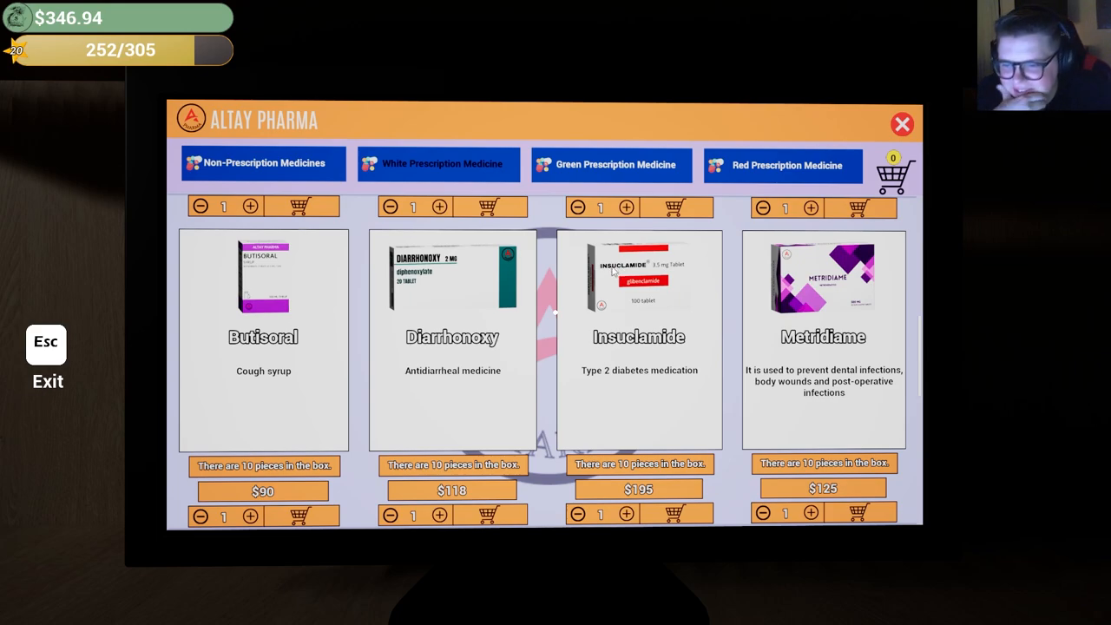
mouse_move(636, 299)
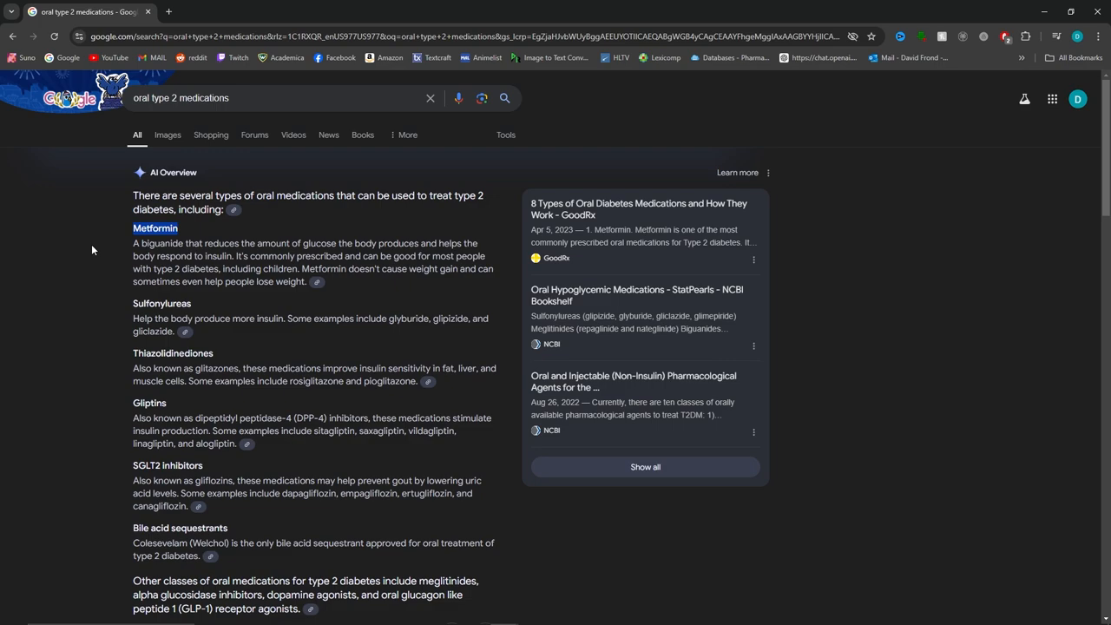
Scroll the AI Overview for oral type 2 medications and select 'SGLT2 inhibitors'.
scroll("down", 3)
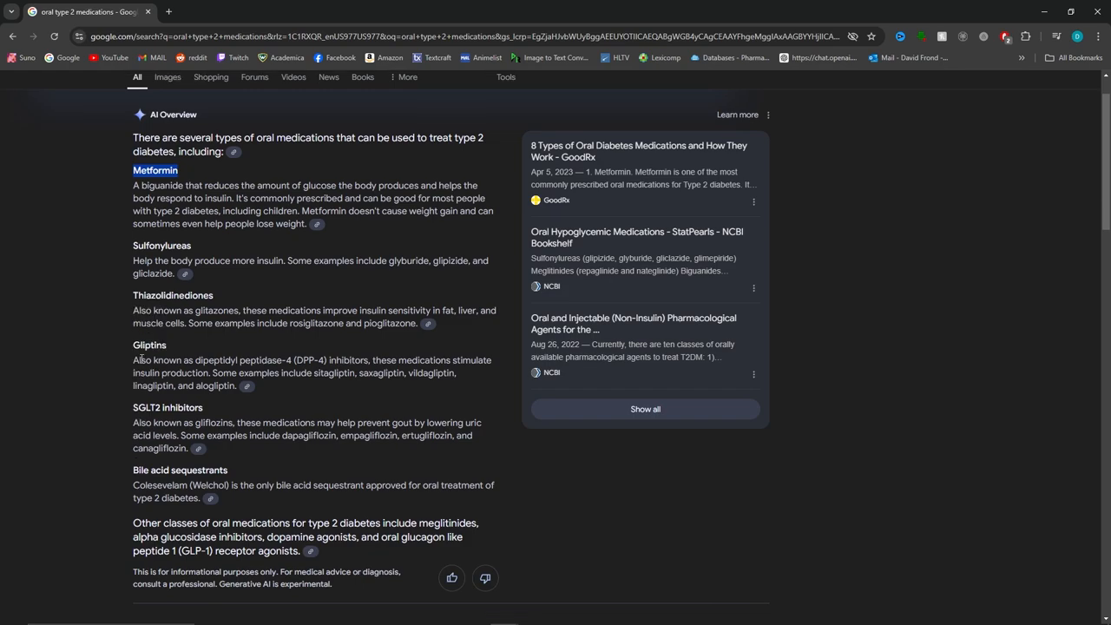
scroll("down", 3)
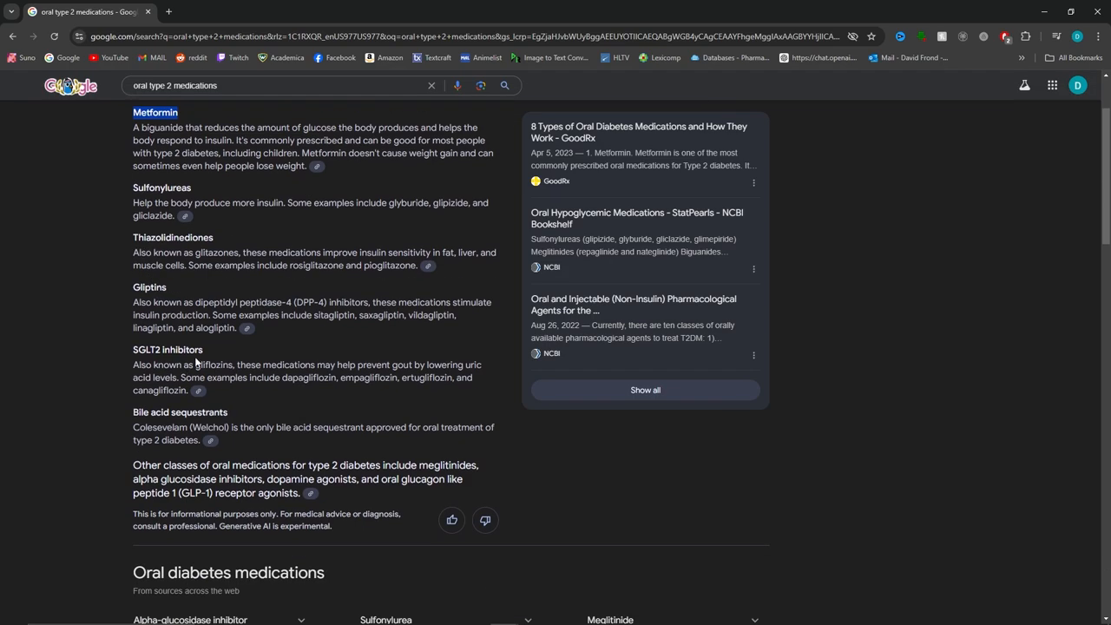
mouse_move(134, 352)
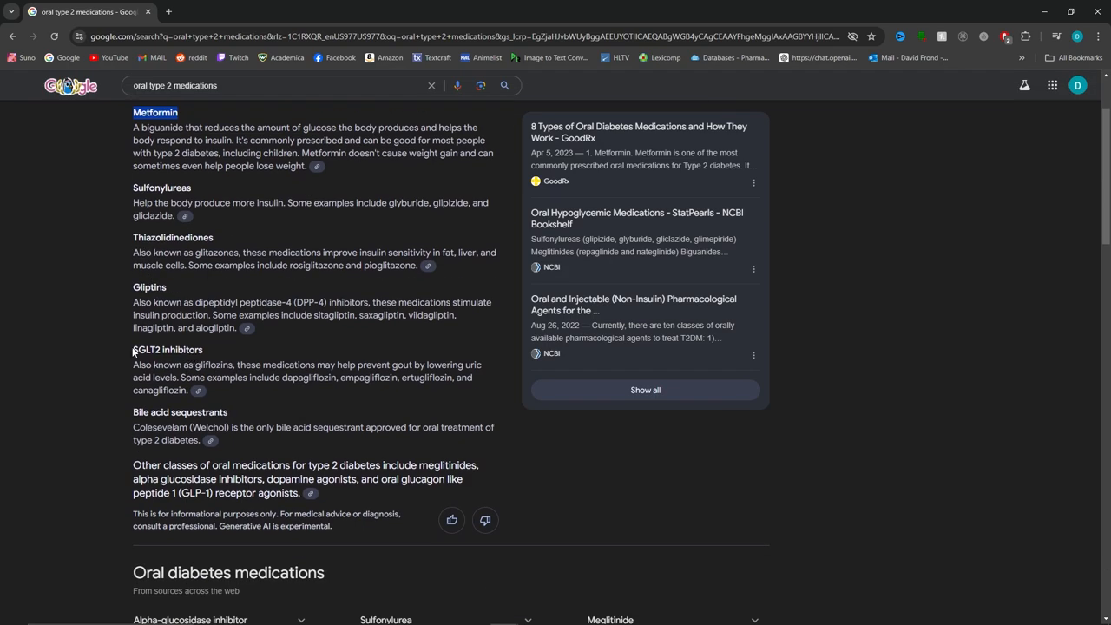
double_click(167, 349)
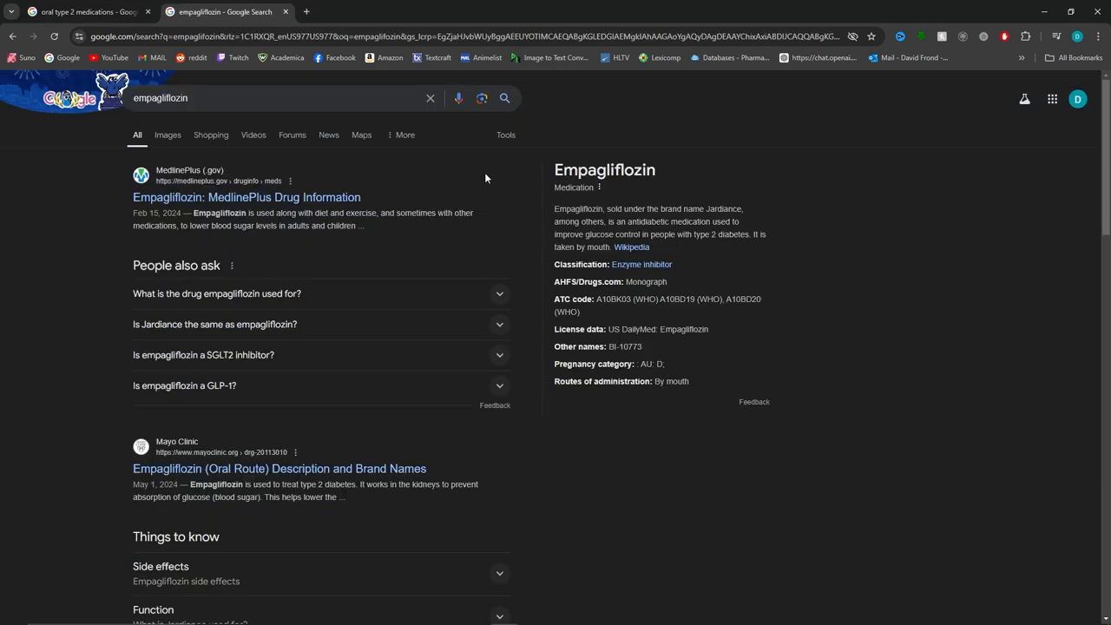
Open the MedlinePlus Empagliflozin page and scroll through its side effects section.
left_click(246, 197)
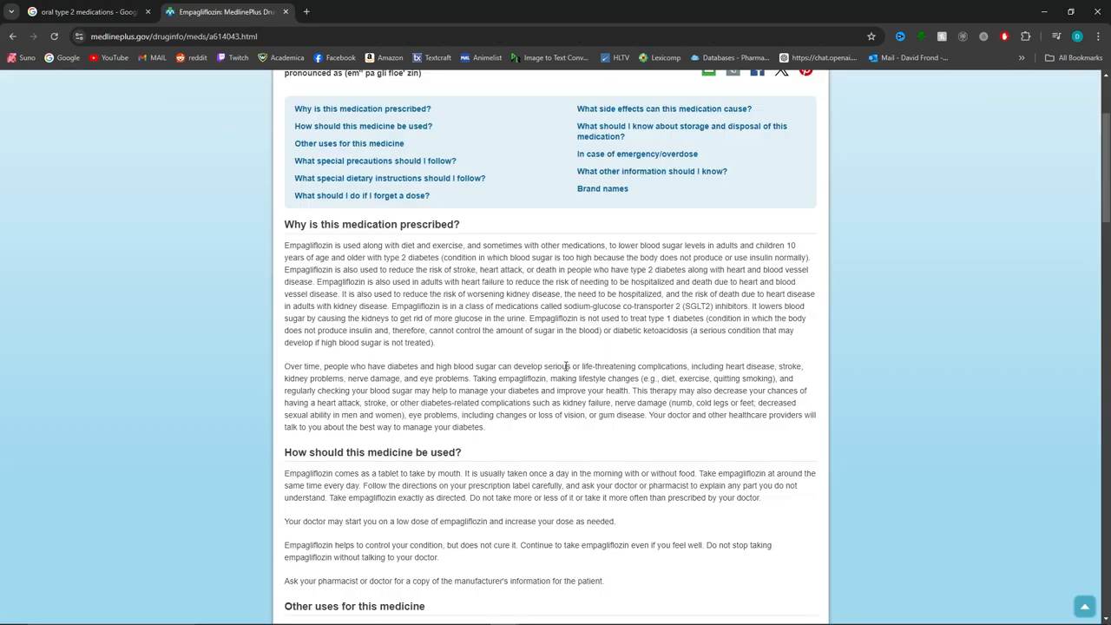
mouse_move(579, 341)
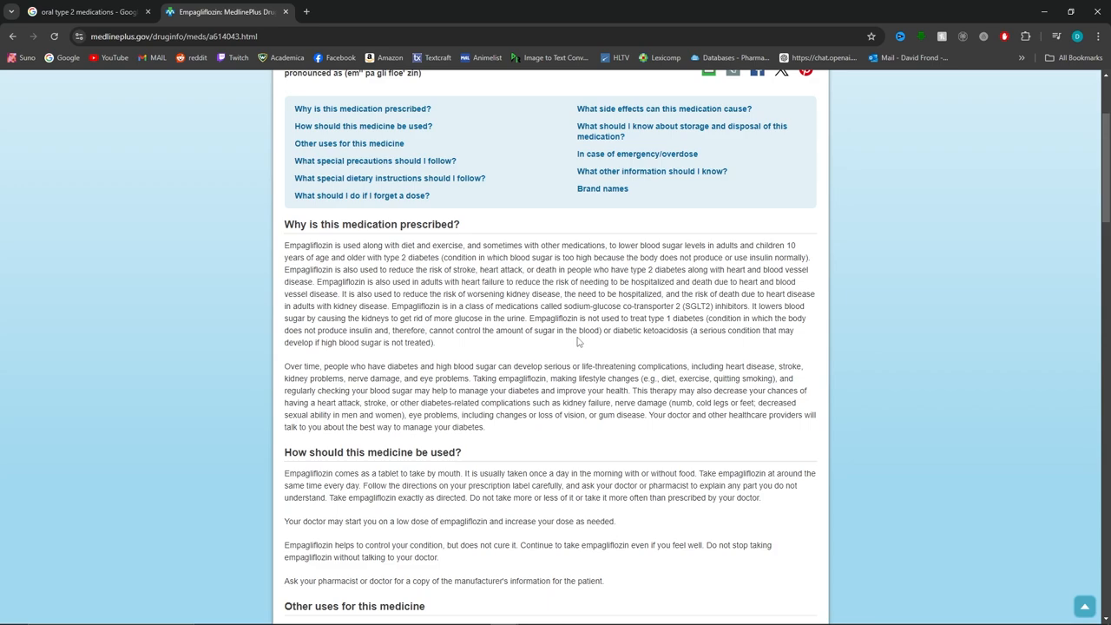
scroll("down", 3)
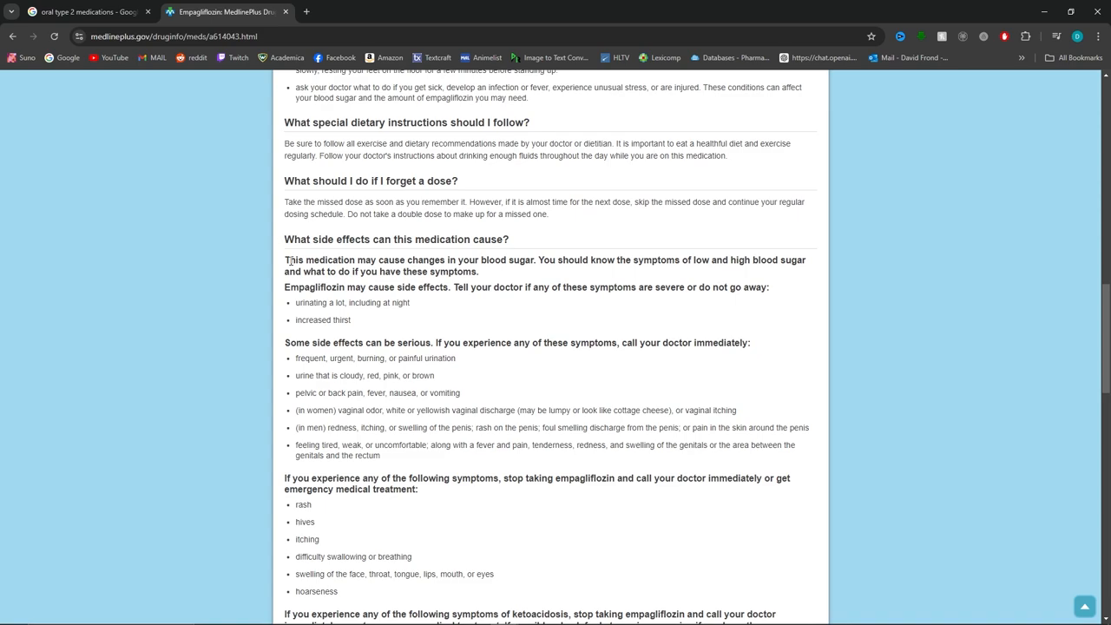
mouse_move(460, 327)
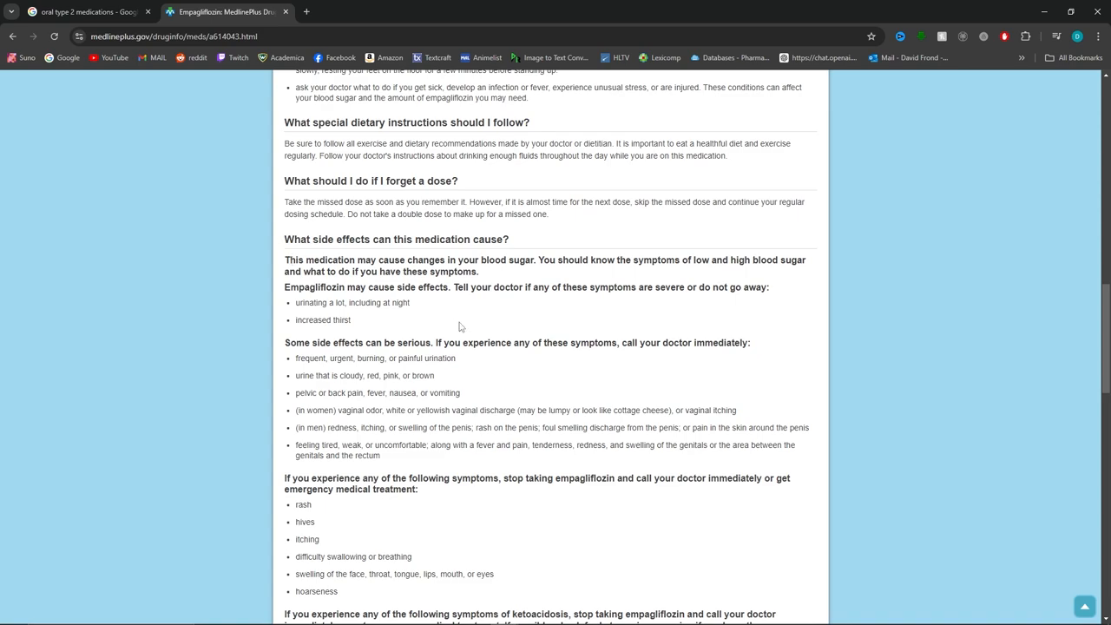
scroll("up", 3)
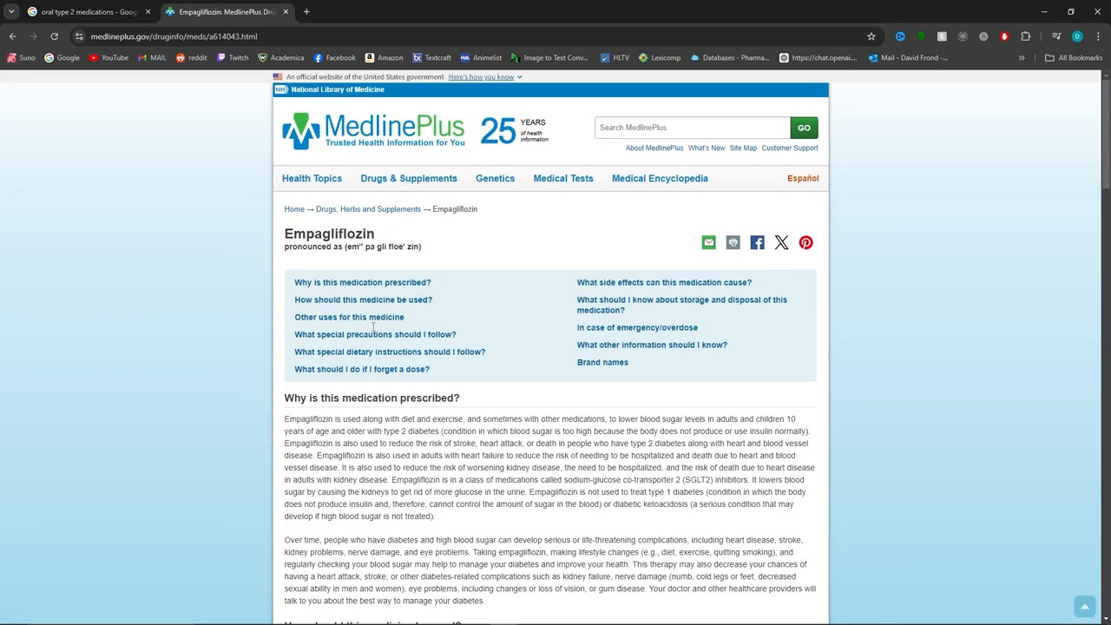
scroll("down", 3)
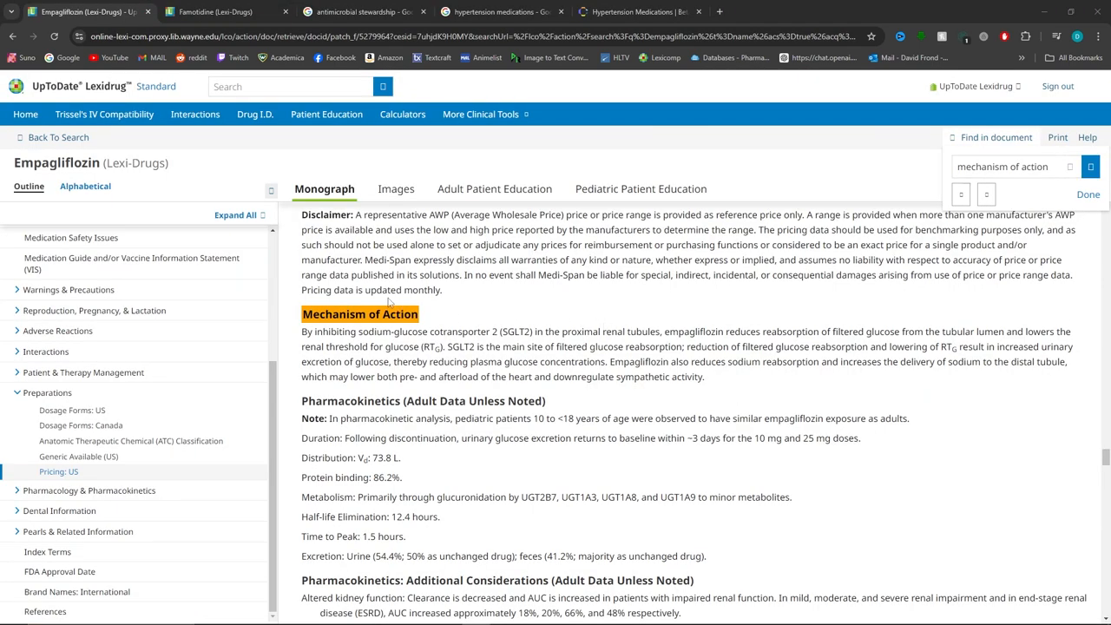
mouse_move(464, 301)
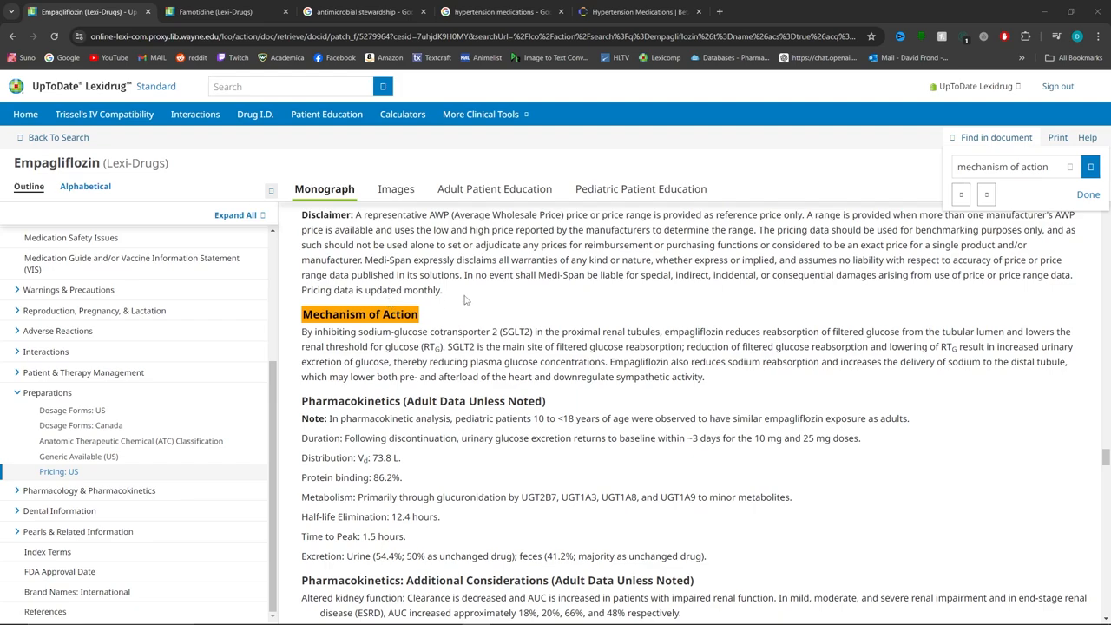
mouse_move(512, 335)
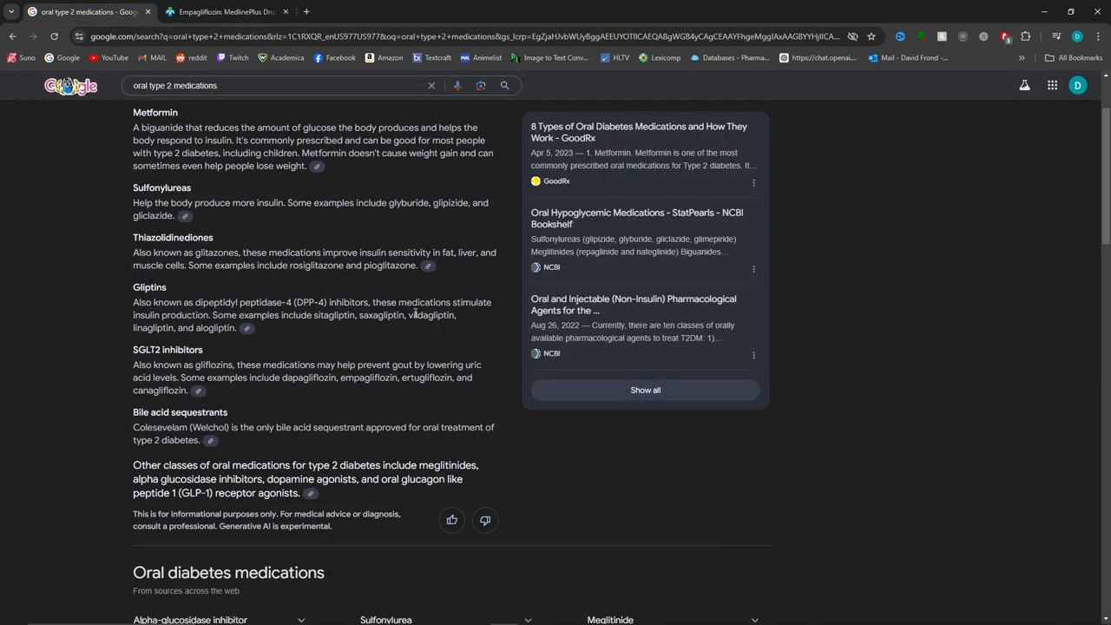
Scroll the oral type 2 medications results to the Oral diabetes medications panel.
scroll("down", 3)
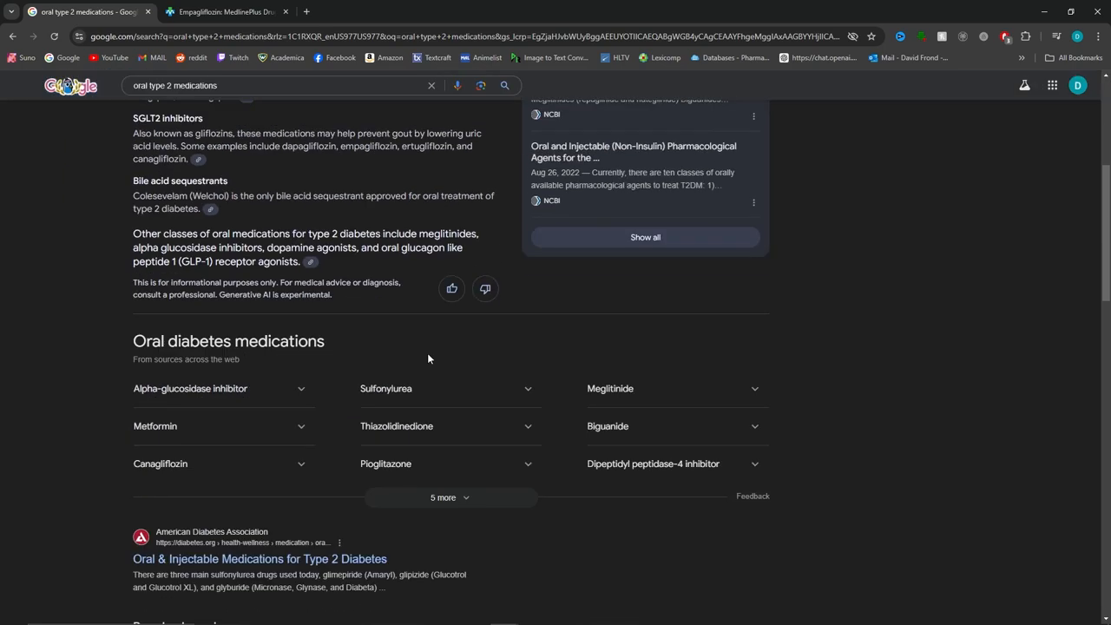
scroll("up", 3)
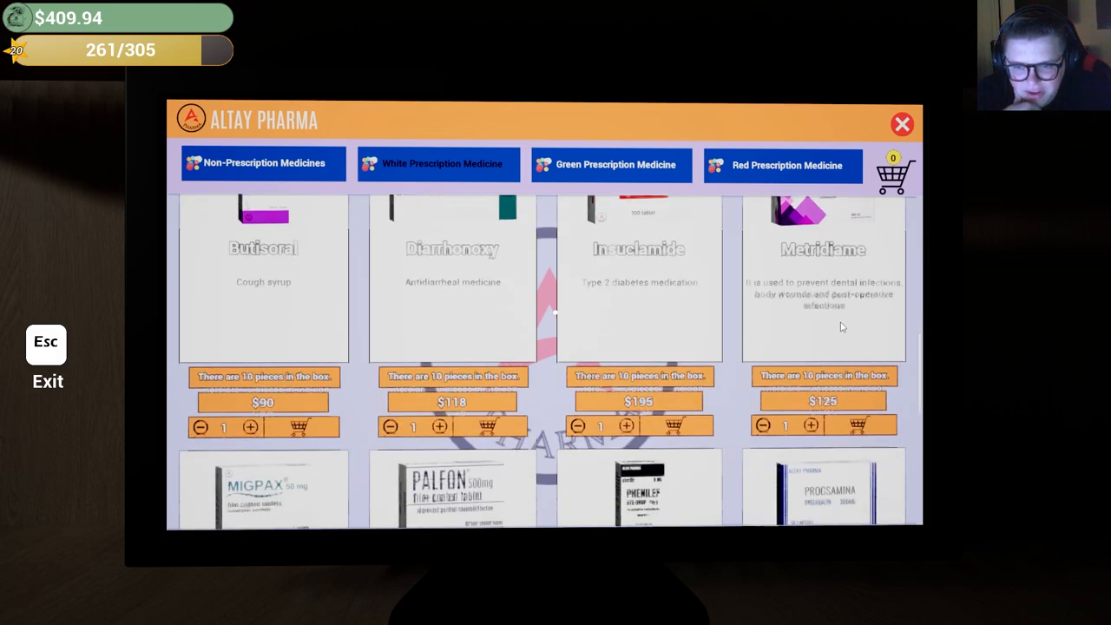
Scroll up and down through the Altay Pharma White Prescription Medicine list.
scroll("down", 3)
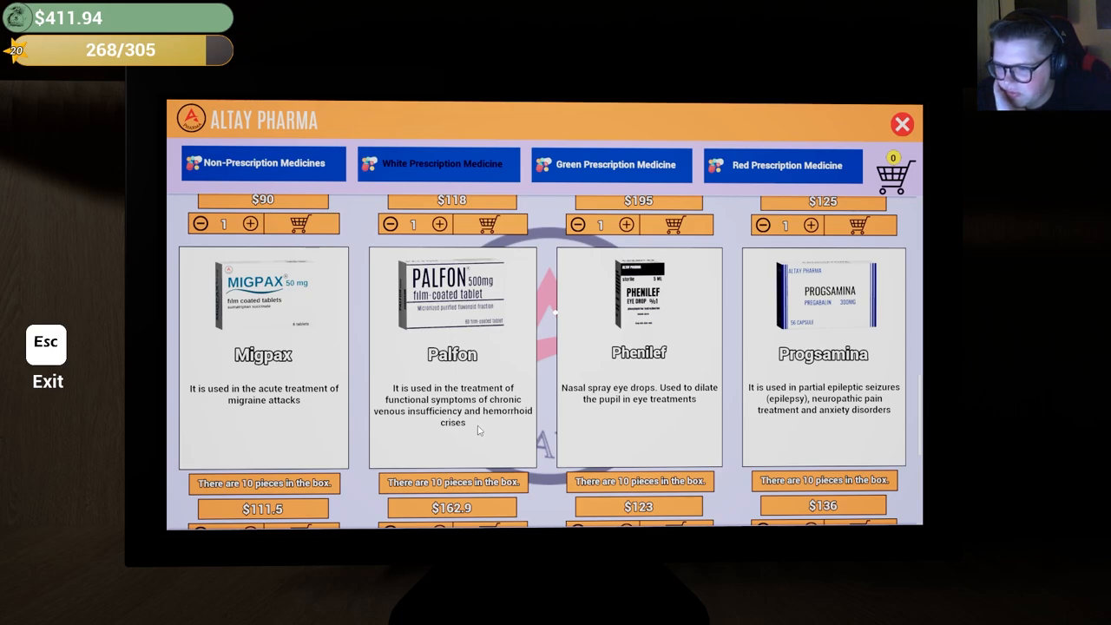
mouse_move(477, 371)
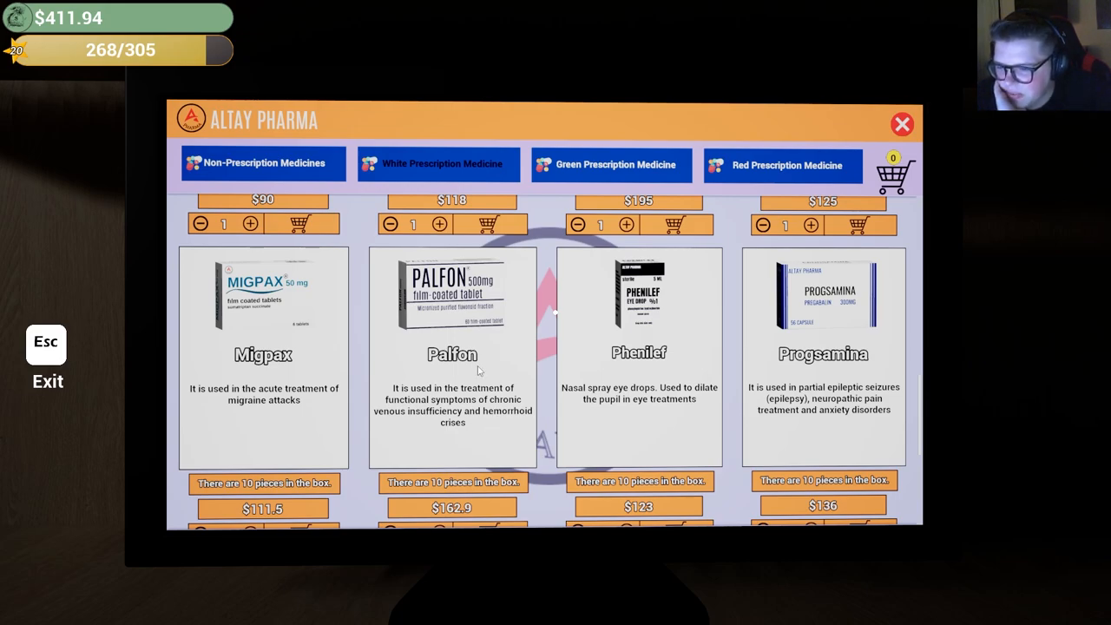
scroll("down", 3)
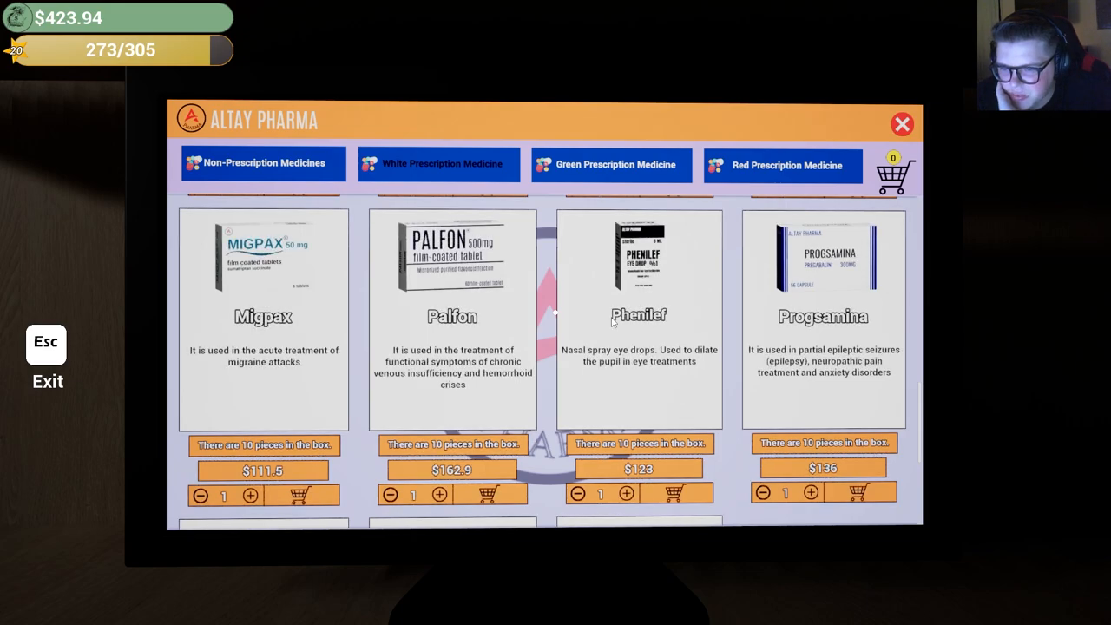
mouse_move(675, 369)
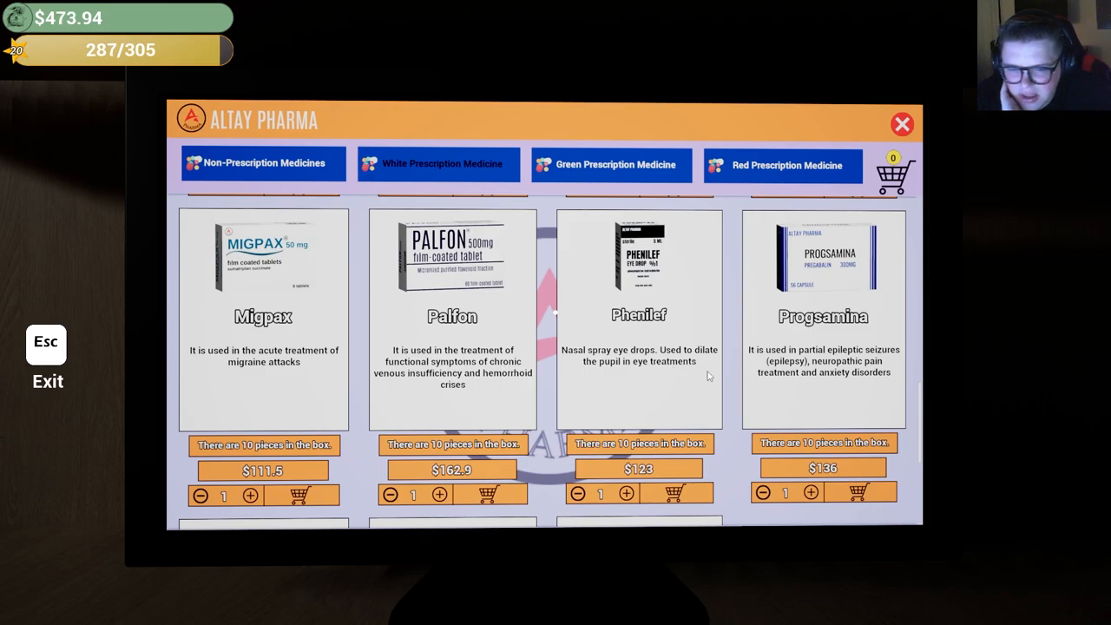
mouse_move(889, 383)
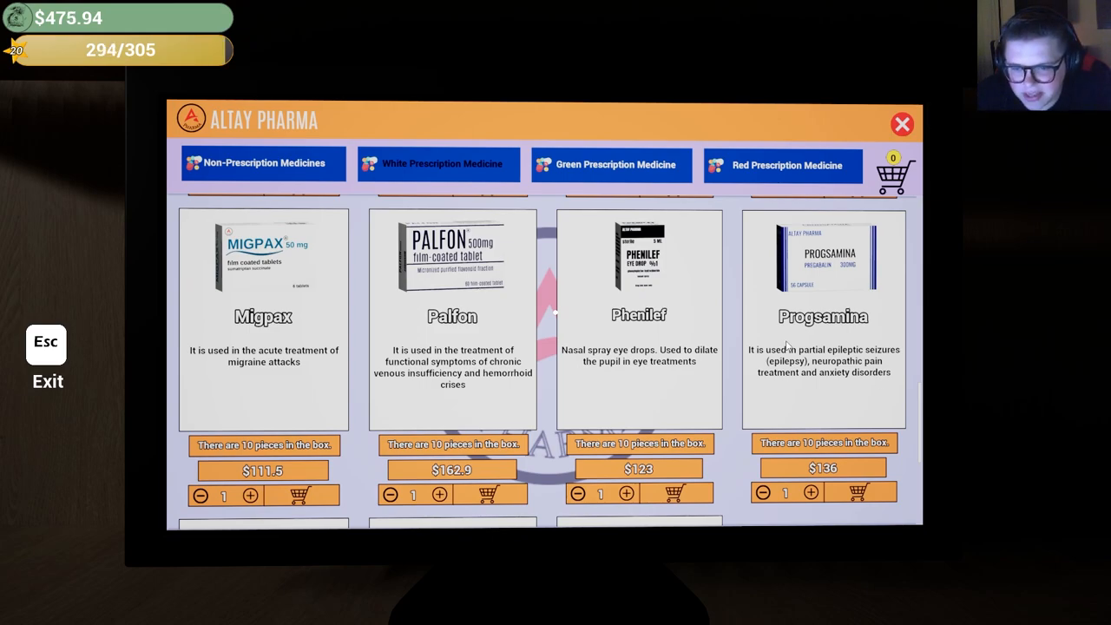
scroll("down", 3)
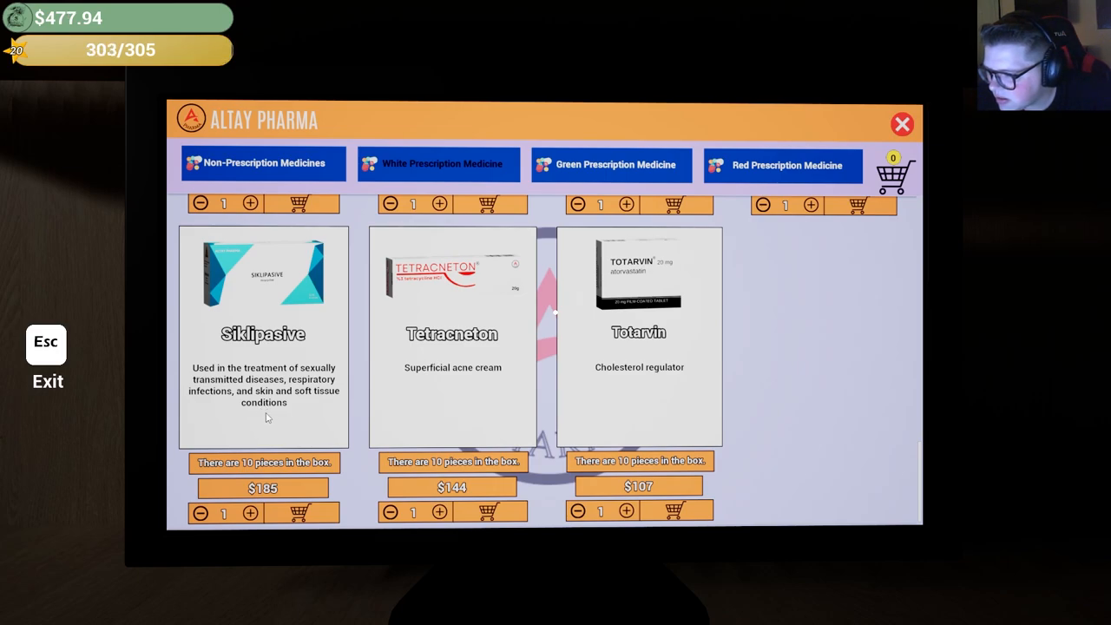
mouse_move(636, 370)
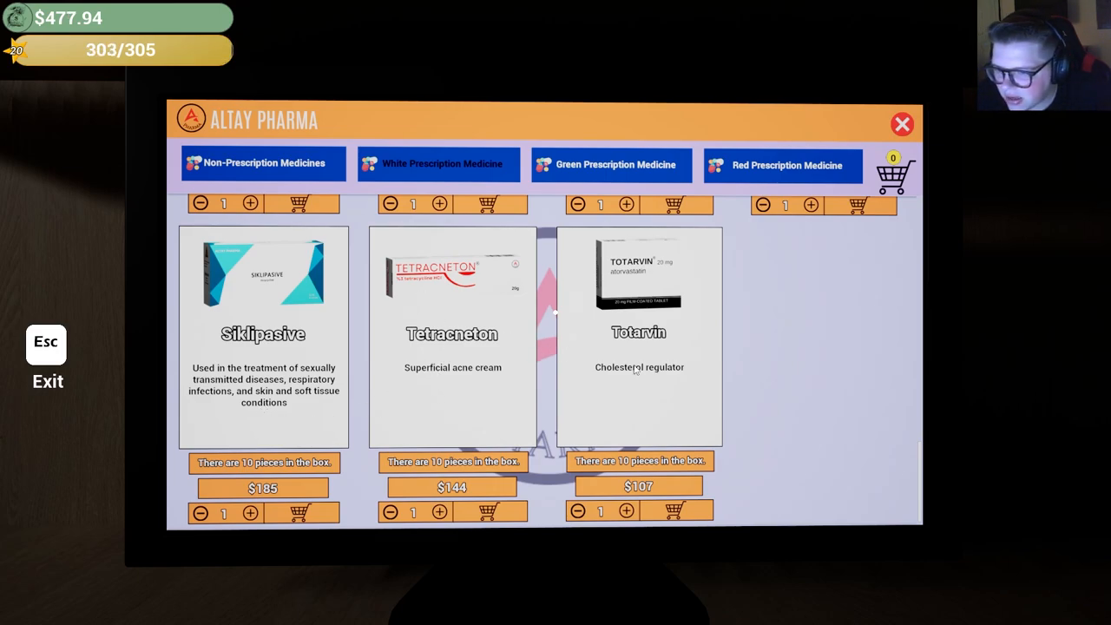
mouse_move(767, 444)
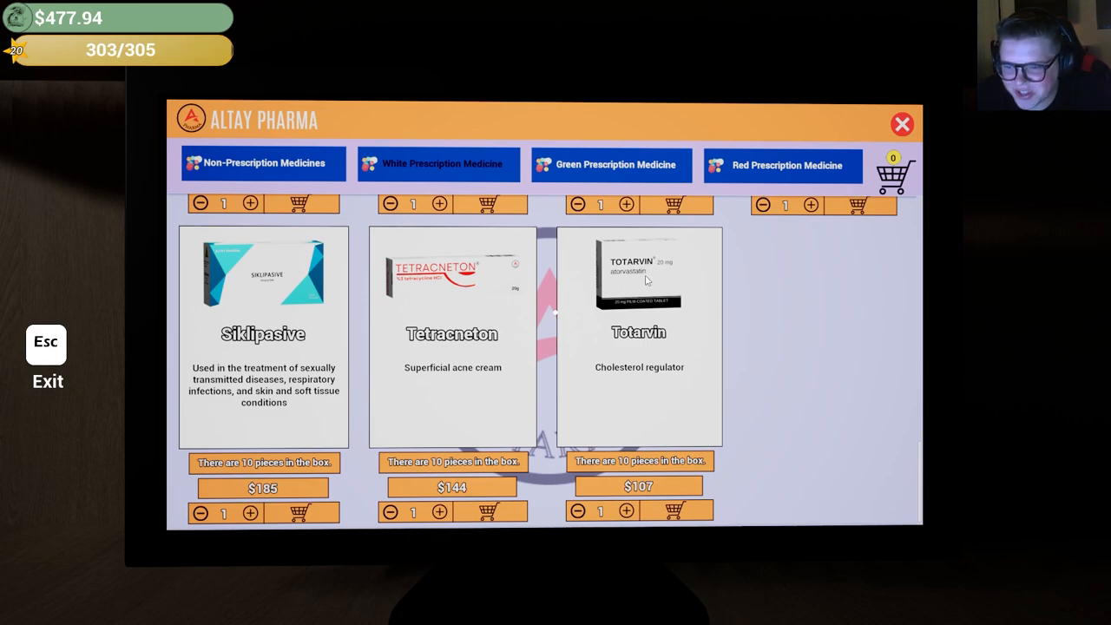
scroll("up", 3)
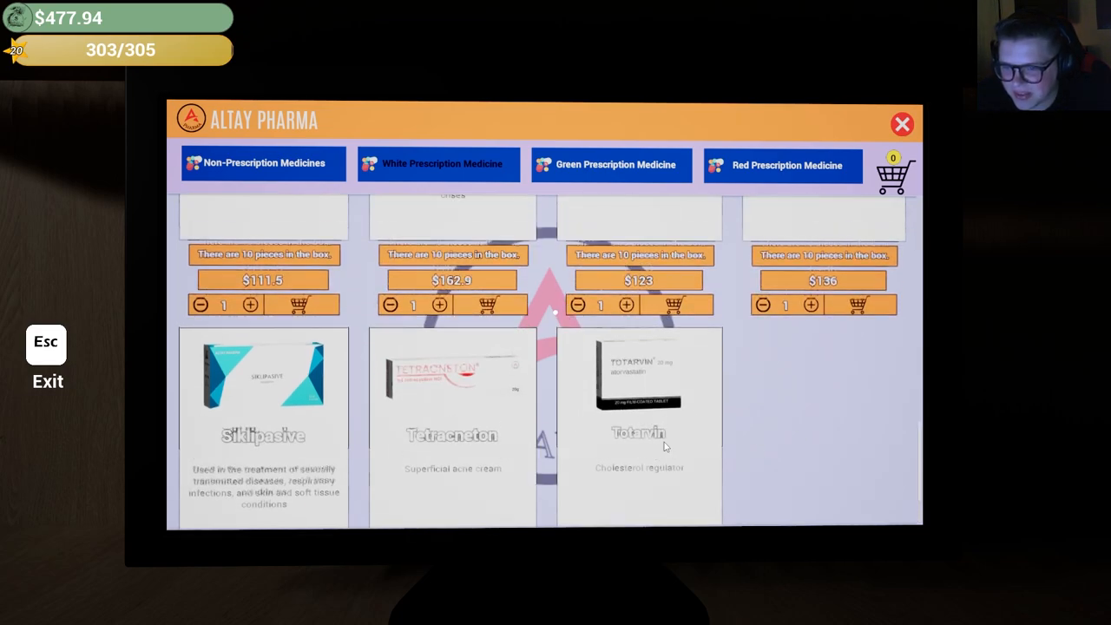
scroll("up", 3)
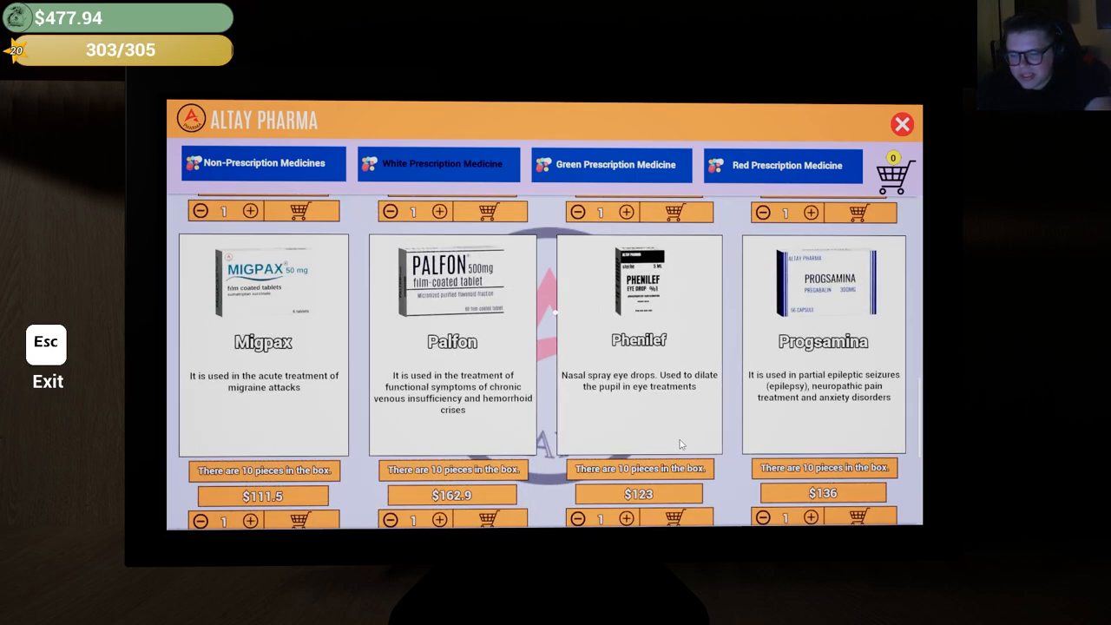
scroll("down", 3)
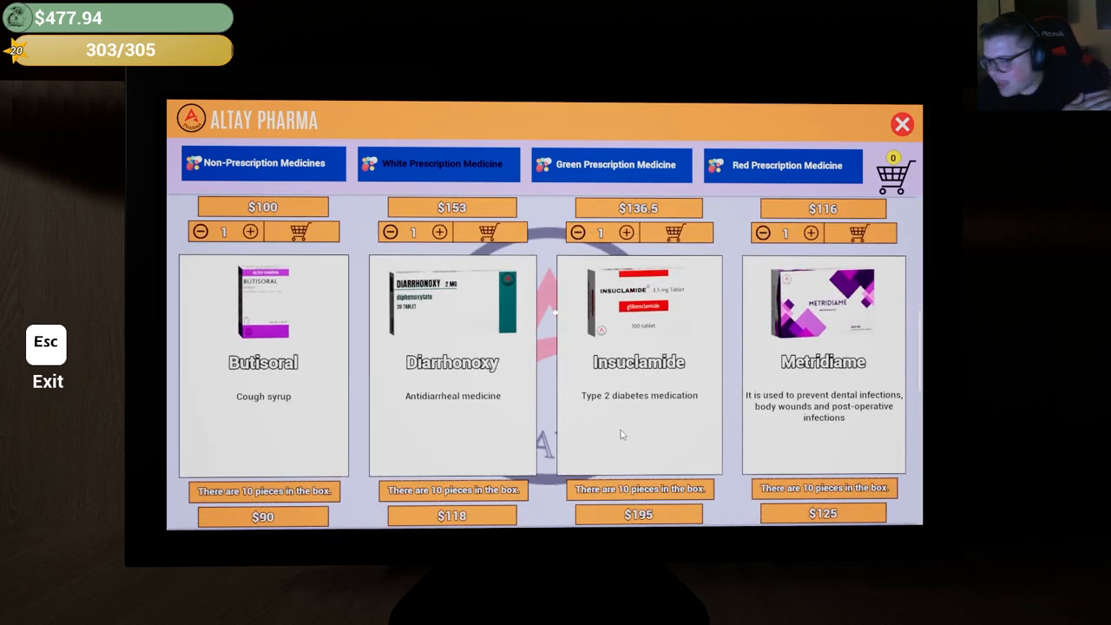
scroll("up", 3)
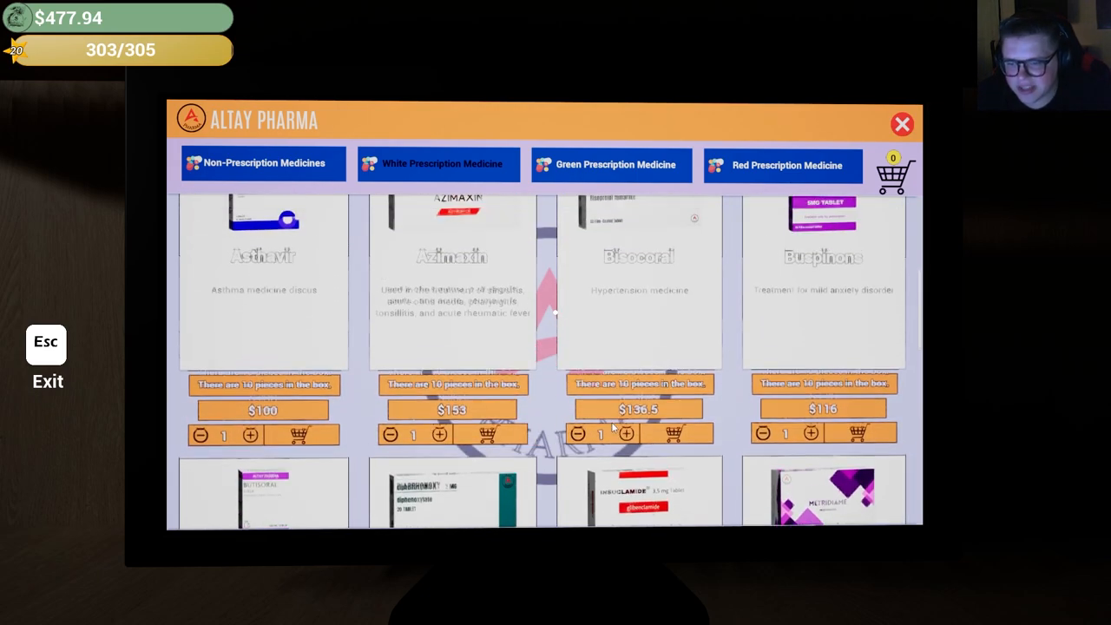
scroll("up", 3)
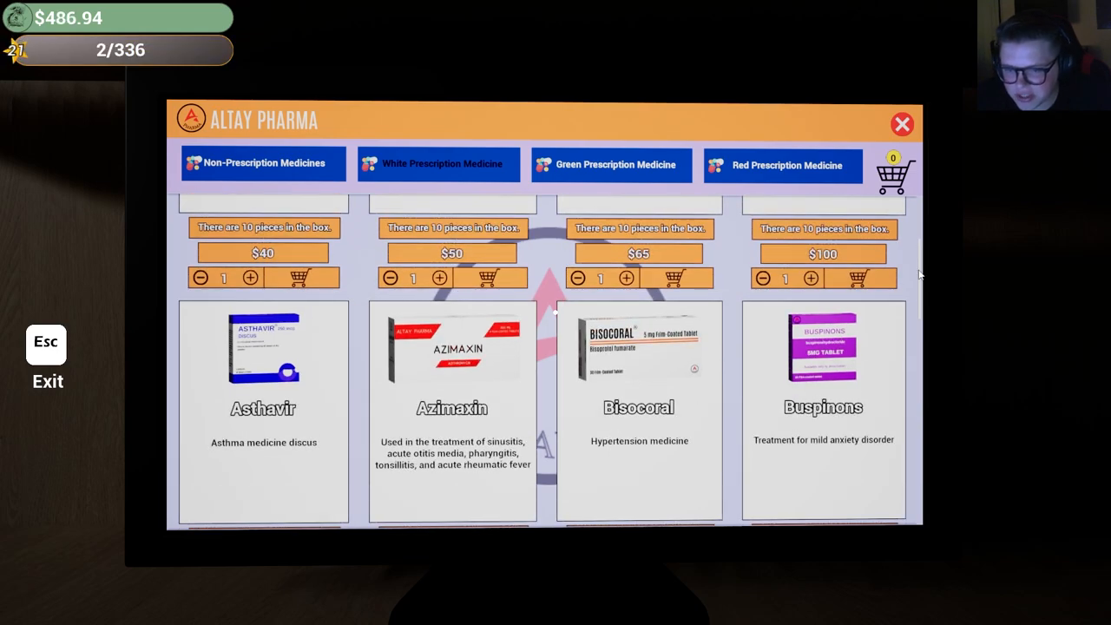
scroll("down", 3)
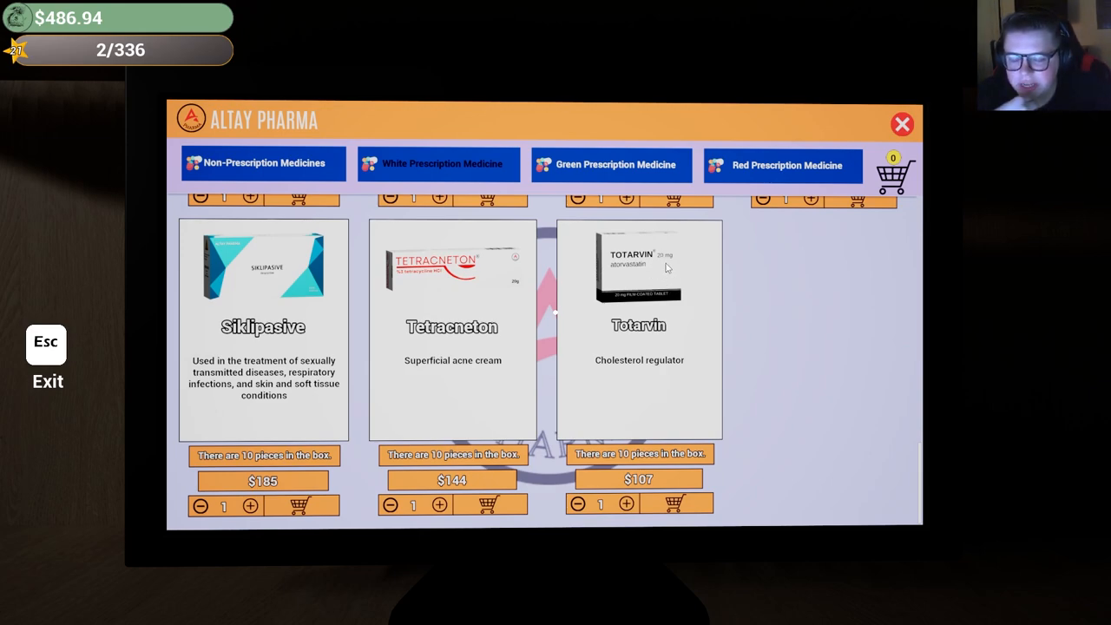
mouse_move(656, 309)
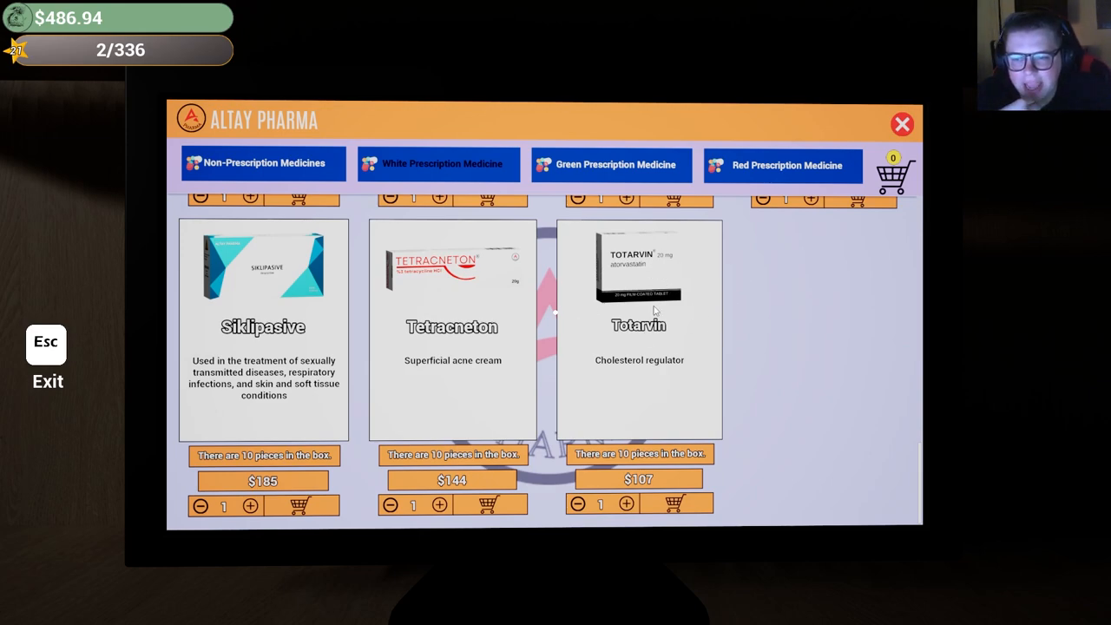
mouse_move(712, 340)
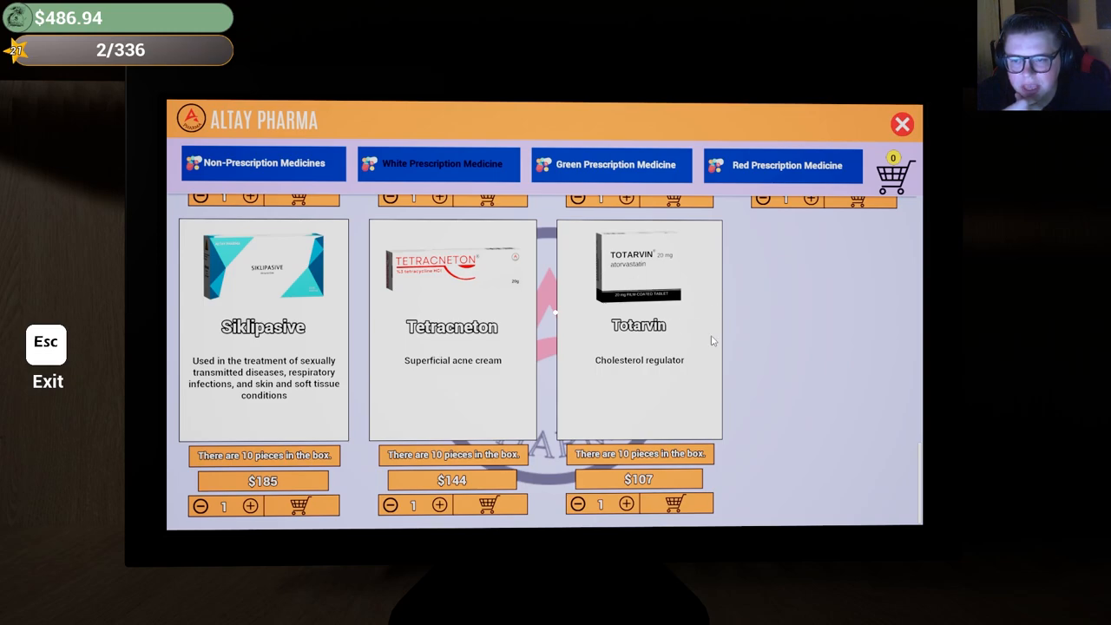
mouse_move(690, 251)
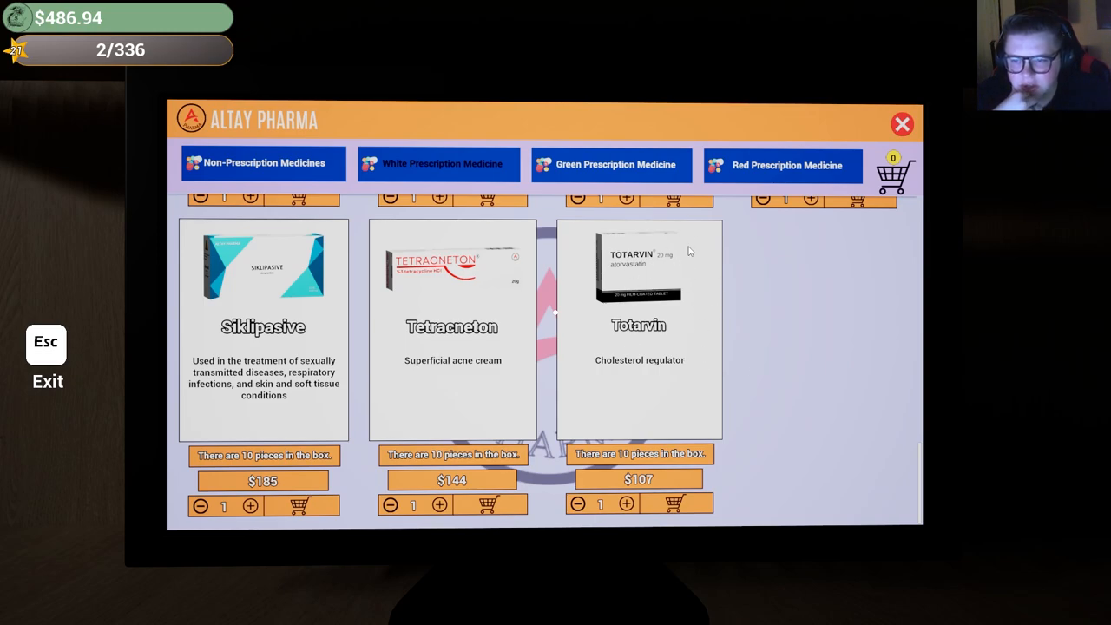
scroll("up", 3)
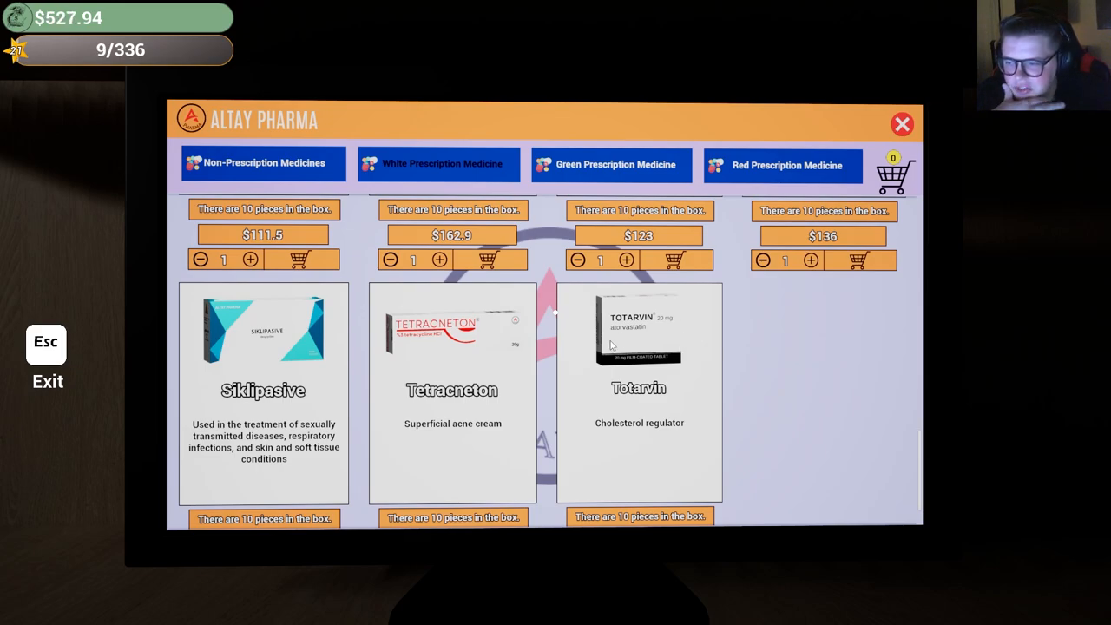
scroll("down", 3)
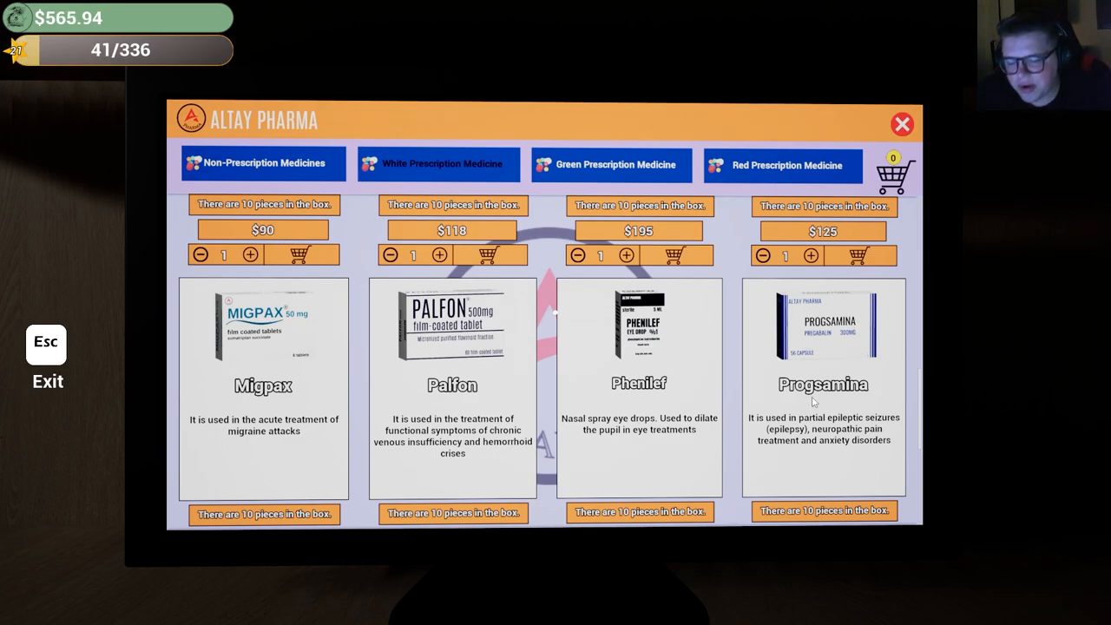
scroll("down", 3)
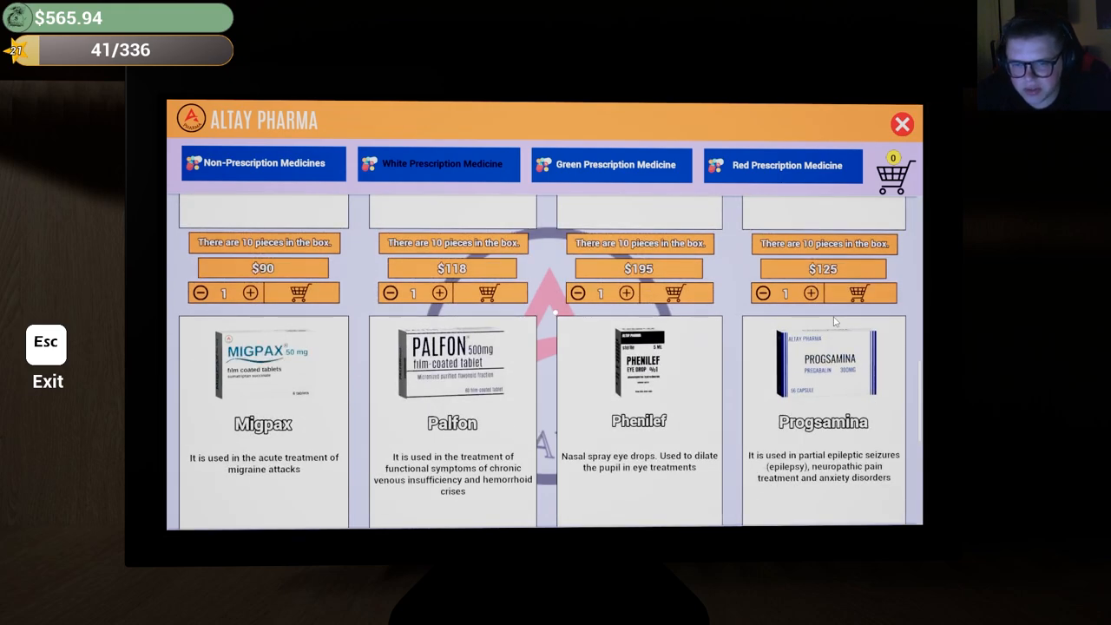
scroll("up", 3)
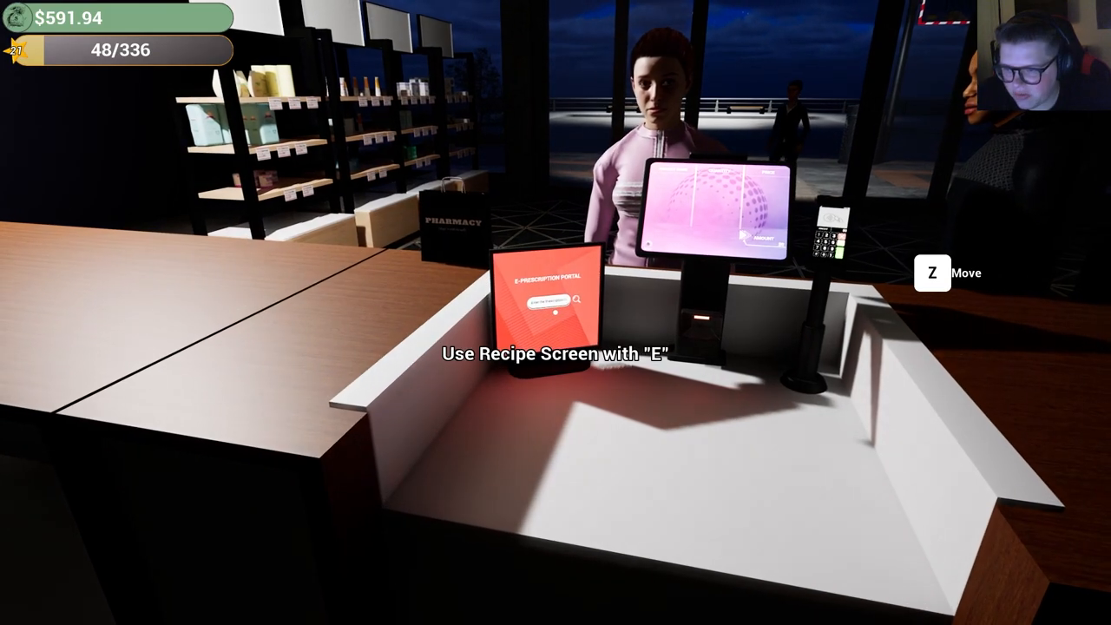
End day 4 from the Altay Pharma computer, showing $4,263.20 income and $1,115.05 profit.
key("e")
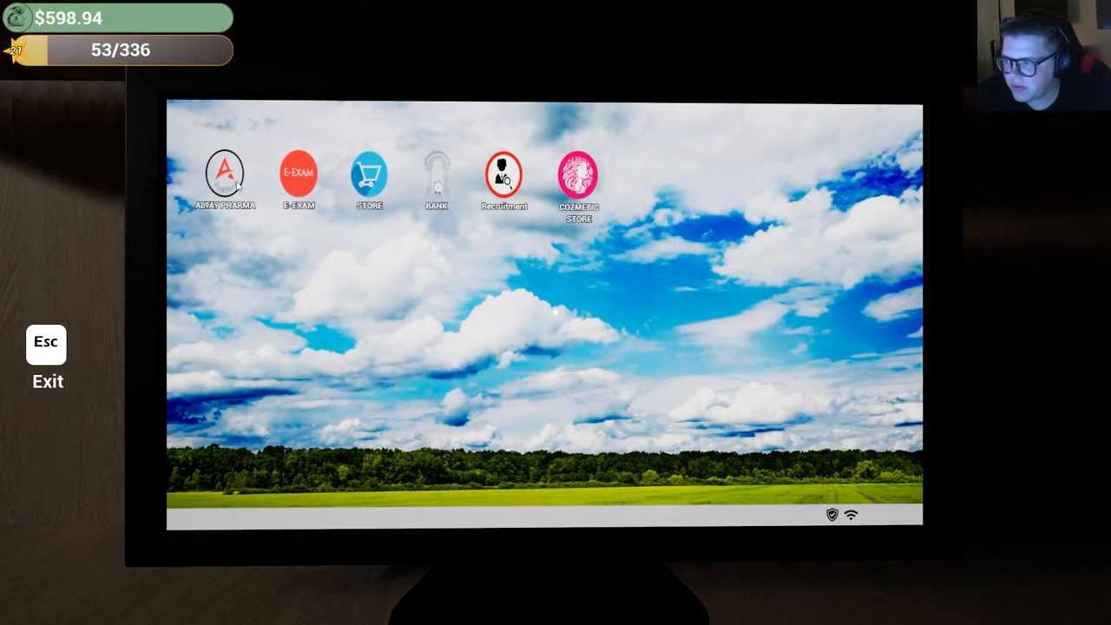
left_click(225, 171)
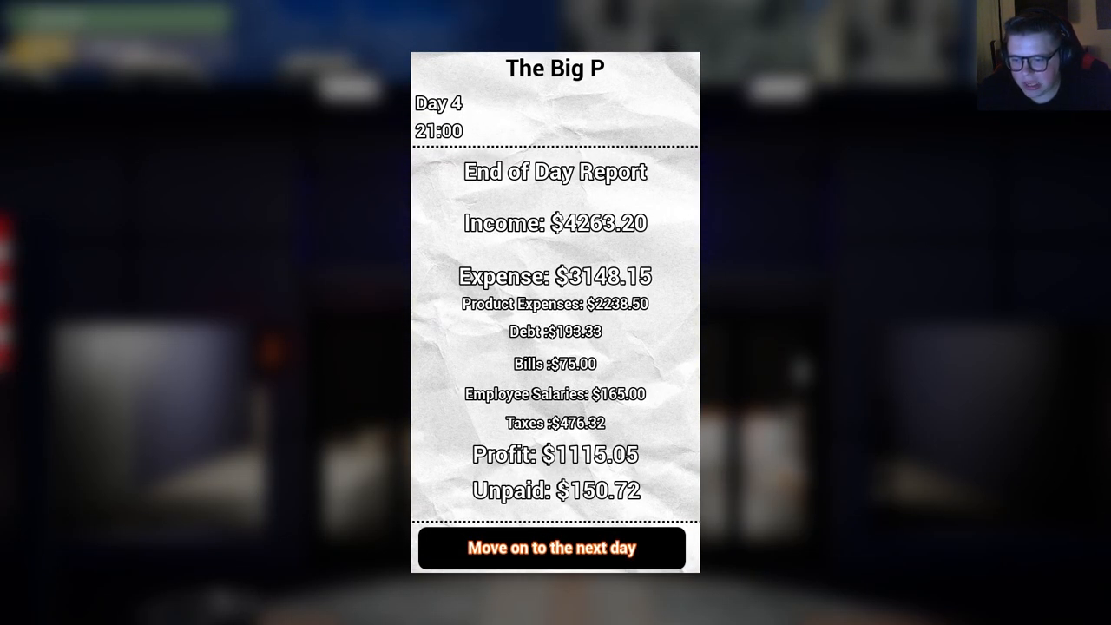
Advance past the day 4 report to the next day and open the pharmacy.
left_click(554, 548)
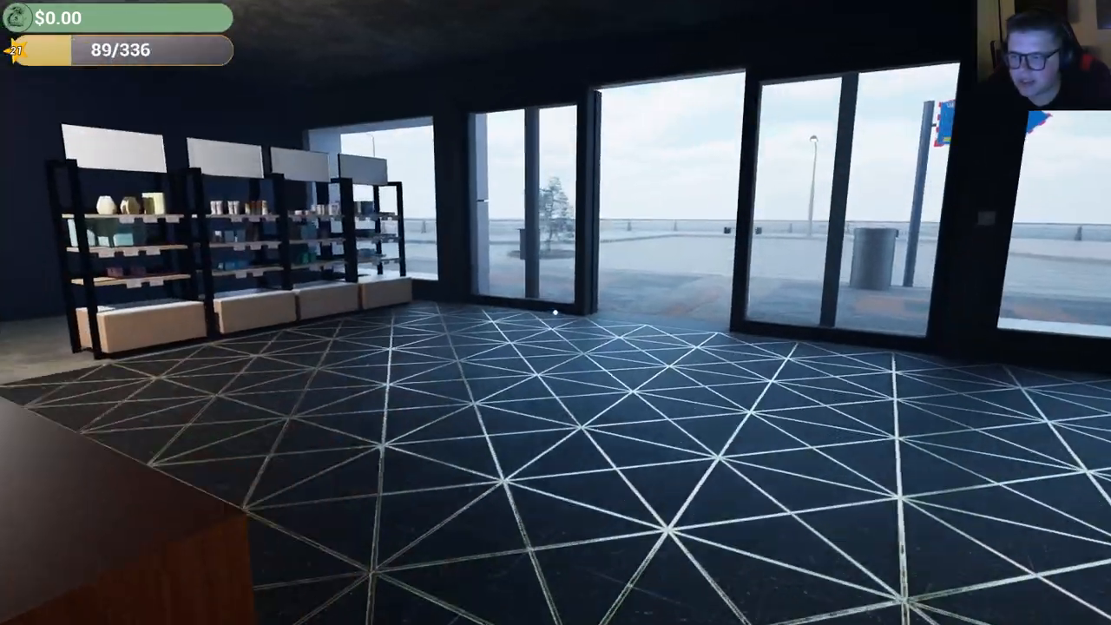
mouse_move(556, 312)
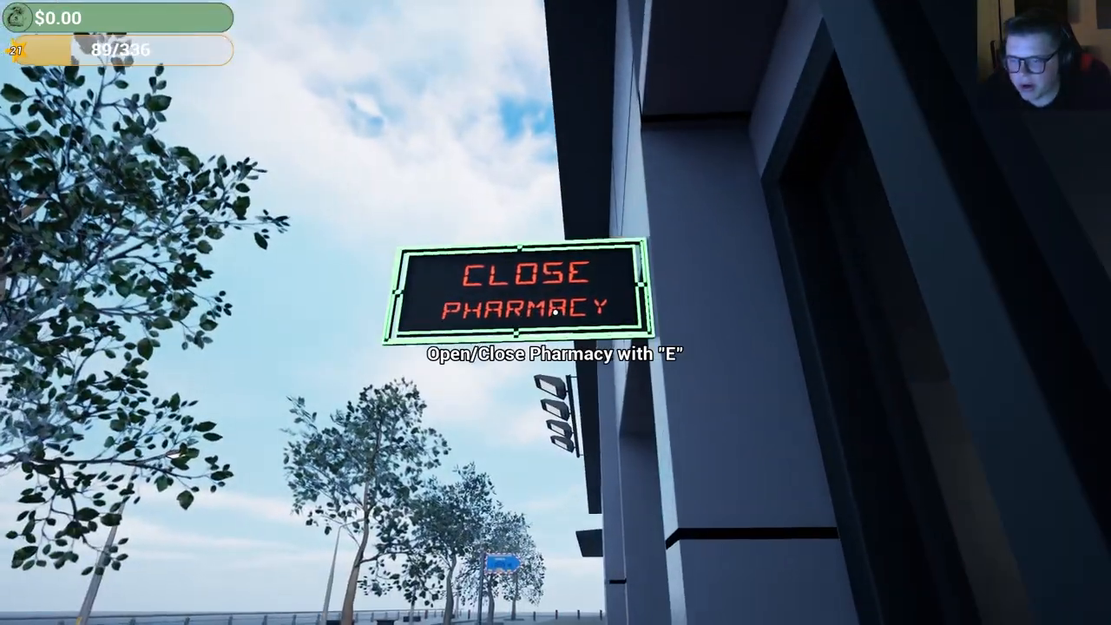
key("e")
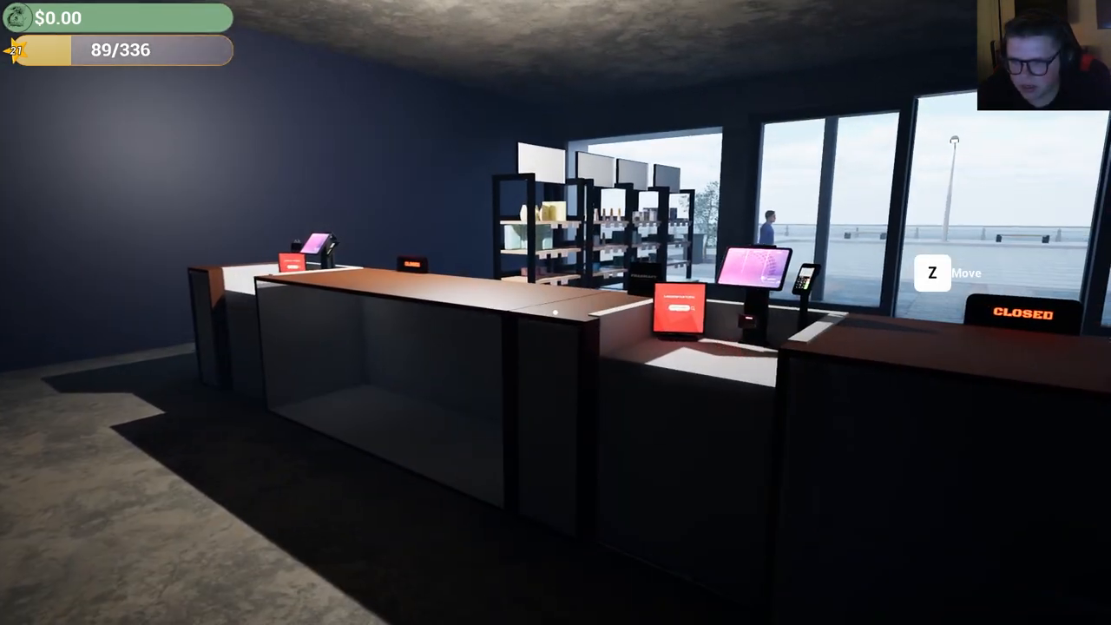
mouse_move(555, 312)
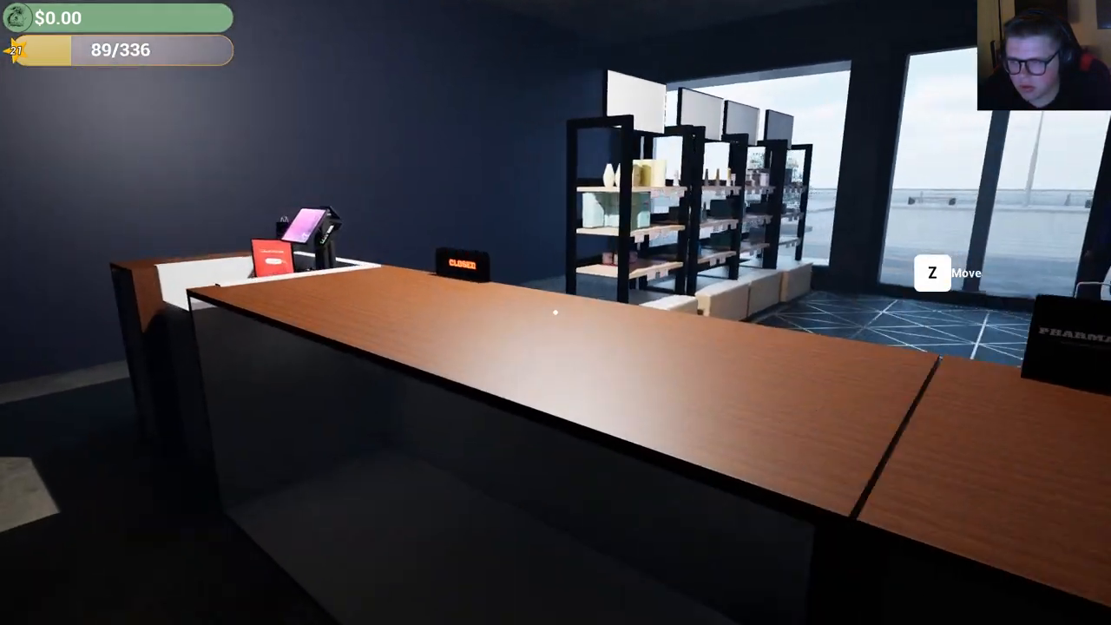
mouse_move(555, 313)
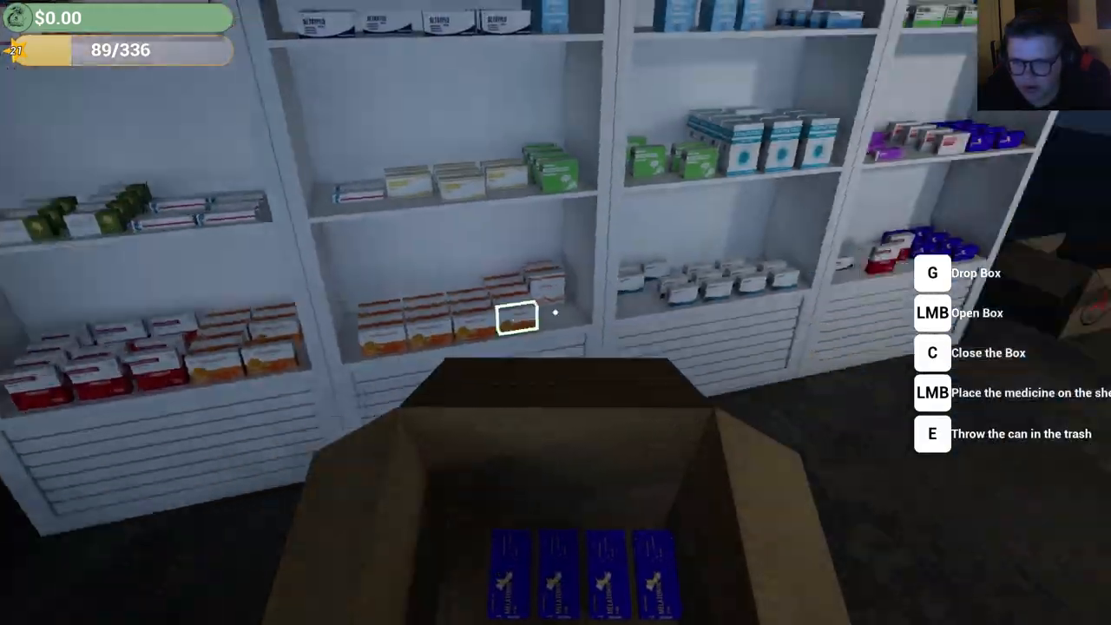
mouse_move(556, 312)
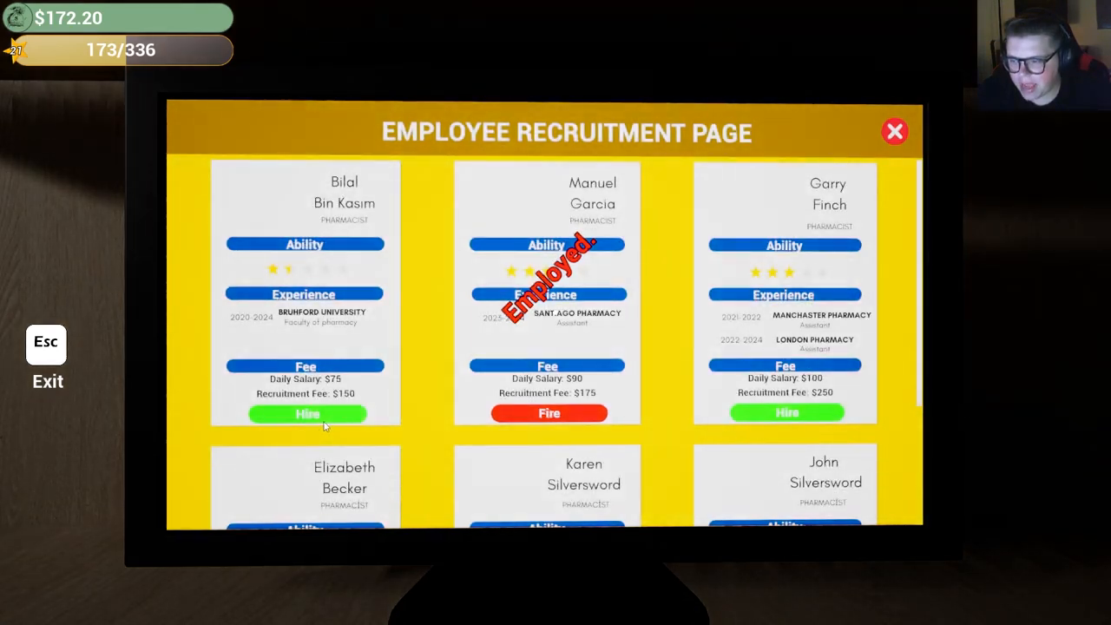
Confirm the pharmacist hire, then browse BROS STORE furniture shelves for the Pharmacy 2nd Shelf.
left_click(305, 413)
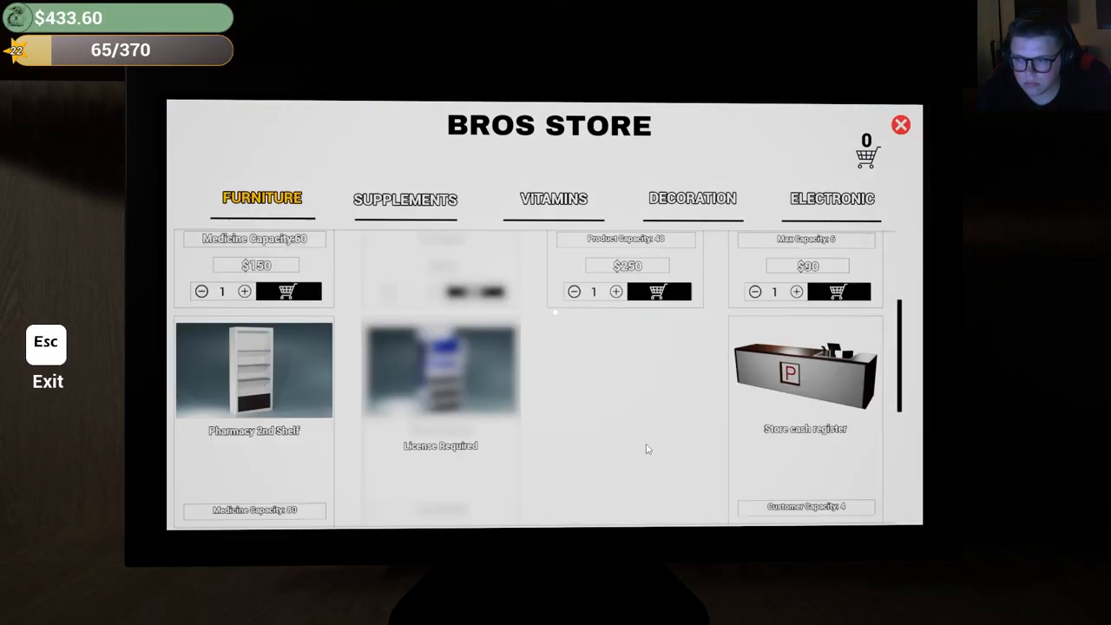
scroll("up", 3)
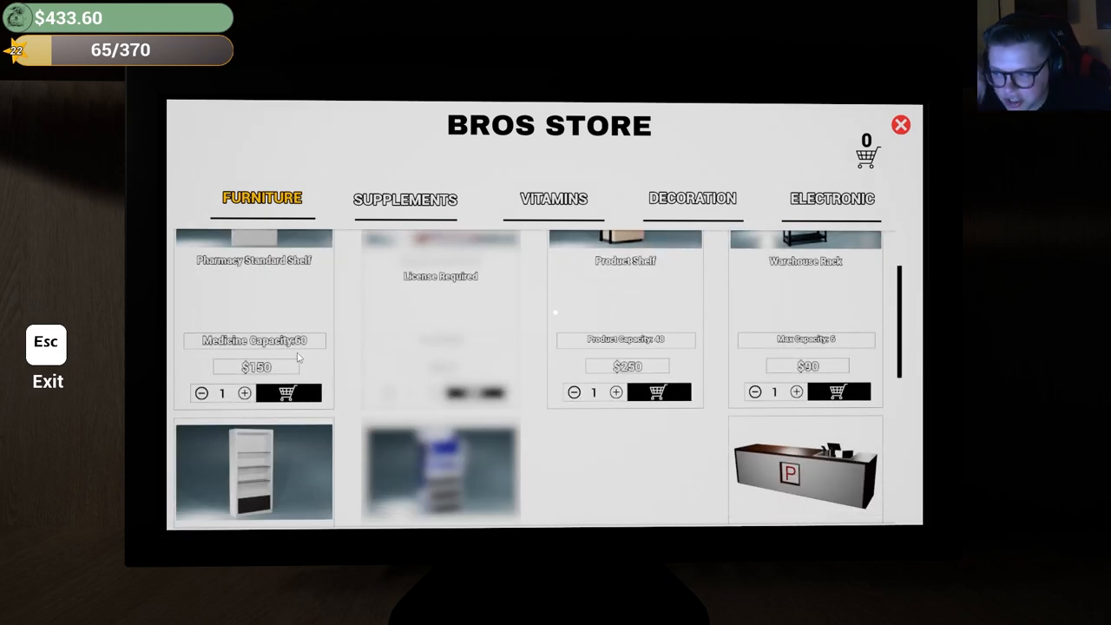
scroll("down", 3)
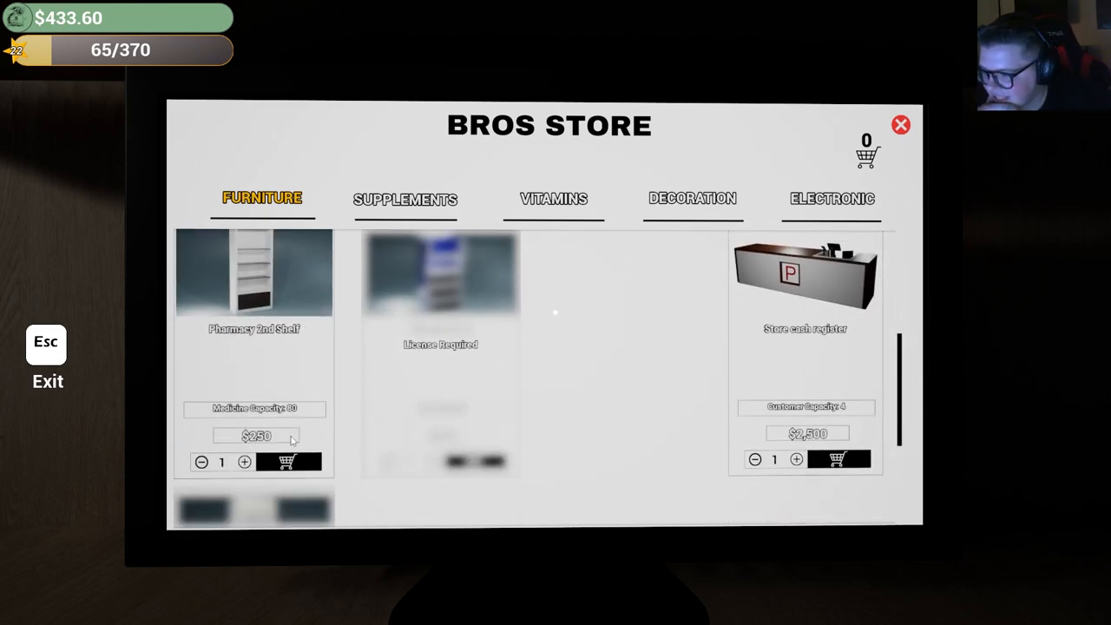
scroll("down", 3)
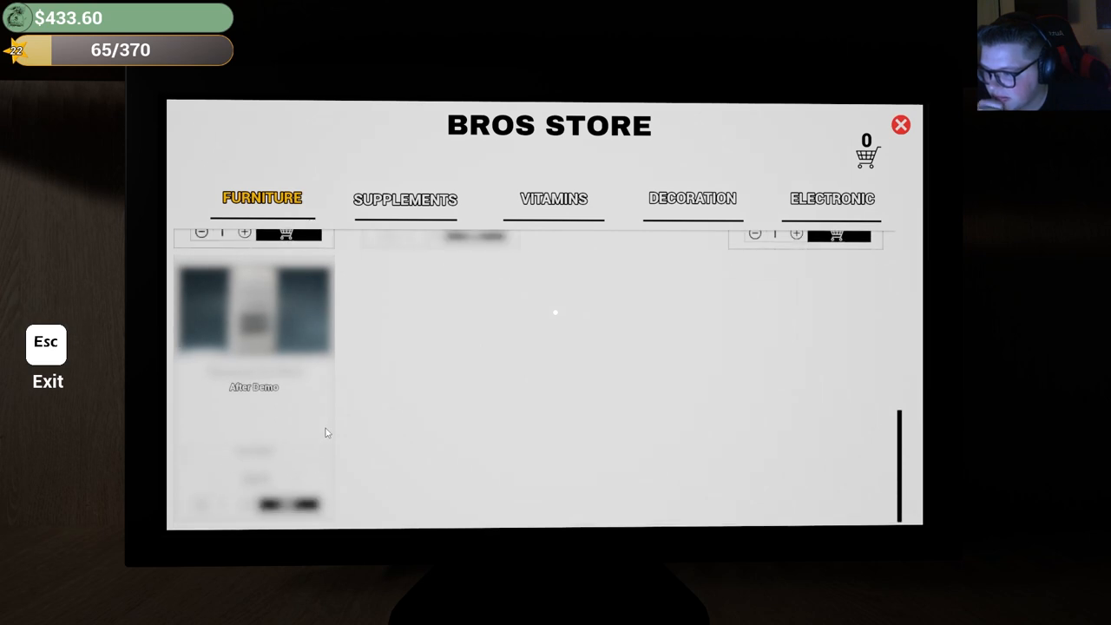
left_click(692, 198)
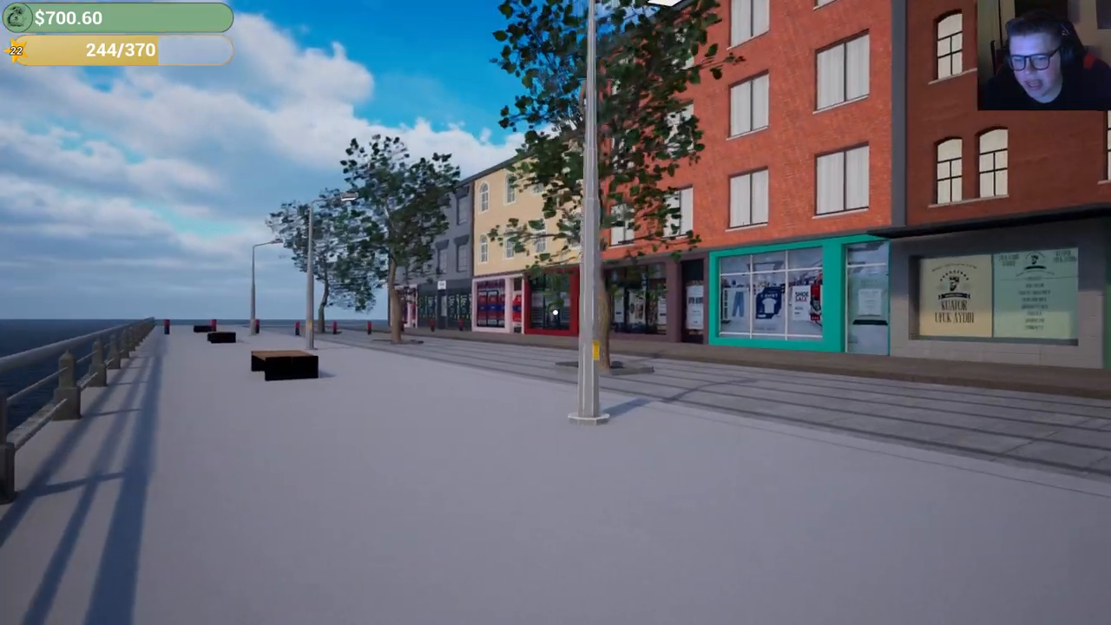
mouse_move(556, 313)
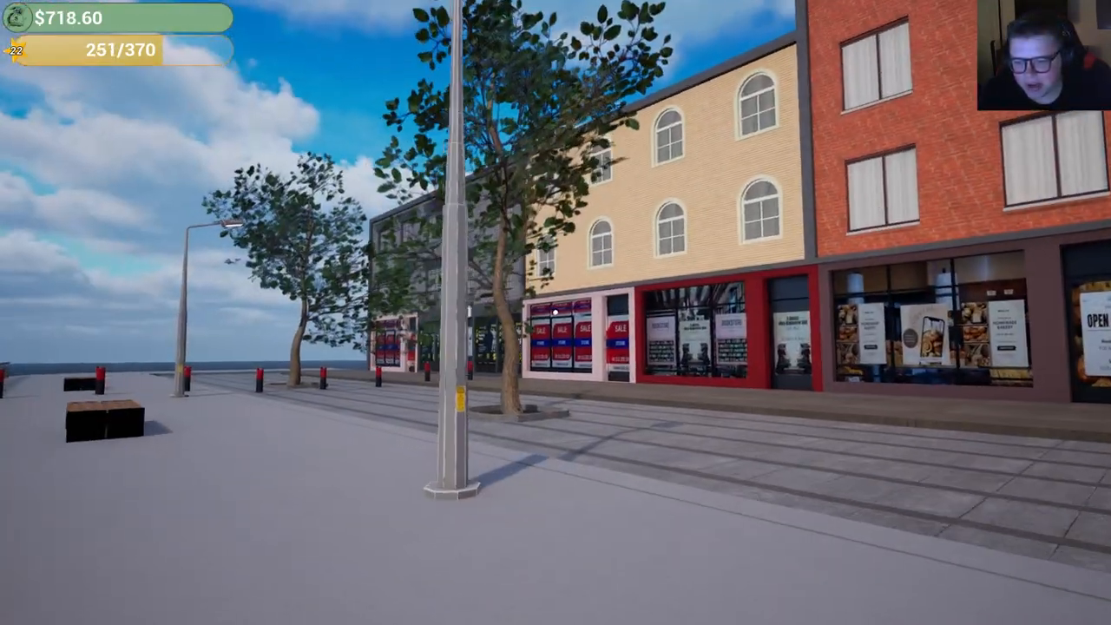
mouse_move(555, 312)
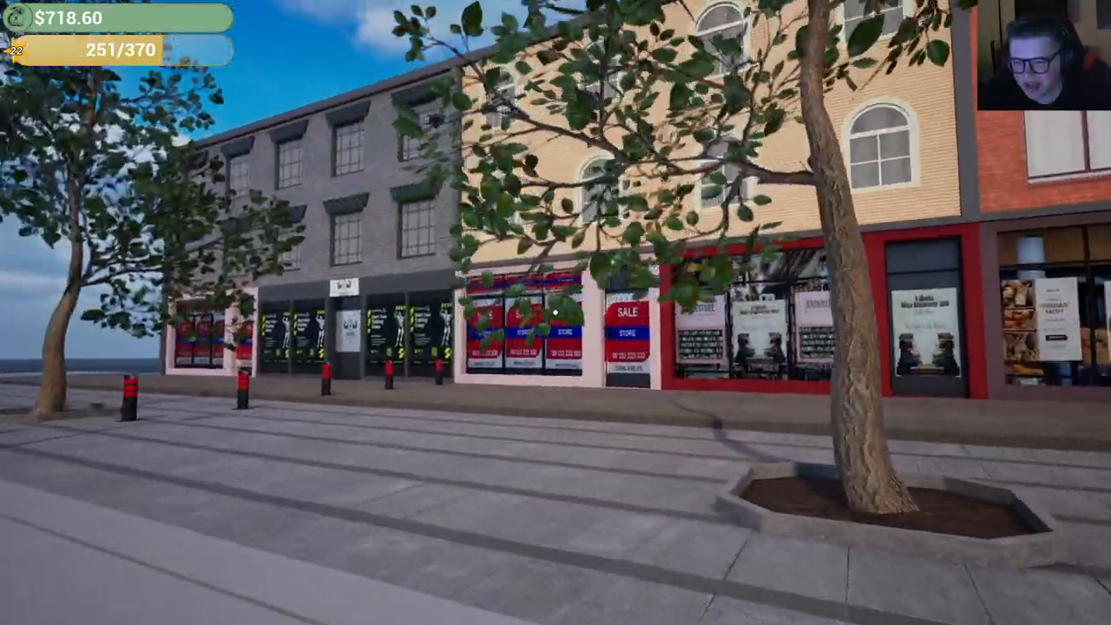
mouse_move(556, 312)
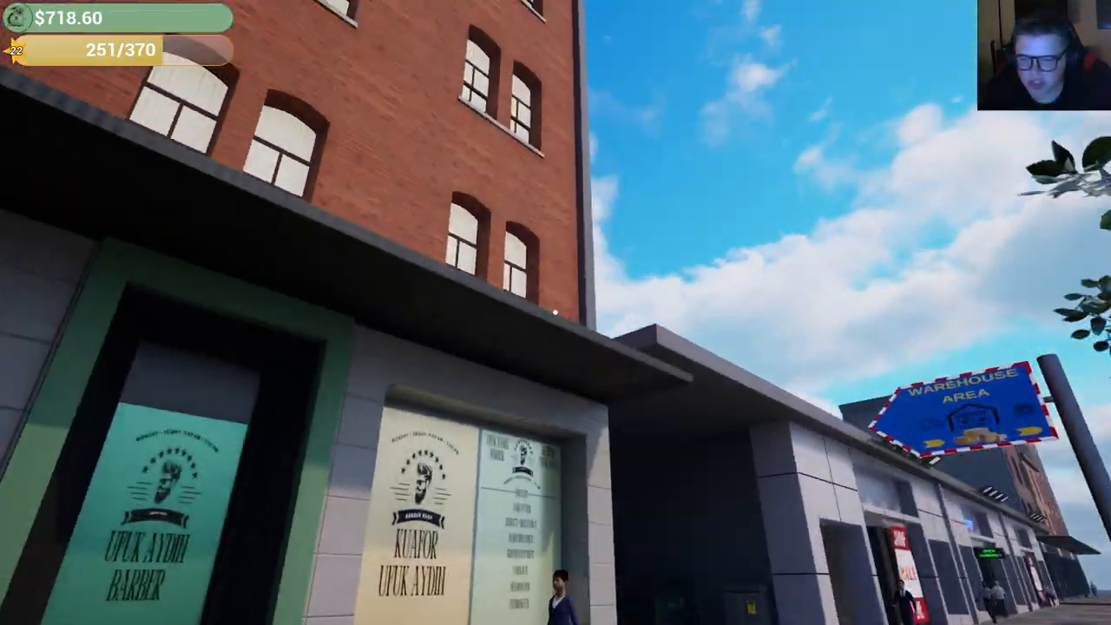
mouse_move(556, 313)
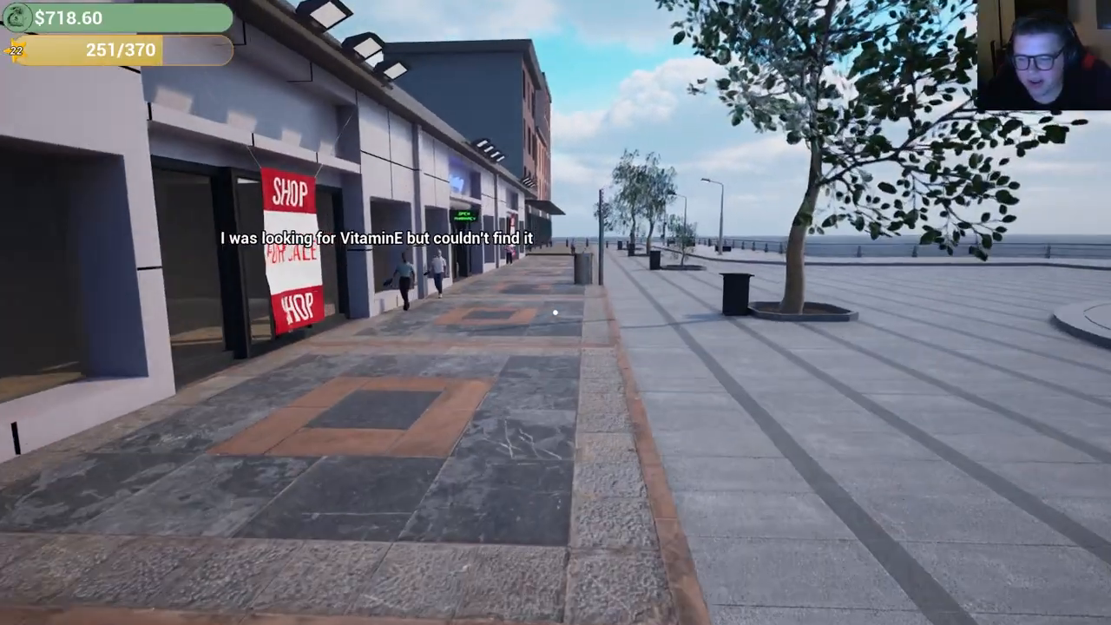
mouse_move(556, 313)
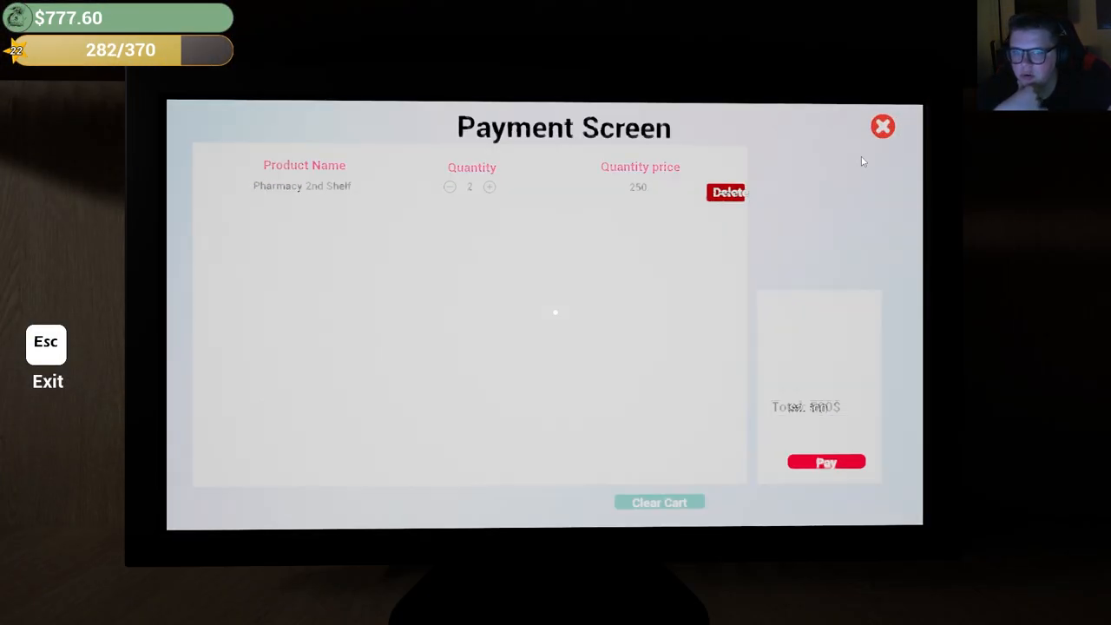
Pay for the 2 × Pharmacy 2nd Shelf order on the BROS STORE Payment Screen.
left_click(826, 461)
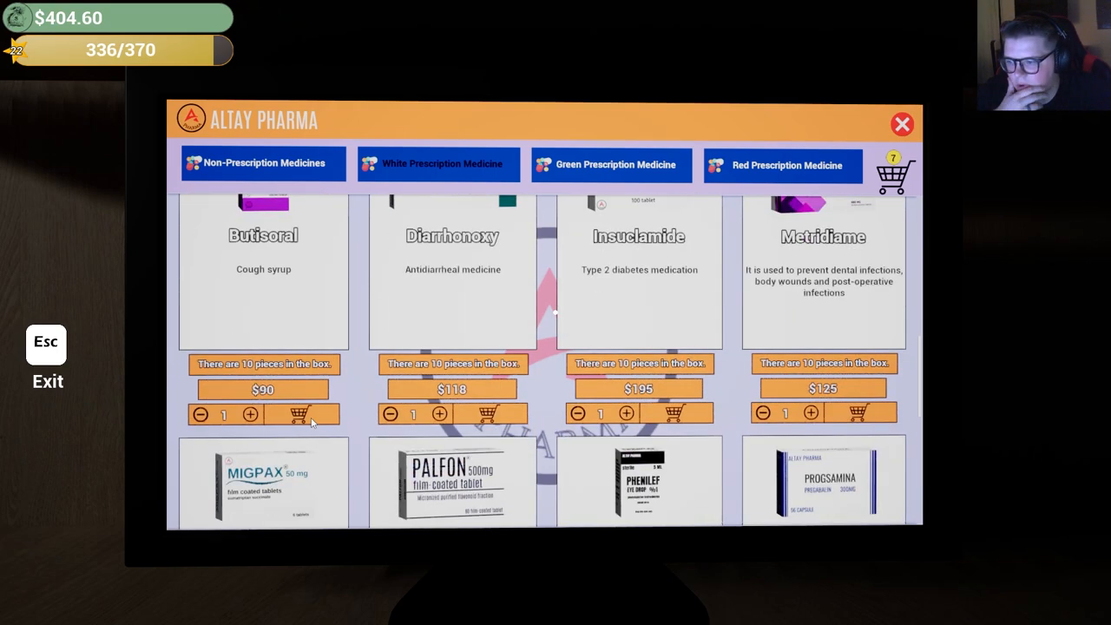
Cut the Altay Pharma cart to Acidratine, Anjexin, Butisoral and Progsamina, then pay $341.
scroll("down", 3)
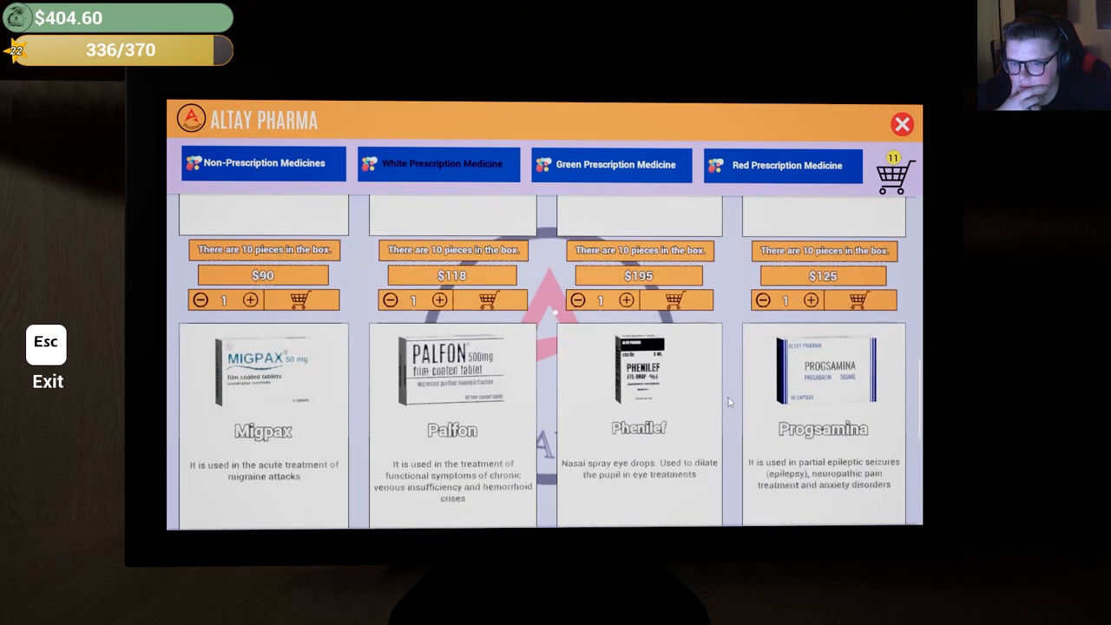
scroll("down", 3)
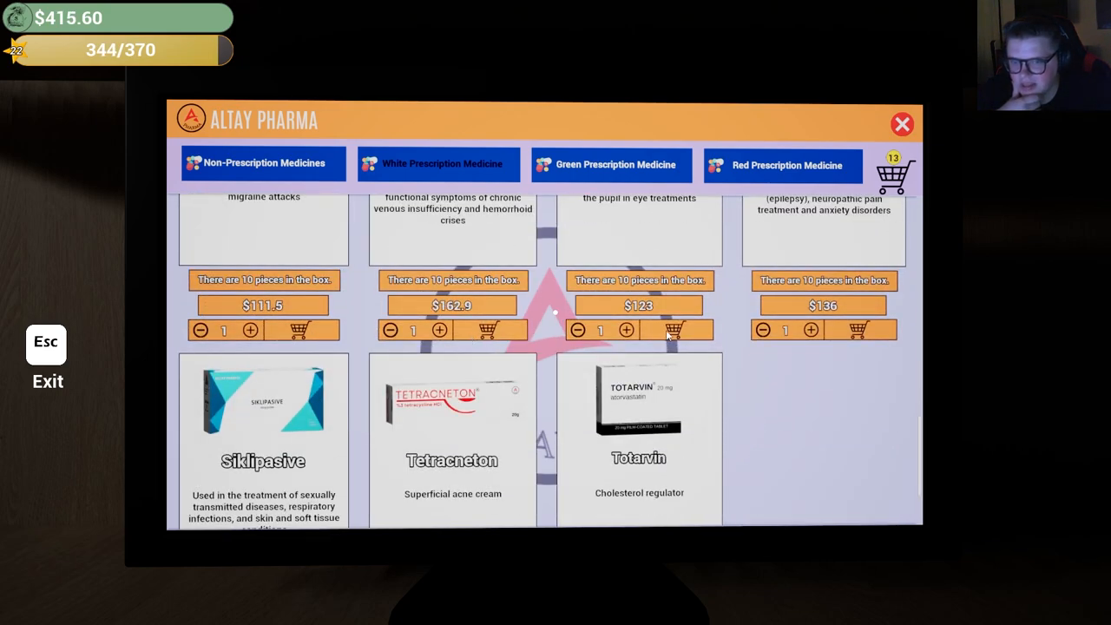
left_click(896, 174)
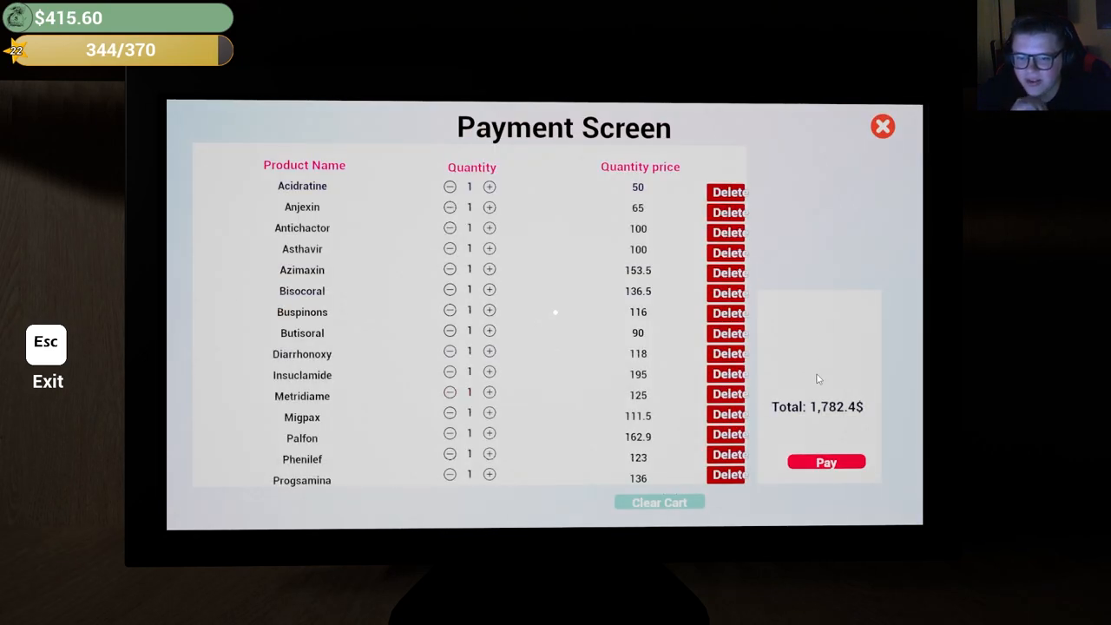
left_click(882, 127)
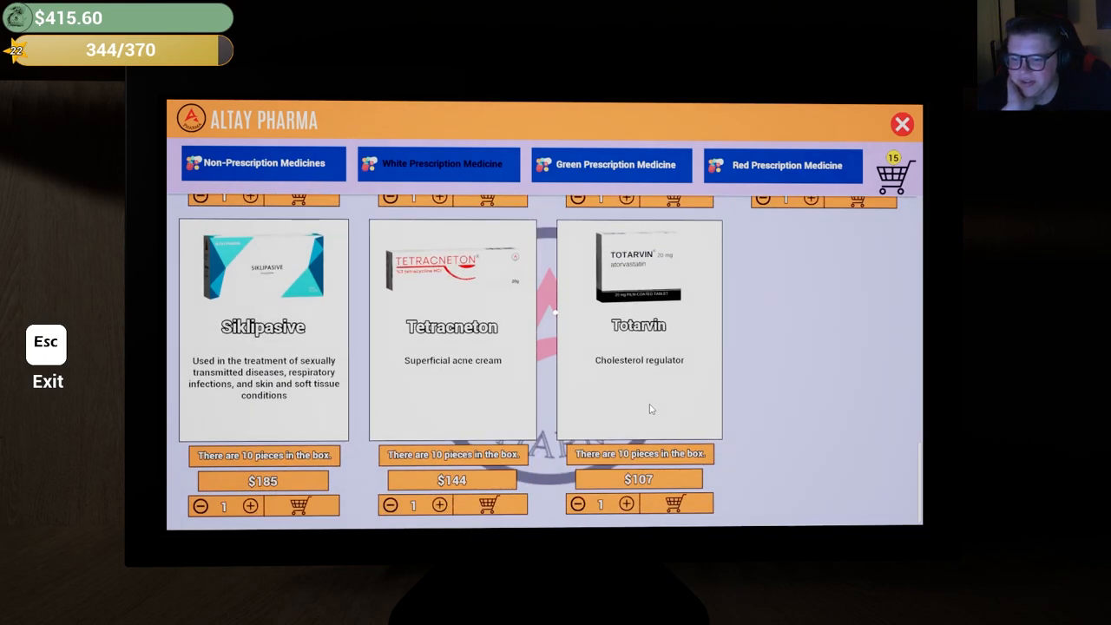
left_click(894, 174)
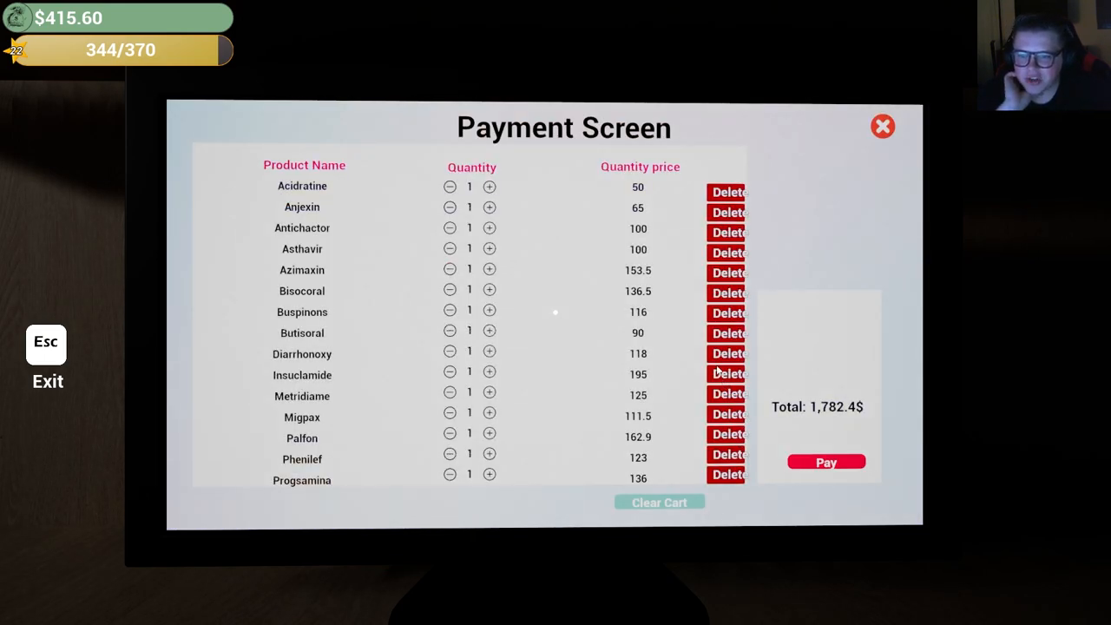
left_click(728, 231)
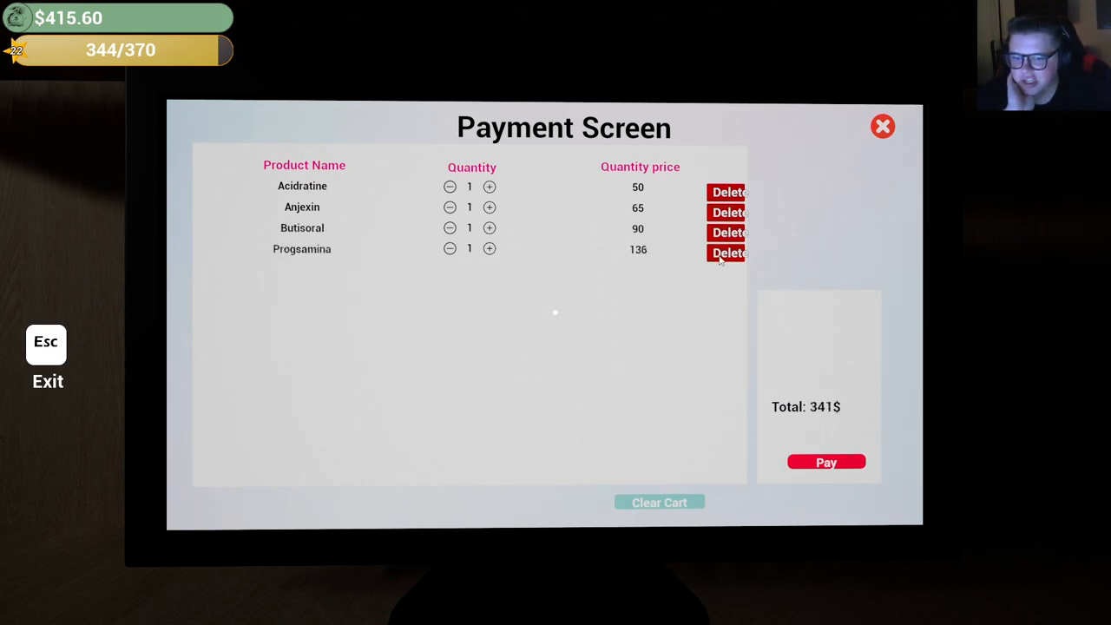
left_click(825, 461)
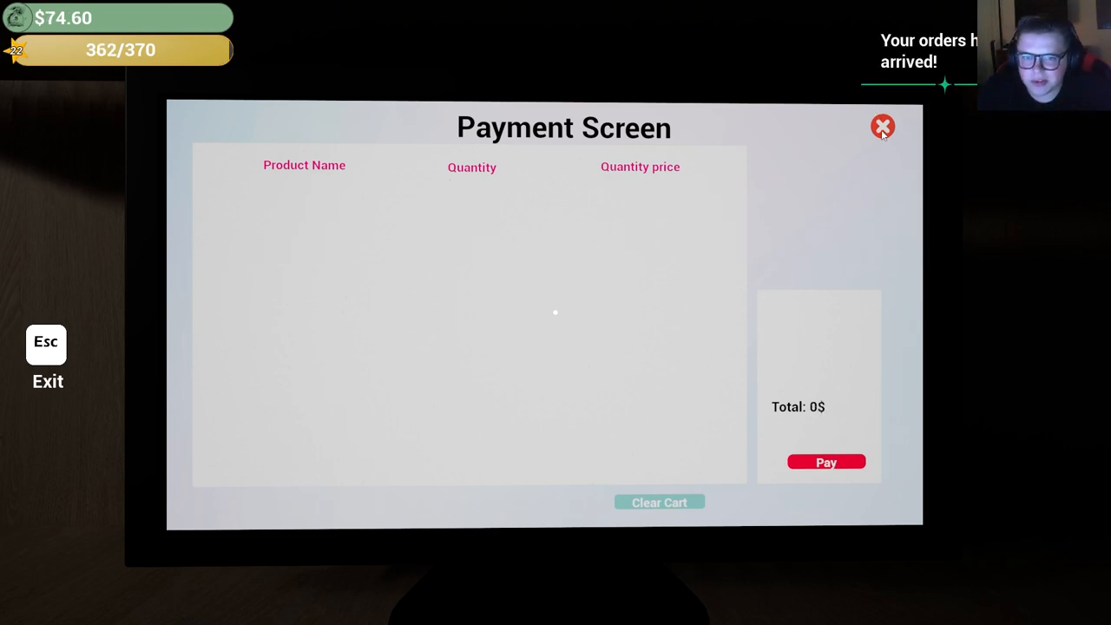
left_click(882, 126)
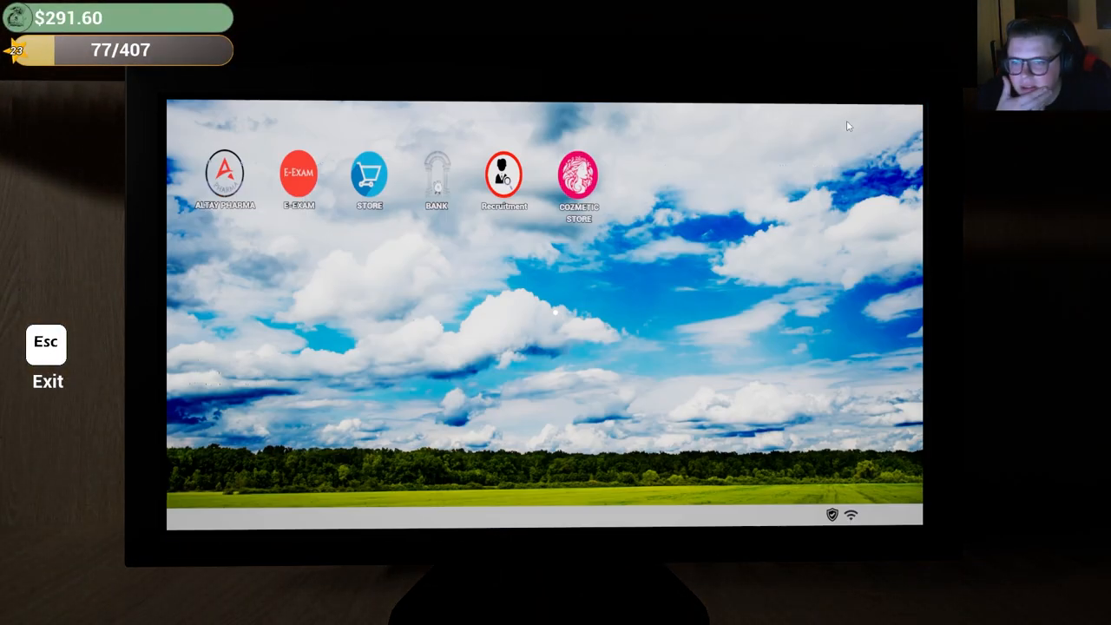
Browse the Cosmetic Store's Medical category, then view the license-locked Vitamins tab.
left_click(298, 171)
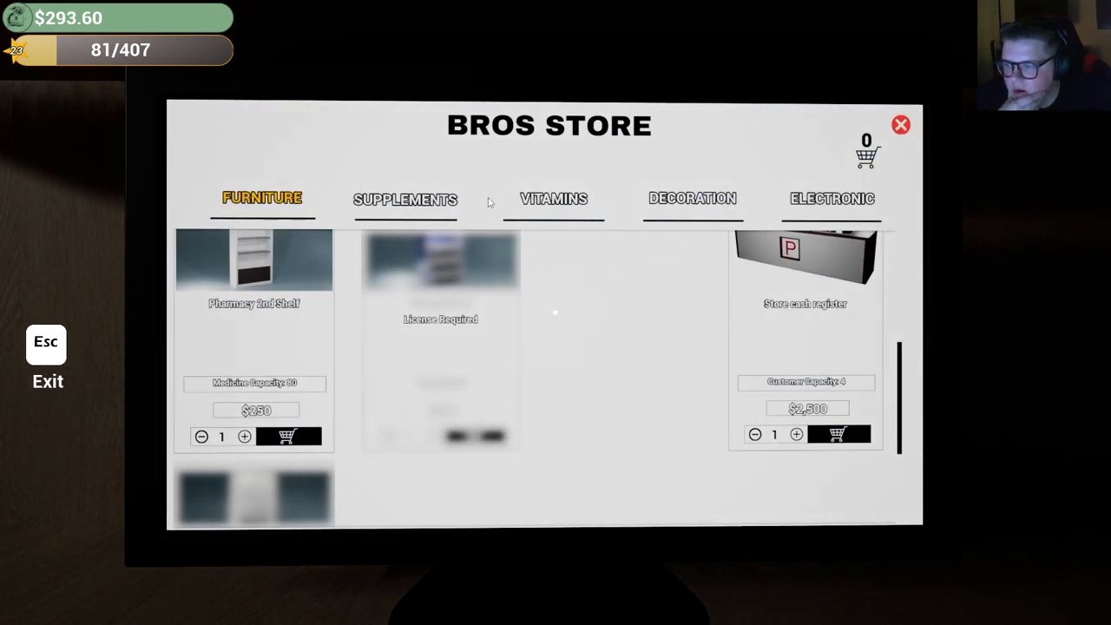
left_click(553, 199)
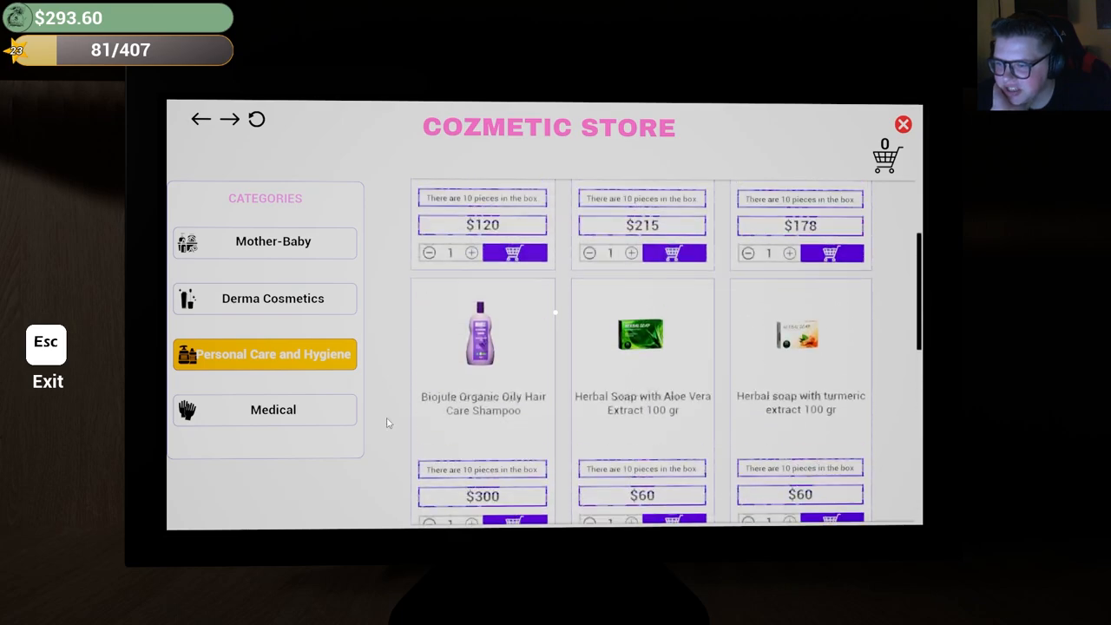
left_click(273, 409)
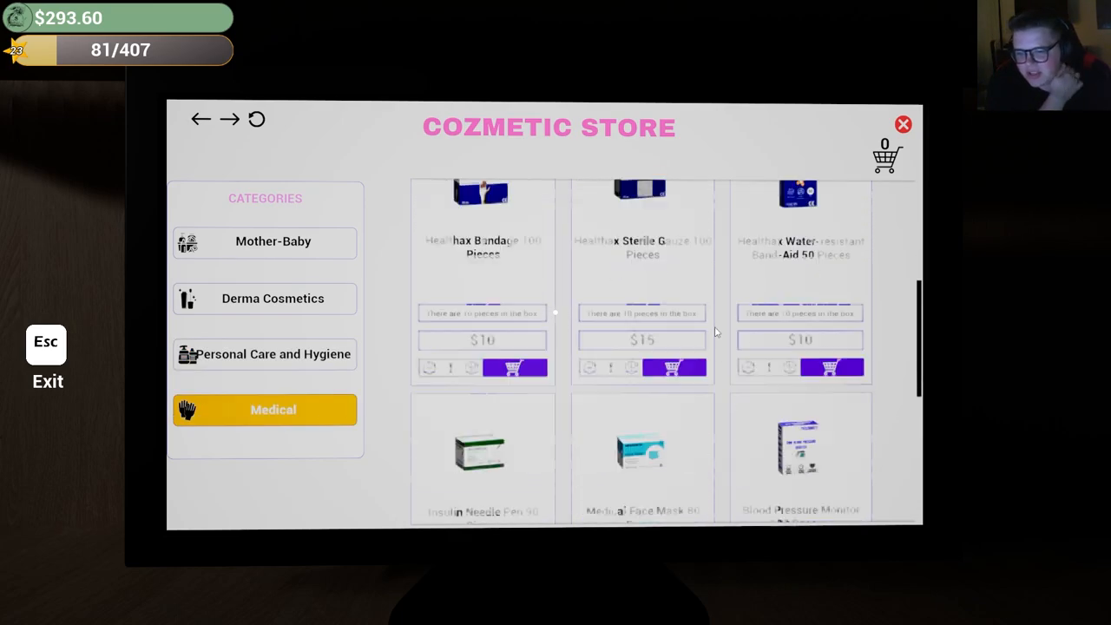
left_click(902, 124)
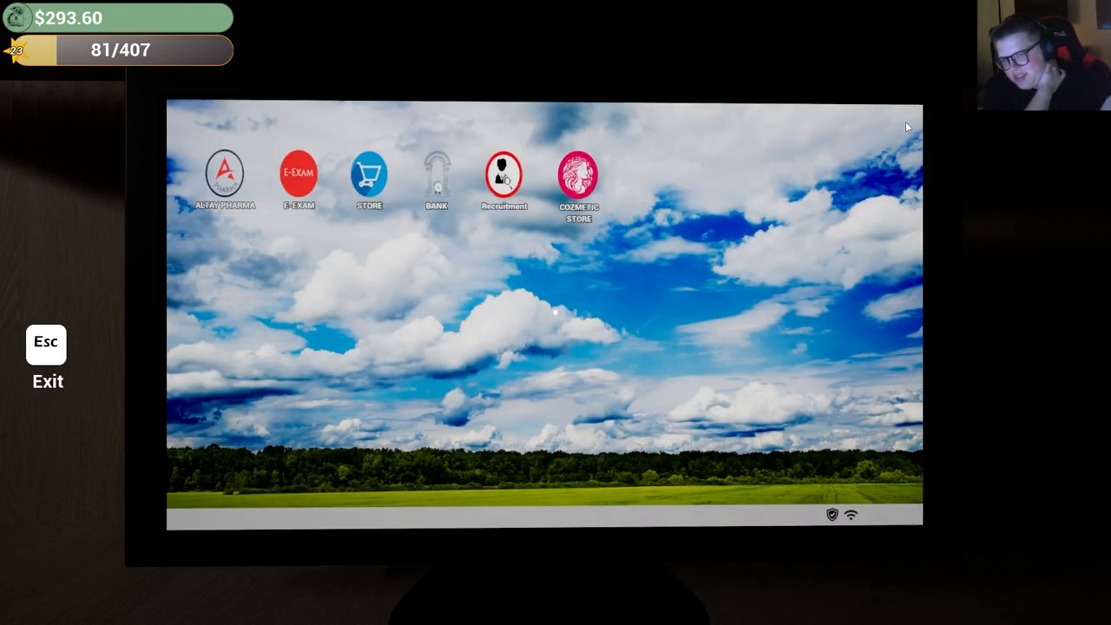
left_click(368, 174)
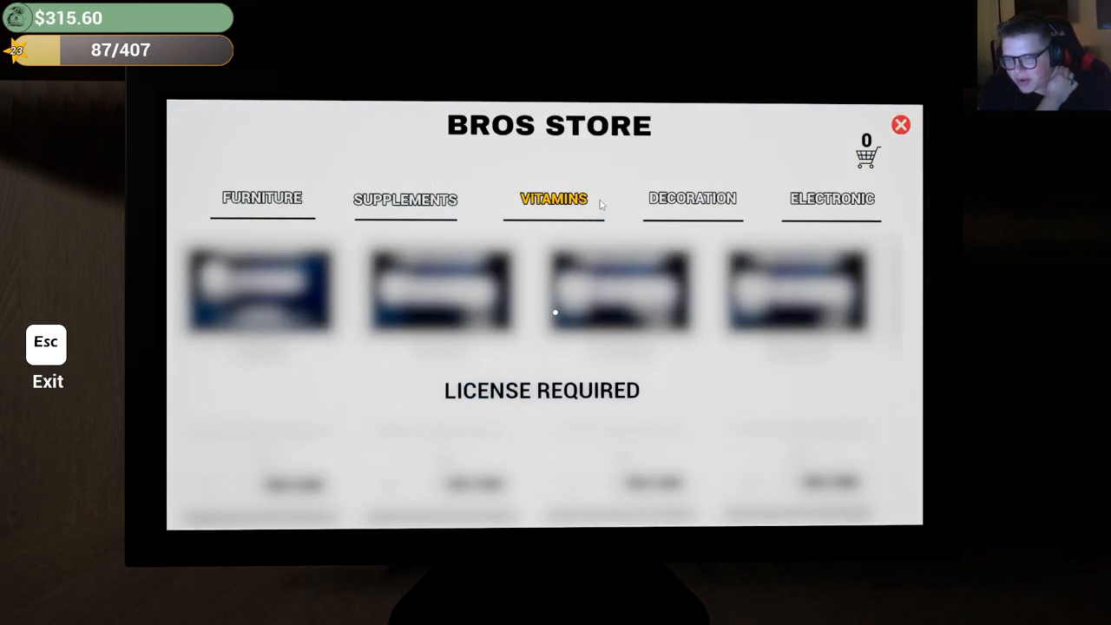